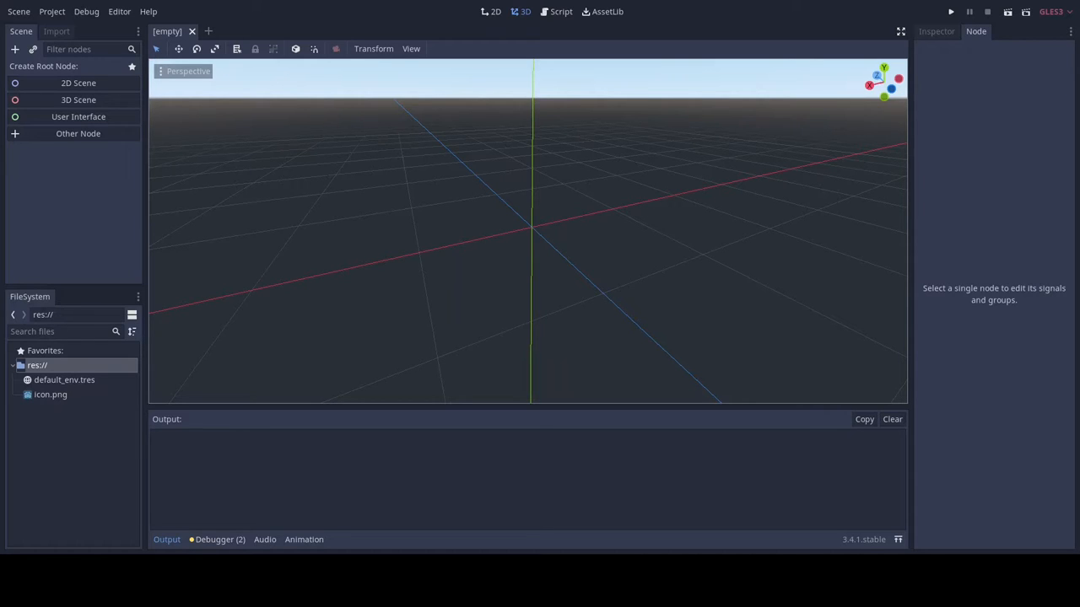
Create a World 3D root with Floor StaticBody and Box RigidBody, each with collision and mesh
click(78, 99)
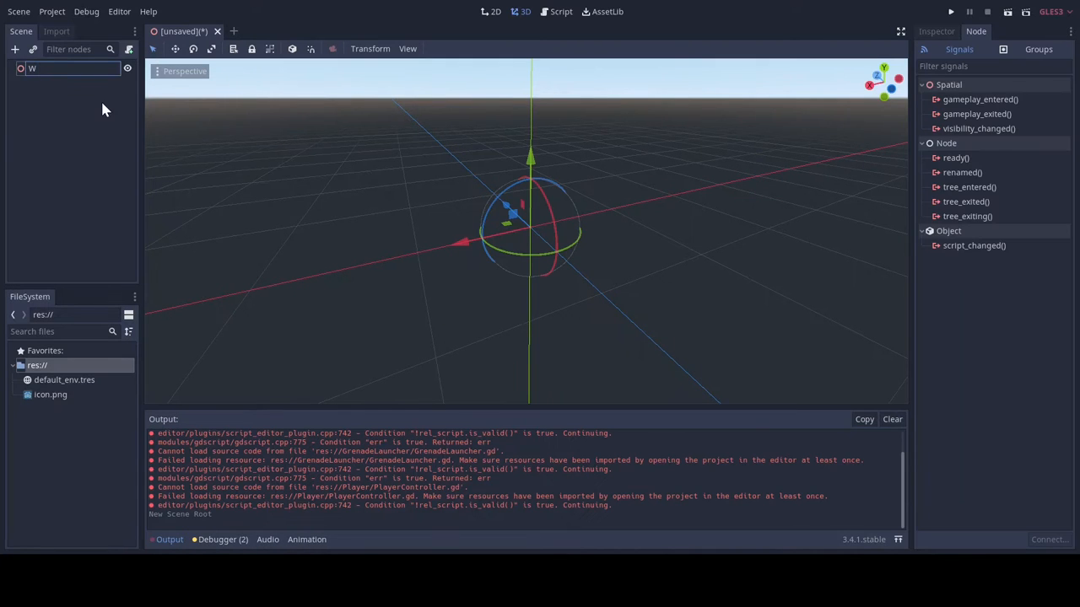
text(orld)
text(rigi)
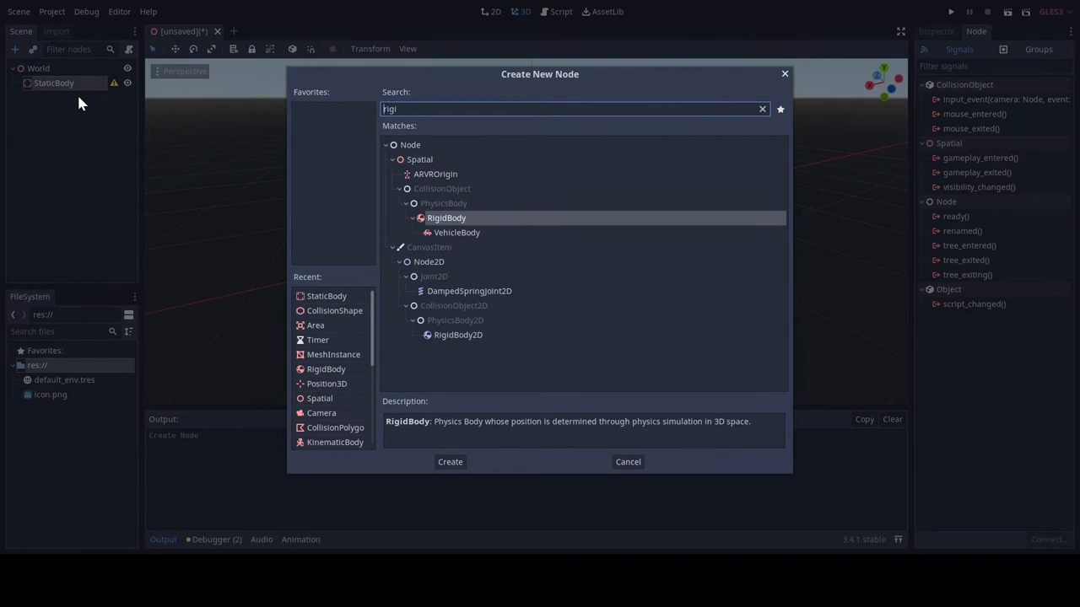
click(449, 462)
text(col)
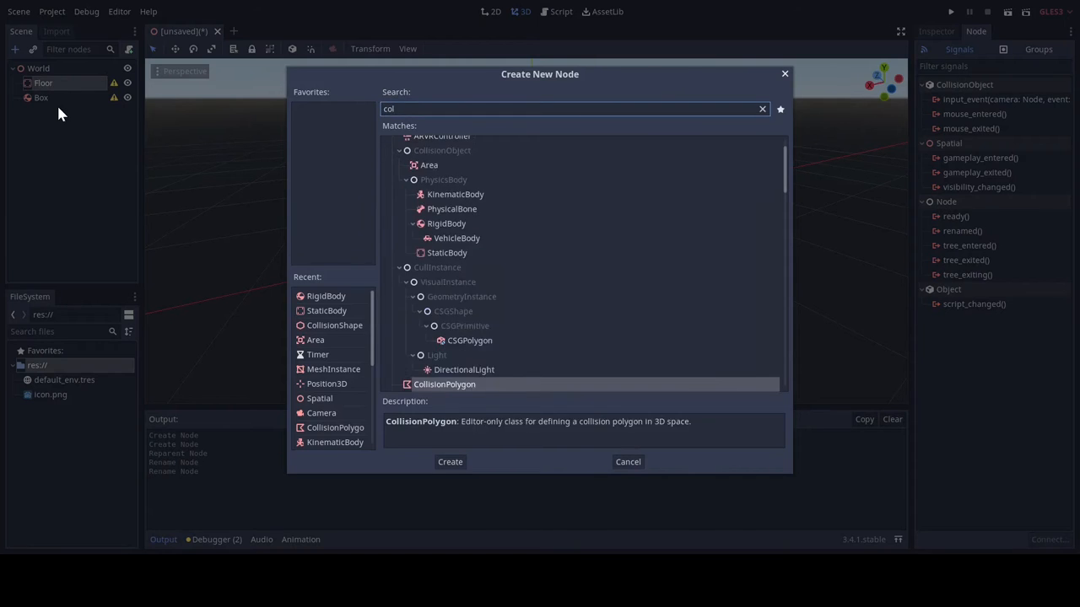
click(449, 462)
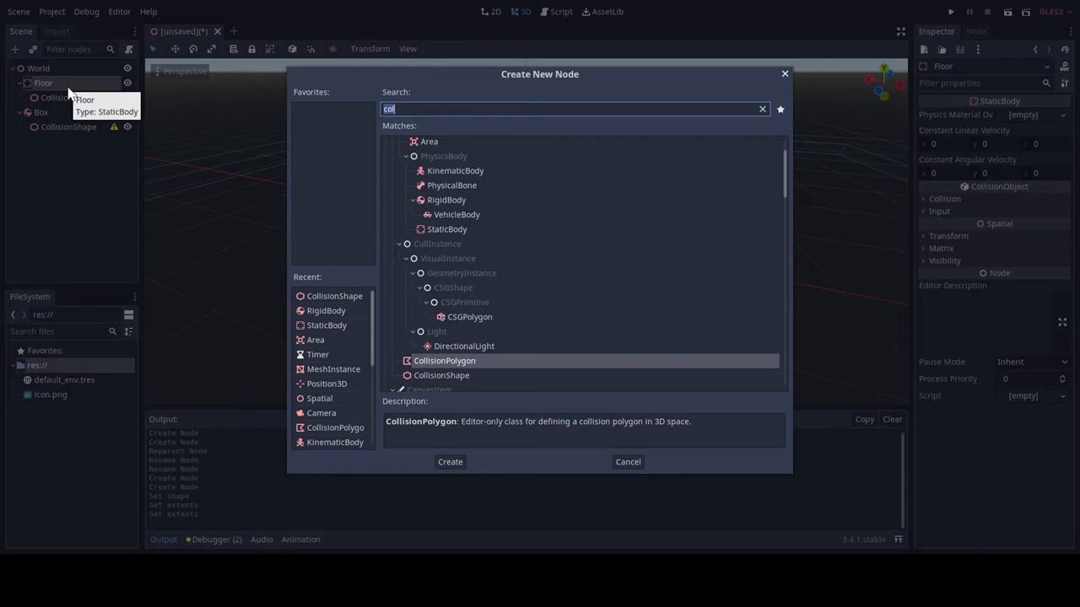
click(449, 462)
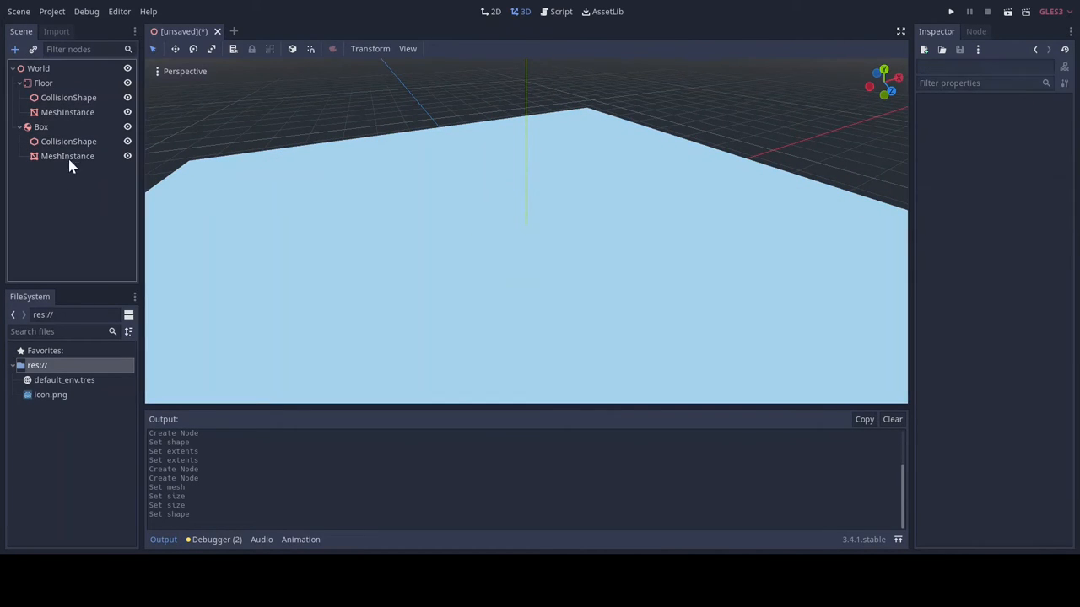
click(40, 127)
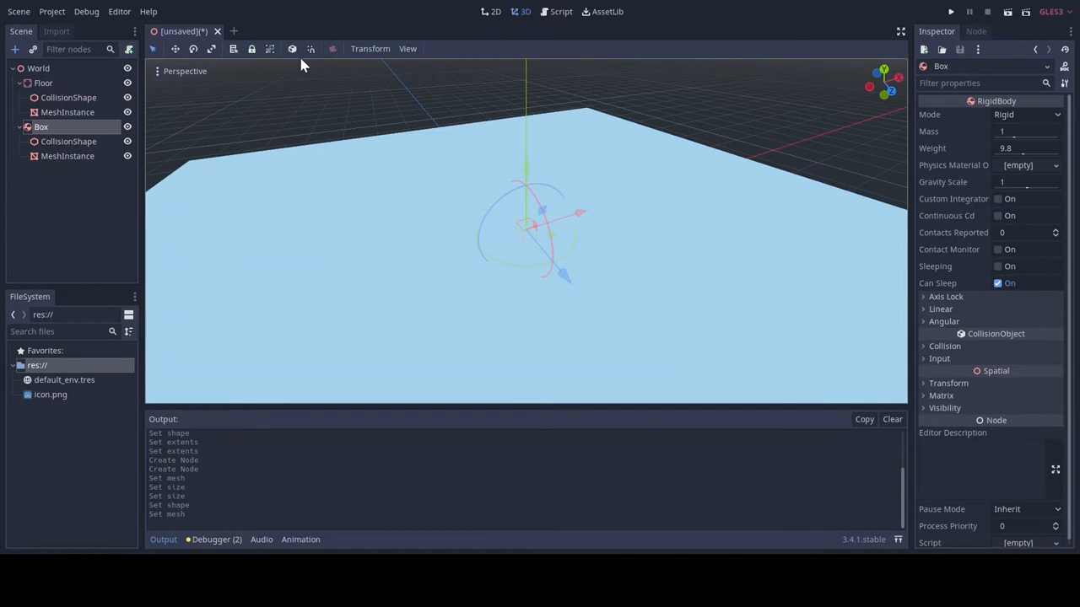
mouse_move(270, 48)
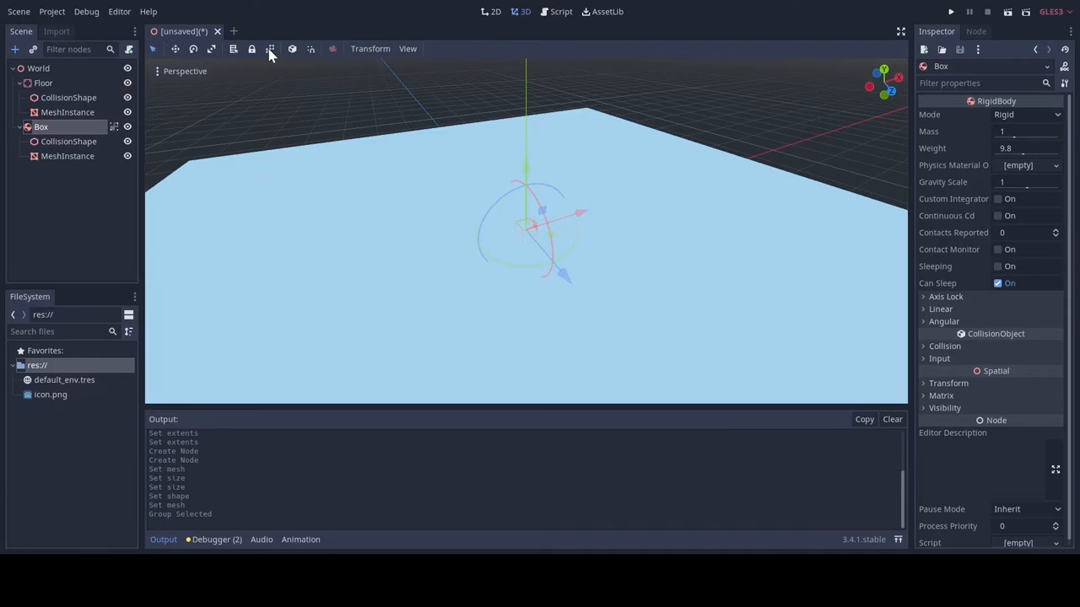
Group the Box's children, raise the Box above the floor, and add it to the 'wall' group
click(66, 156)
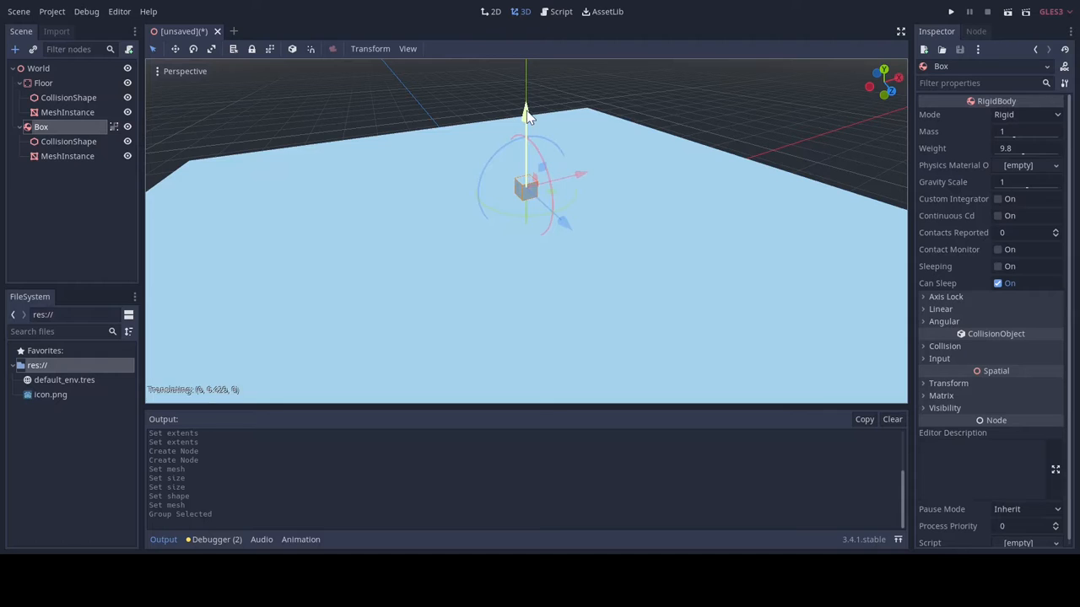
drag(527, 186, 333, 236)
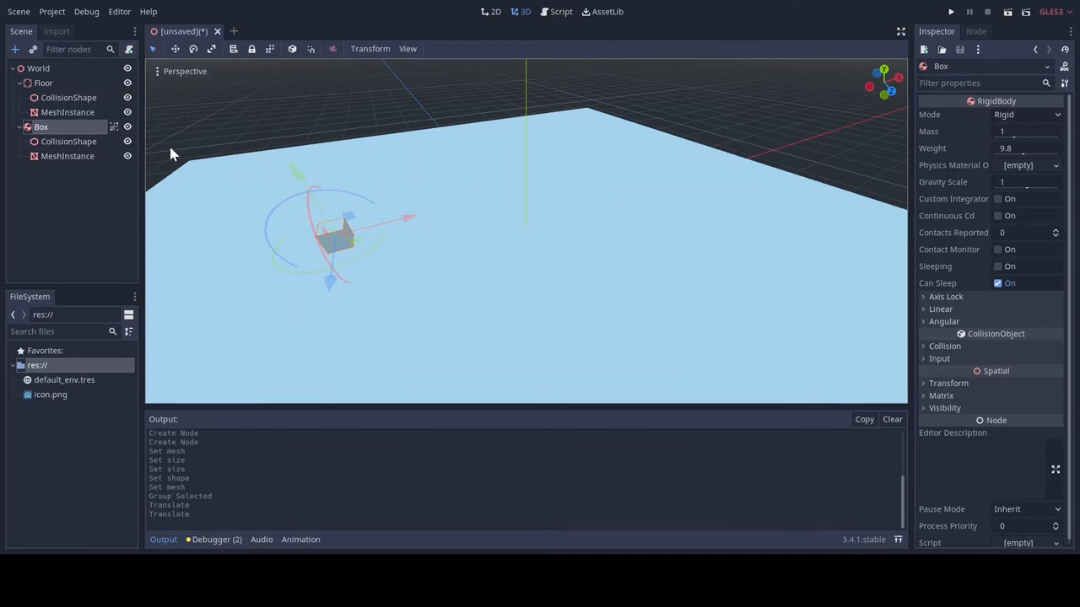
click(975, 31)
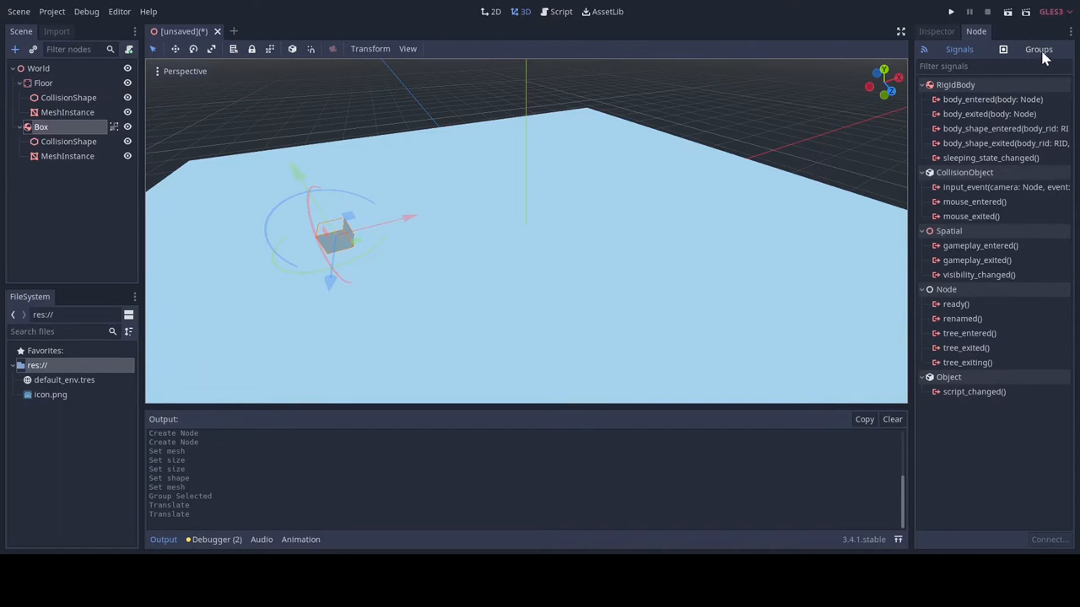
click(1039, 49)
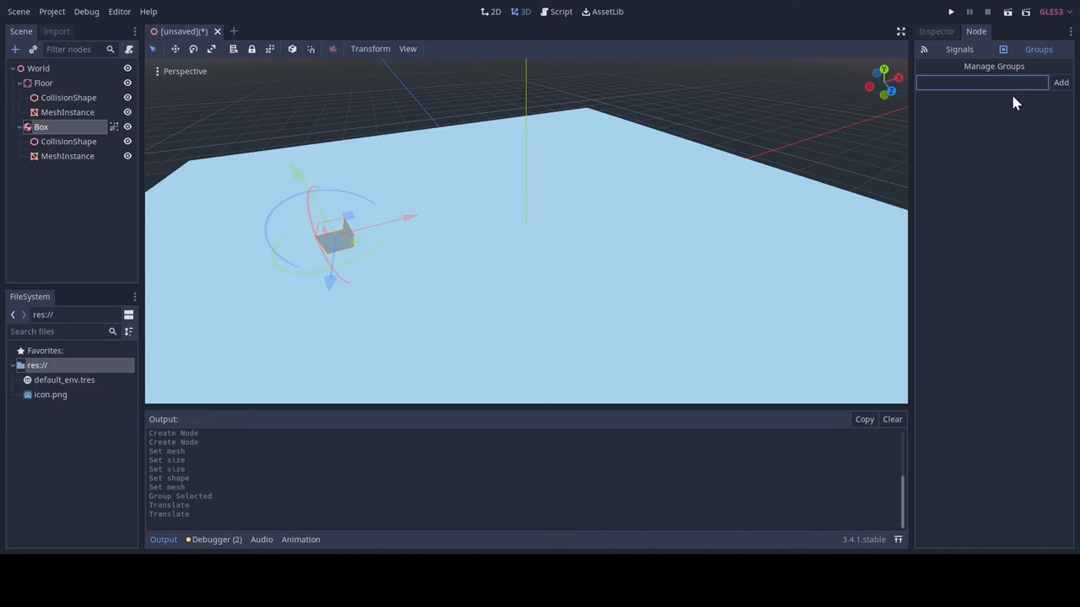
text(wall)
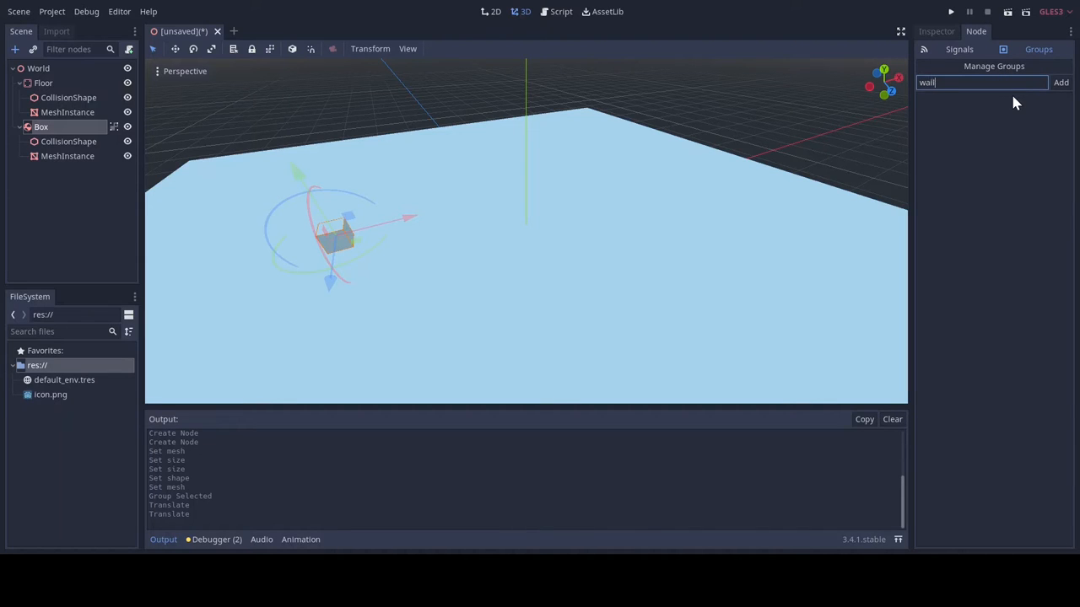
click(1061, 82)
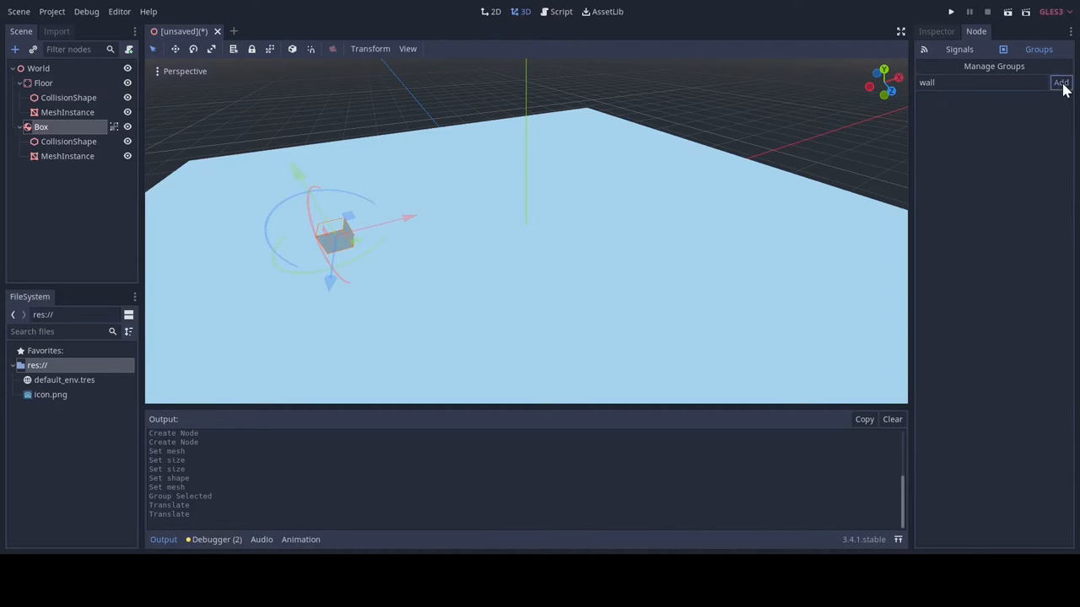
click(1061, 81)
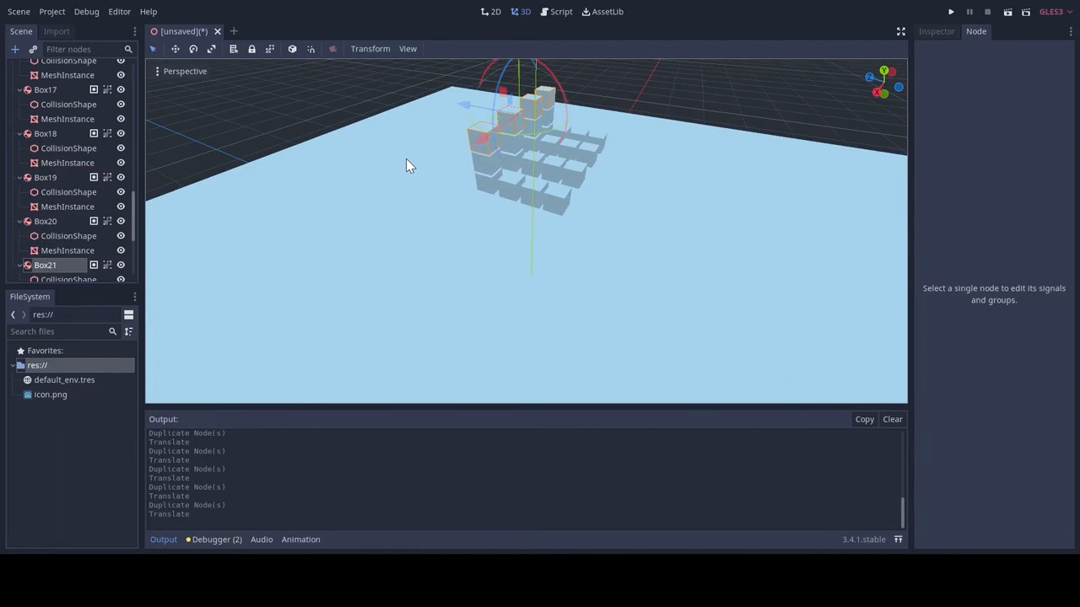
Save the scene as World.tscn in res://
key(ctrl+s)
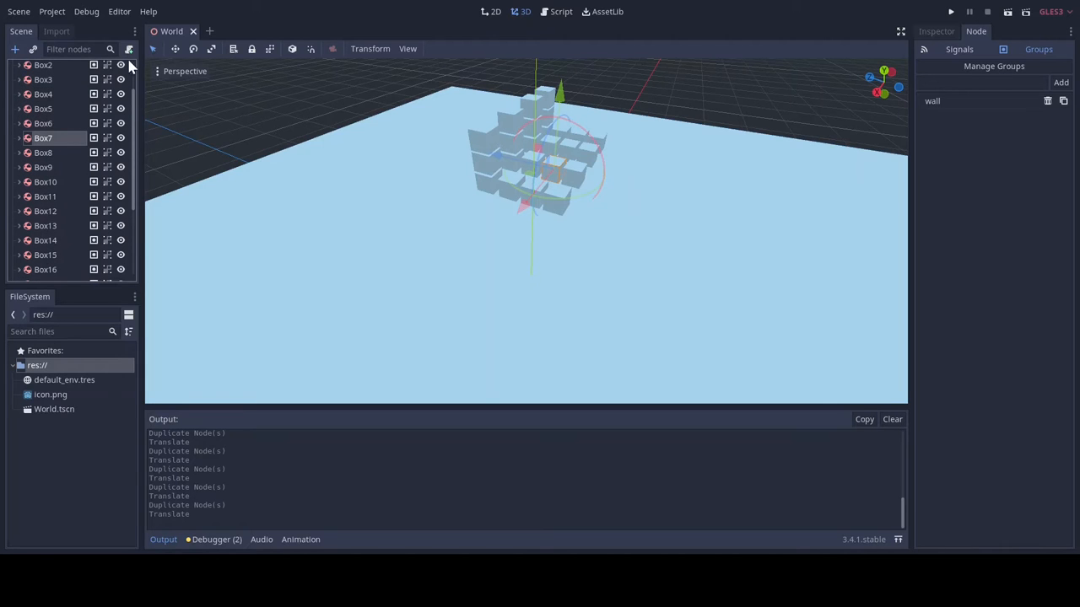
mouse_move(126, 115)
text(ki)
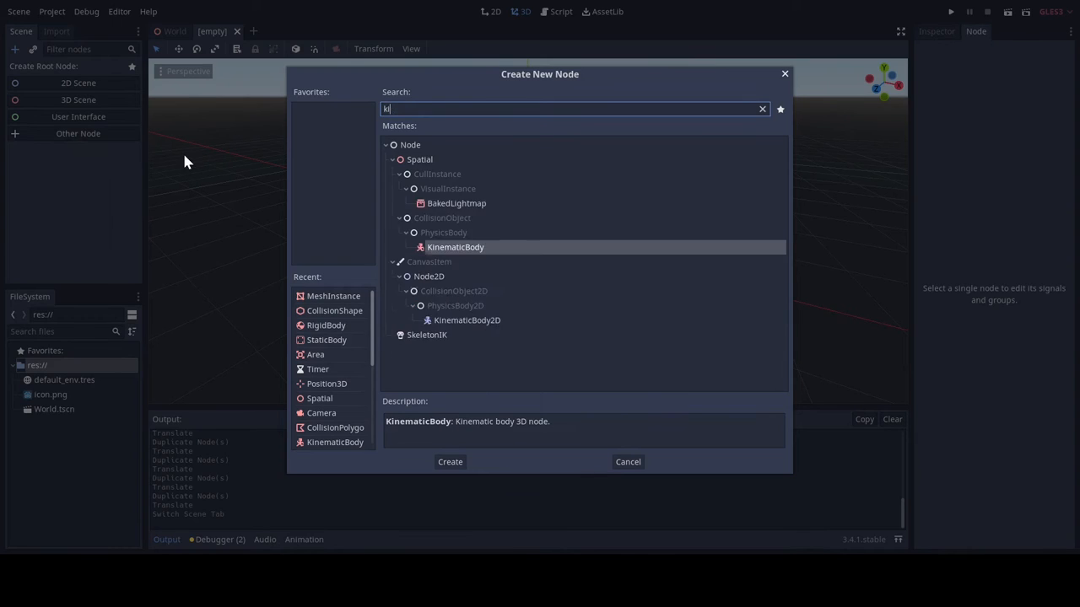
Create a KinematicBody root with a CollisionShape using a BoxShape
click(449, 461)
text(col)
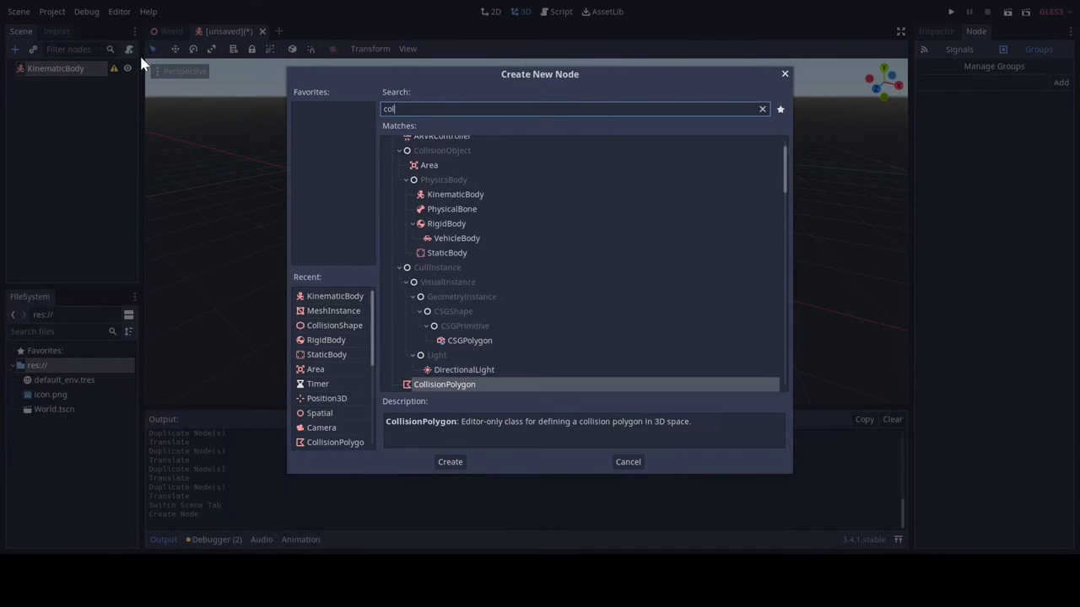
click(450, 461)
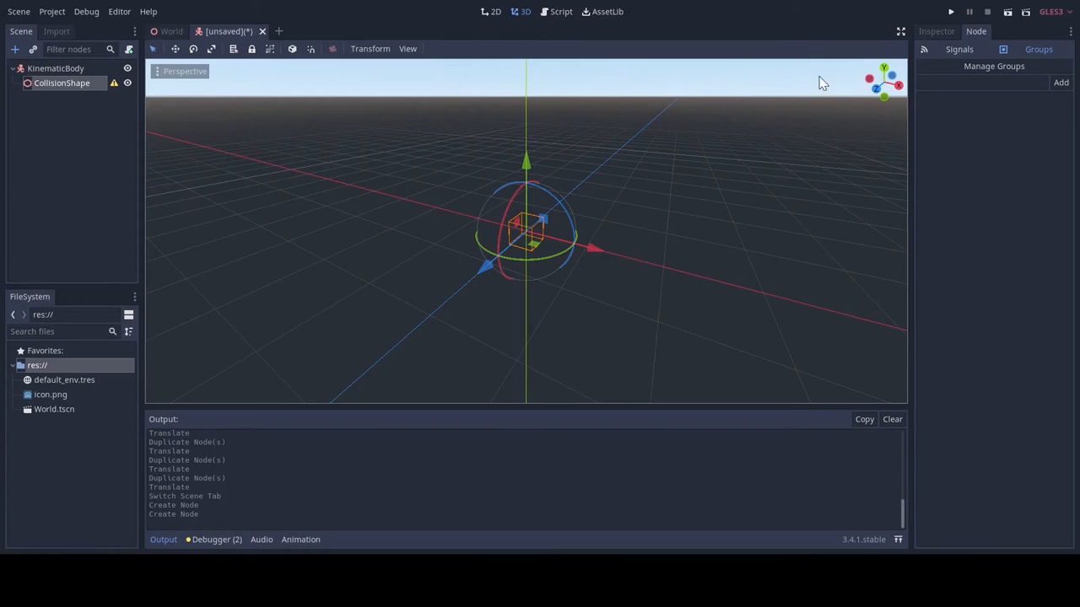
click(1033, 114)
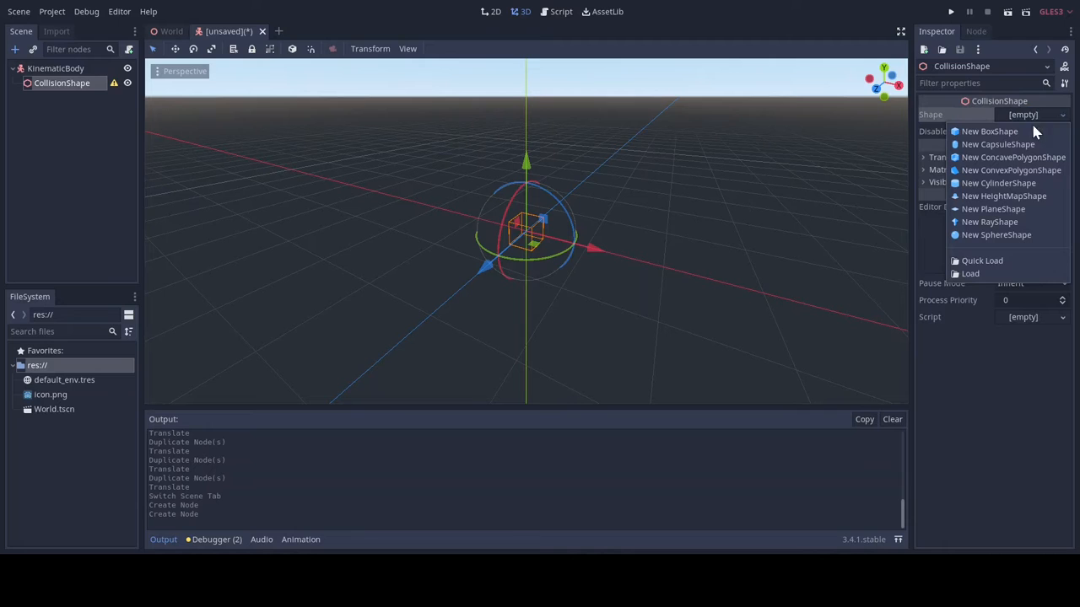
click(989, 131)
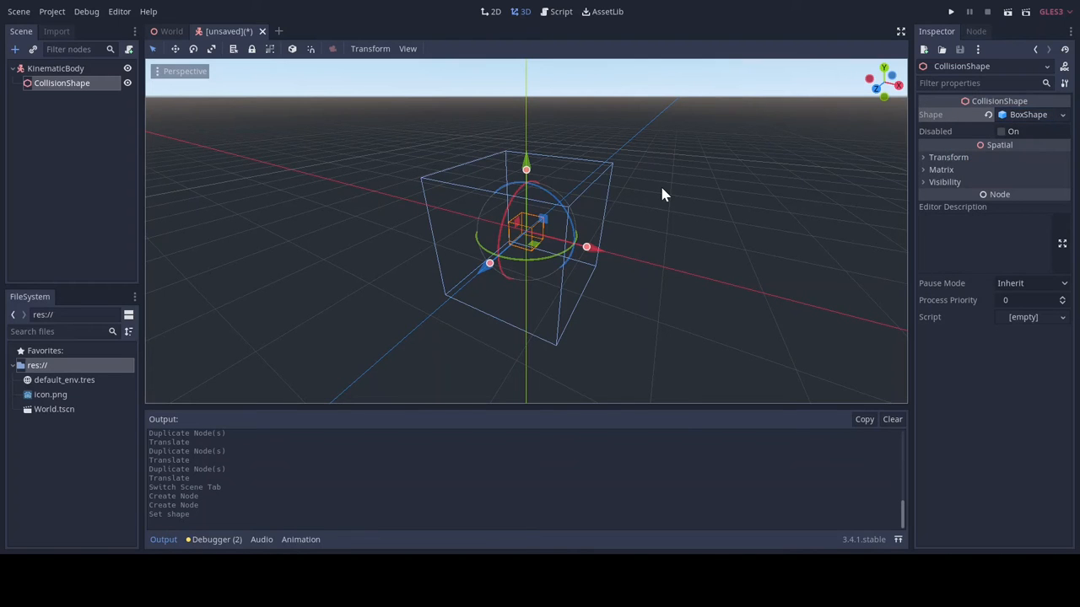
mouse_move(93, 76)
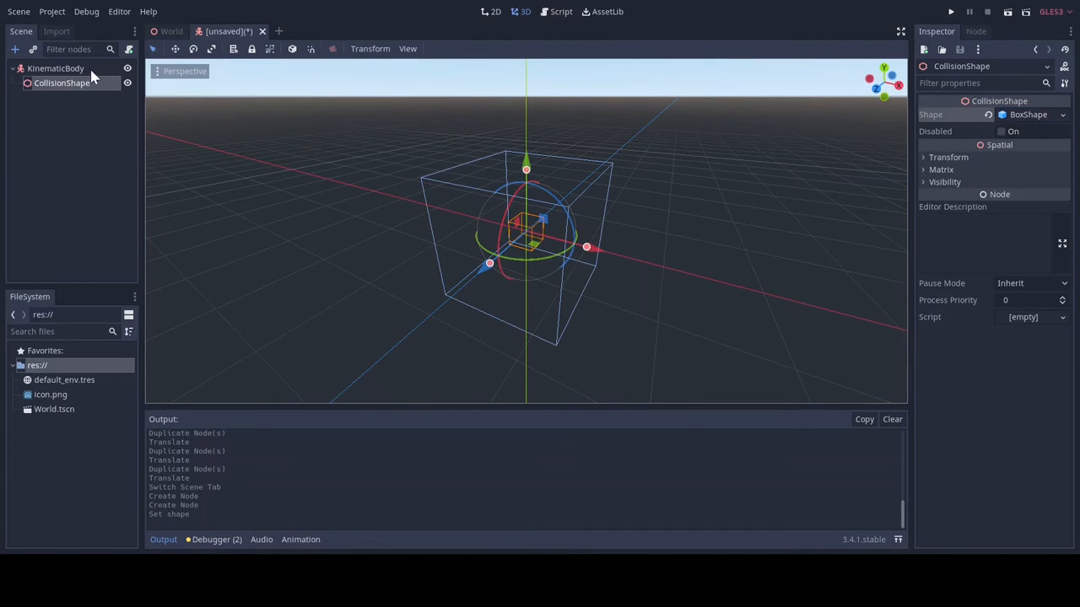
Add a Spatial named 'Head' under Player with a Camera child
click(14, 48)
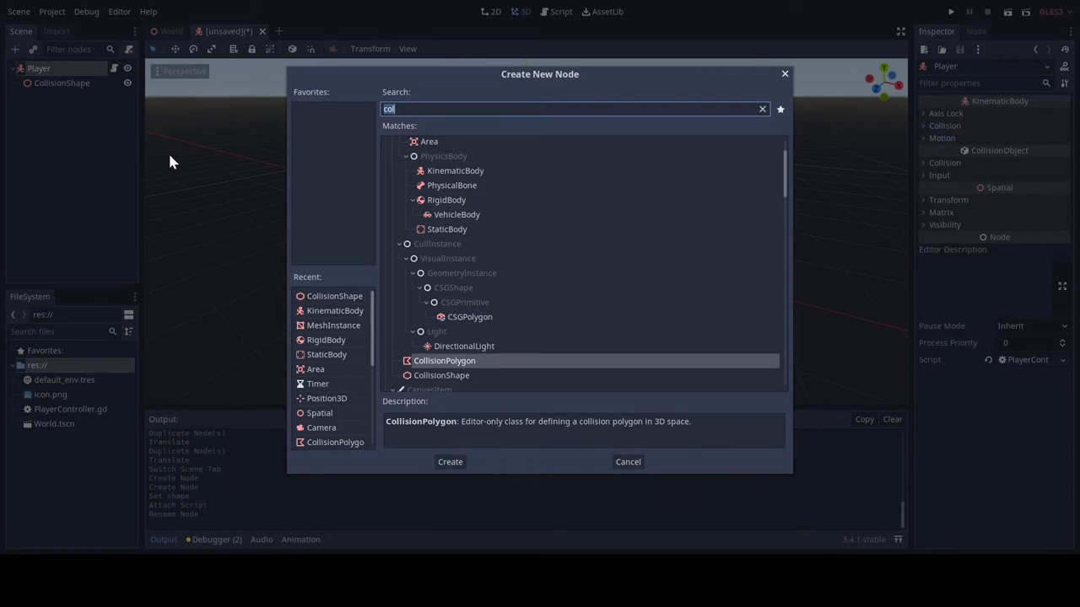
click(450, 461)
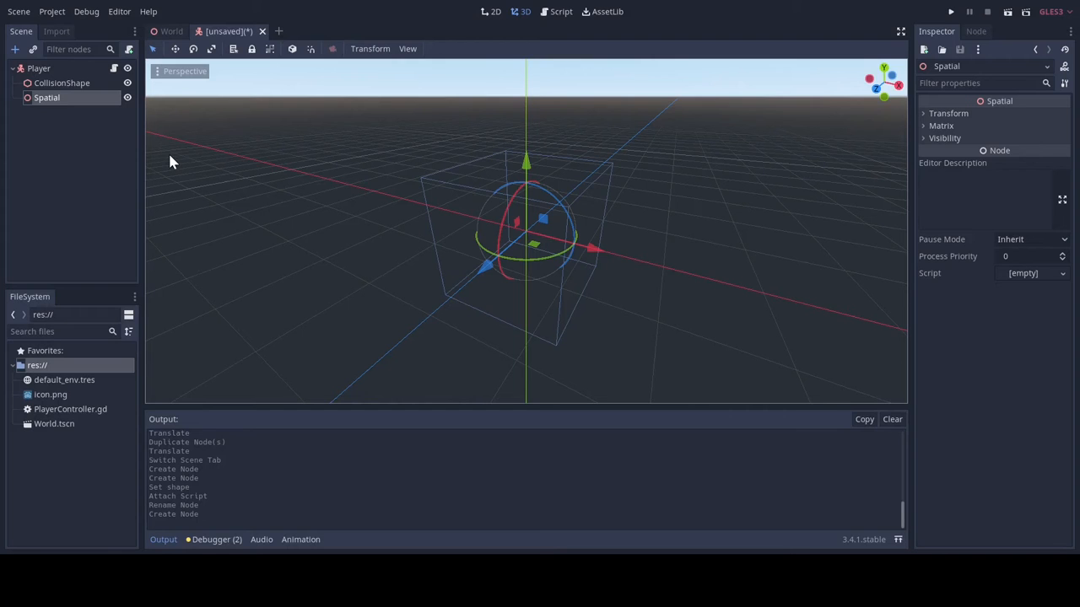
double_click(47, 97)
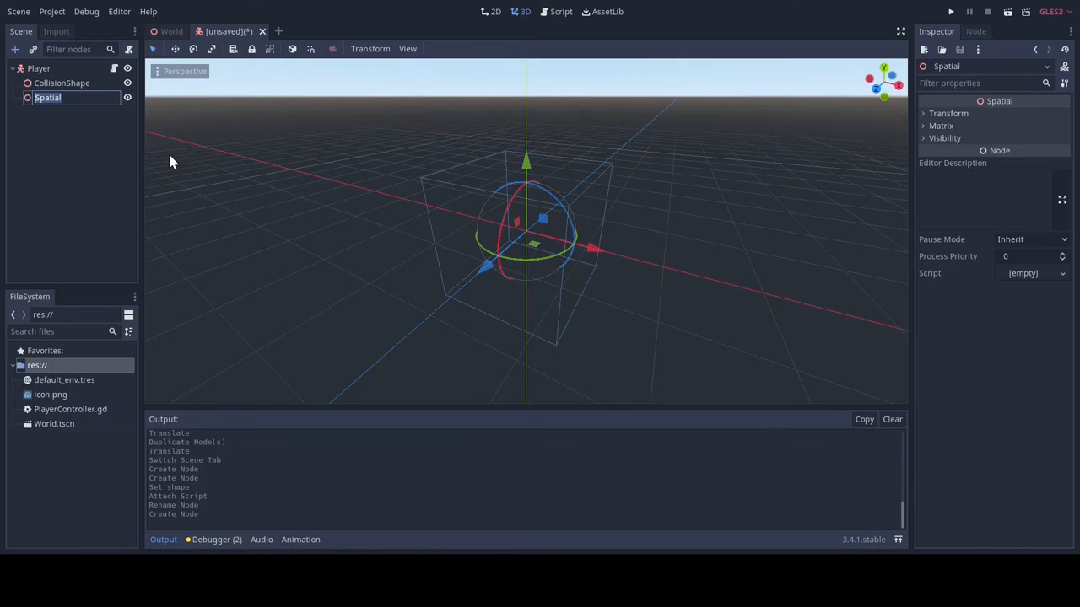
text(Head)
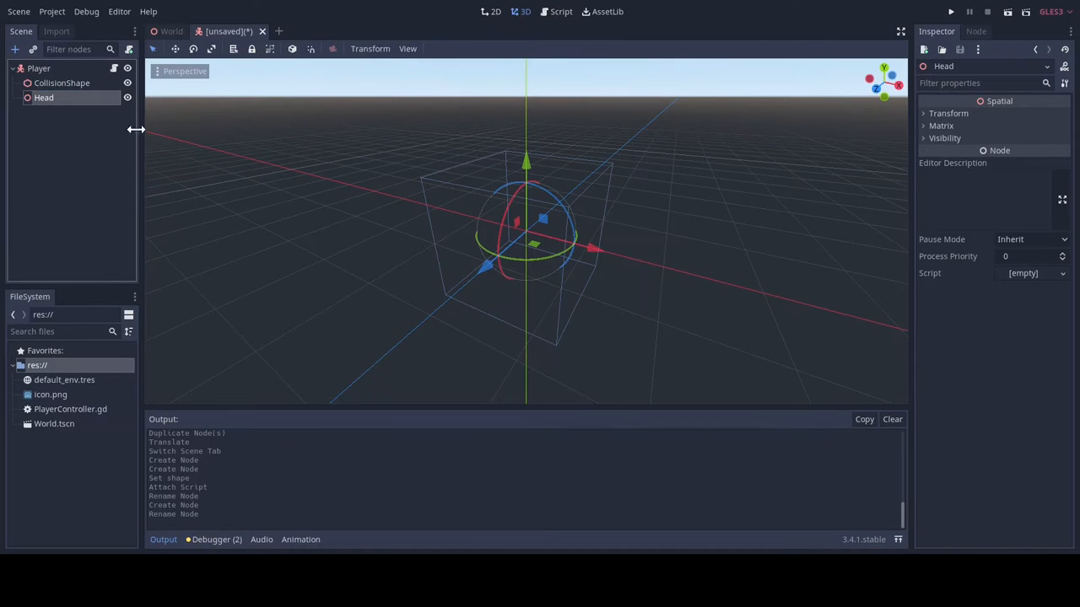
click(15, 49)
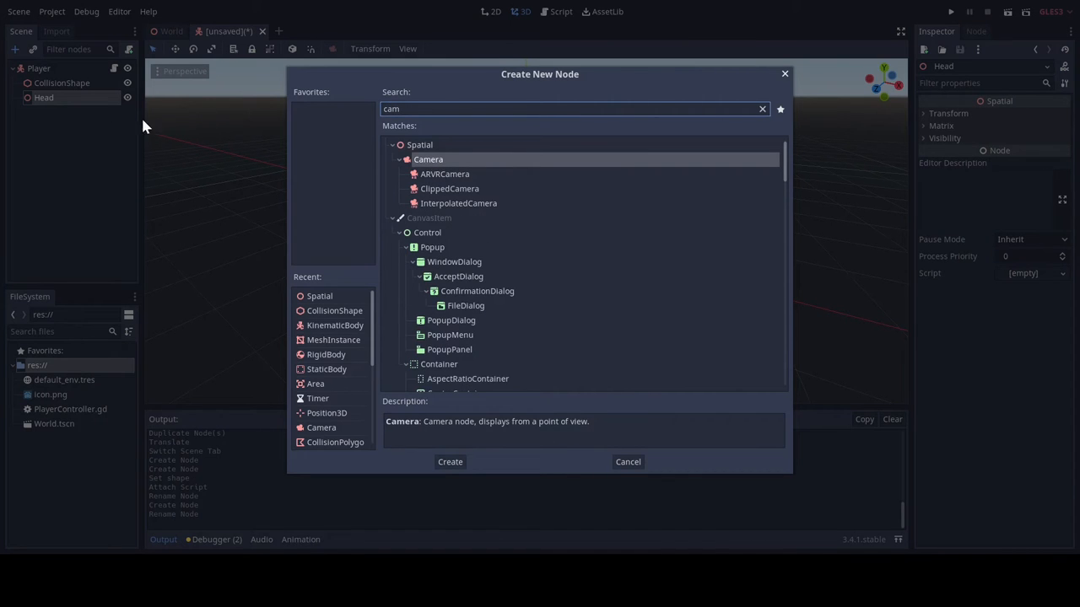
click(450, 461)
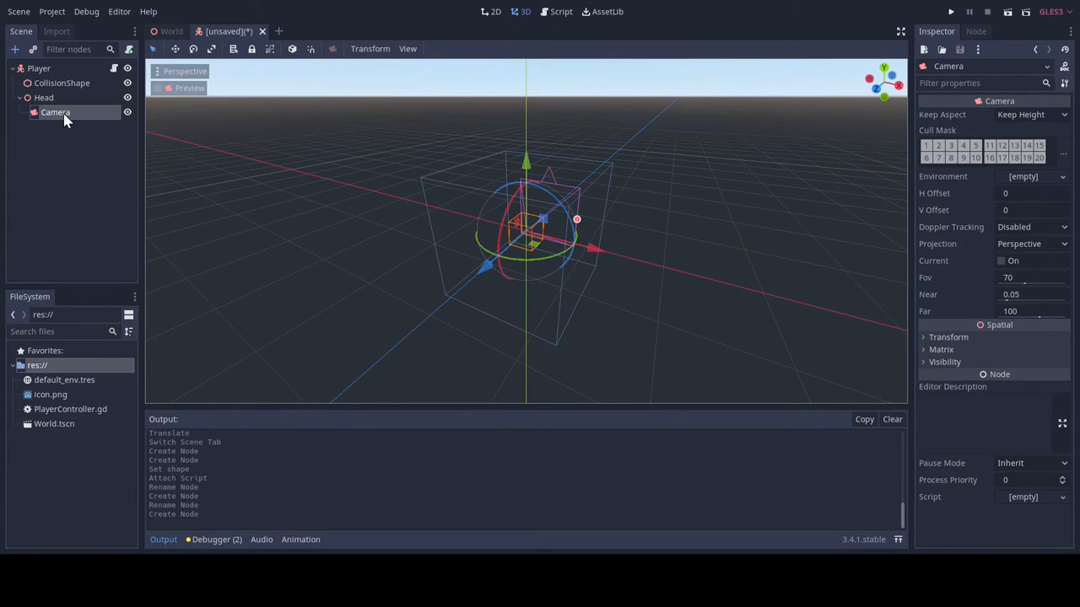
mouse_move(315, 117)
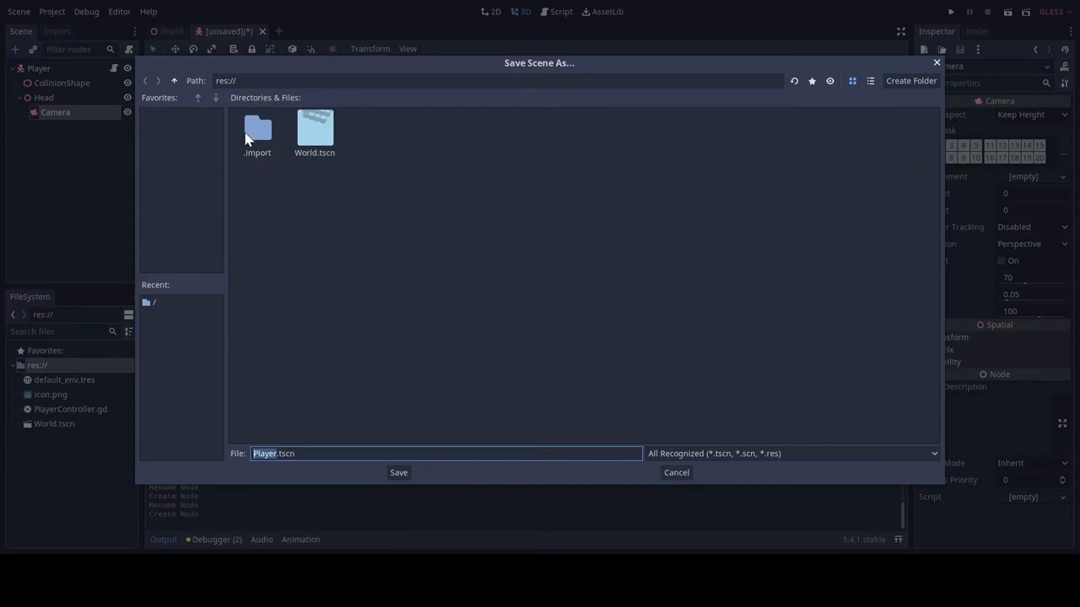
Create a Player folder and save the scene there as Player.tscn
click(911, 80)
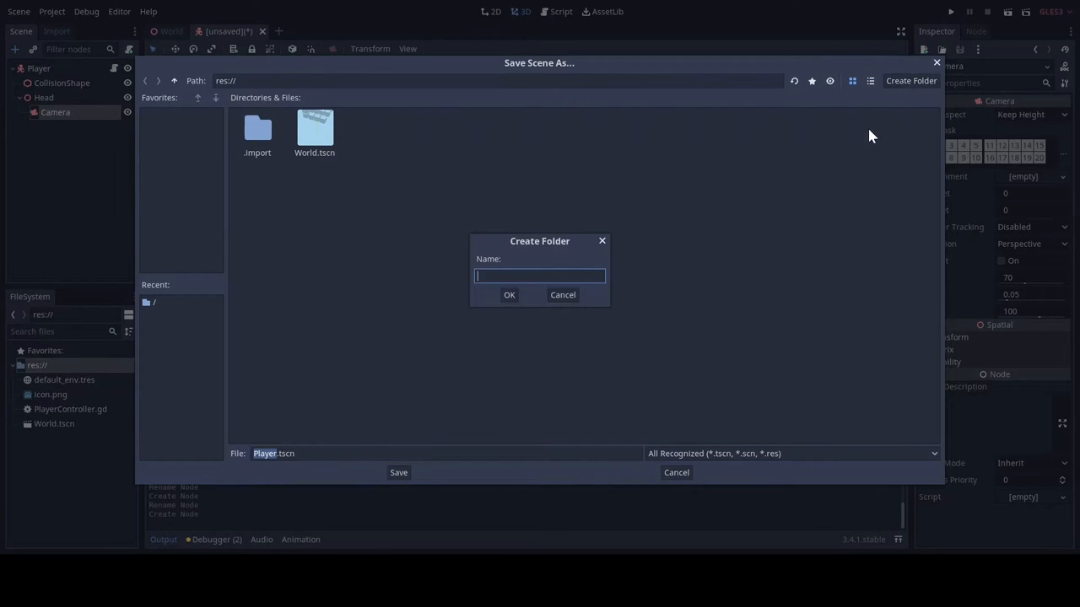
text(Player)
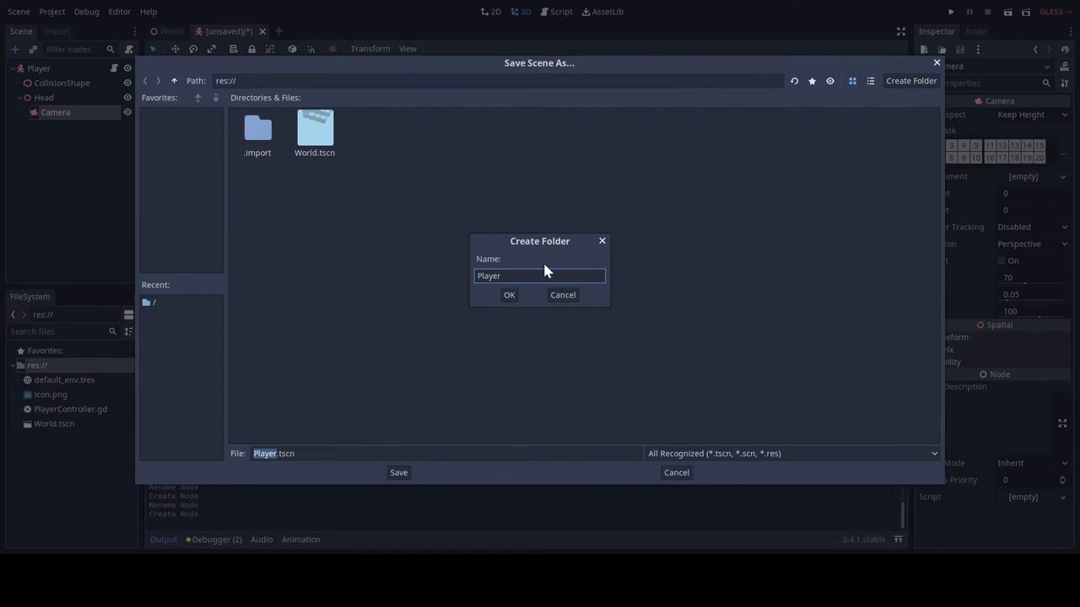
click(509, 295)
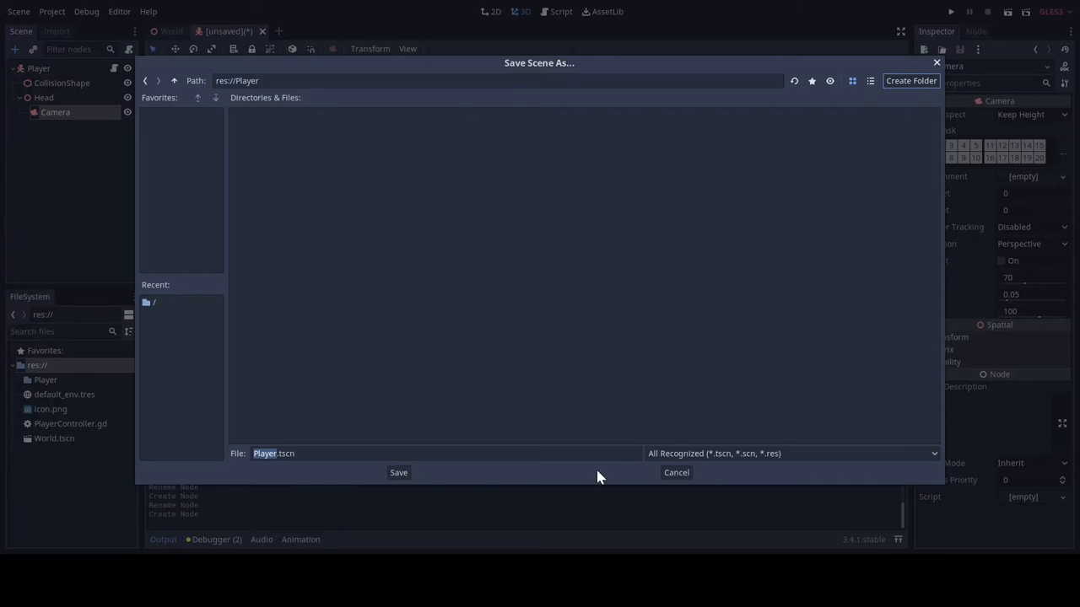
click(398, 472)
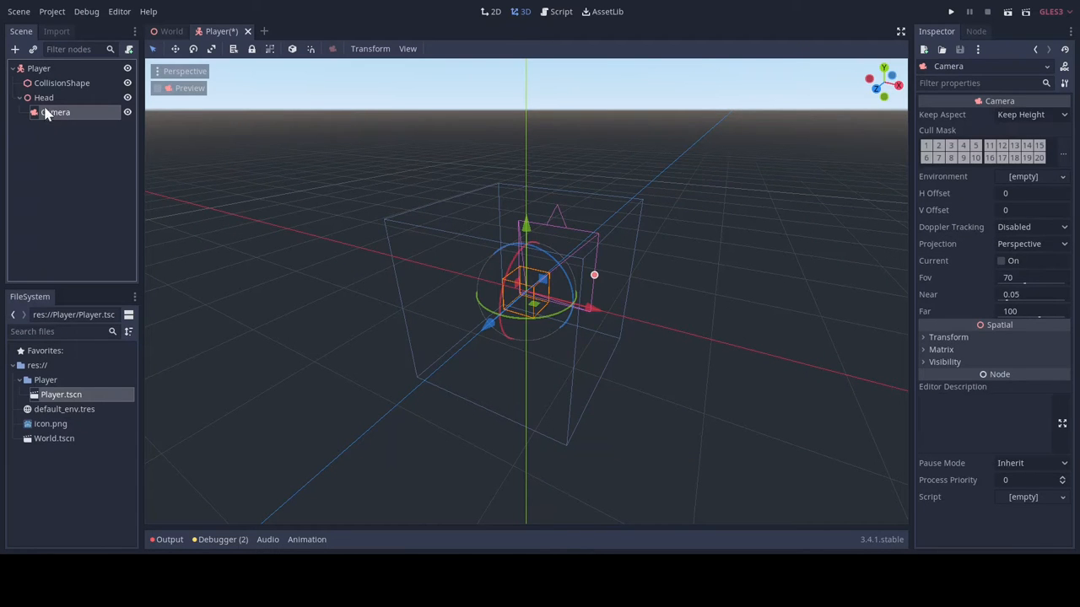
click(39, 68)
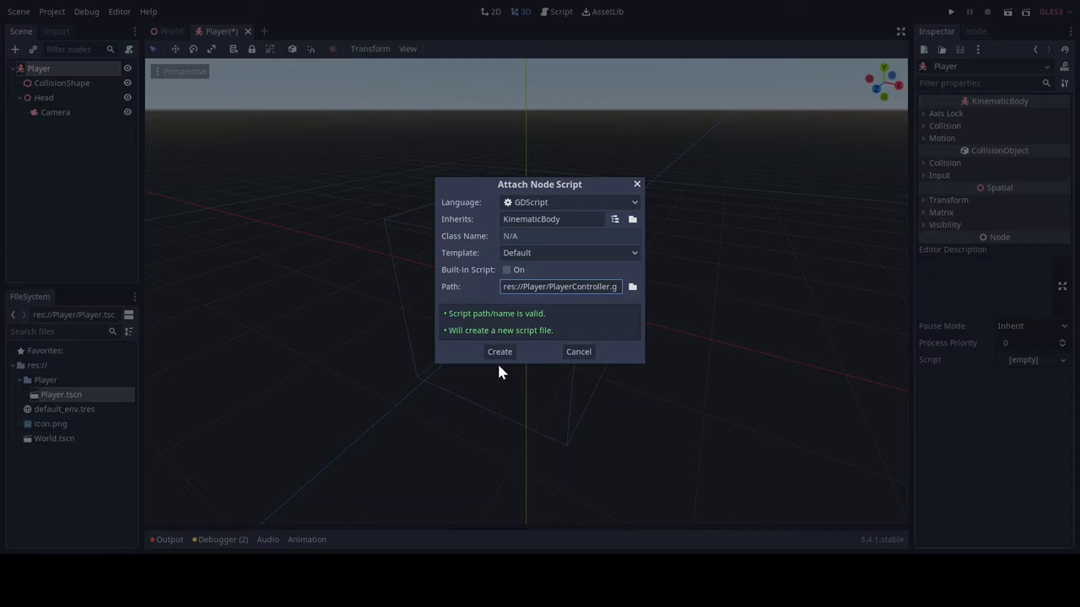
Create PlayerController.gd and declare a 'fire' signal
click(500, 352)
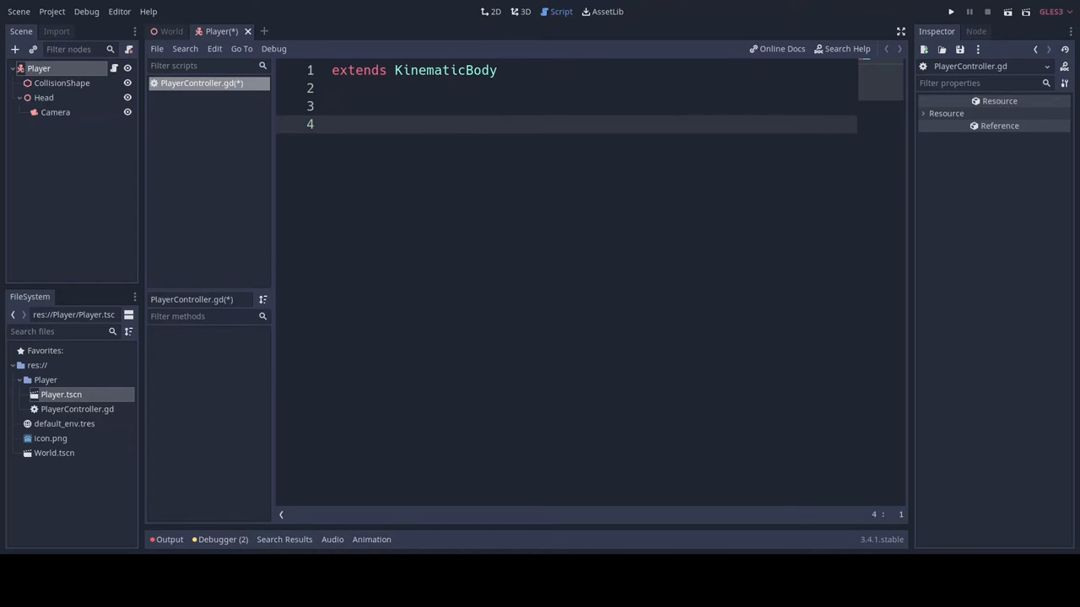
text(s)
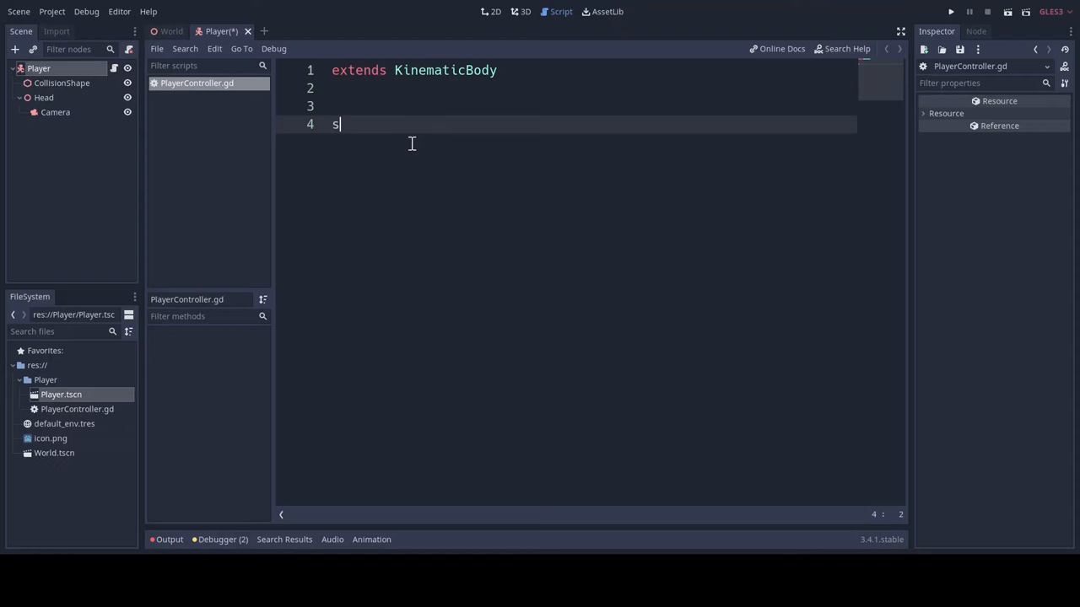
text(ignal)
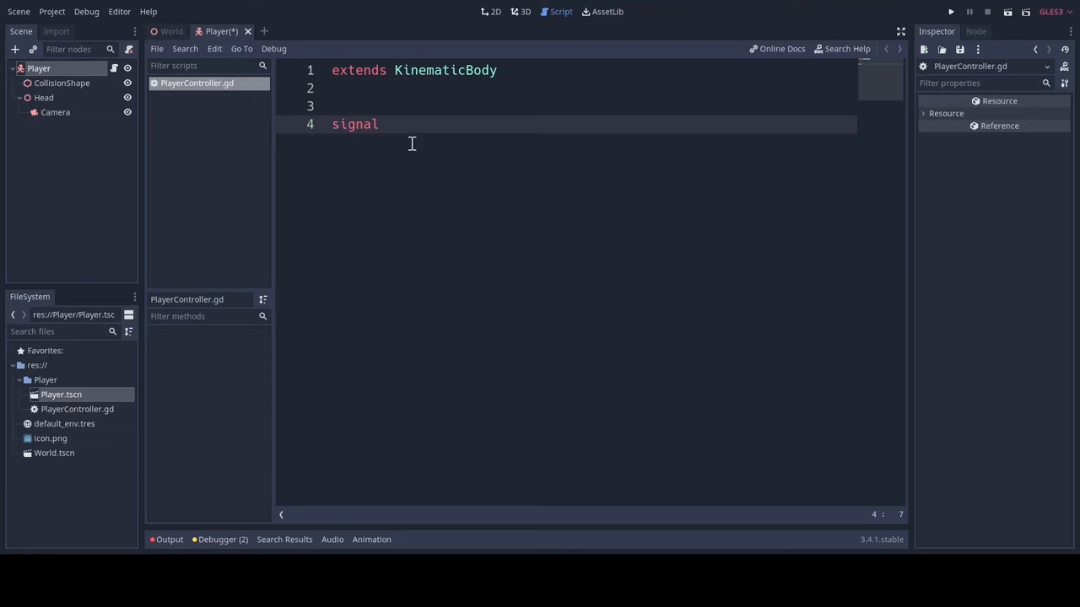
text(fire)
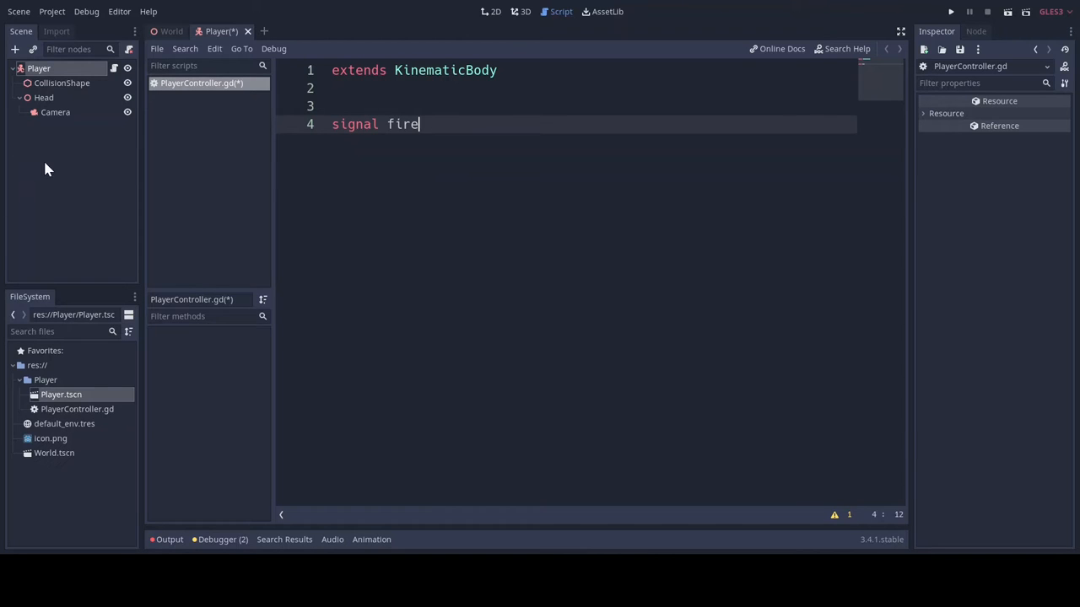
mouse_move(405, 150)
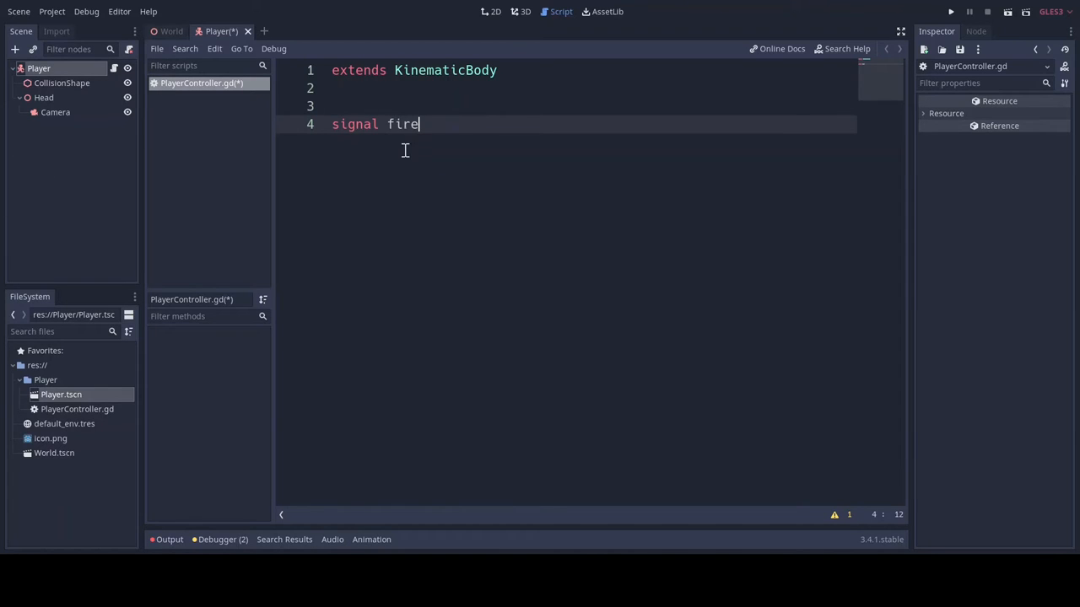
mouse_move(492, 125)
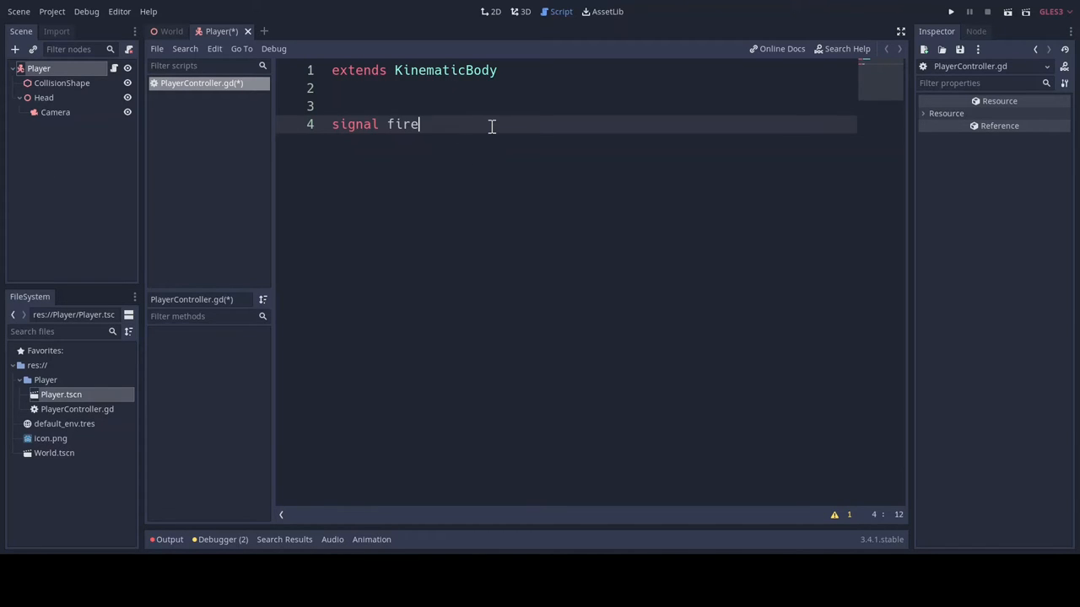
Write _process emitting 'fire' on Input.is_action_just_pressed, and add mouse-look input code
text(func)
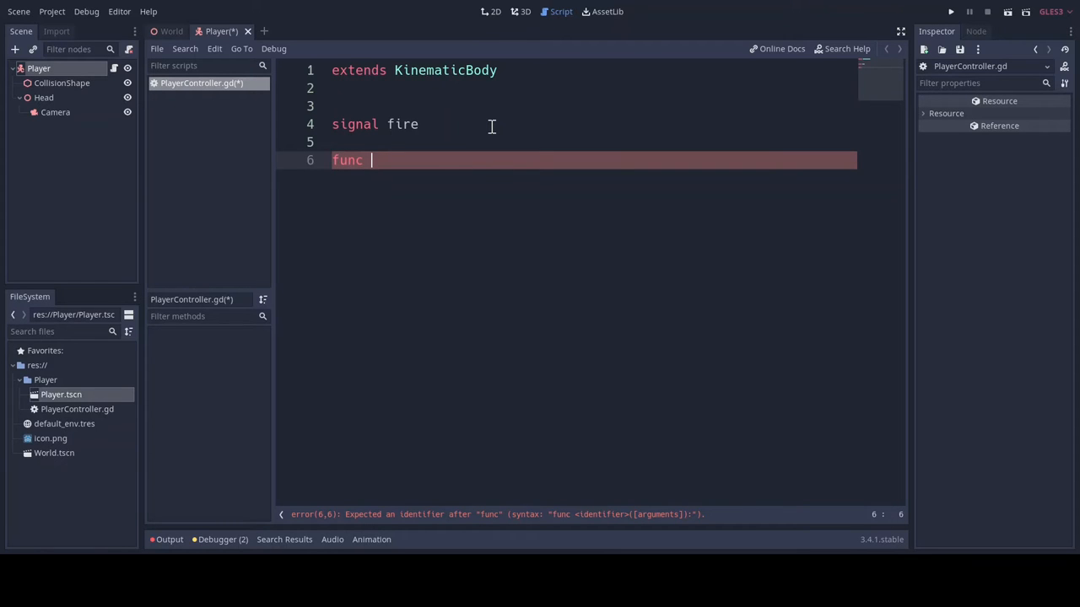
text(_process(delta):)
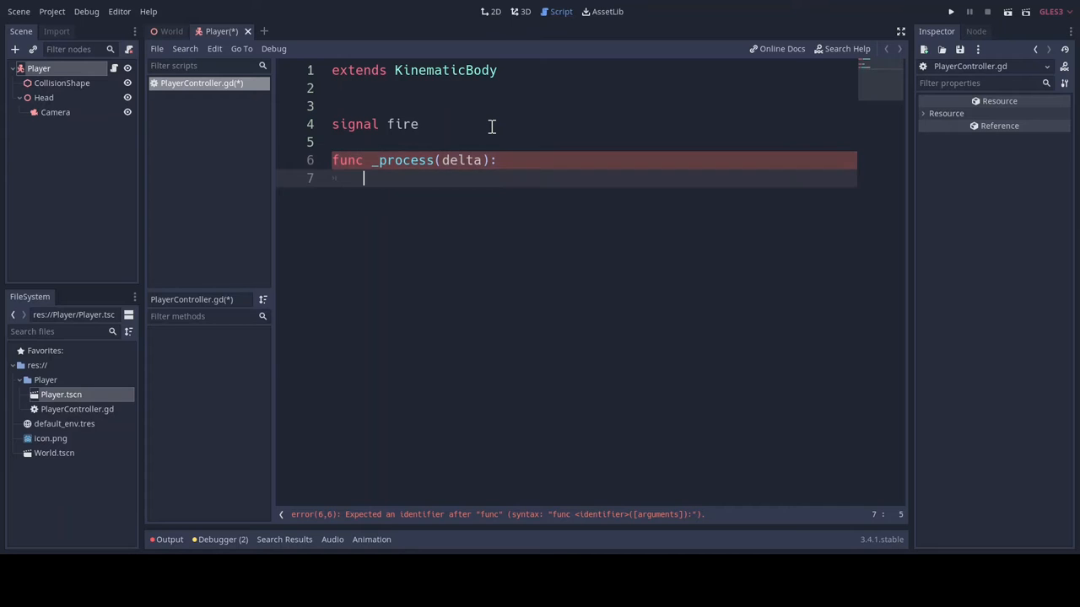
text(i)
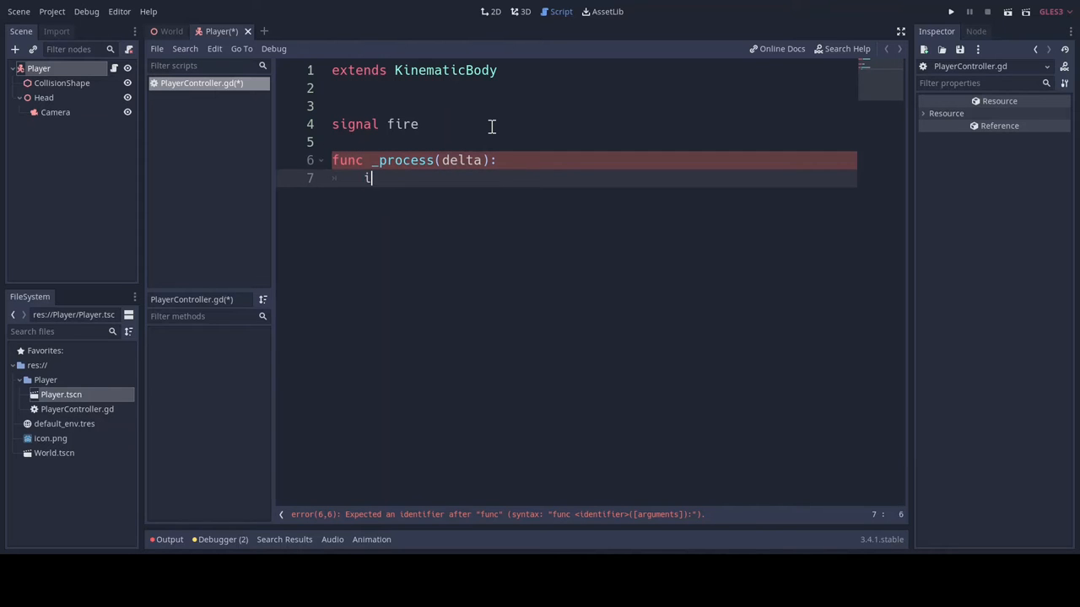
text(f Input)
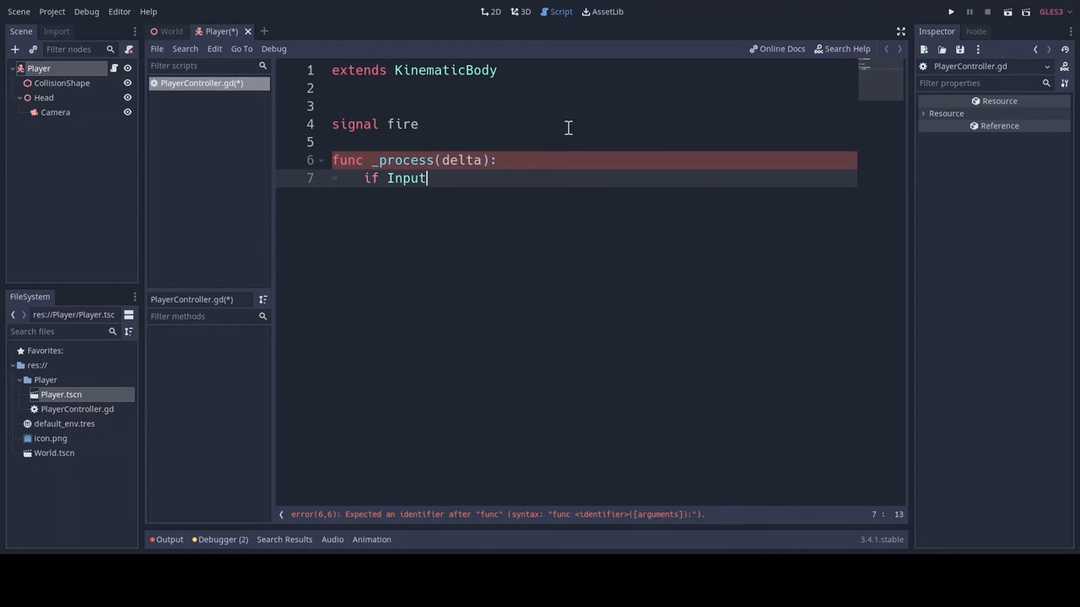
text(.is_action_just_pressed("fire"):)
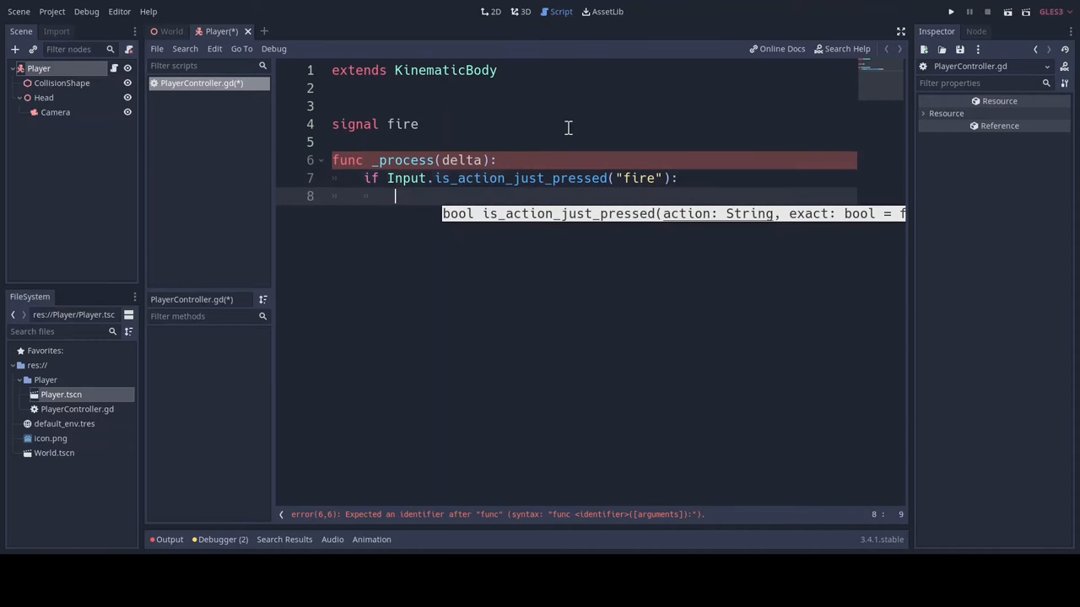
text(e)
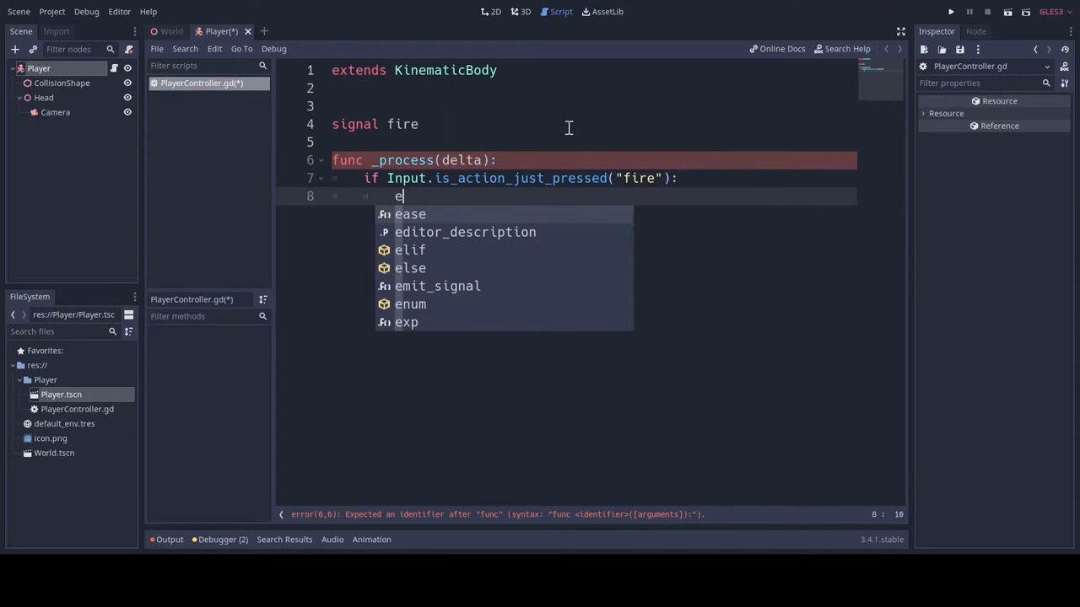
text(mit_signal("fire")
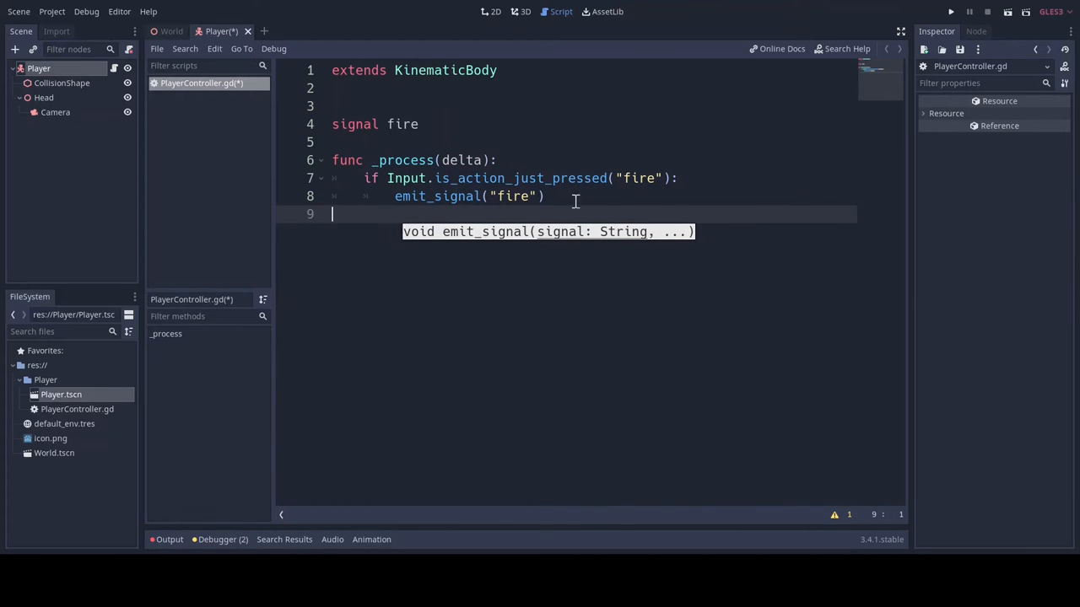
key(enter)
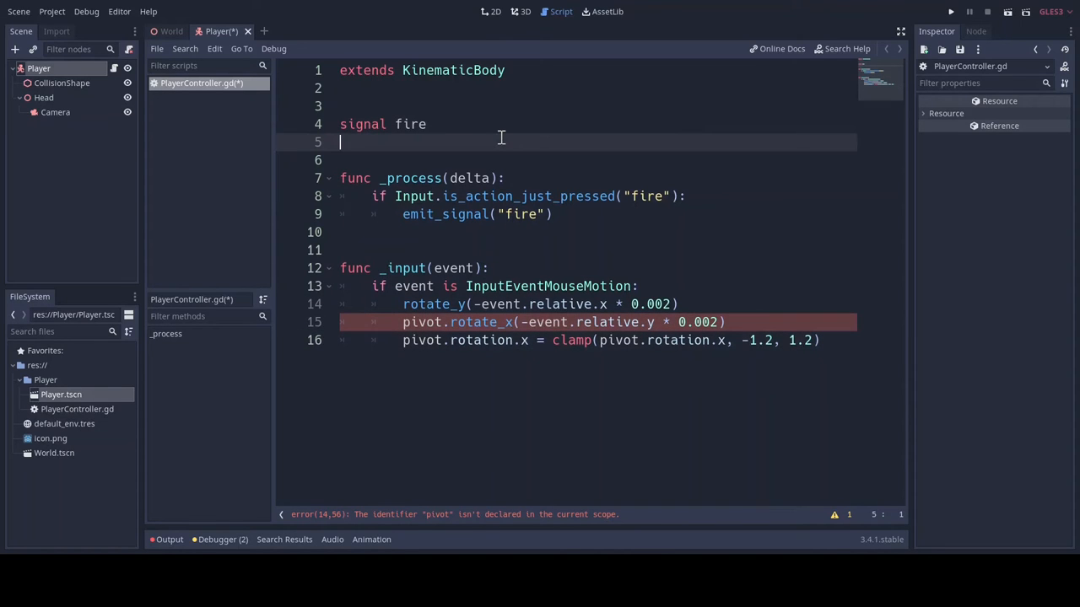
Add an onready pivot variable referencing $Head
text(o)
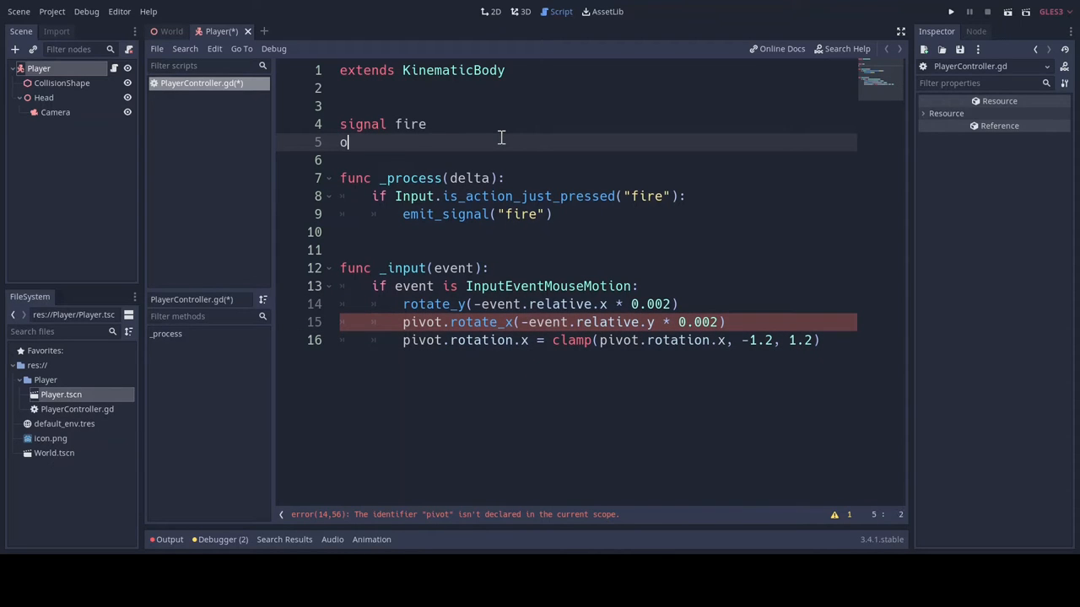
text(nready)
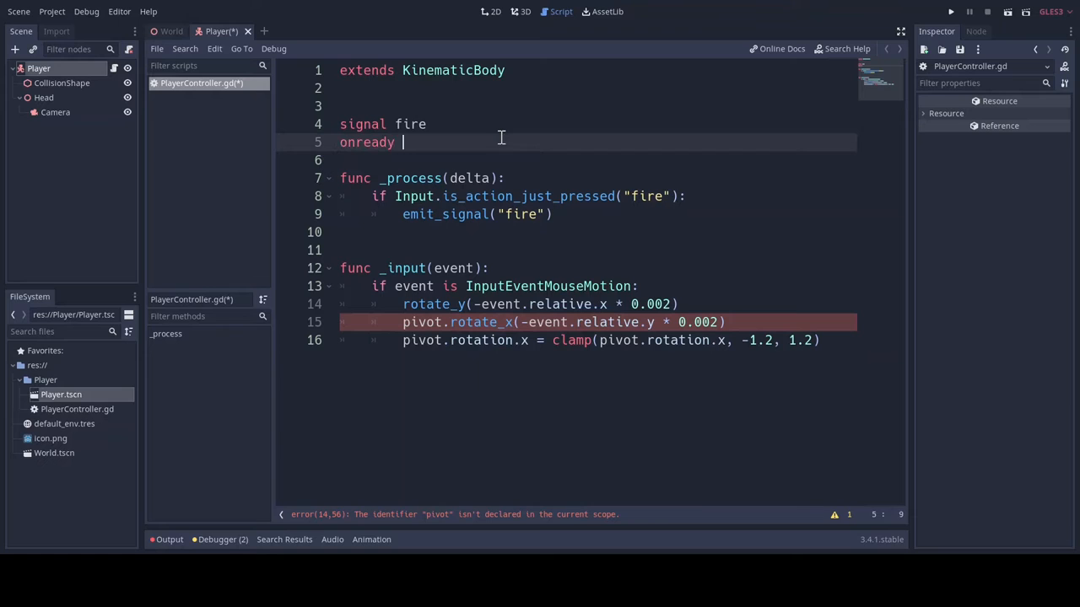
text(= pi)
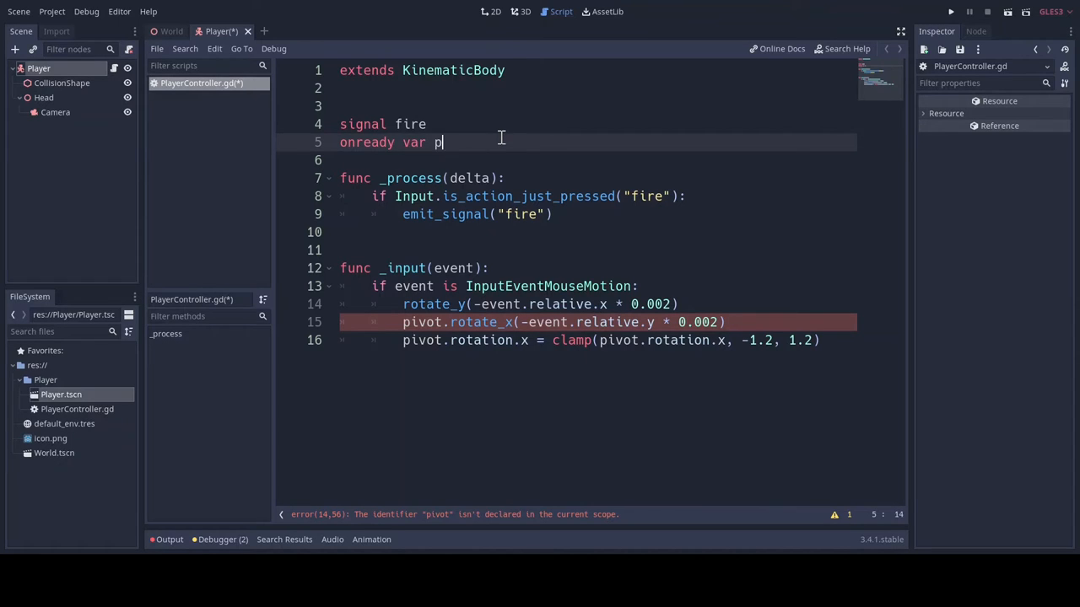
text(ivot)
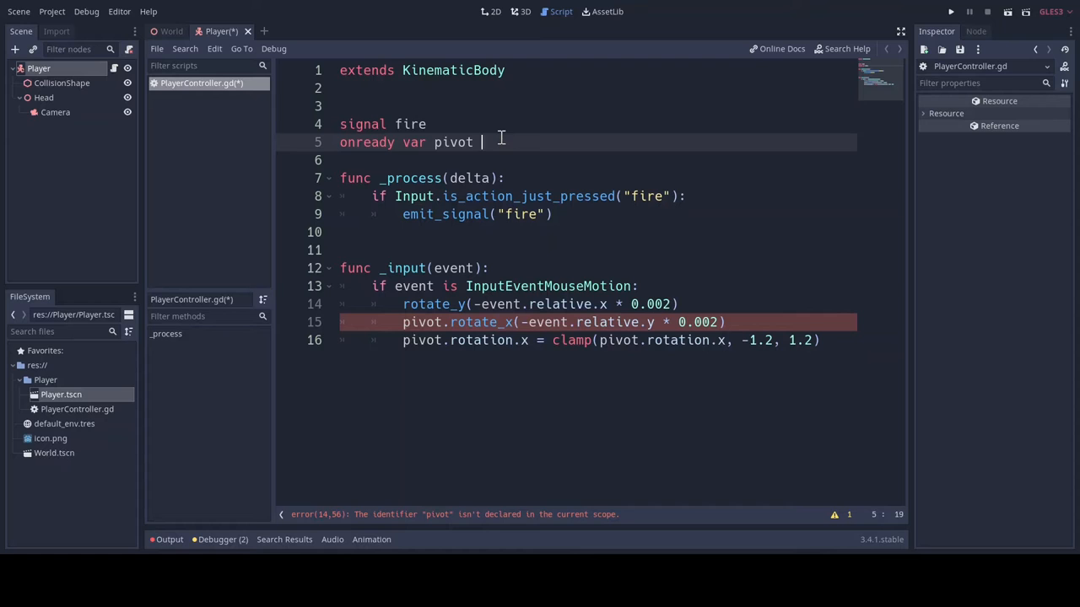
text(= $)
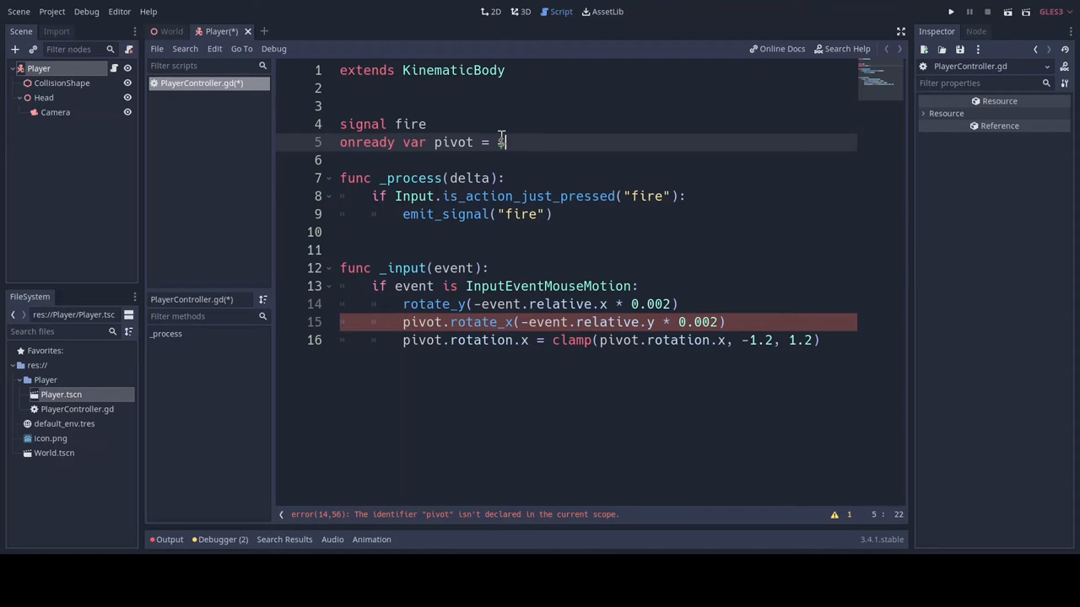
text($Head)
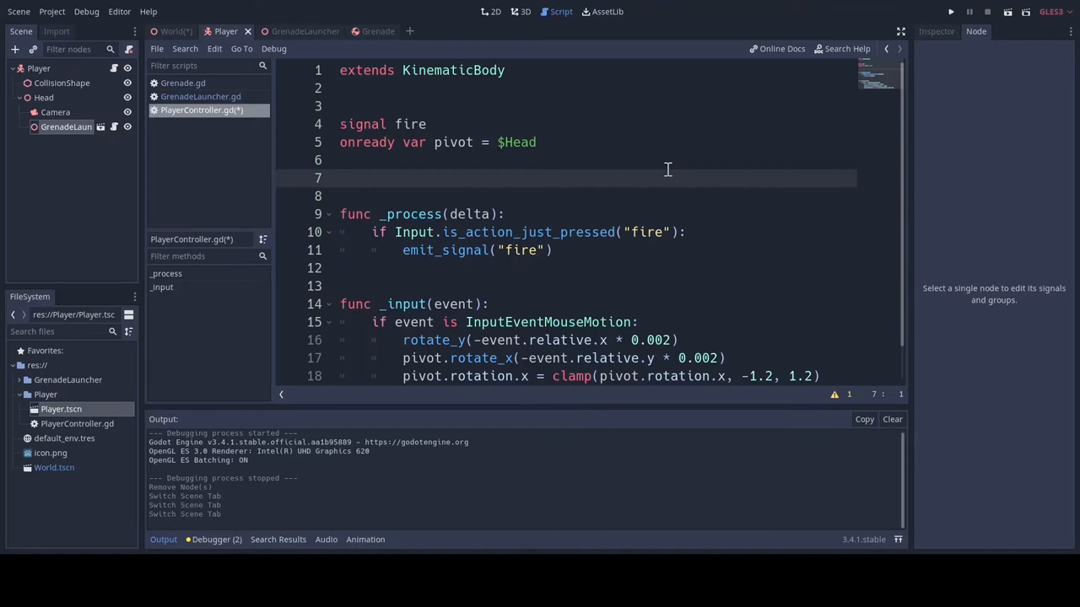
Add _ready setting the mouse mode to captured, then save the script
text(on)
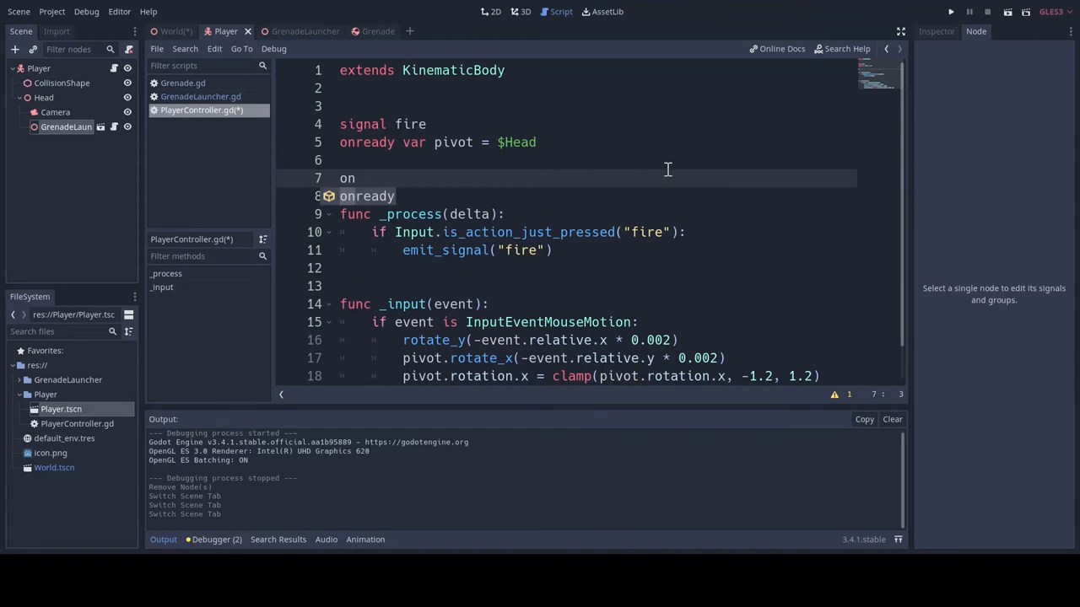
text(func _ready():)
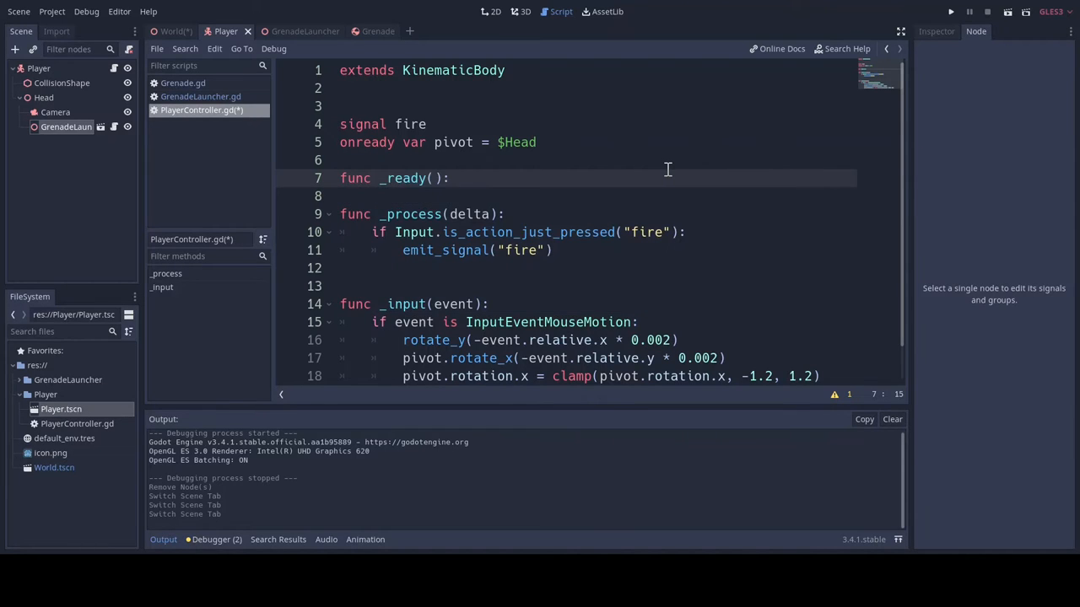
text(Input.)
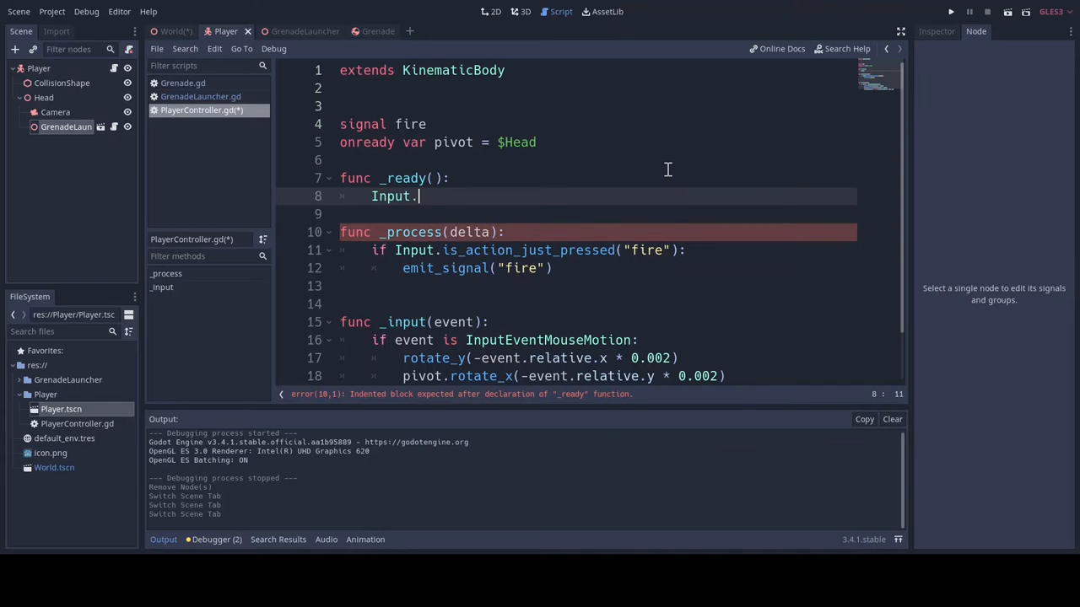
text(get_)
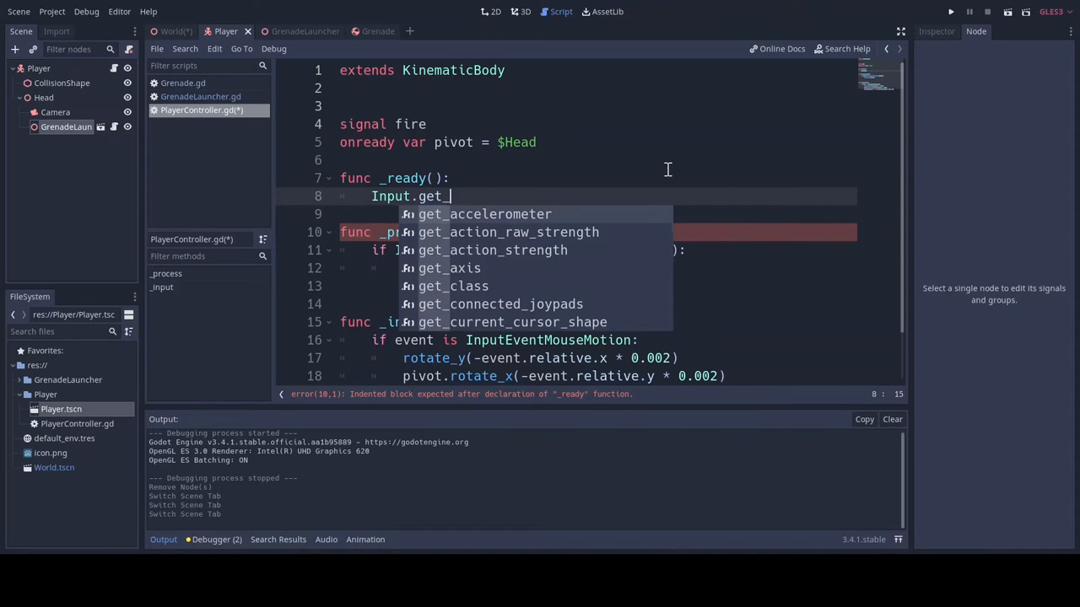
key(BackSpace)
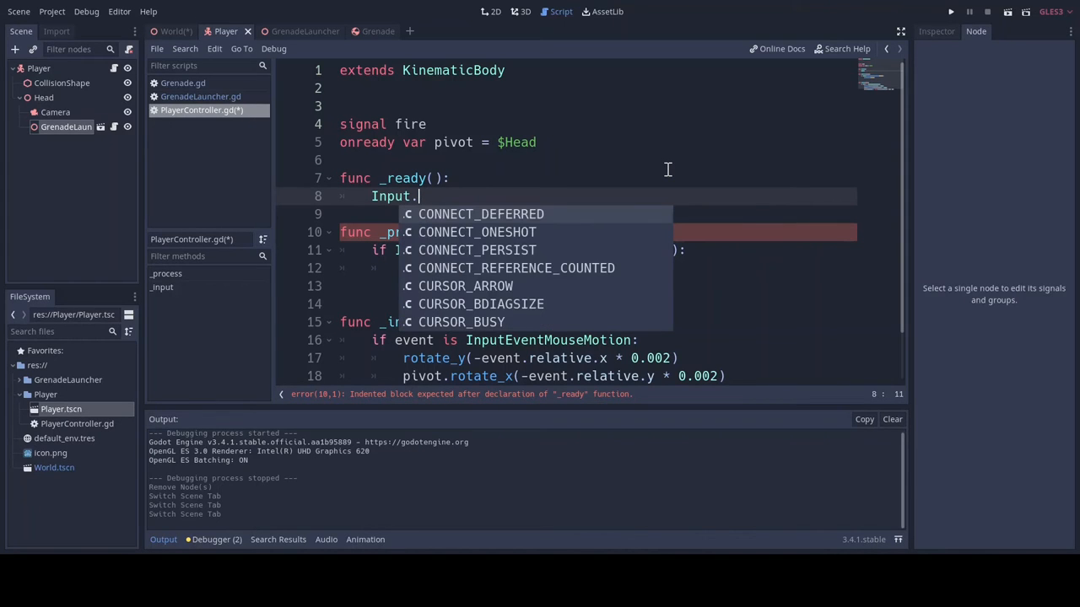
text(set_mouse_mode()
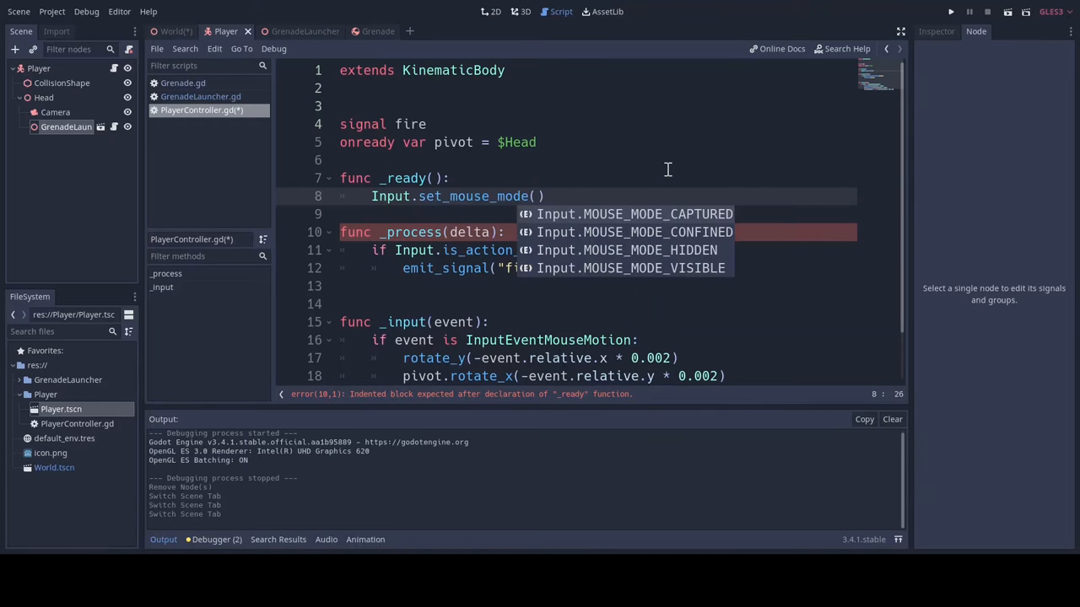
click(633, 213)
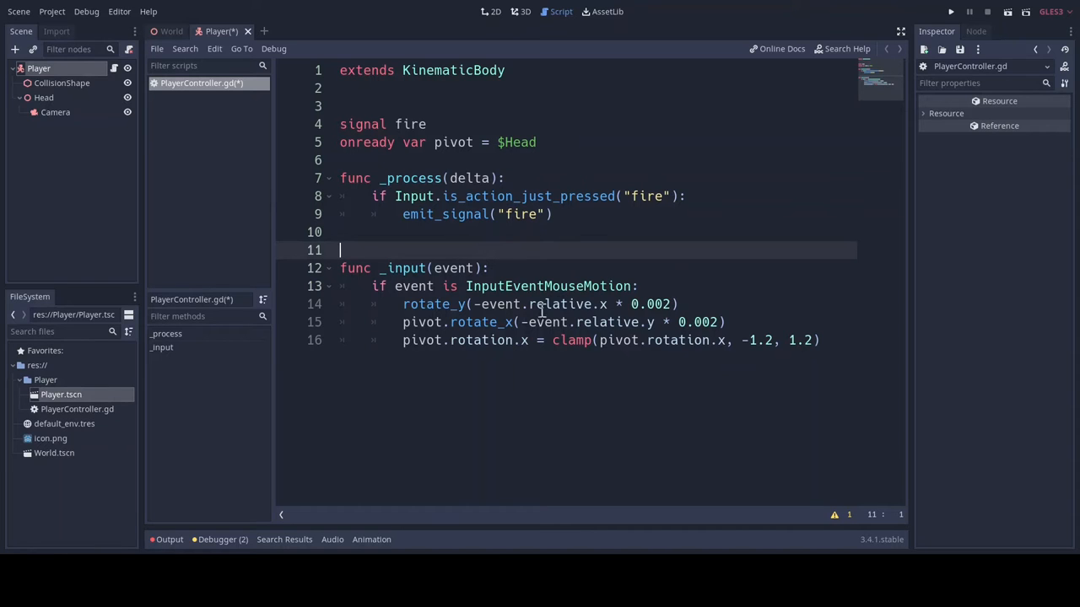
mouse_move(361, 156)
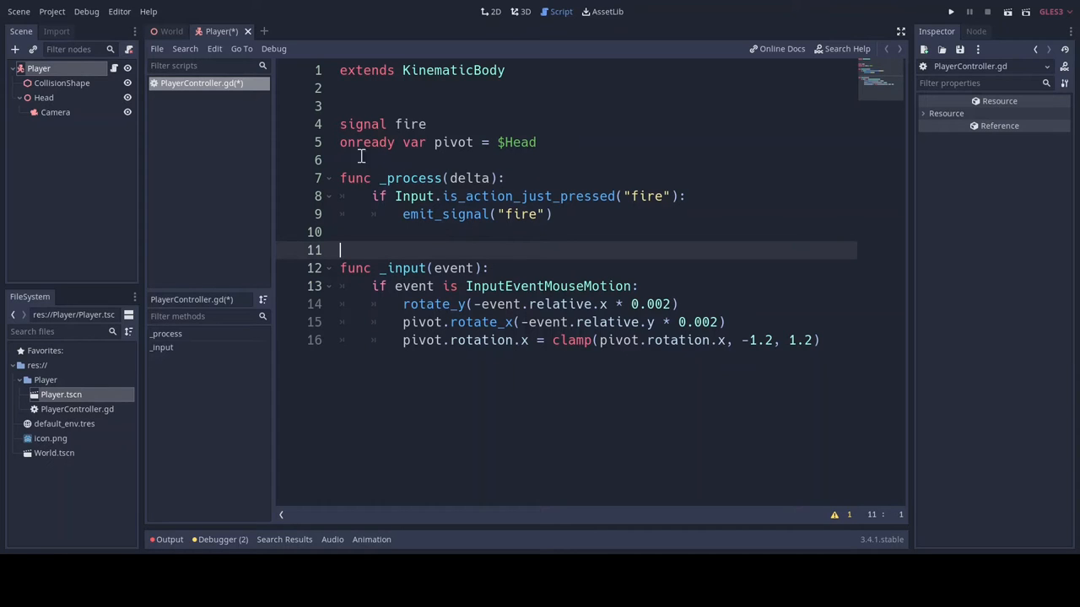
key(ctrl+s)
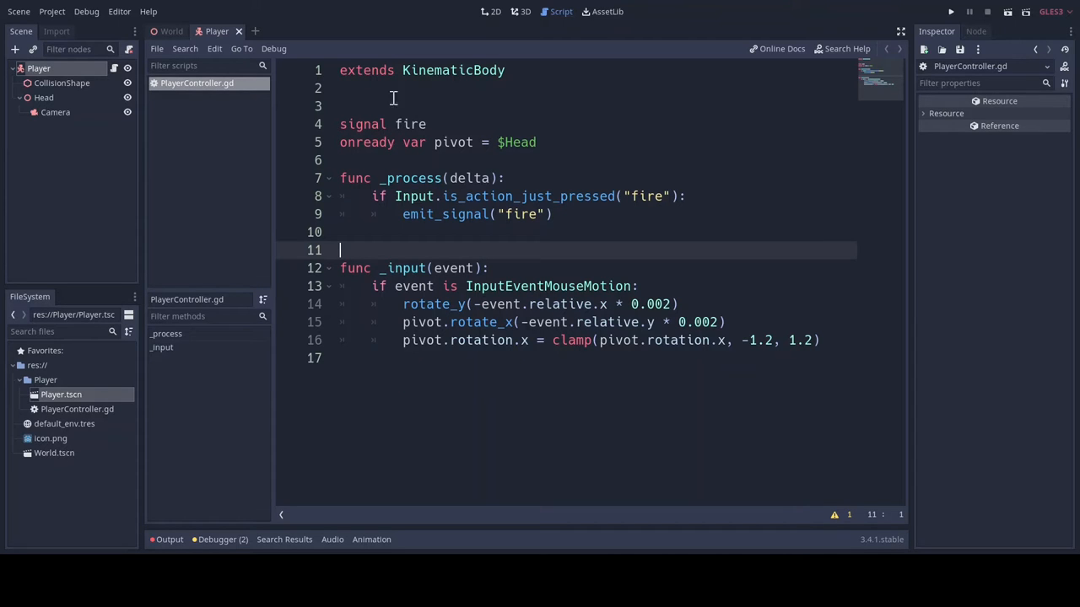
Make a new 3D scene with a GrenadeLauncher root, Graphics Spatial child, and Position3D child
click(299, 32)
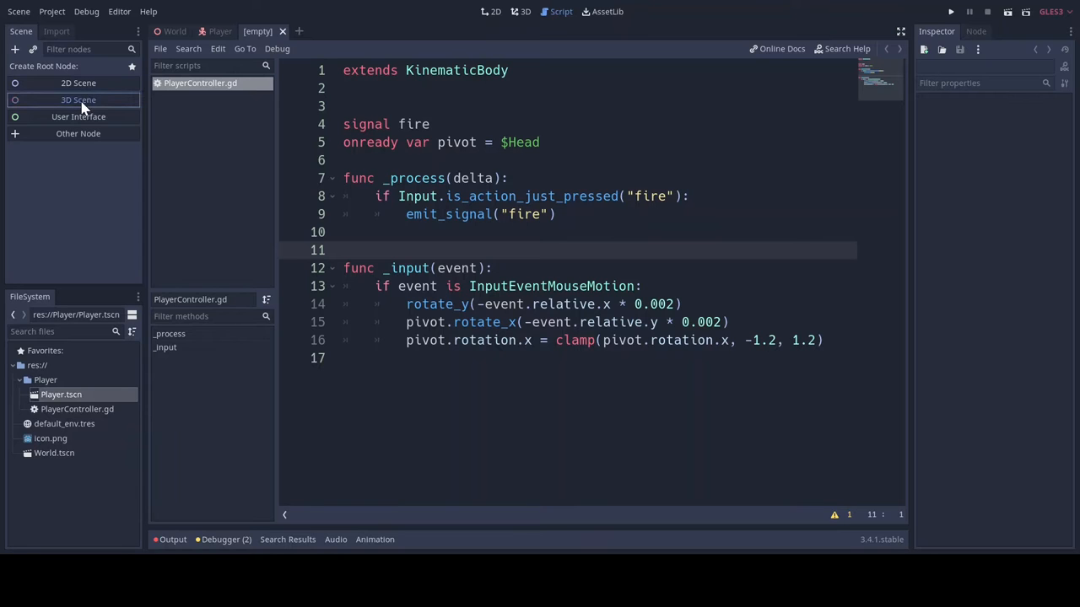
click(78, 99)
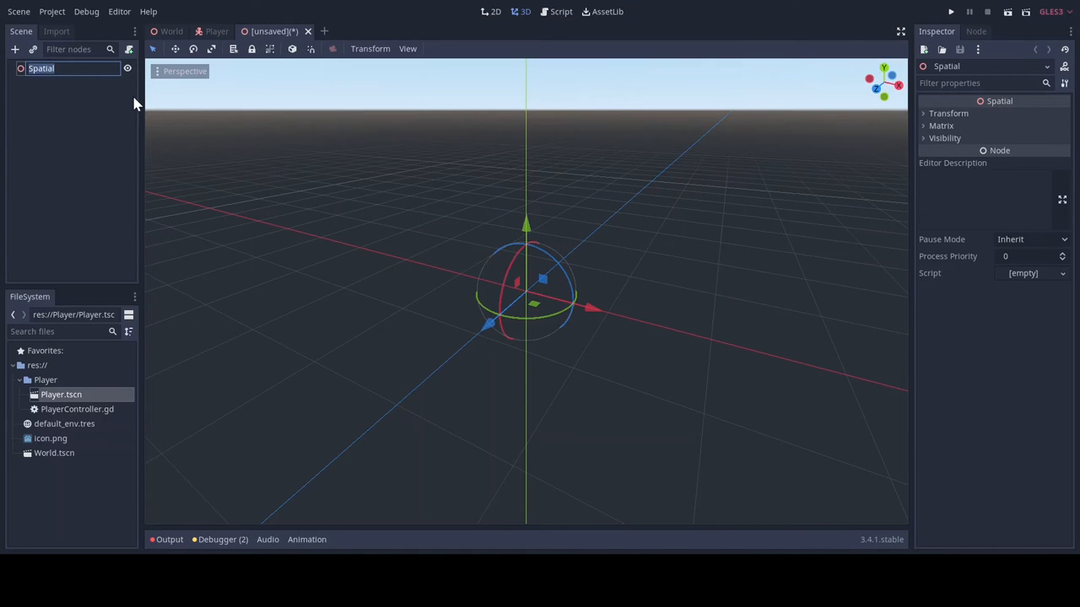
text(Grendel)
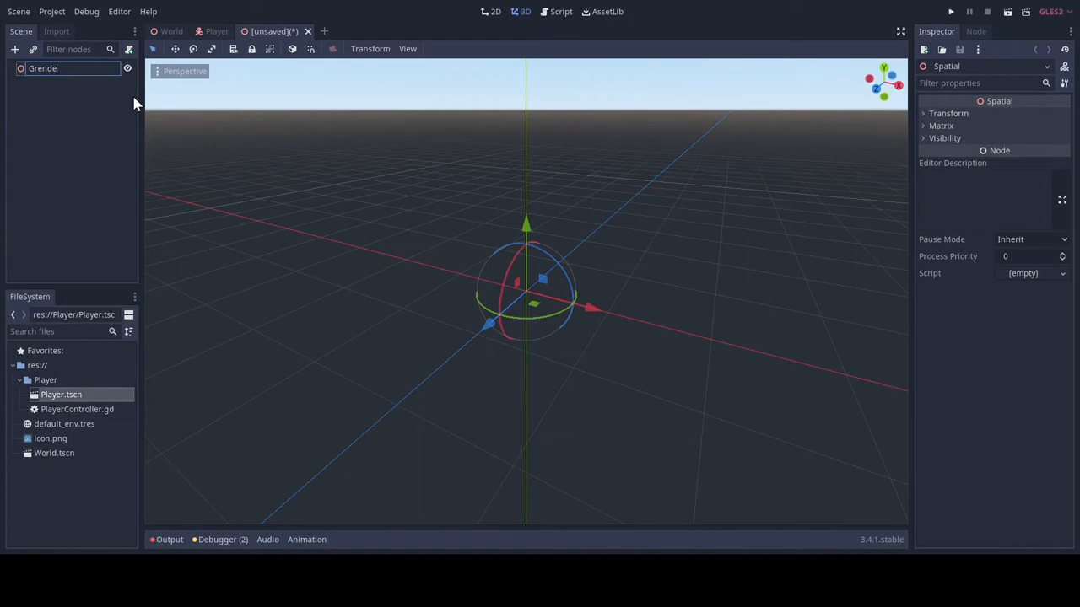
text(Launcher)
text(sp)
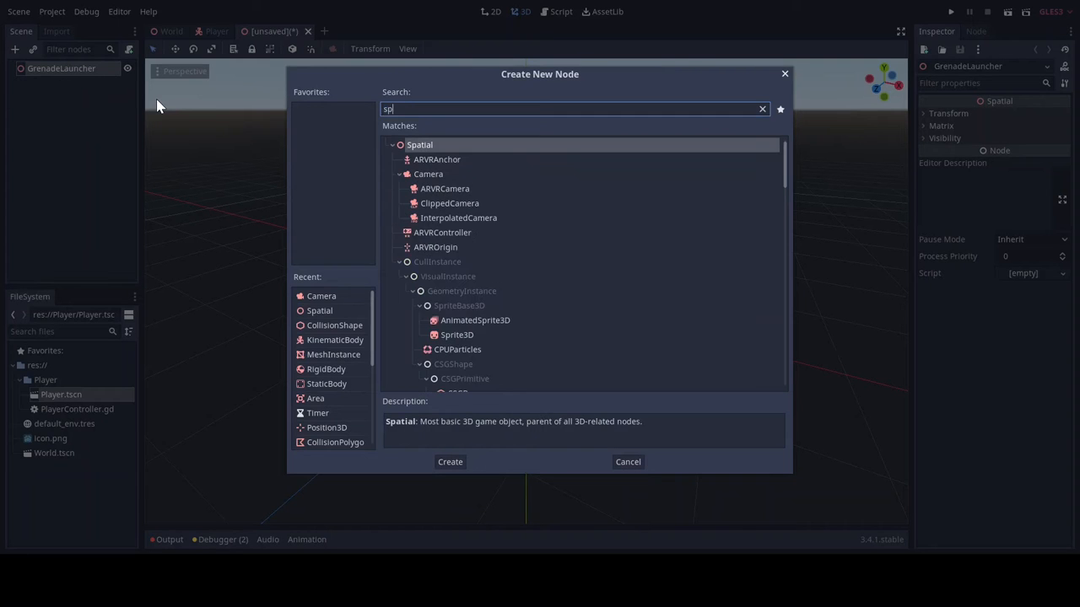
click(450, 461)
text(po)
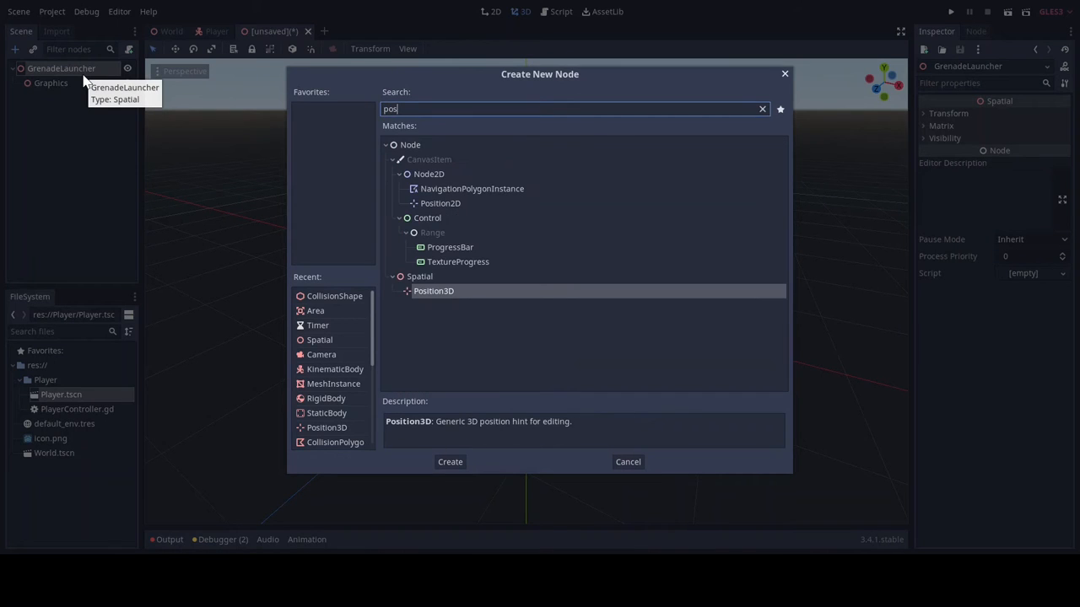
click(449, 462)
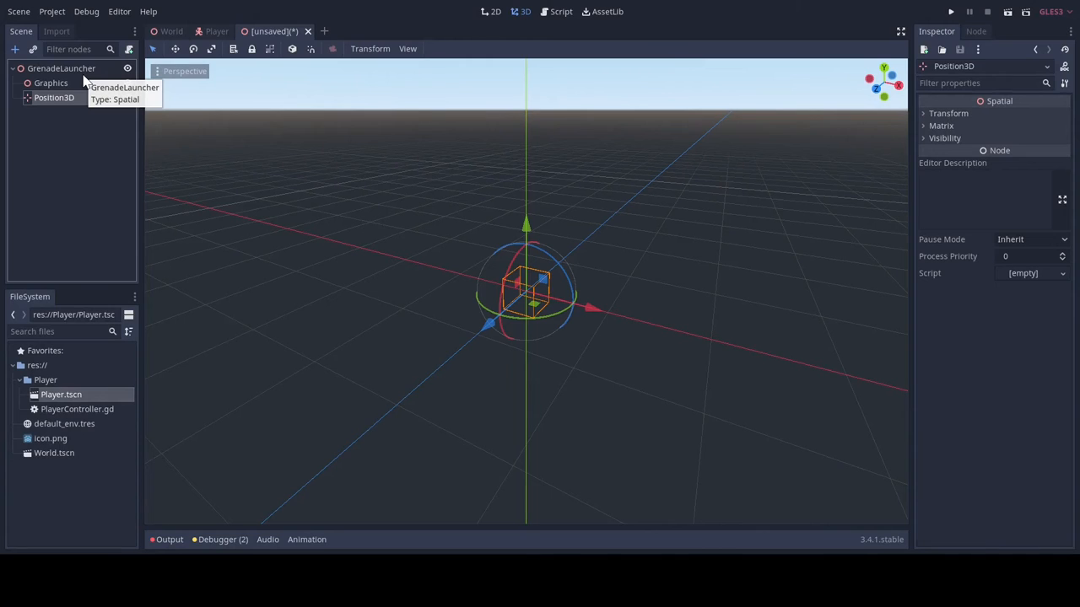
Add two MeshInstances under Graphics, the first a 0.2×0.2×1 CubeMesh, the second with a mesh
click(51, 83)
text(mesh)
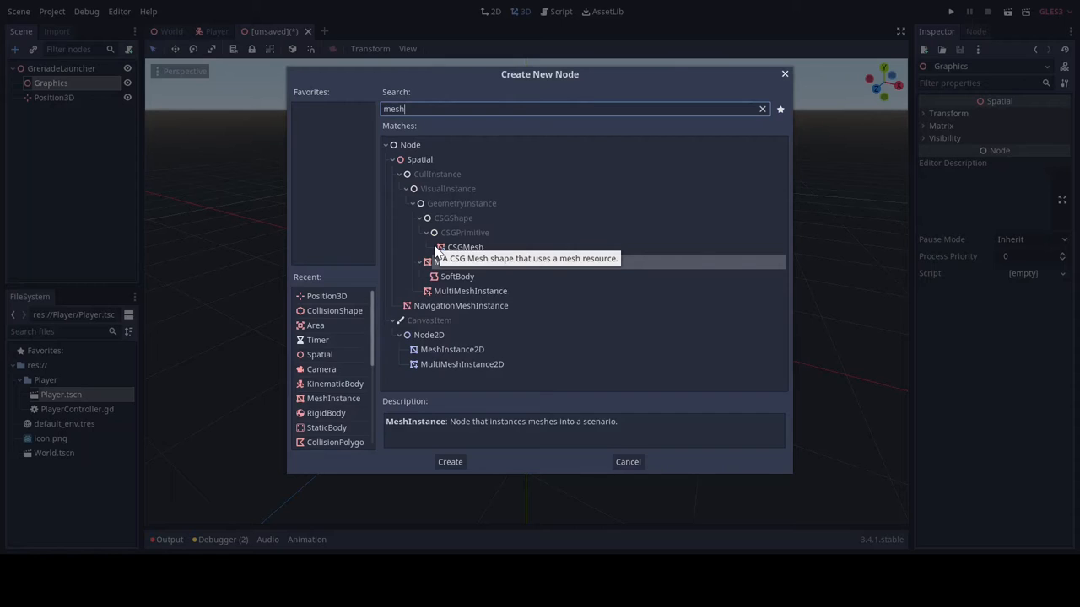
click(450, 461)
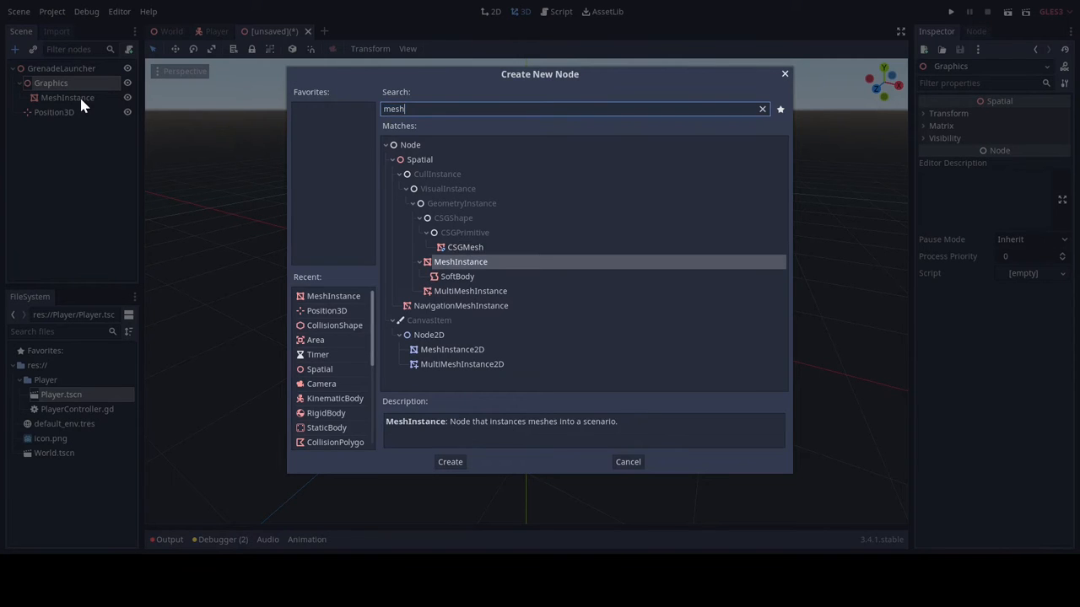
click(450, 461)
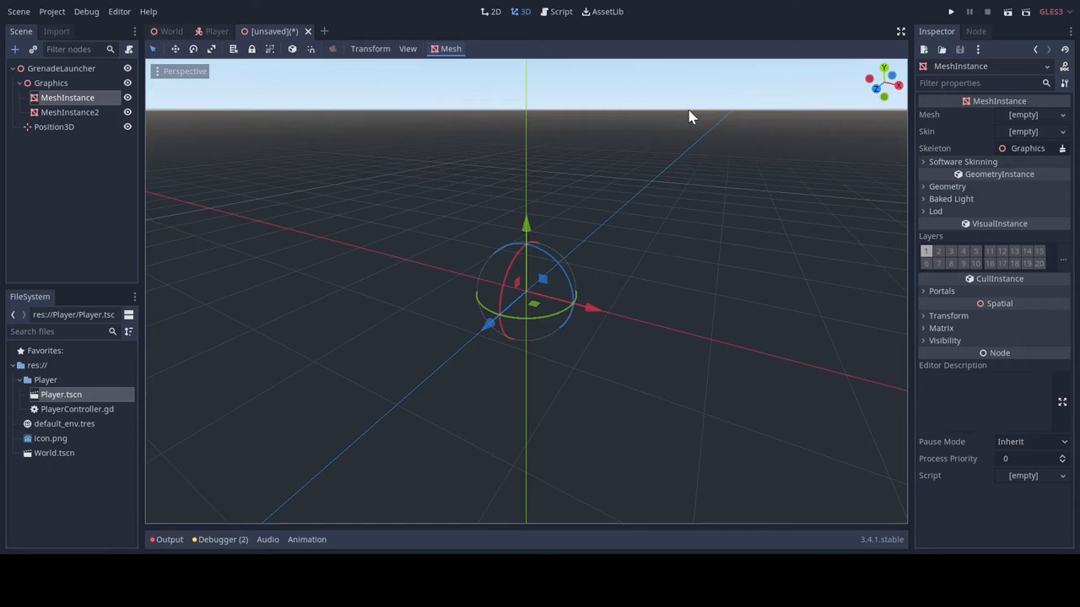
click(1033, 114)
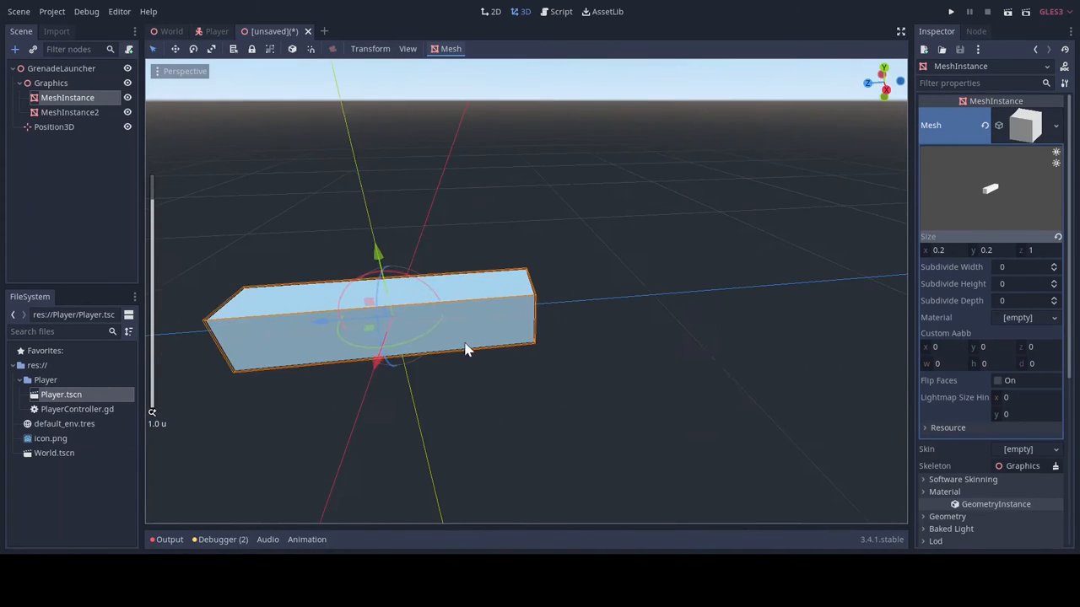
drag(468, 350, 755, 272)
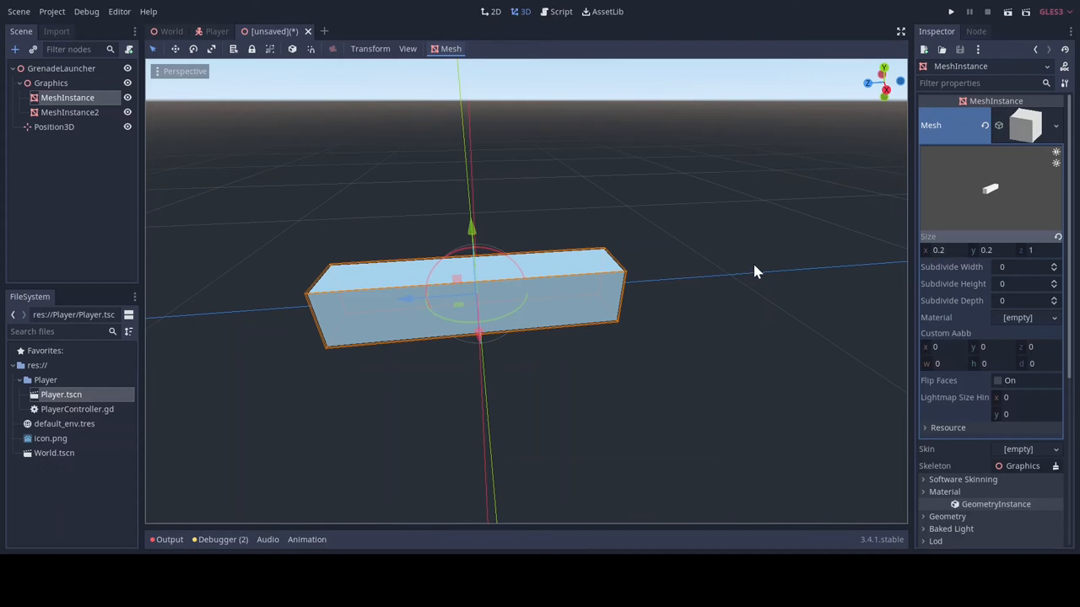
mouse_move(72, 118)
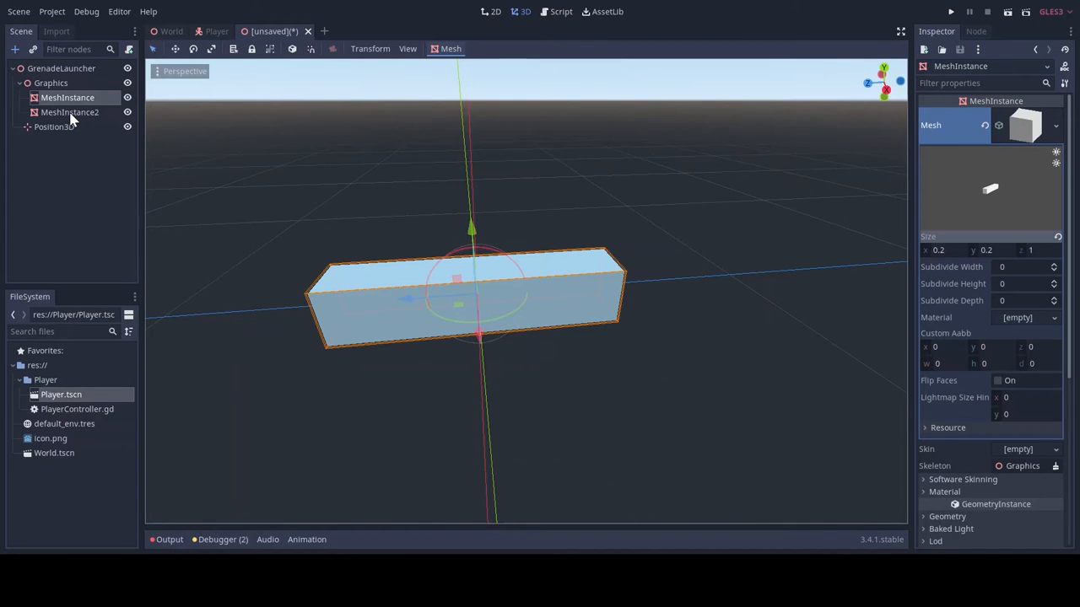
click(1023, 113)
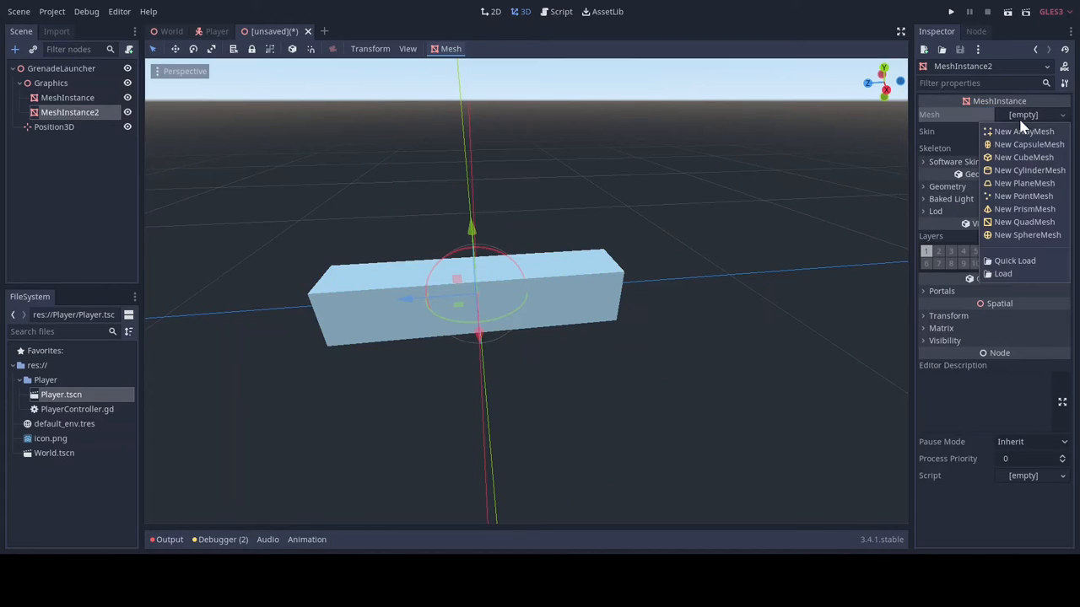
mouse_move(1024, 170)
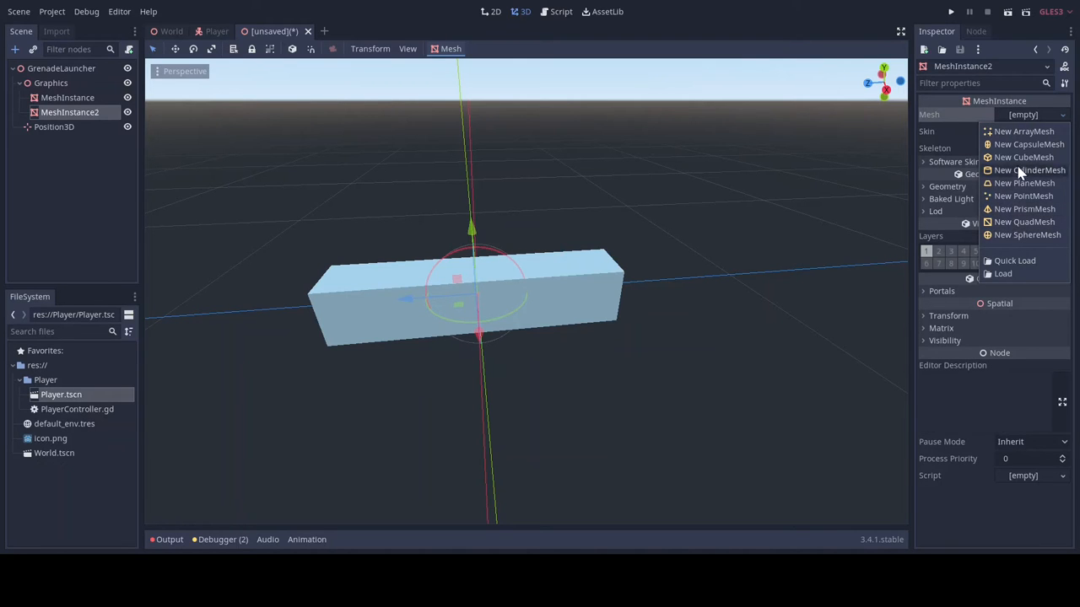
click(1024, 157)
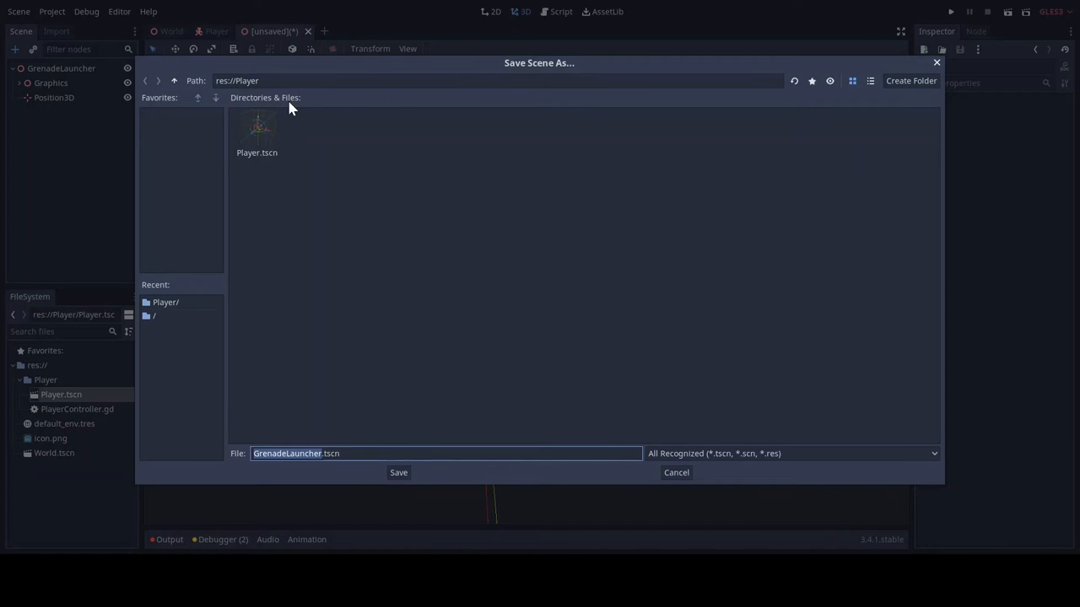
mouse_move(855, 77)
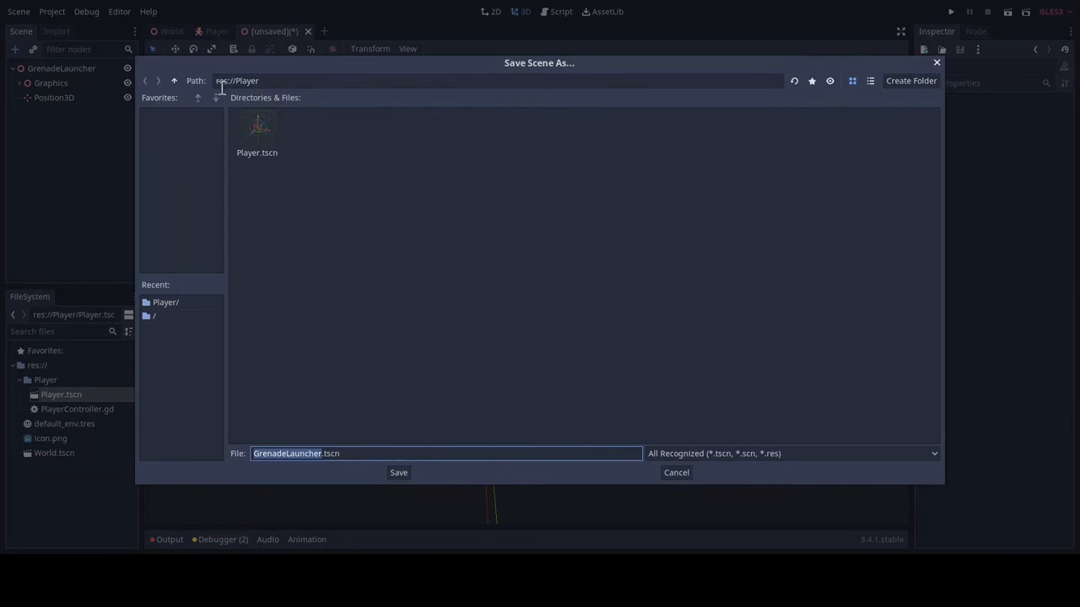
Create a GrenadeLauncher folder under res:// for saving GrenadeLauncher.tscn
click(911, 80)
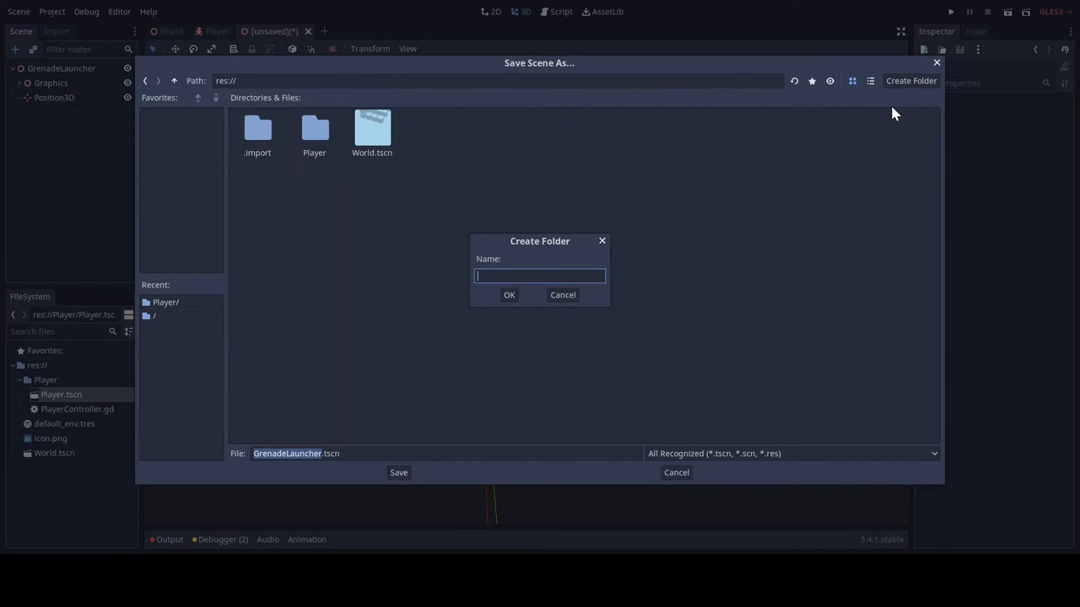
text(Grenade)
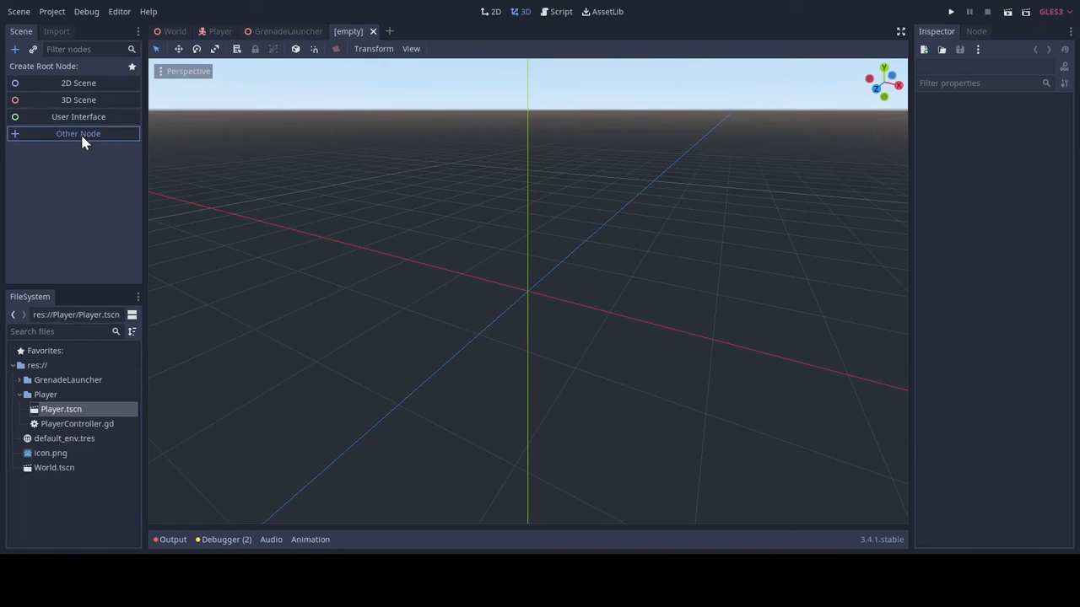
Create a new scene with a RigidBody root renamed Grenade
click(78, 133)
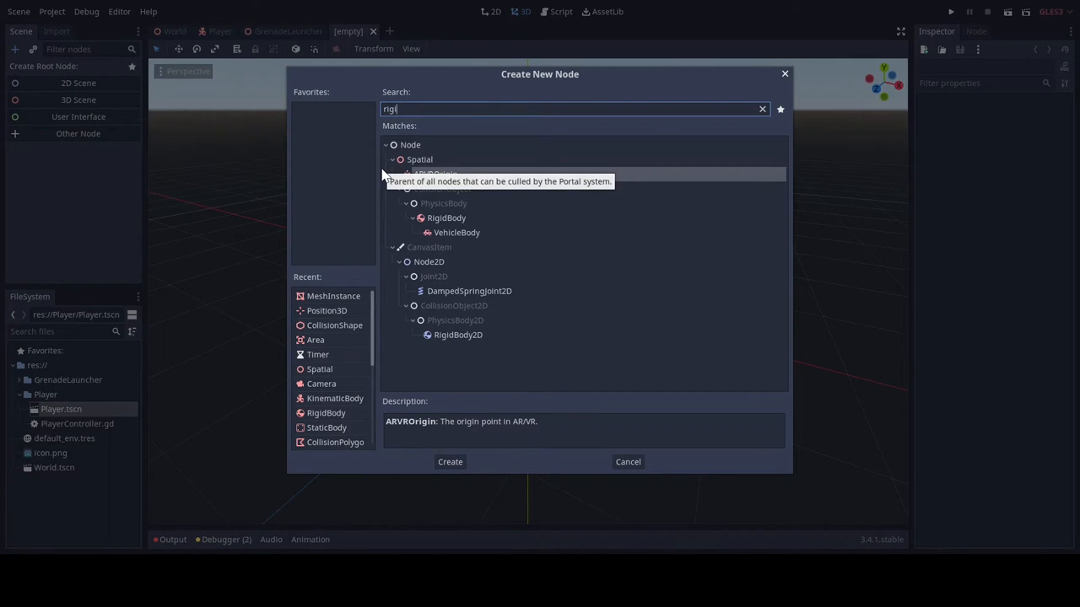
mouse_move(451, 230)
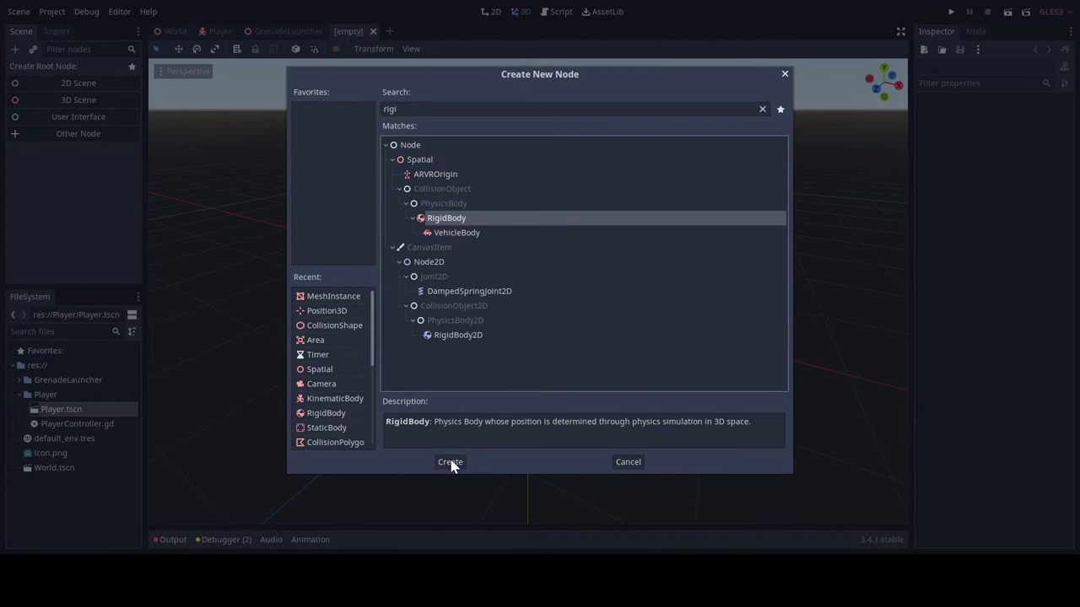
click(449, 461)
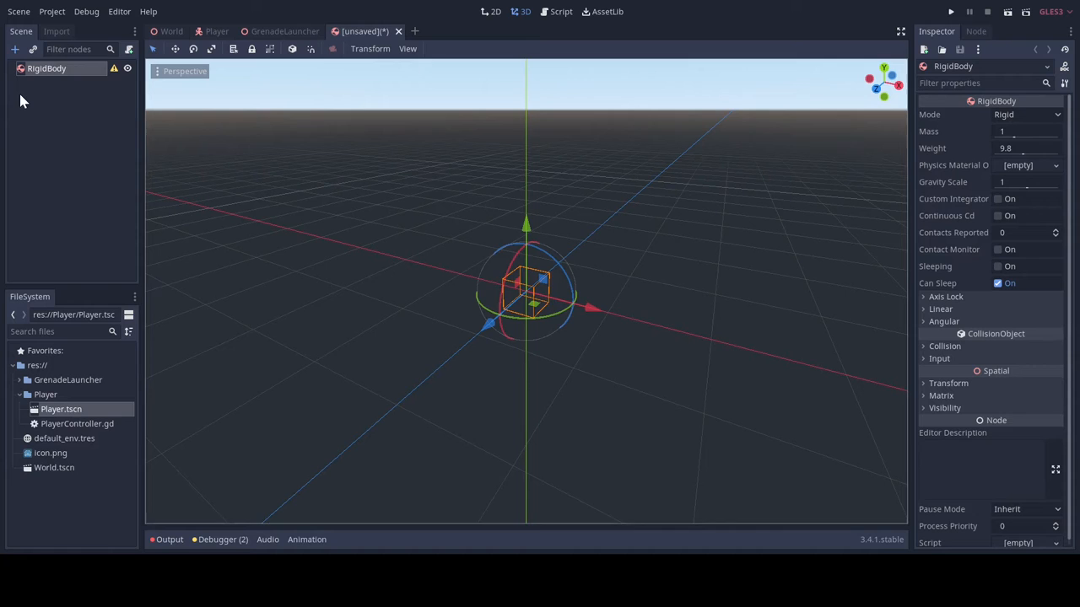
text(Grenf)
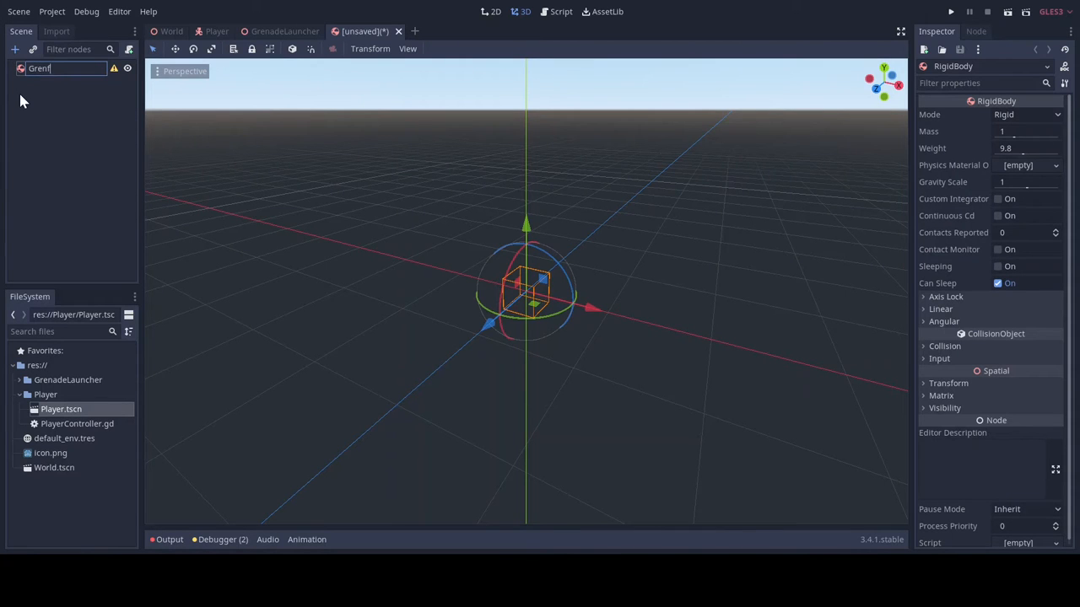
text(d)
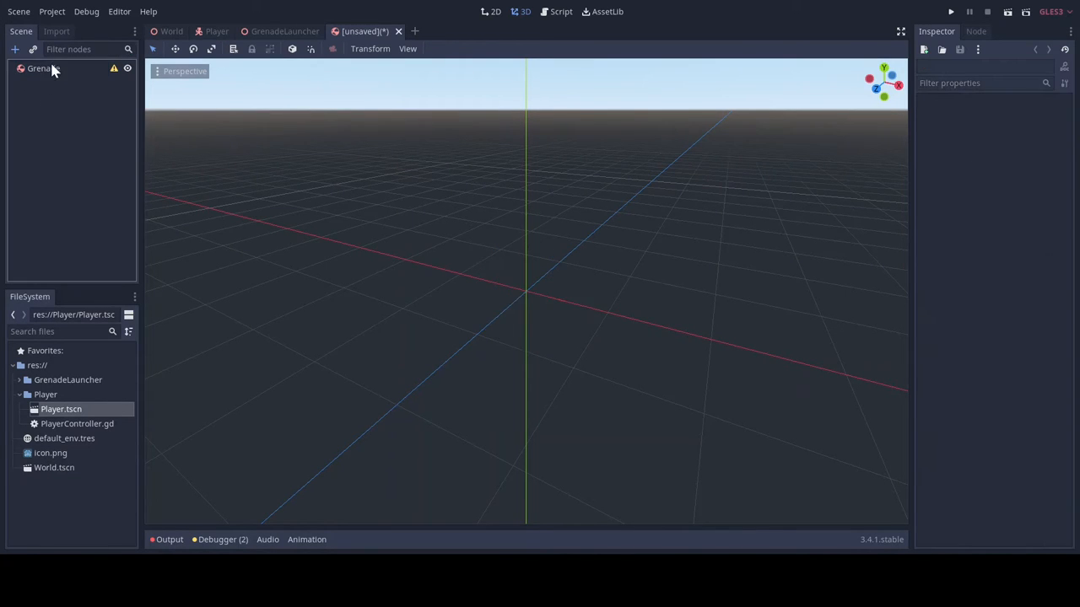
text(rigi)
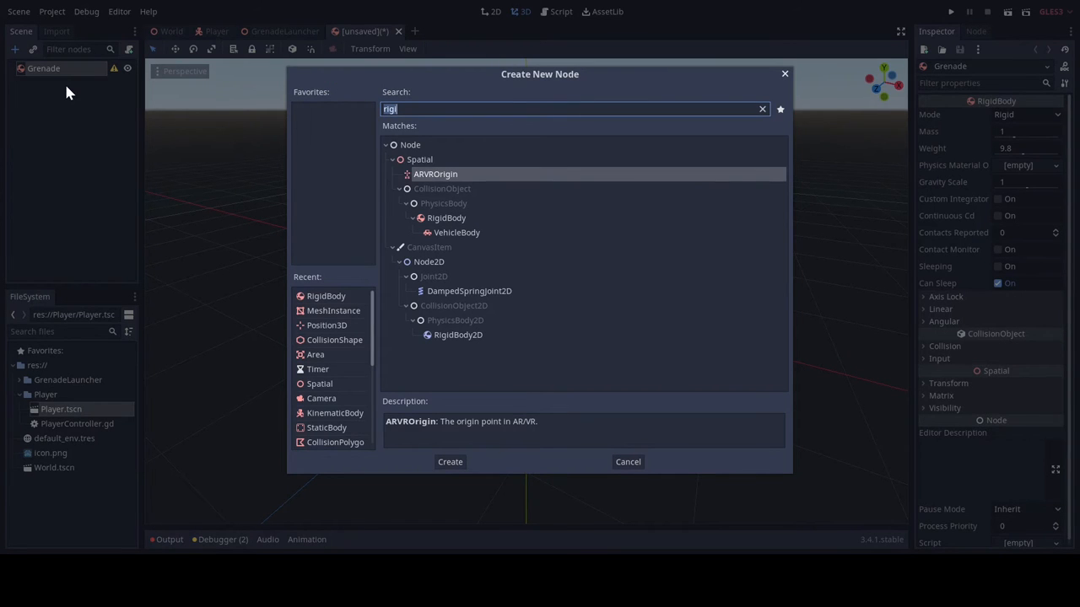
Give Grenade a MeshInstance child and a CollisionShape child with a SphereShape
text(mesh)
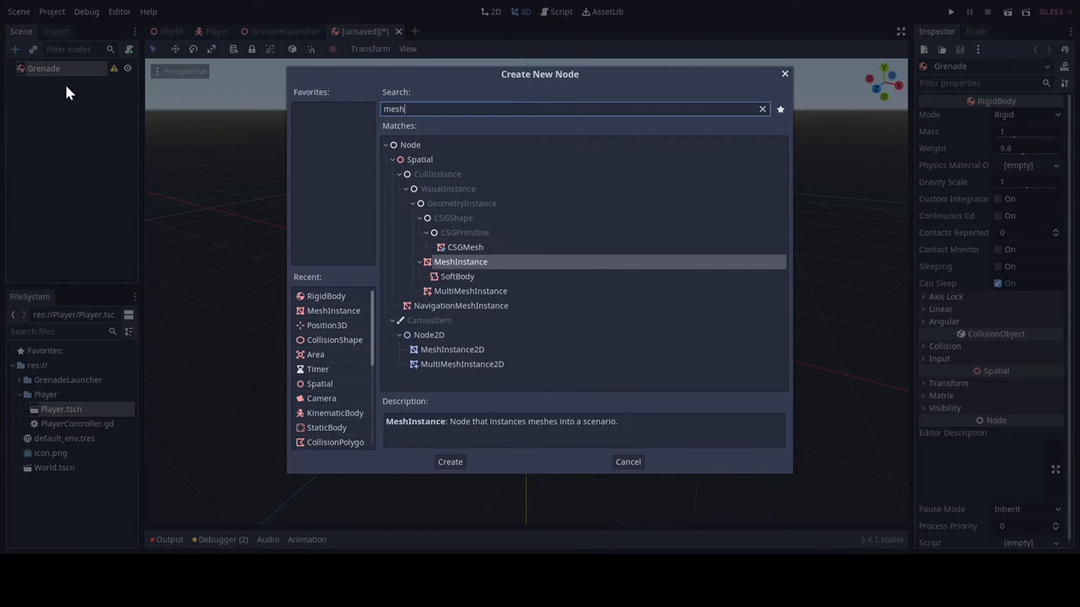
click(449, 462)
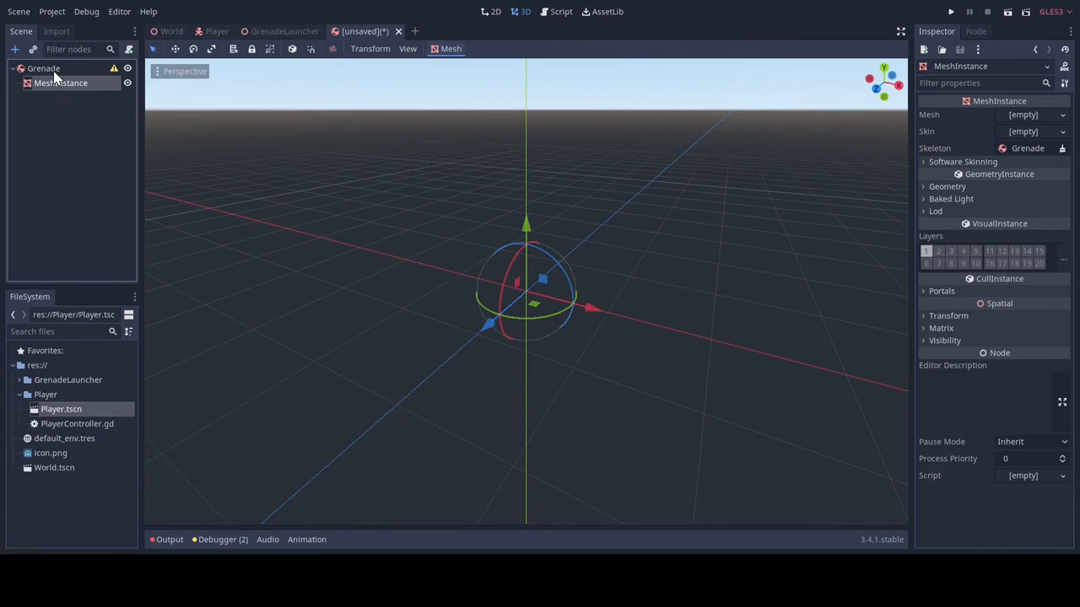
click(43, 68)
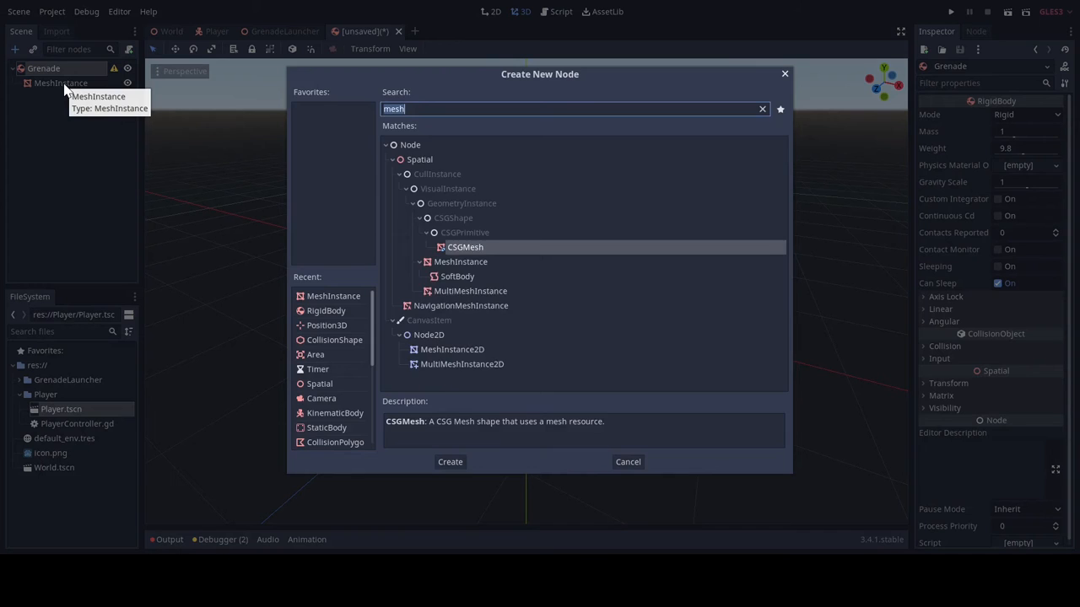
click(449, 462)
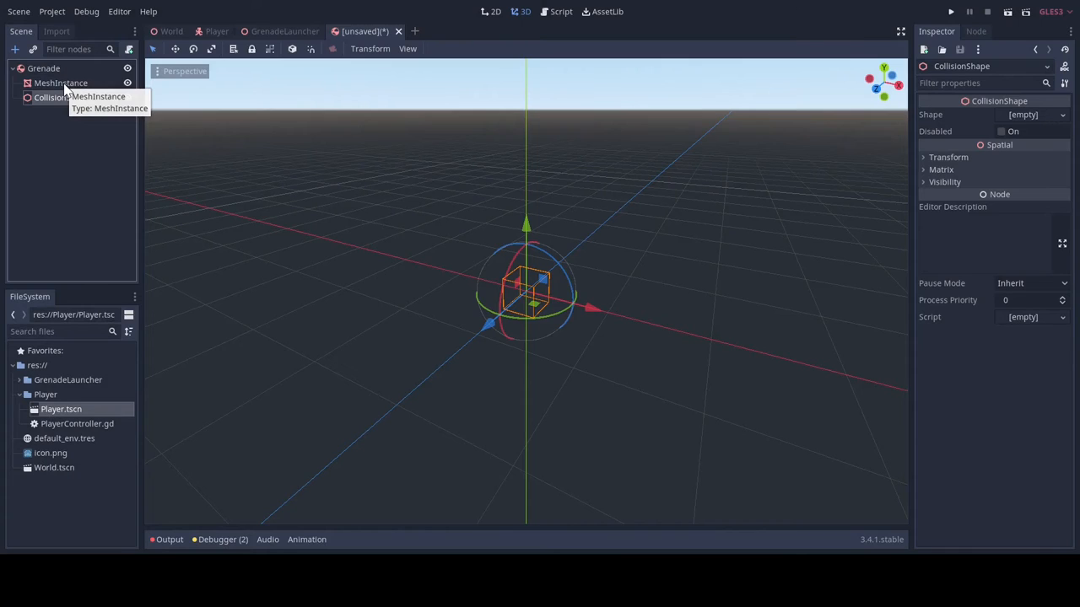
click(1020, 114)
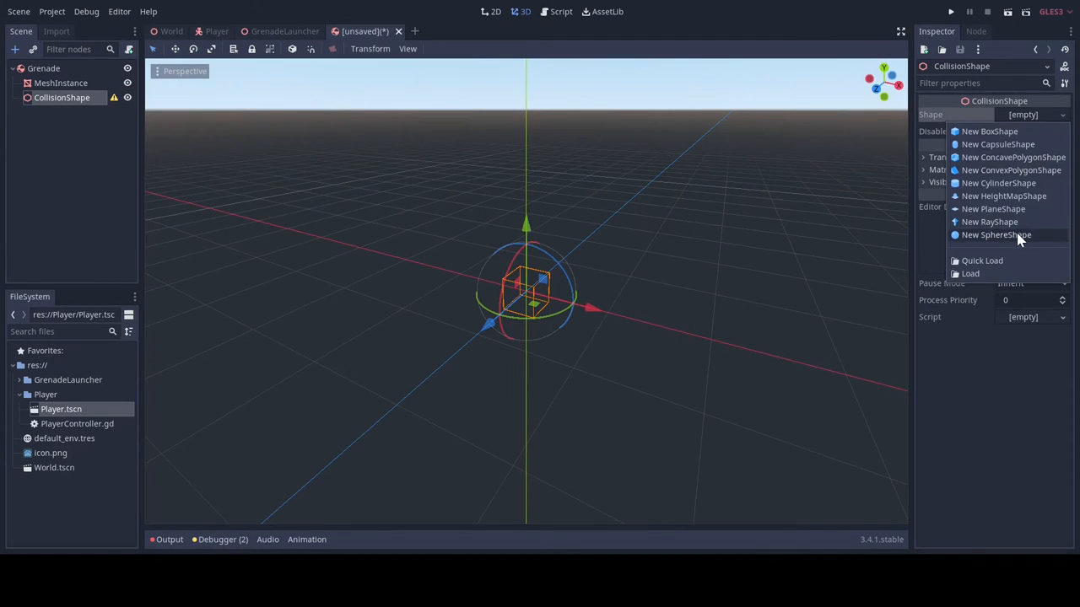
click(996, 234)
text(0.2)
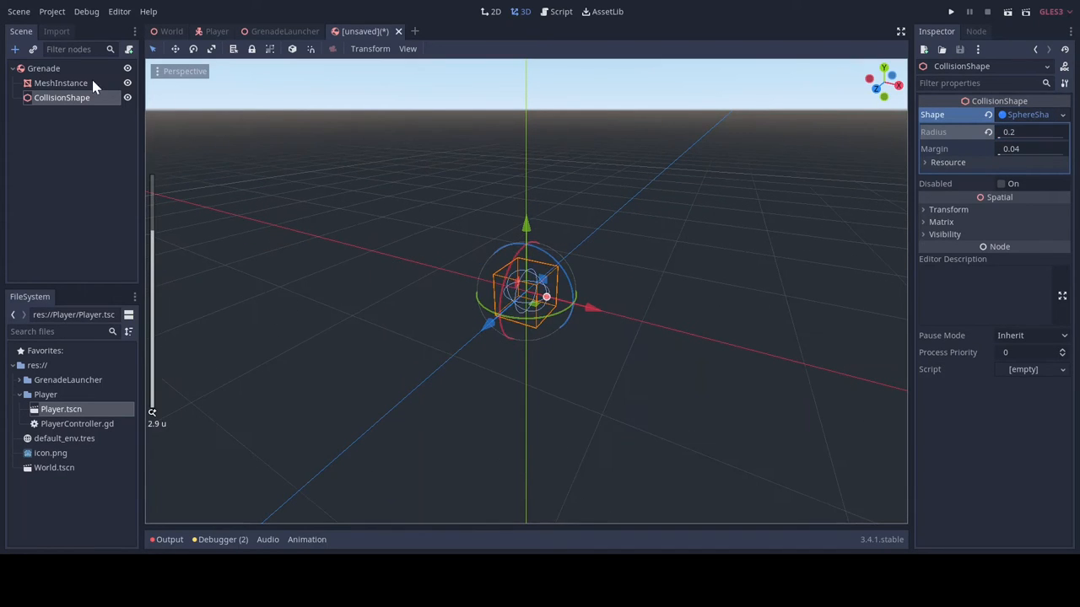
Set the grenade's sphere mesh radius to 0.2 and height to 0.4
click(61, 82)
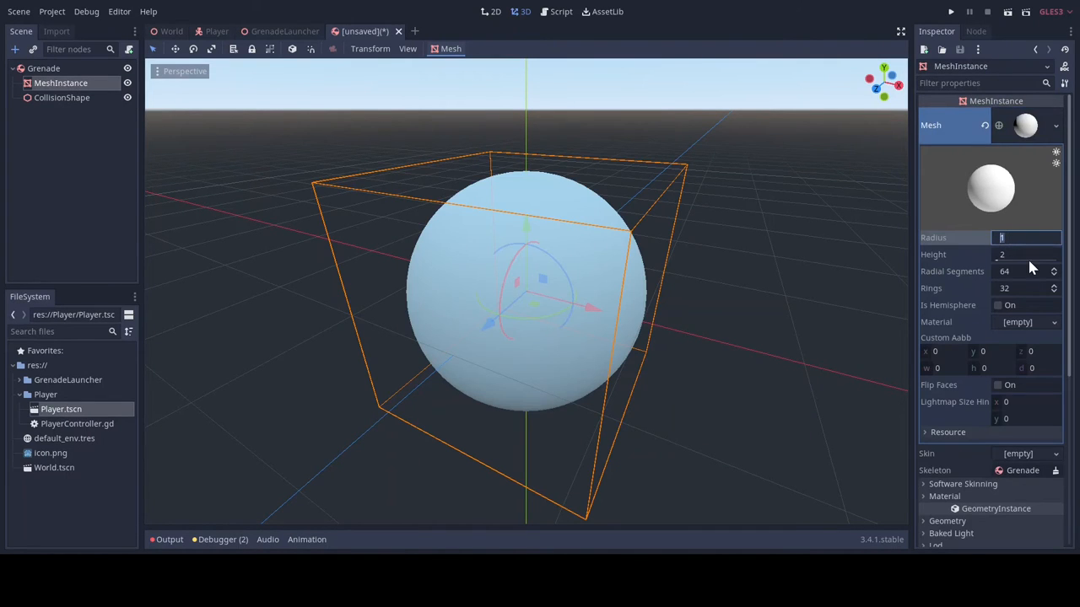
text(0.2)
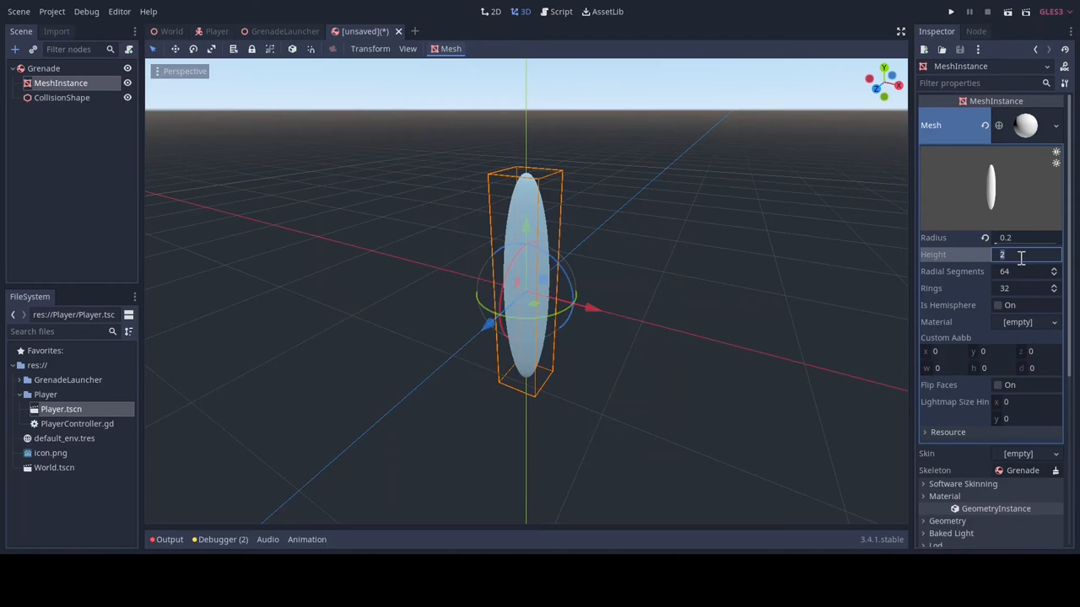
text(0.4)
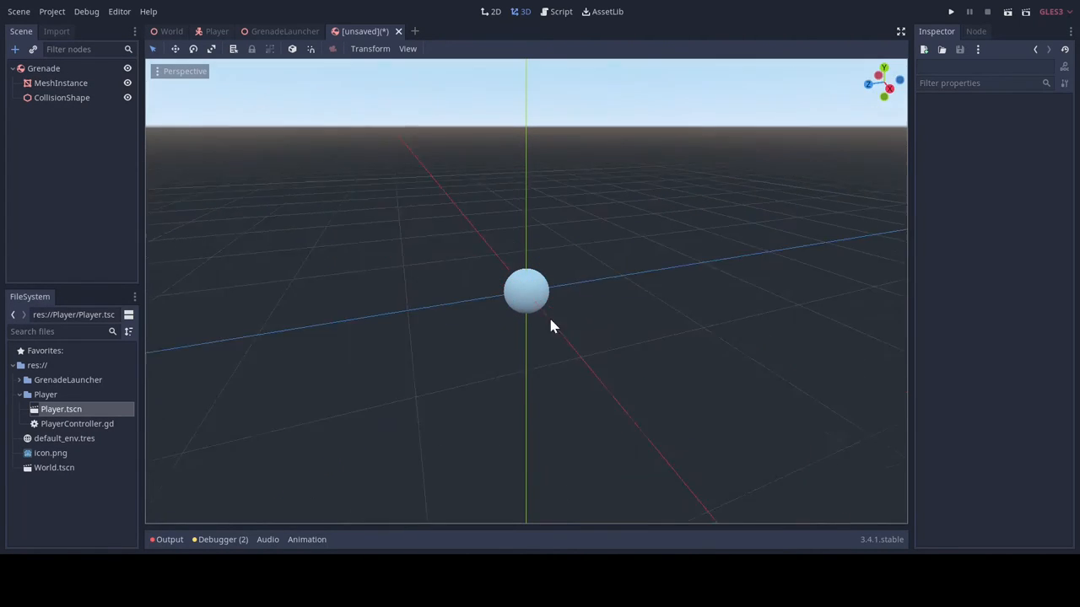
Enable Contact Monitor with 1 contact reported, then save as res://GrenadeLauncher/Grenade.tscn
click(43, 68)
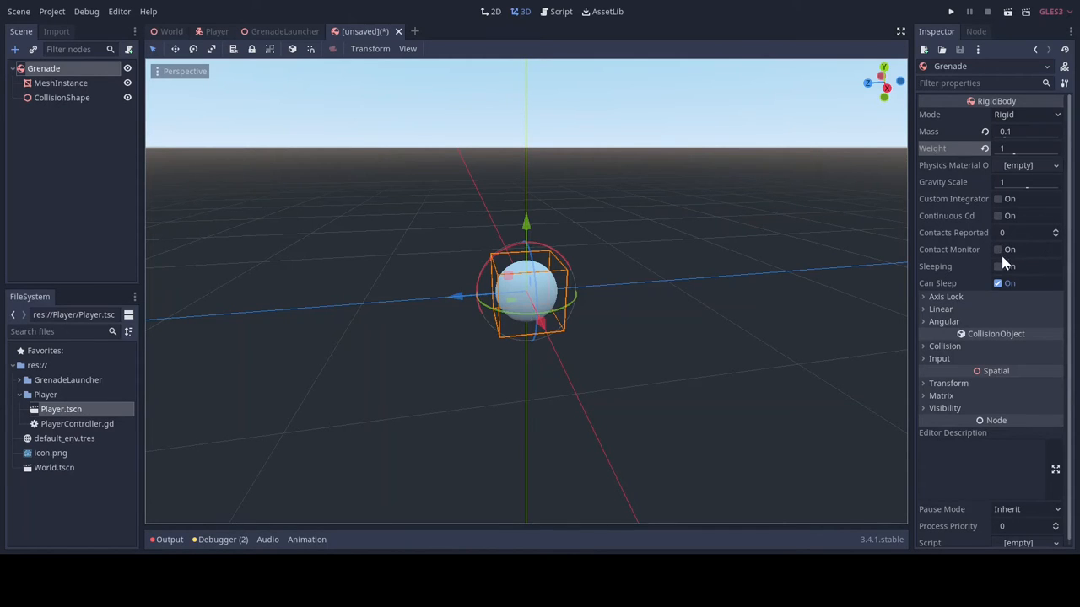
click(1025, 249)
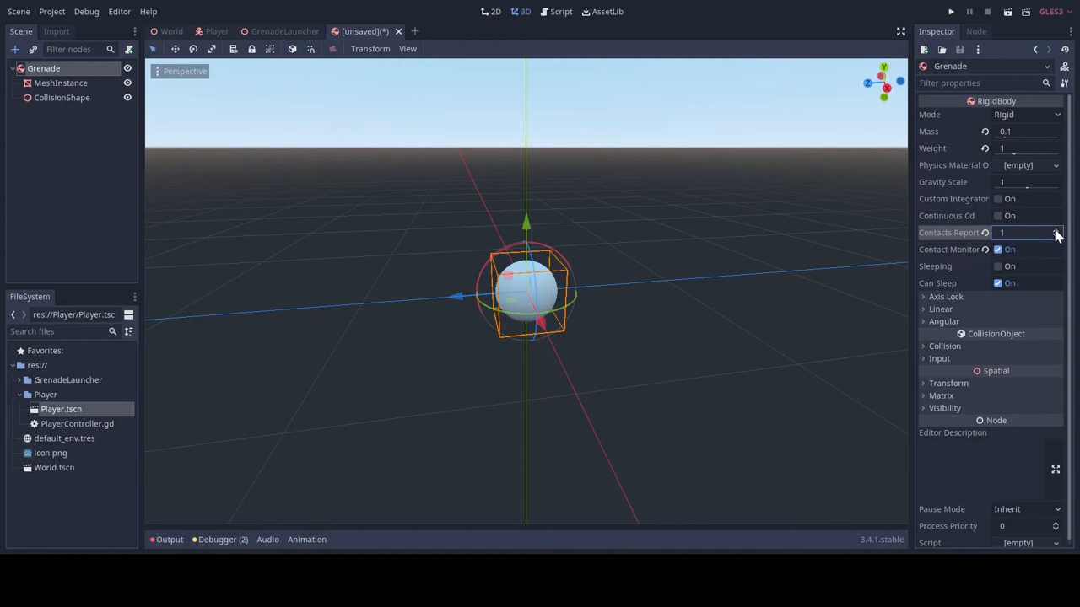
mouse_move(953, 249)
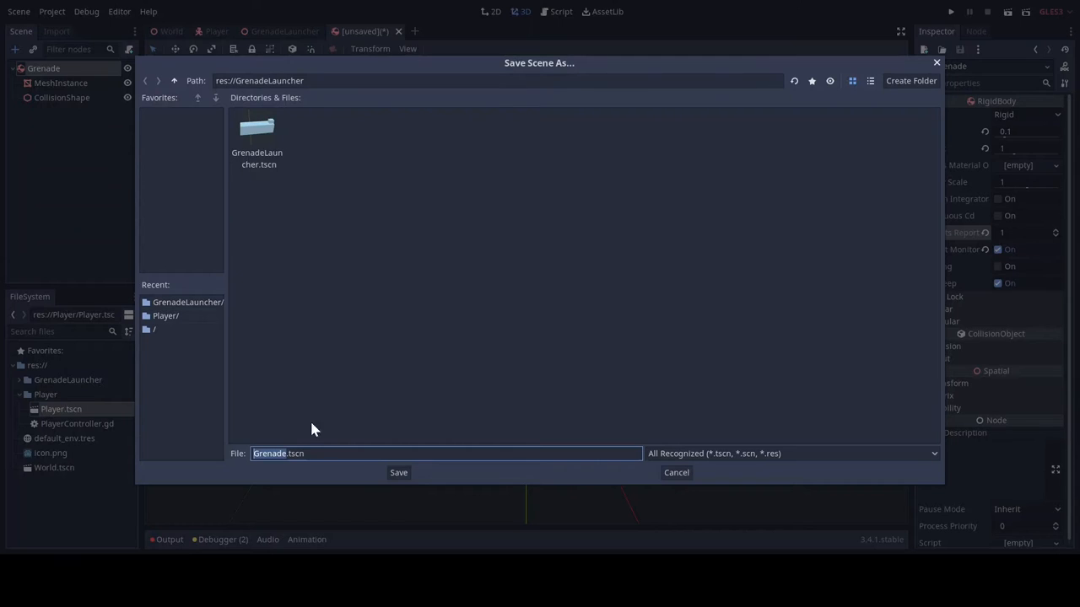
click(398, 472)
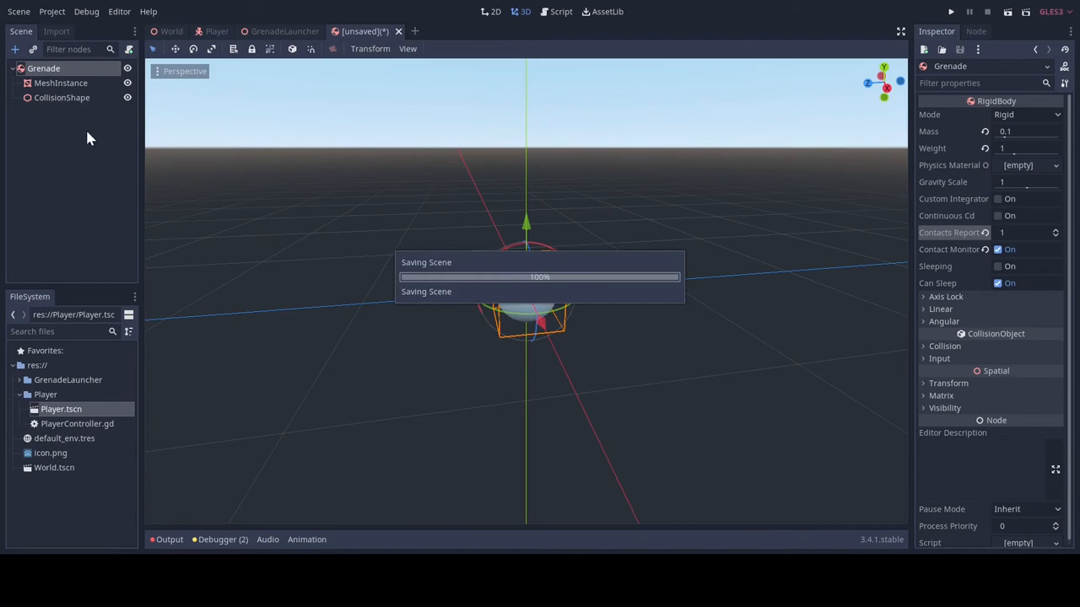
Add two Timers and an Area whose CollisionShape is a wide, enlarged SphereShape
click(61, 82)
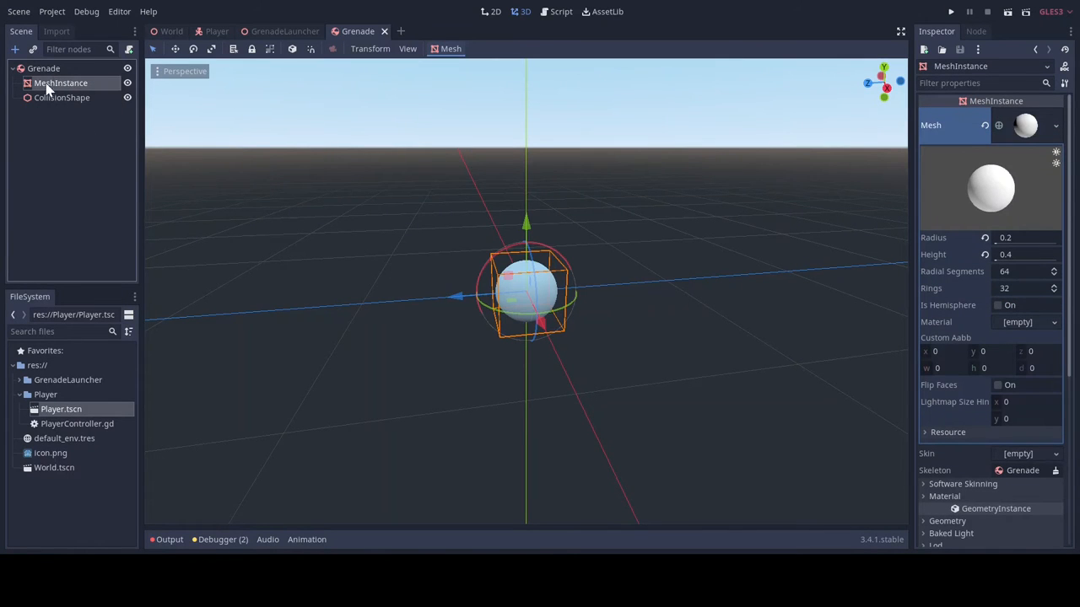
click(43, 67)
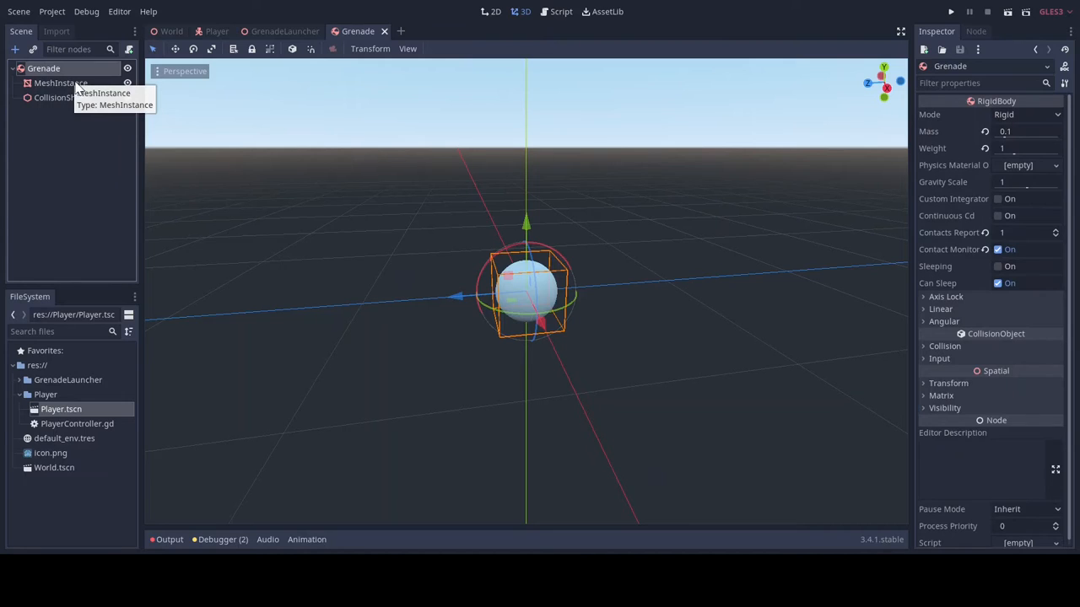
click(14, 49)
text(are)
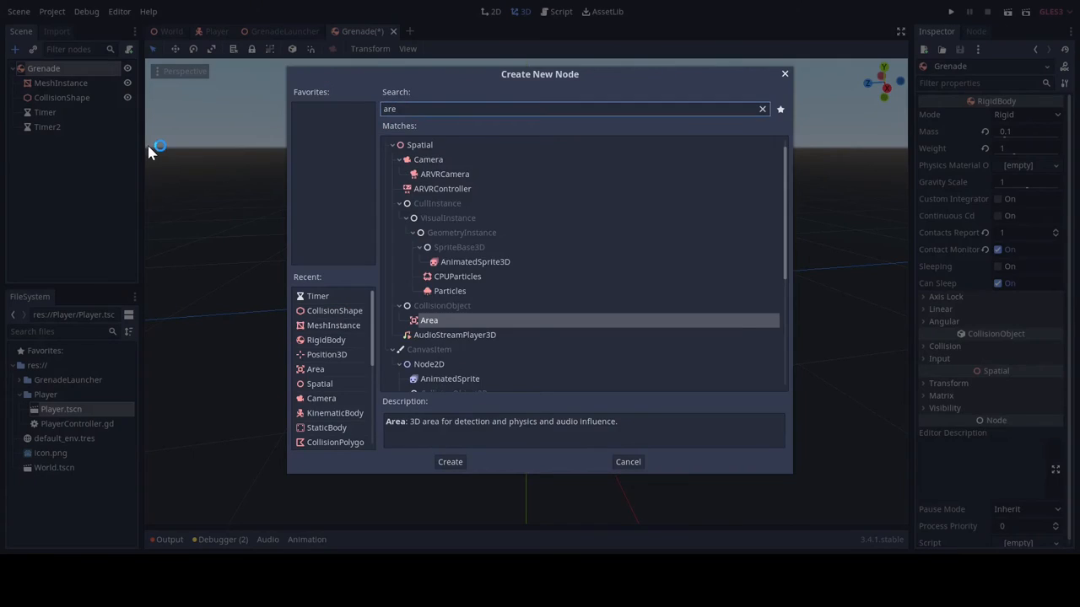
click(449, 461)
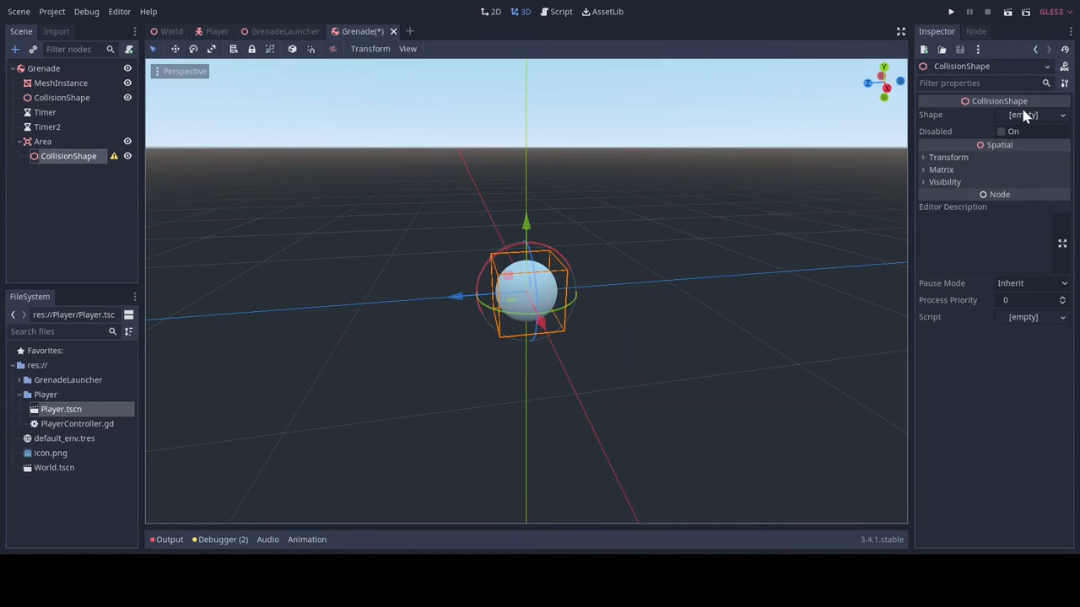
click(1030, 114)
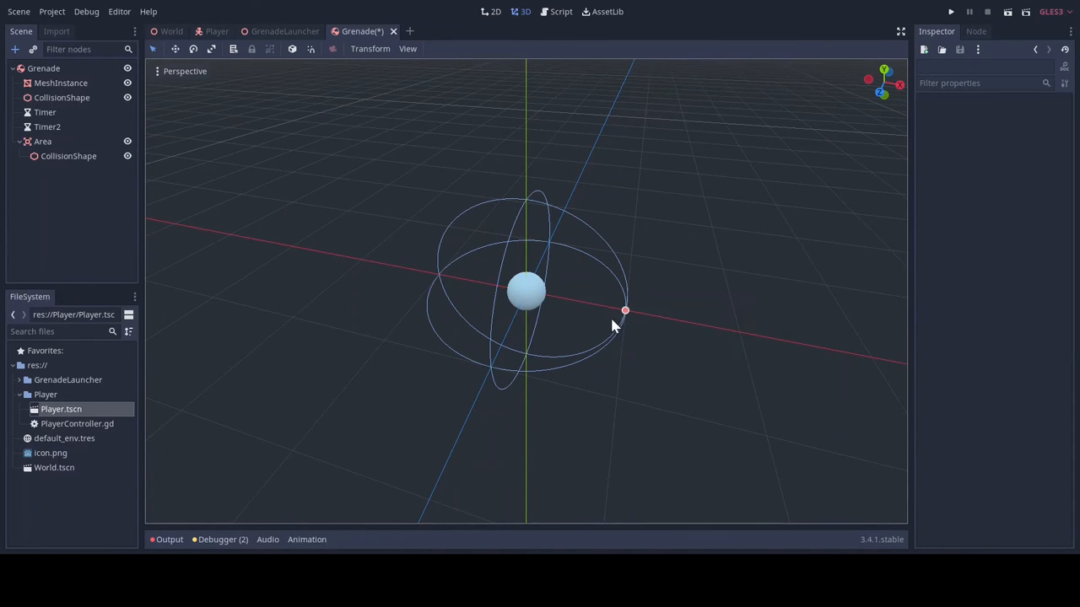
drag(624, 310, 872, 357)
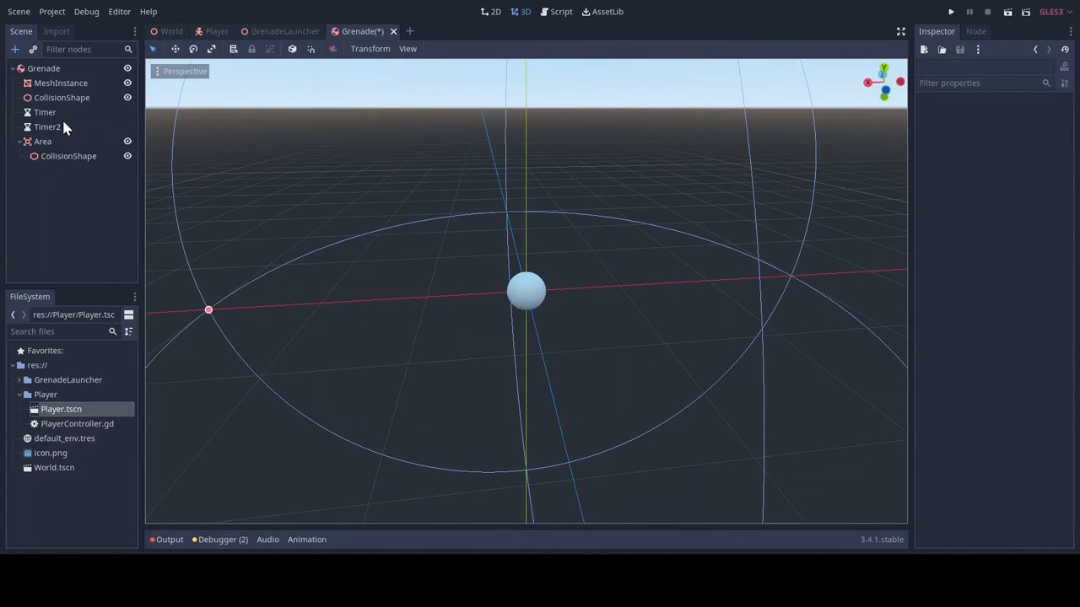
Rename the first timer to QueueFreeTimer
click(45, 113)
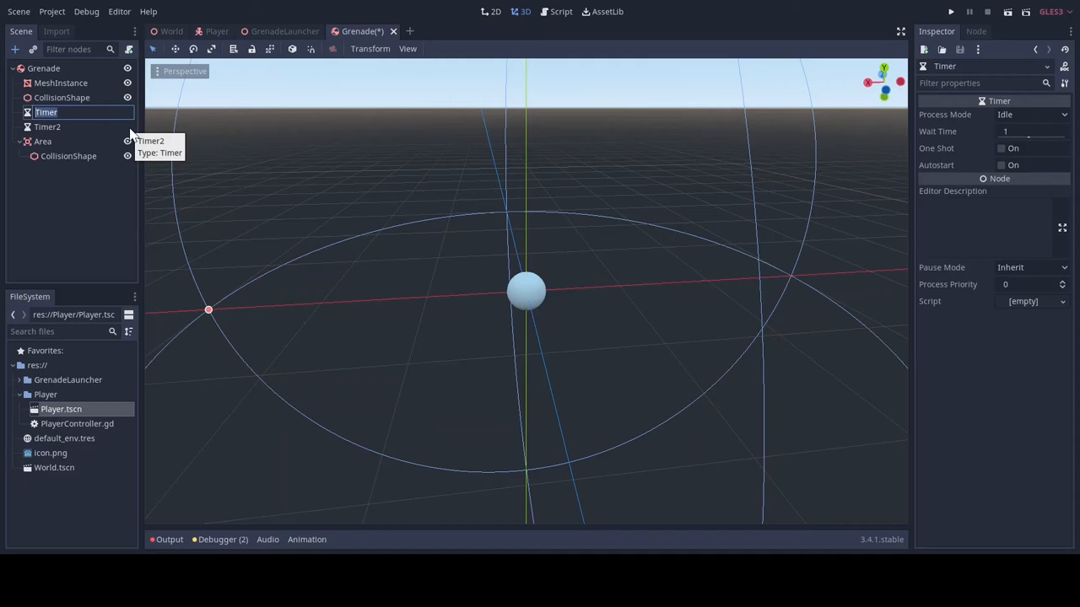
text(Queue)
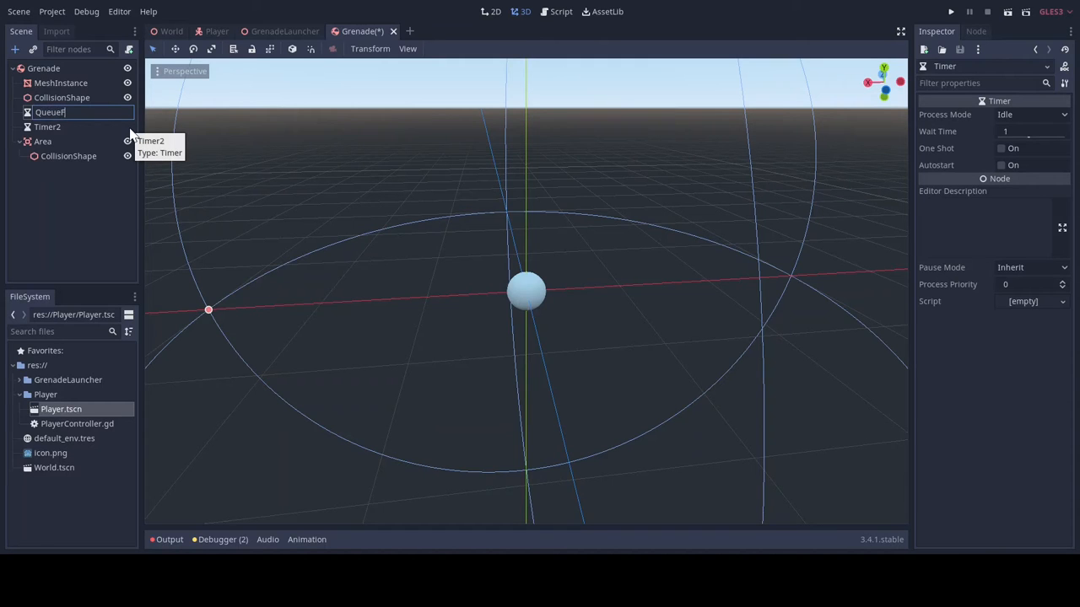
text(FreeTimer)
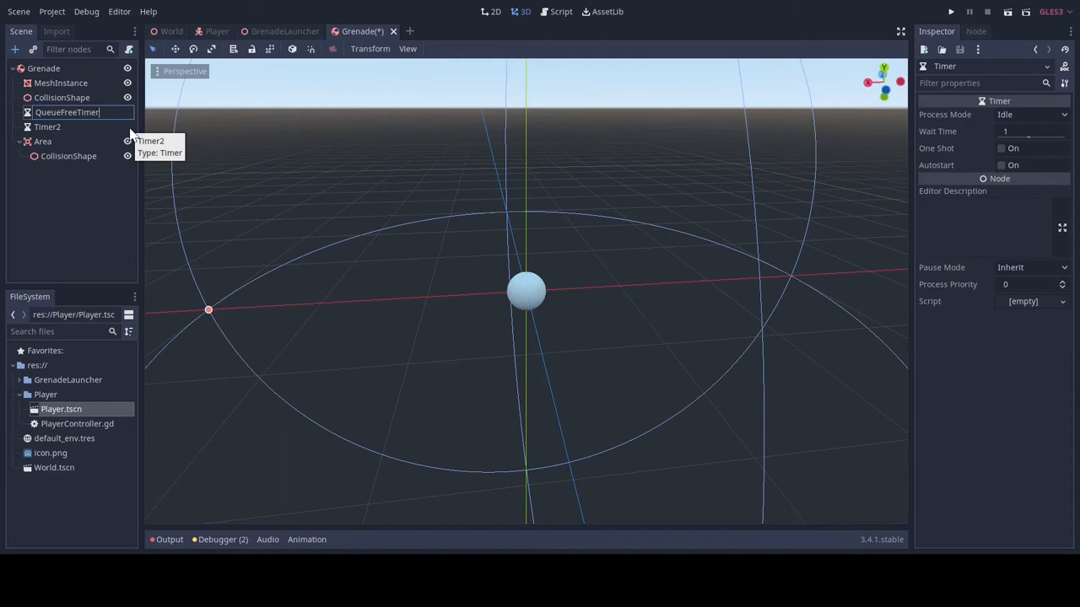
Rename the second timer LifeSpanTimer and make it one-shot, autostarting, with 2-second wait
click(47, 127)
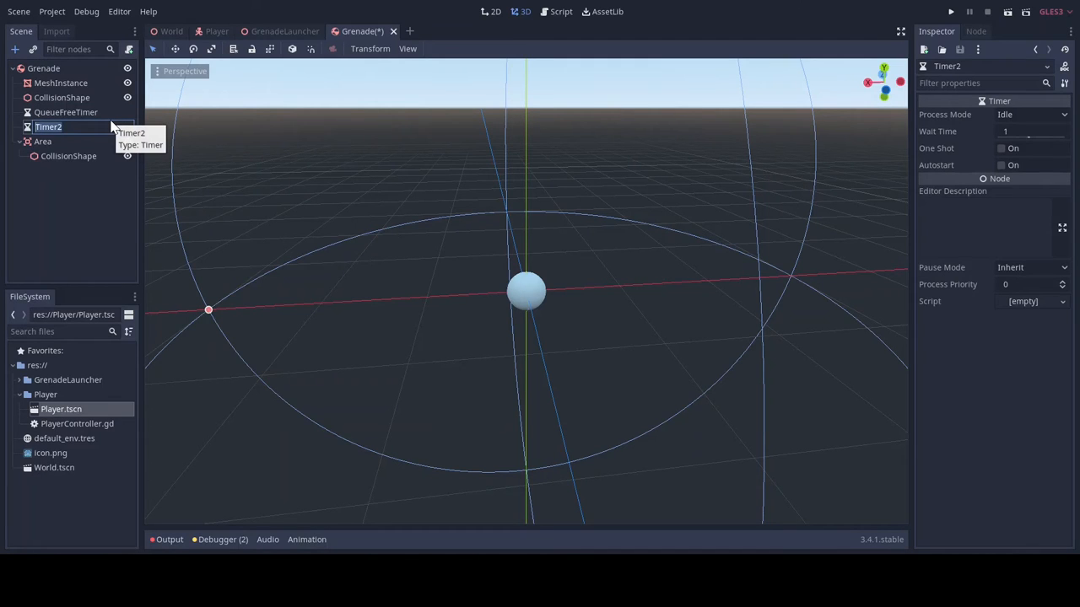
text(LifeSpan)
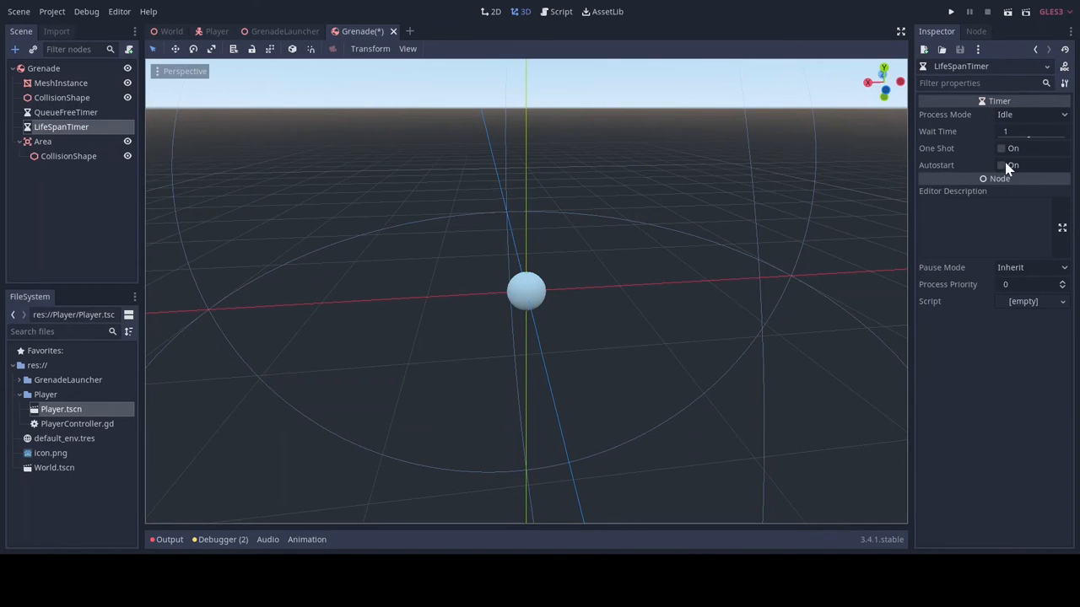
click(1002, 165)
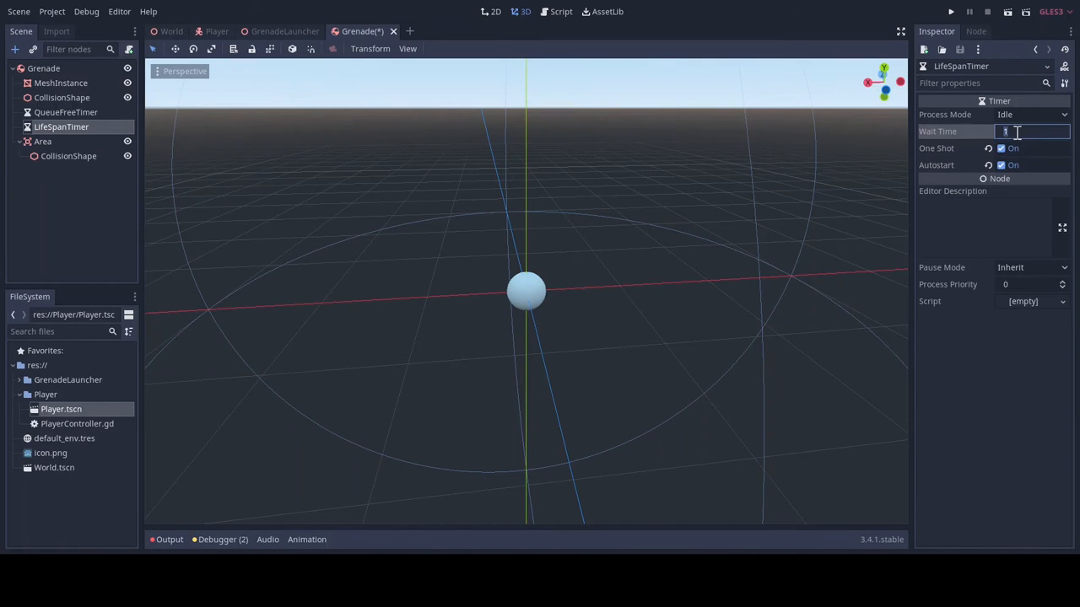
text(3)
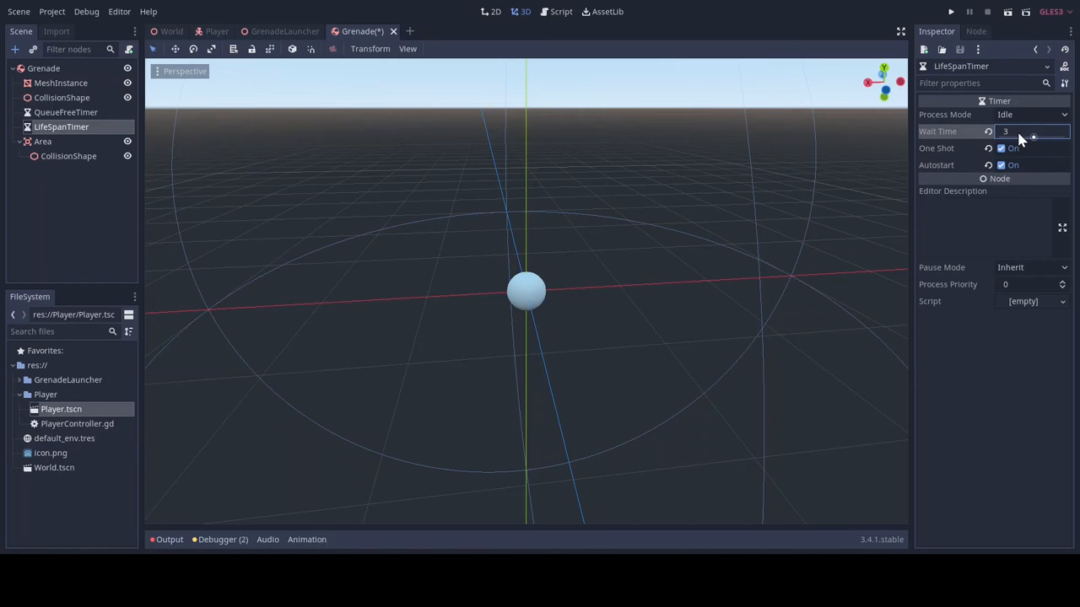
text(2)
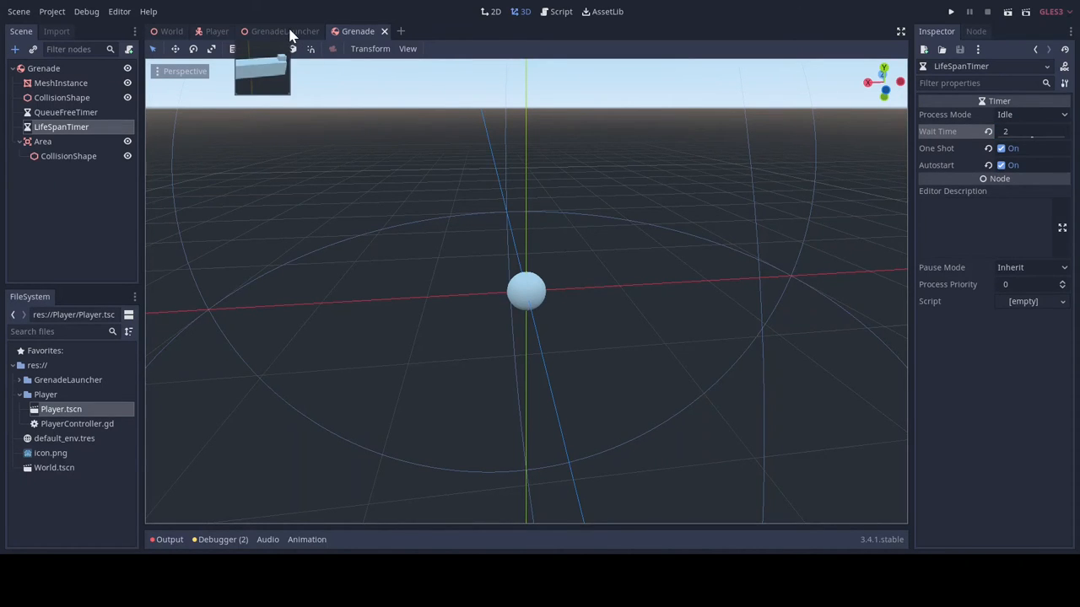
Attach a new GrenadeLauncher.gd script to the GrenadeLauncher scene's root node
click(285, 31)
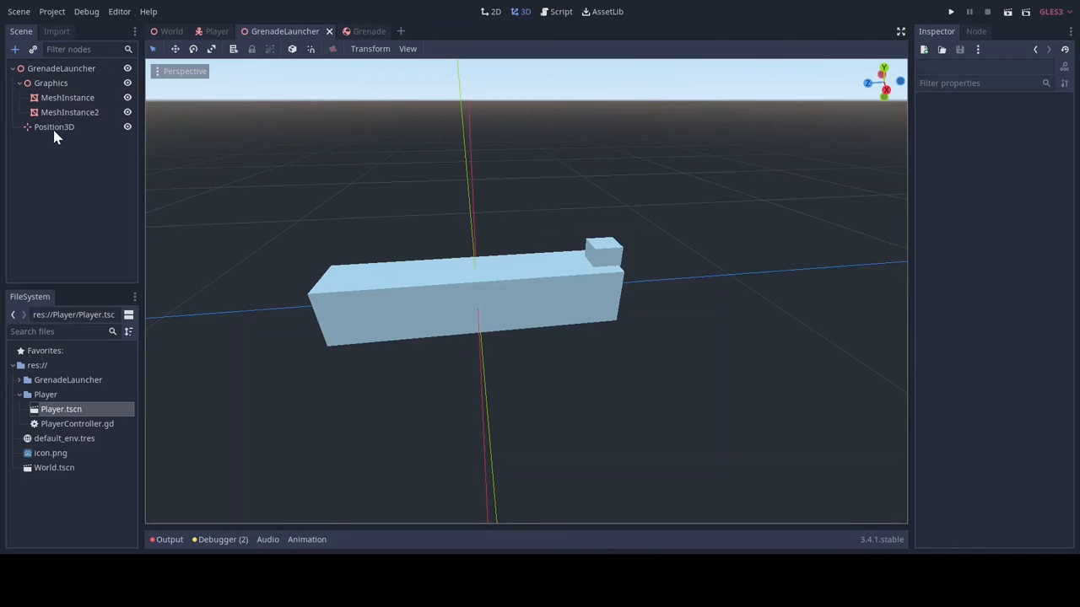
click(61, 67)
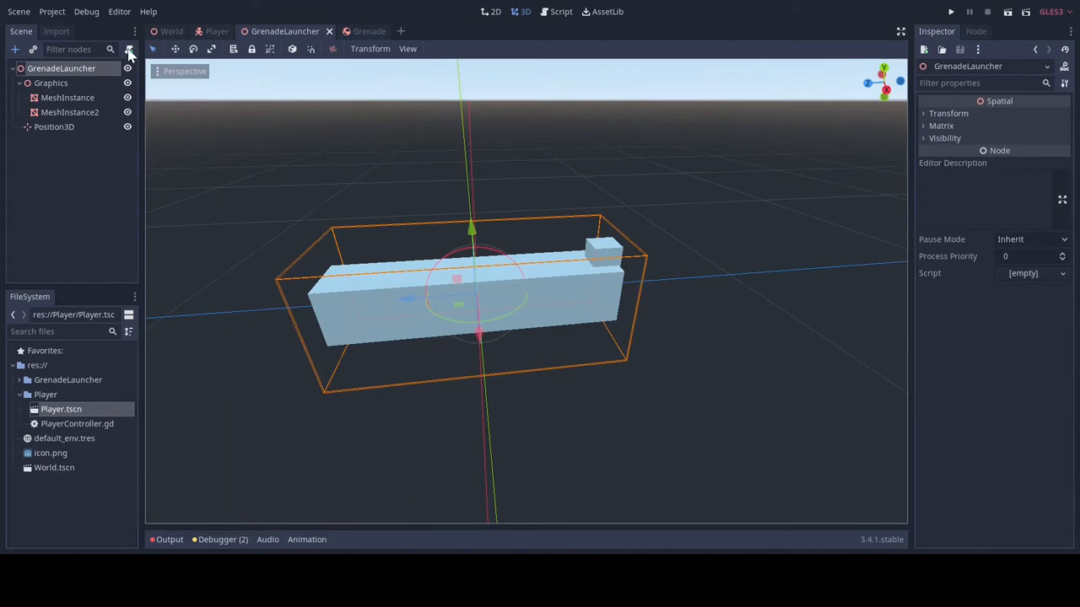
click(129, 49)
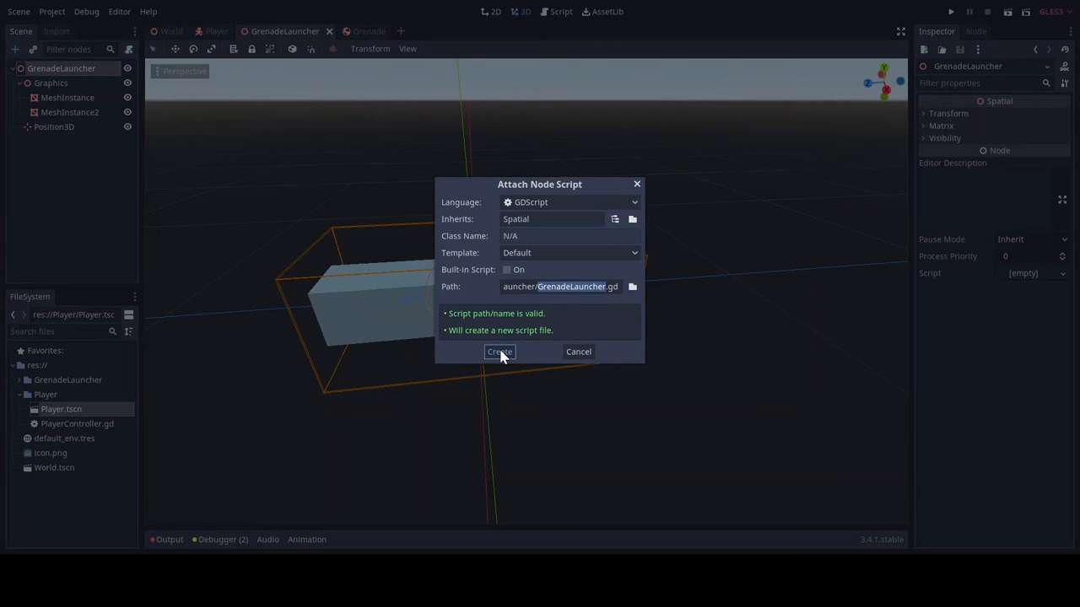
click(499, 352)
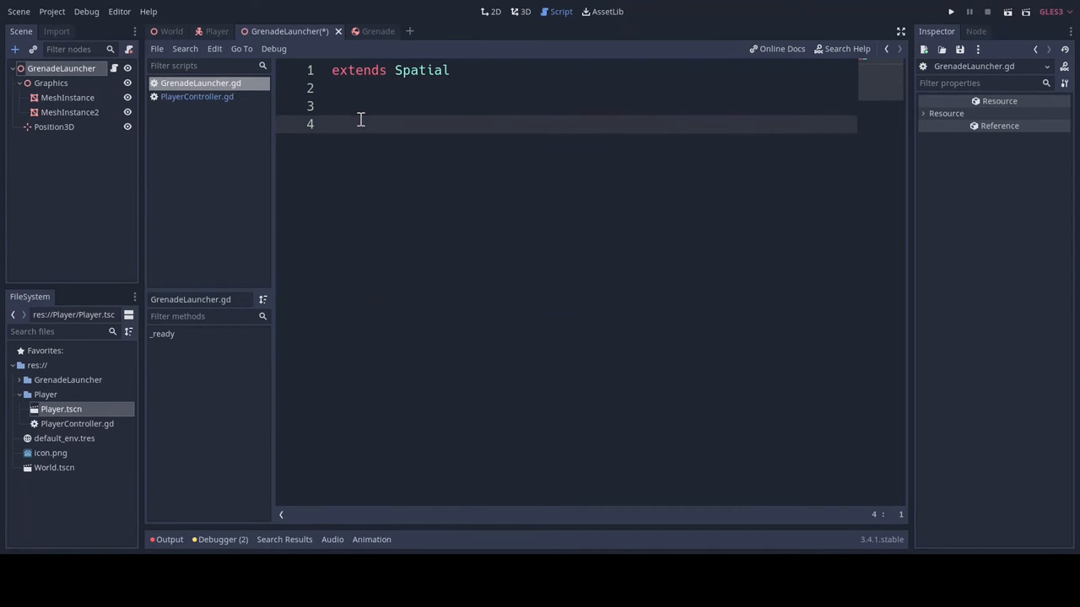
Add onready var grenade = preload("res://GrenadeLauncher/Grenade.tscn") to the script
text(onr)
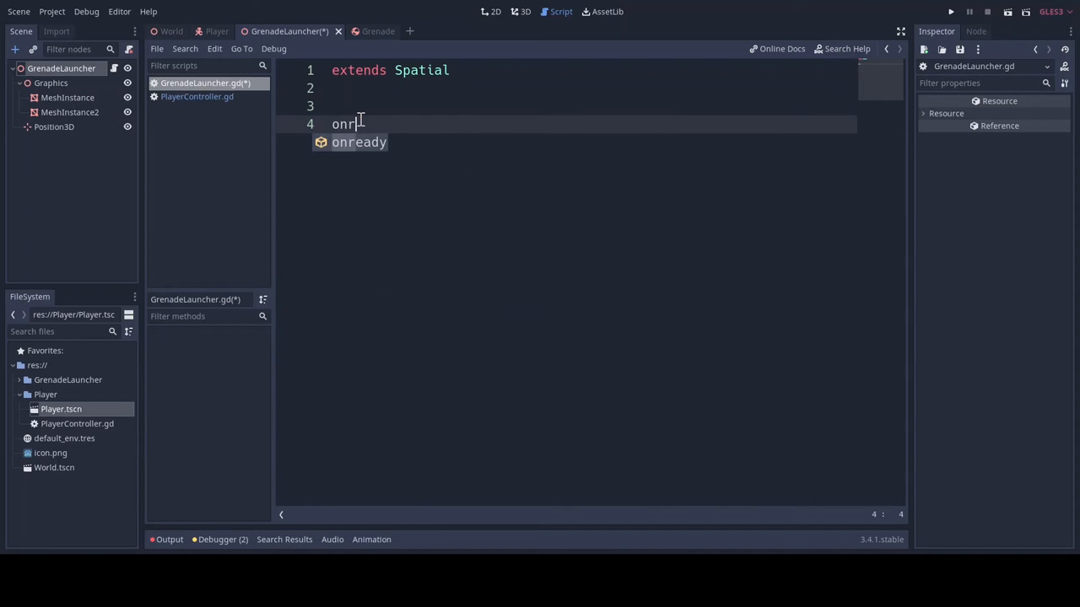
text(ready var g)
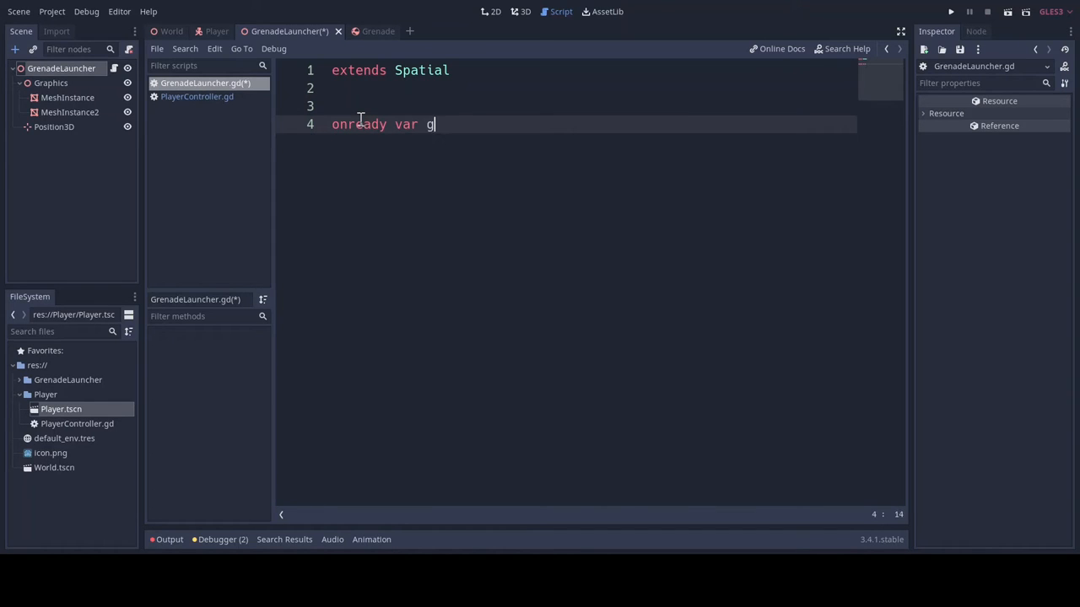
text(renade =)
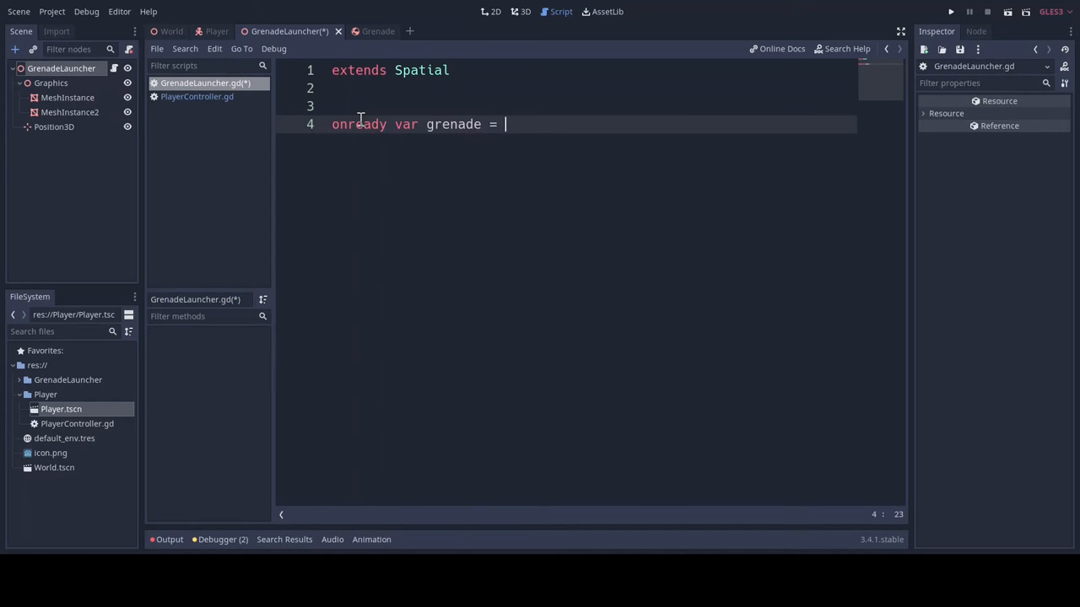
text(preload()
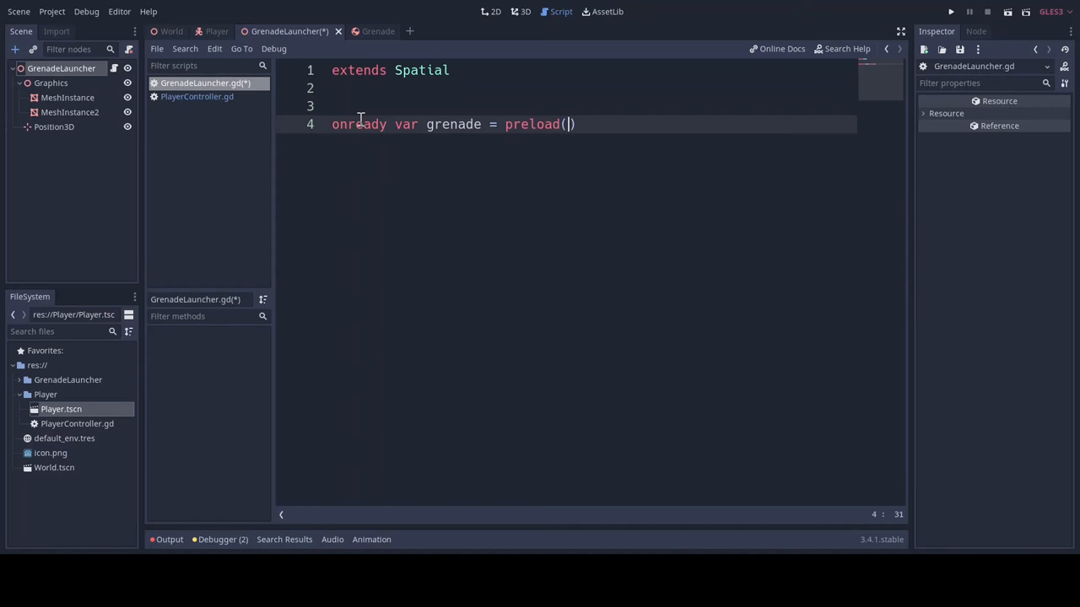
text("res://GrenadeLauncher/Grenade.tscn")
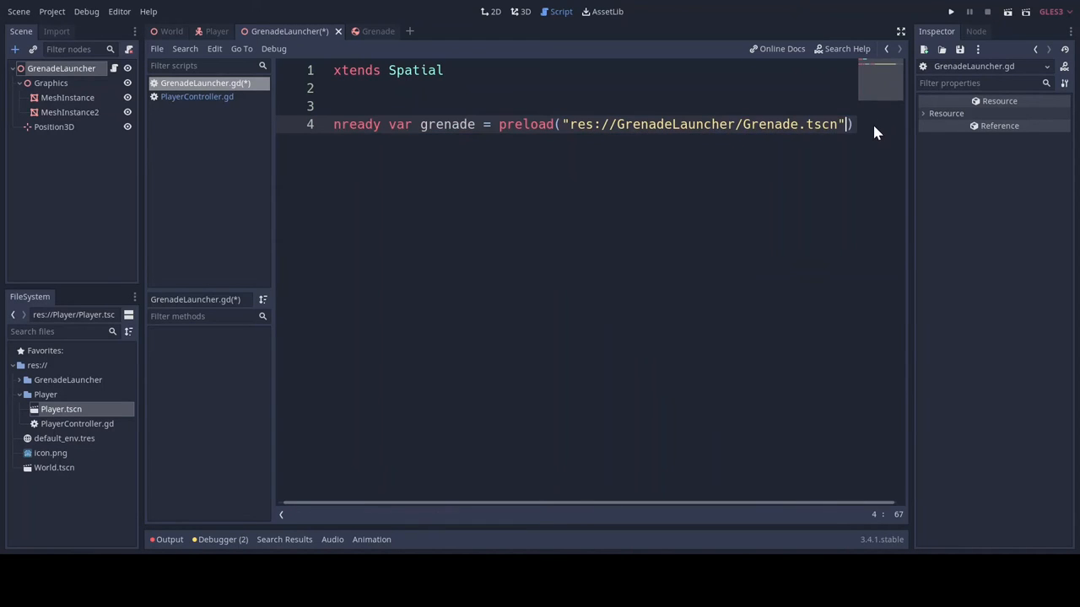
key(enter)
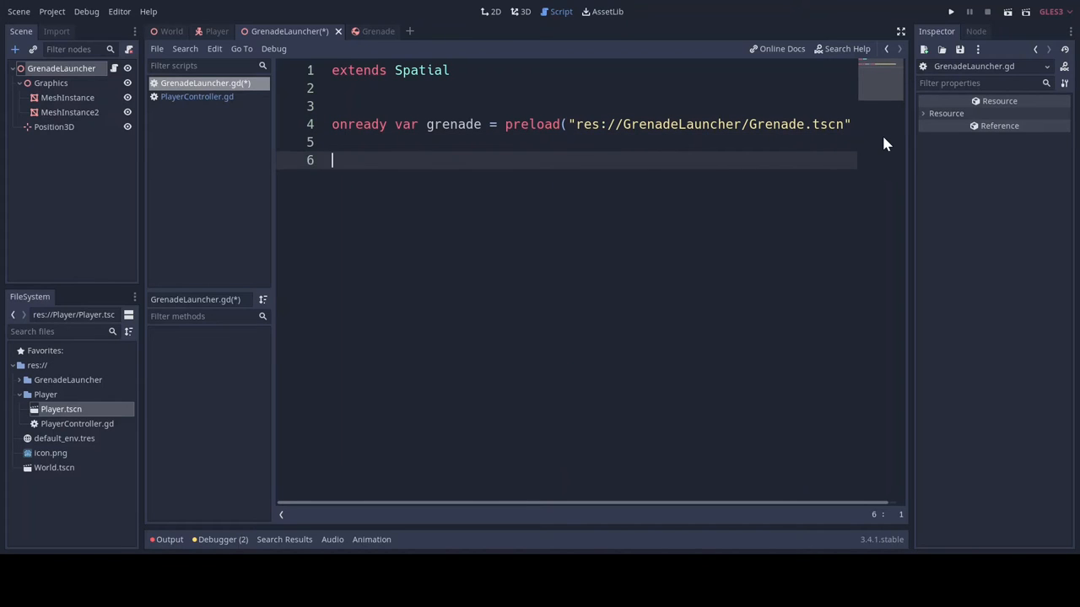
mouse_move(572, 191)
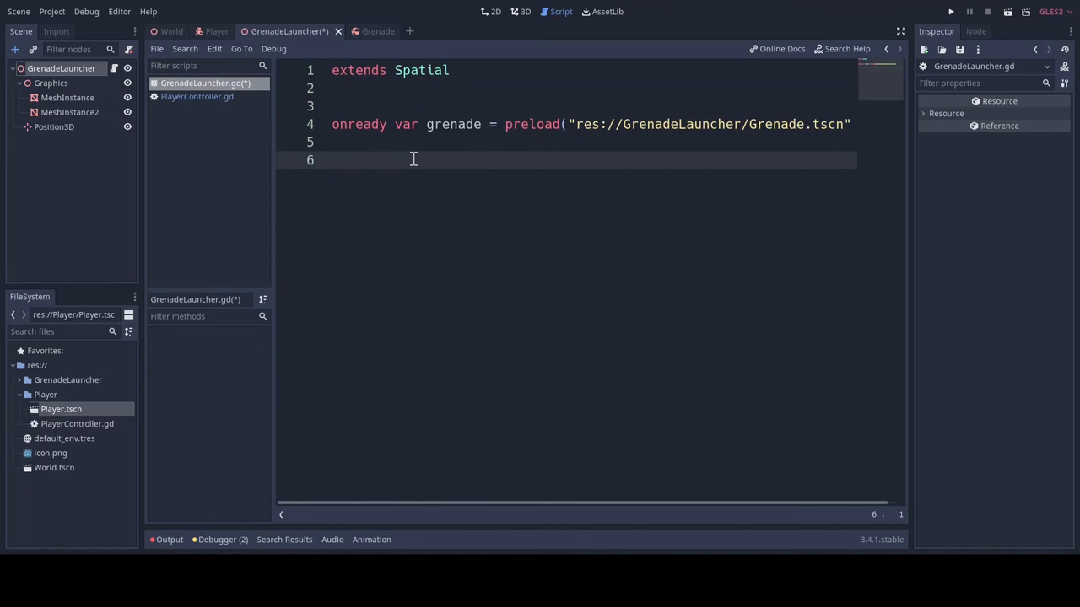
Begin a func _ready() and switch to the Player scene
text(func)
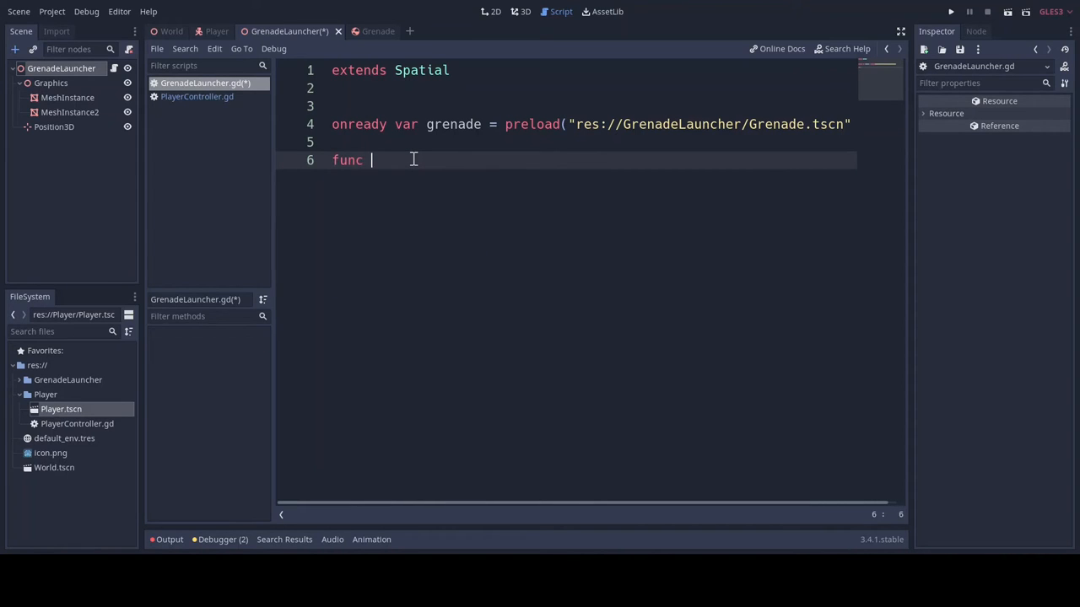
text(_ready():)
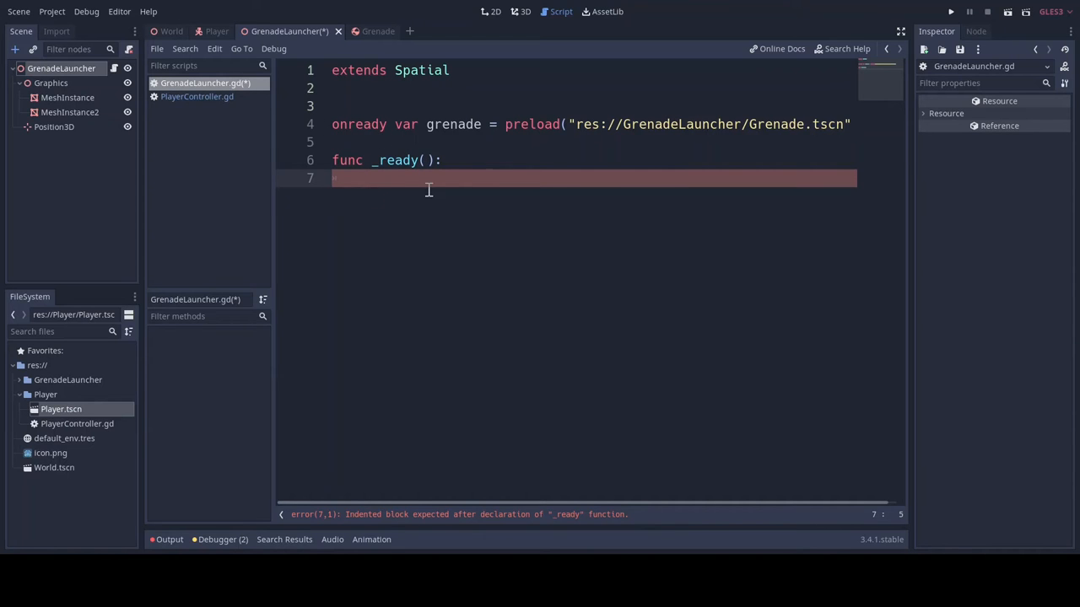
click(216, 31)
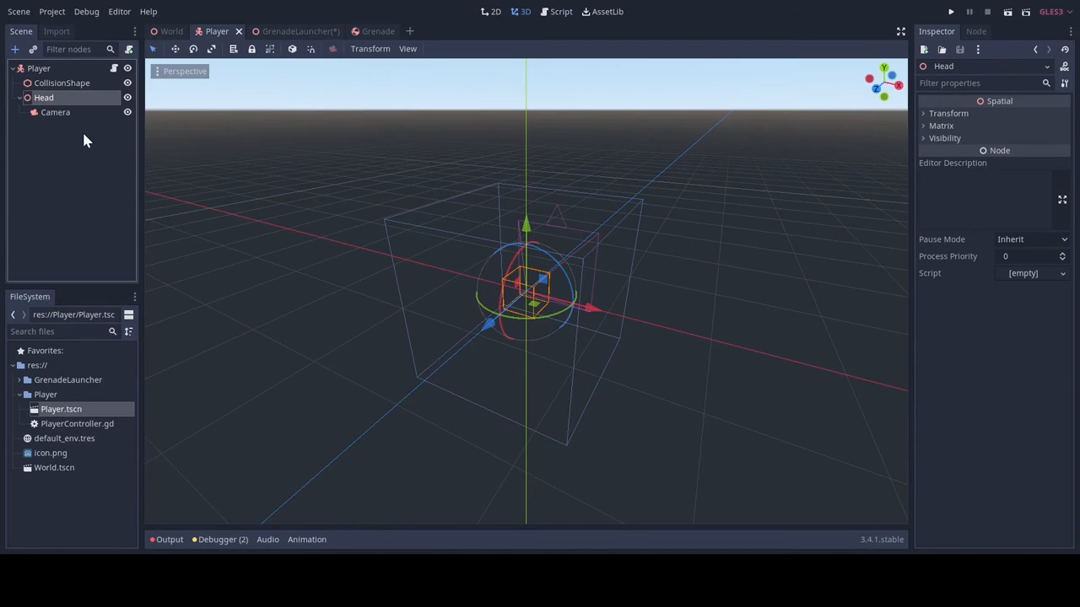
mouse_move(43, 98)
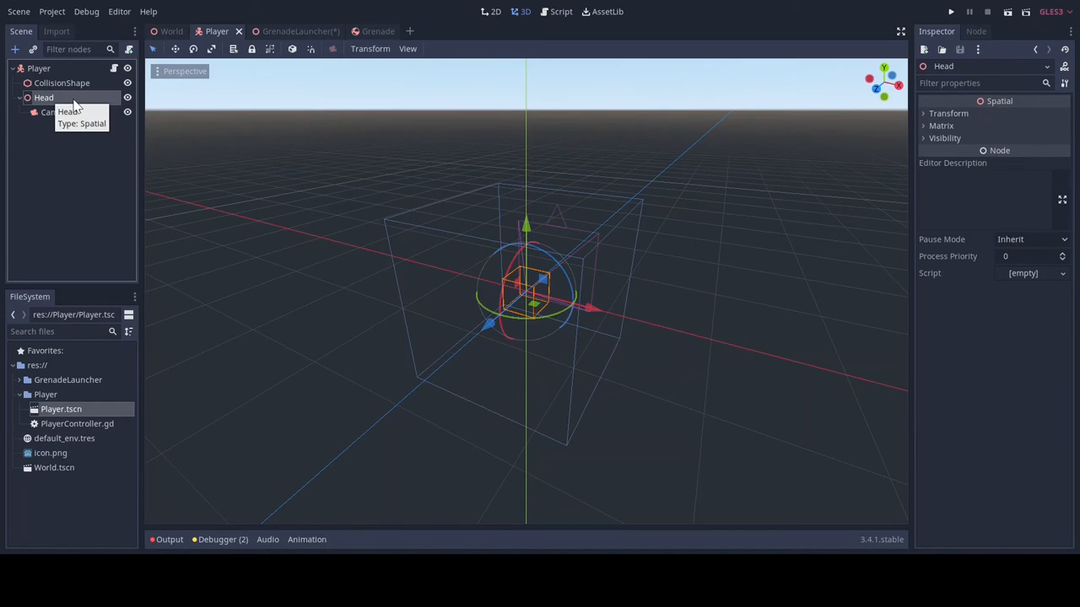
Glance at the Player's PlayerController.gd, then return to GrenadeLauncher.gd
click(38, 68)
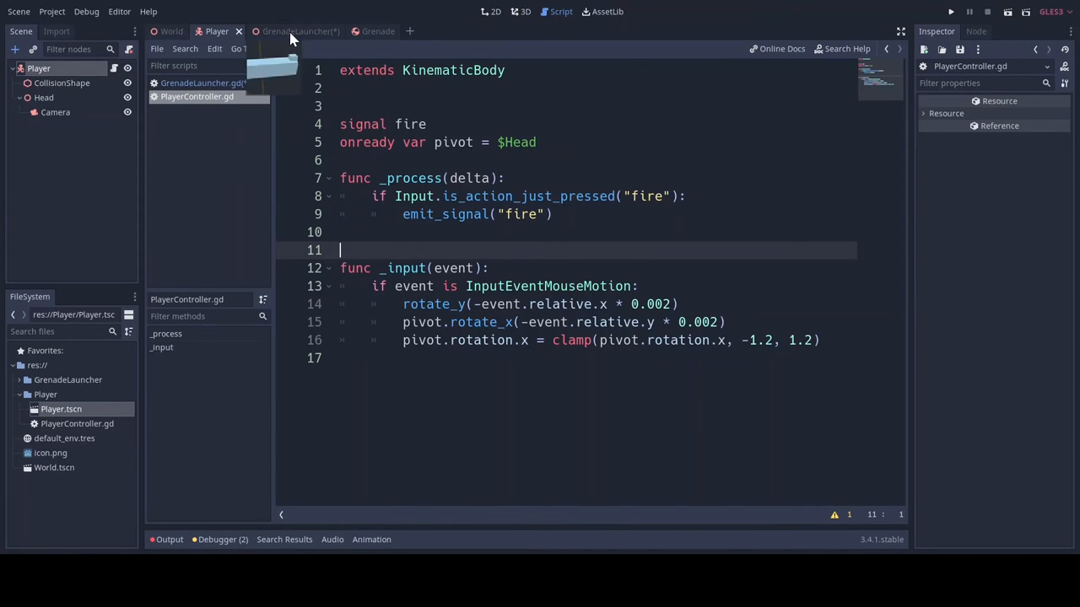
click(295, 31)
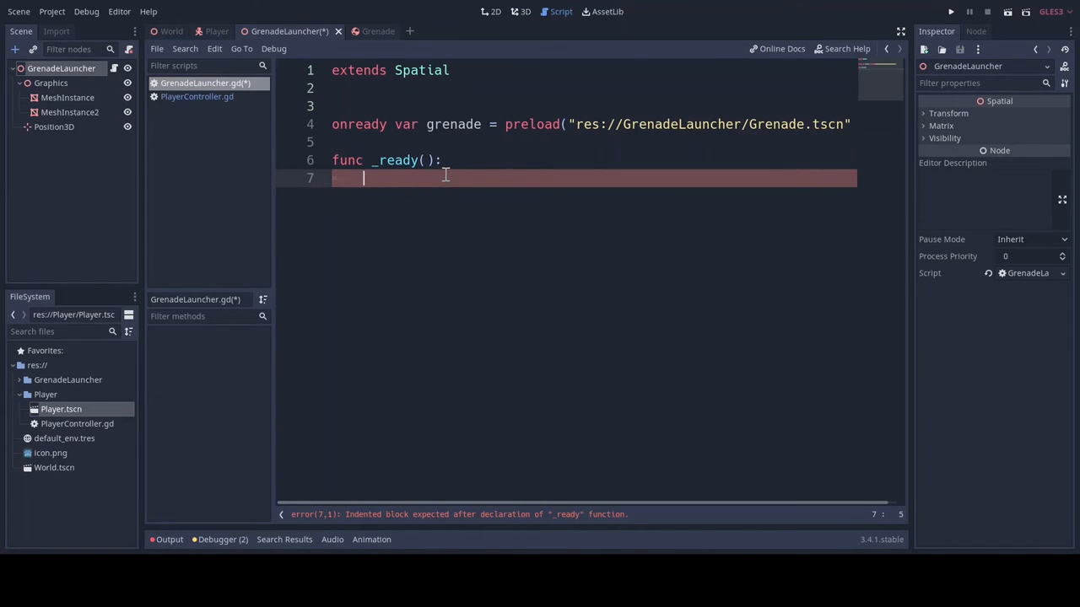
In _ready, connect the grandparent's "fire" signal to add_grenade, and declare func add_grenade()
text(get)
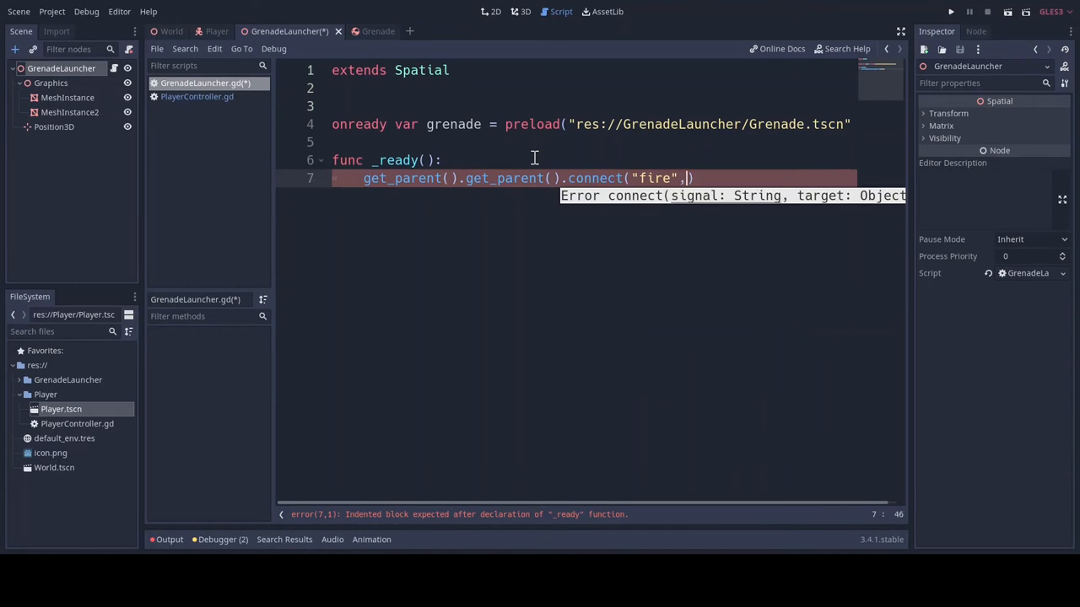
text(self)
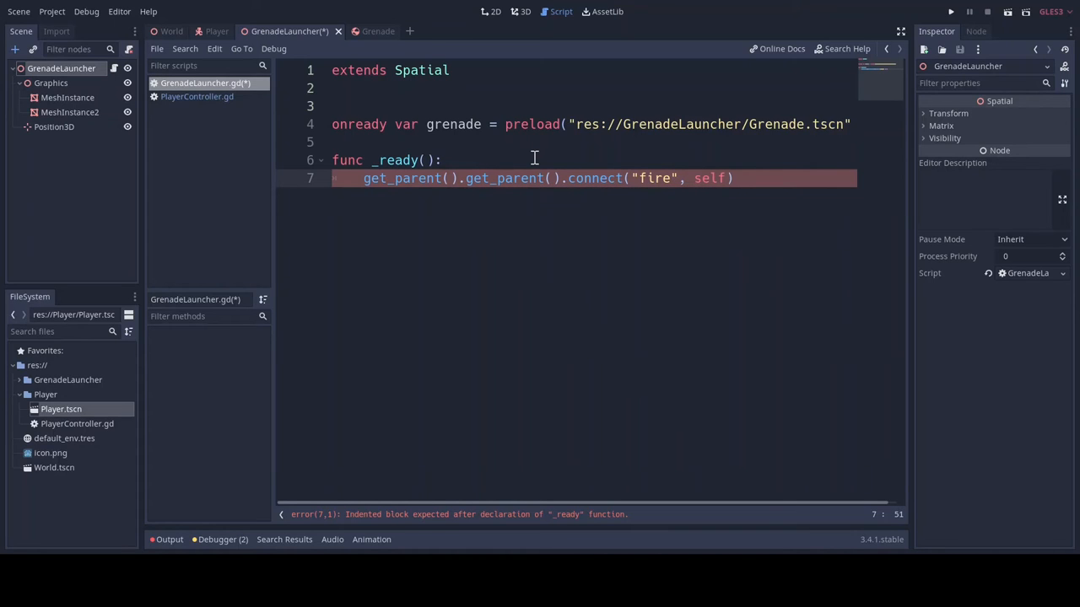
click(722, 178)
text(, "add_grenade)
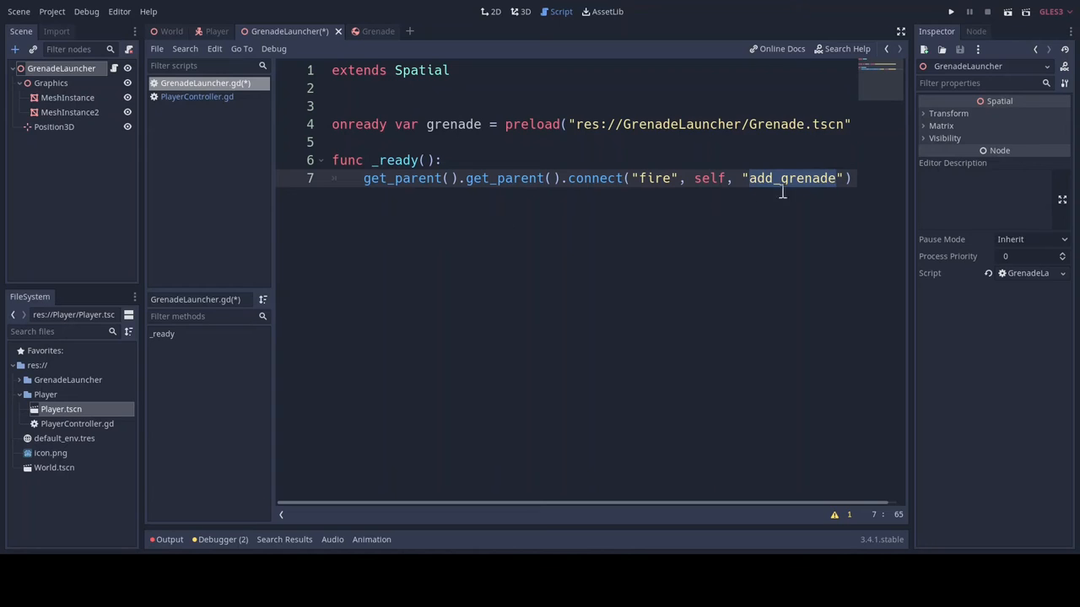
text(func add_grenade():)
text(pass)
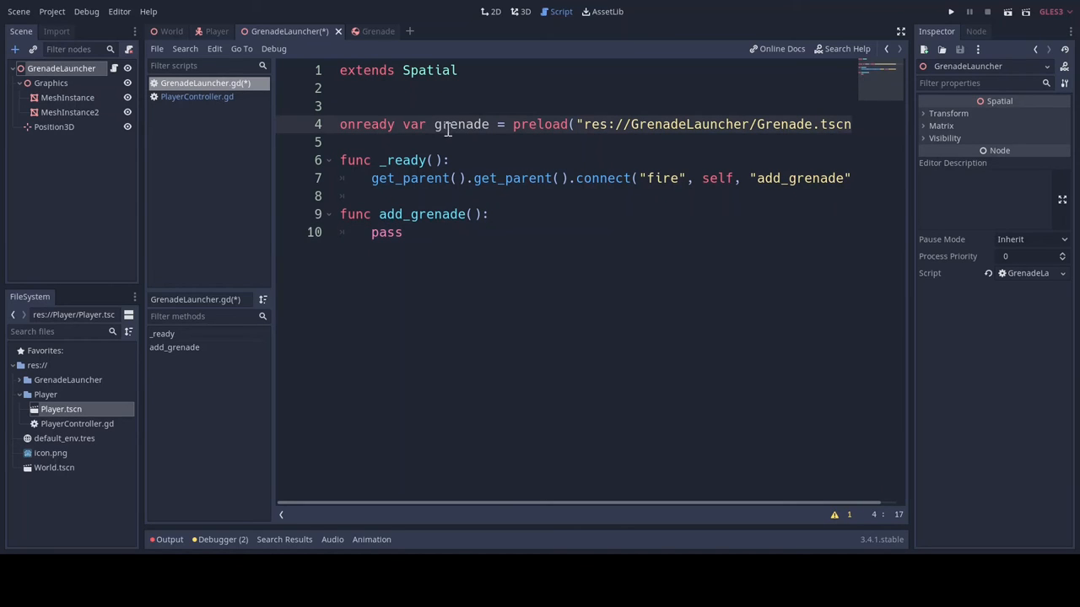
In add_grenade, write var grenade_inst = grenade.instance()
double_click(459, 124)
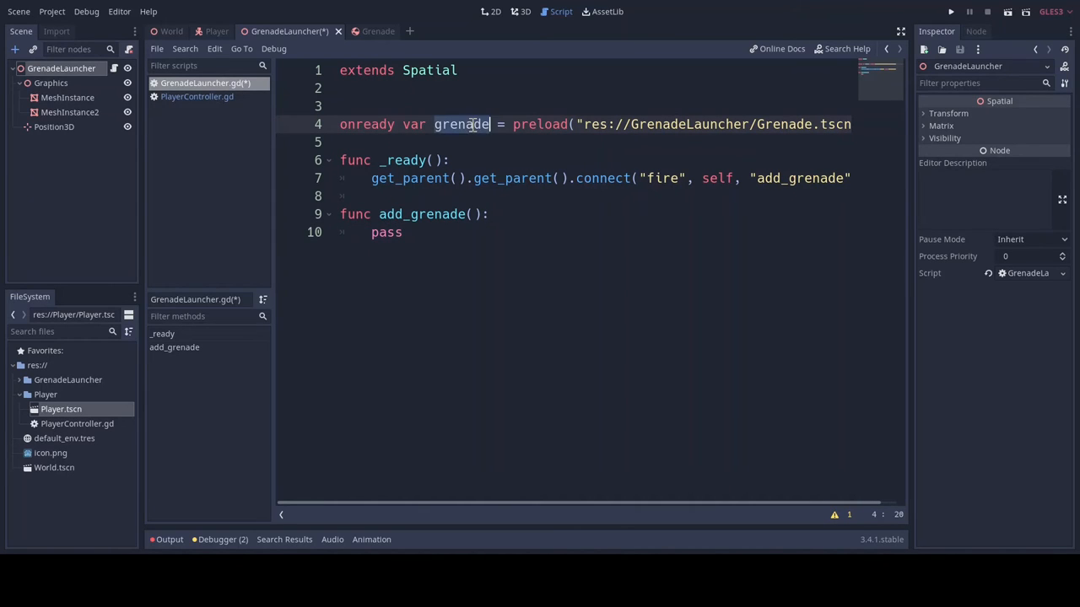
text(var grenade_)
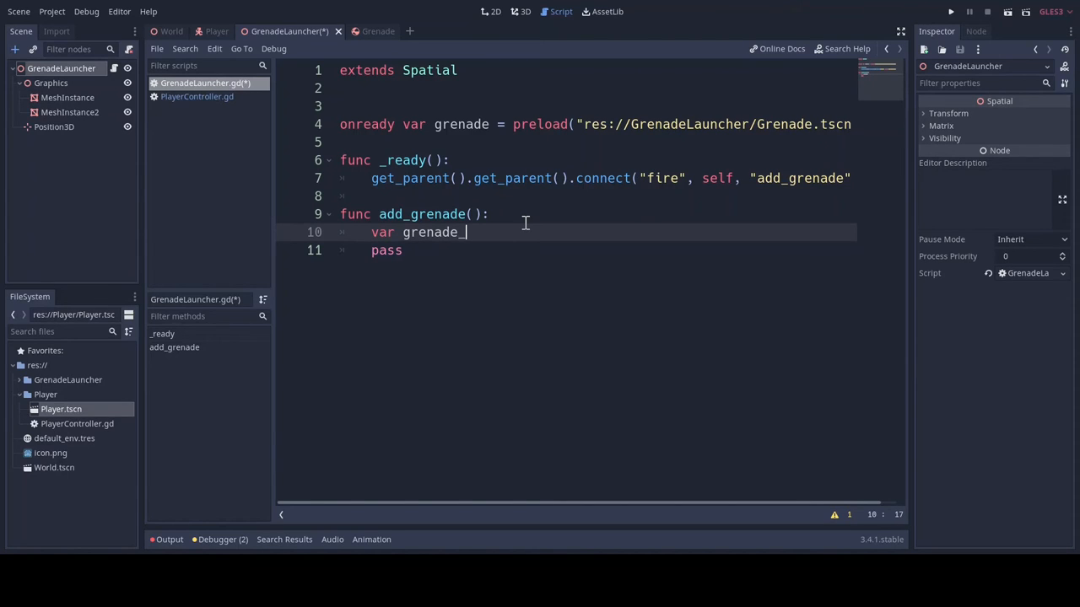
text(inst = gr)
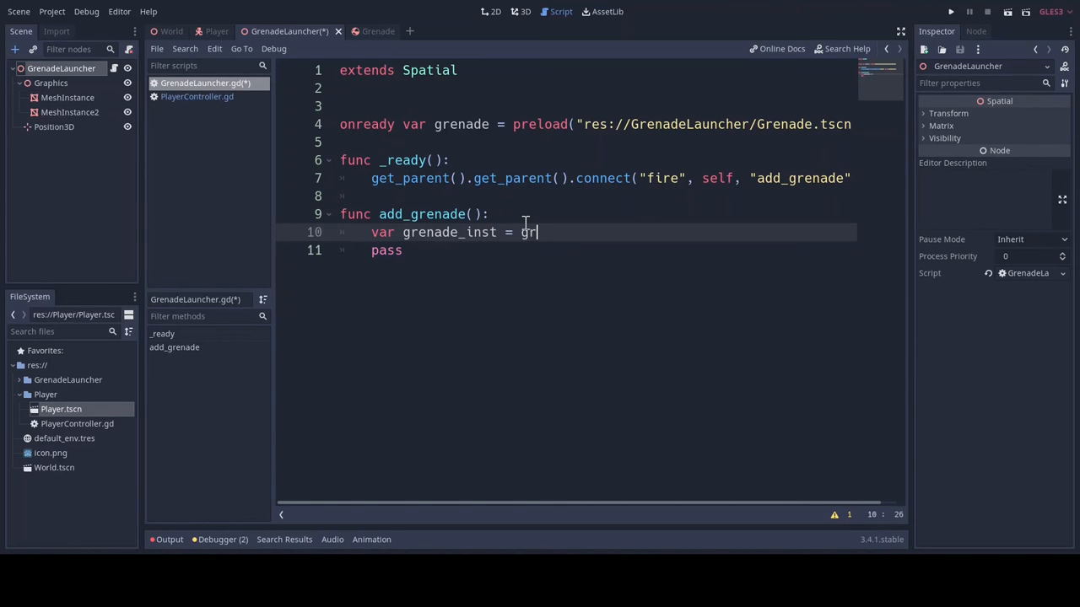
text(enade.instance()
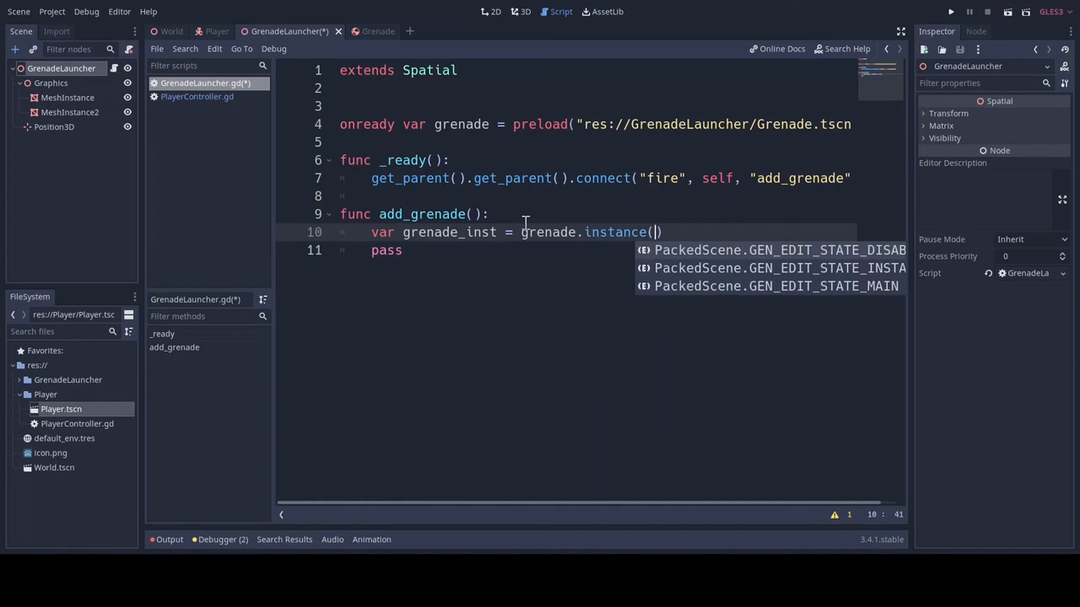
key(enter)
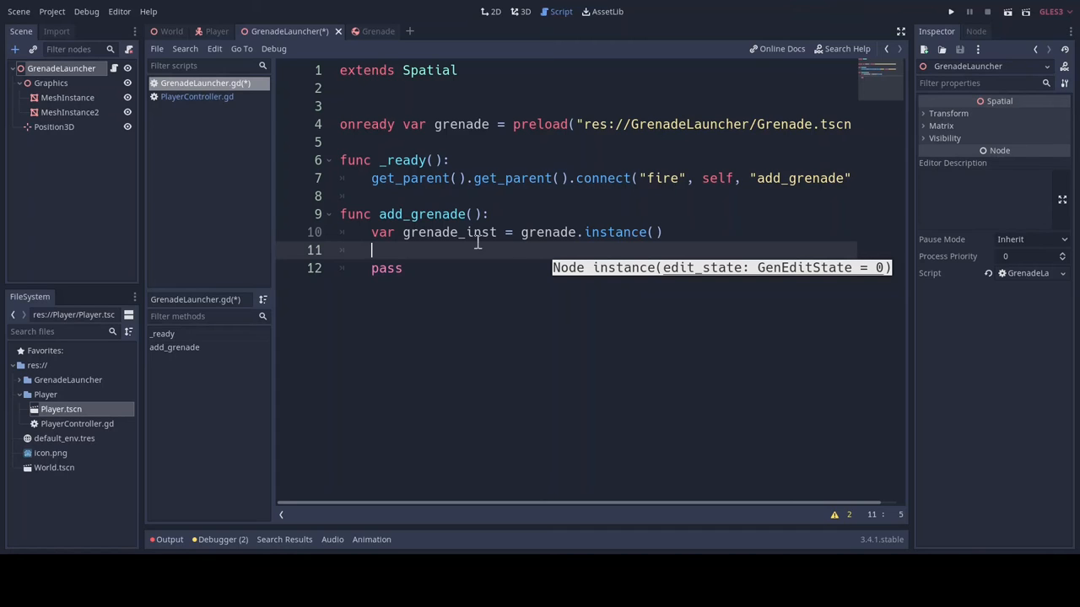
Delete the placeholder pass statement and switch to the World scene
click(404, 268)
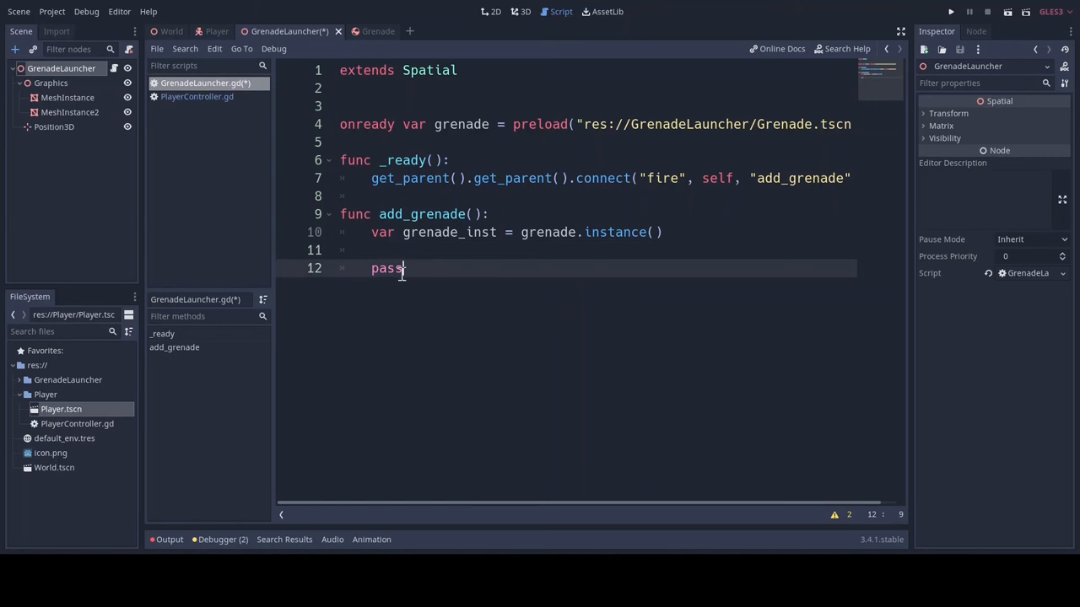
key(BackSpace)
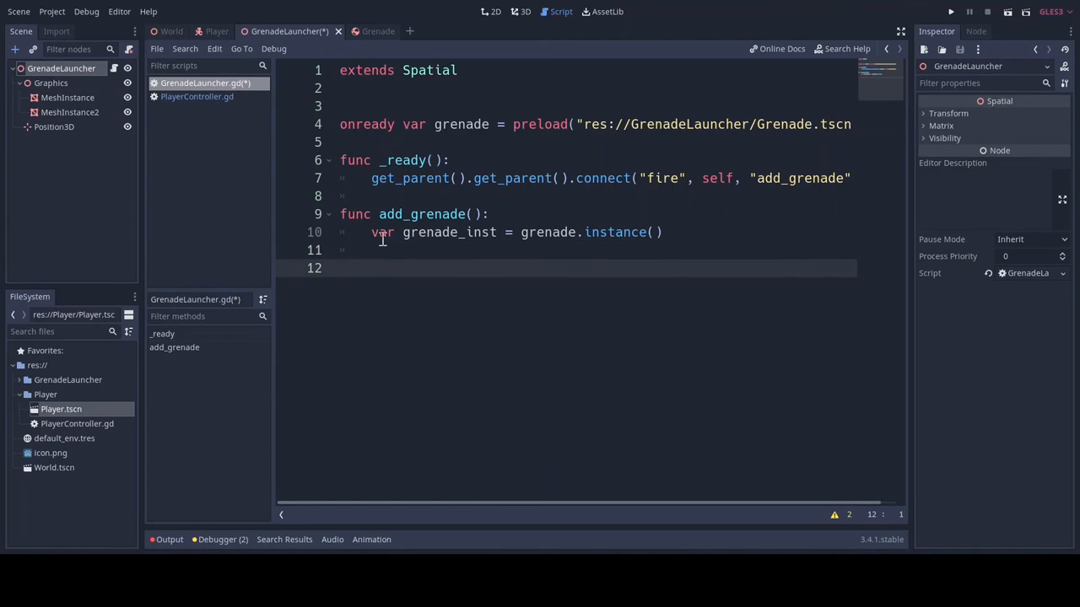
click(171, 31)
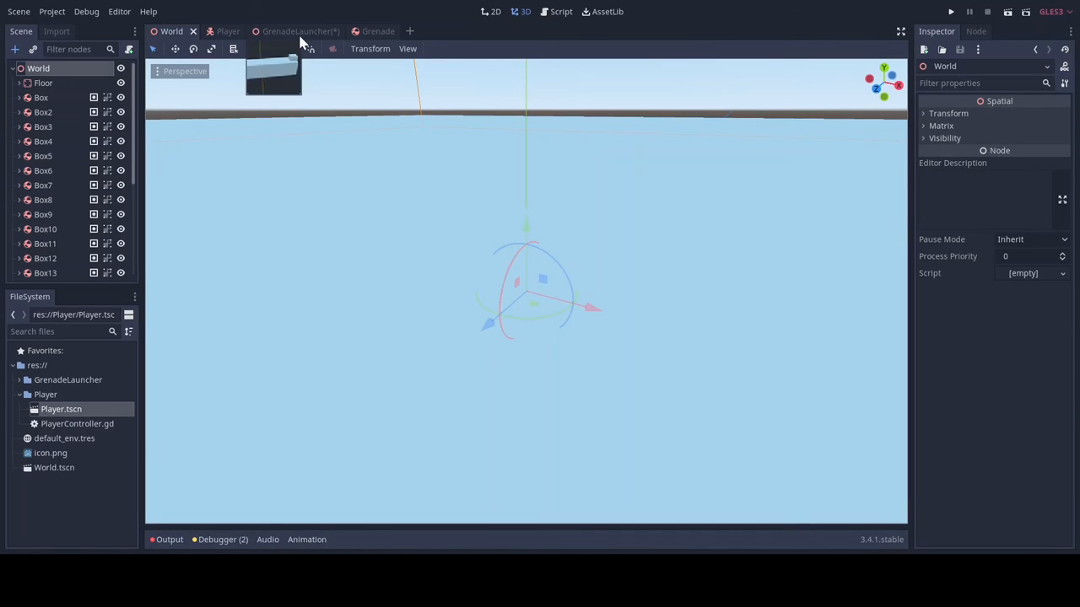
Add get_tree().get_root().get_child(0) to add_grenade, then run the project from the World scene
click(289, 31)
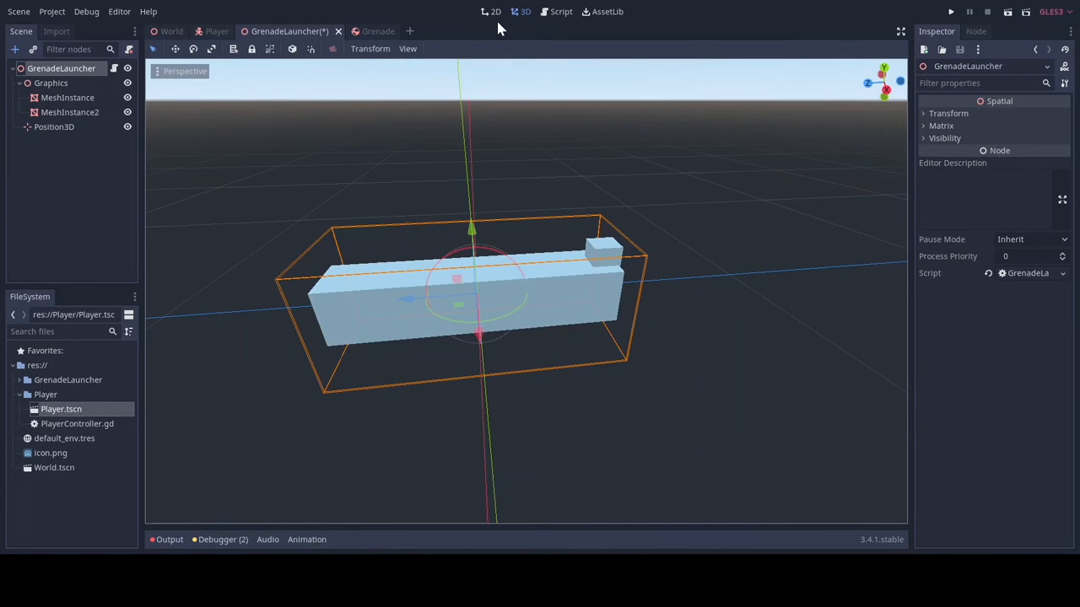
click(560, 11)
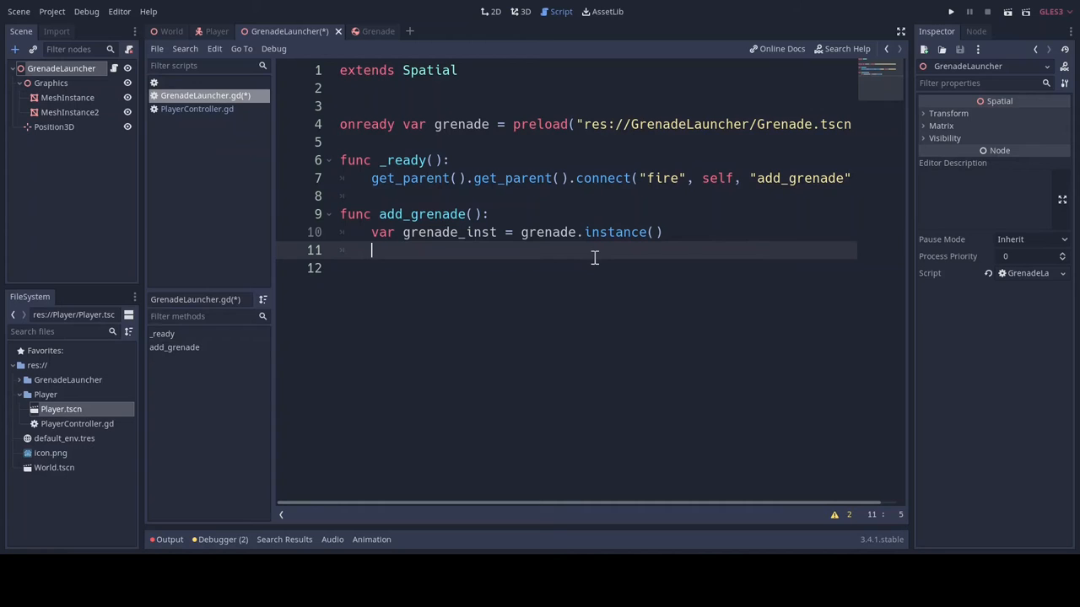
text(get_t)
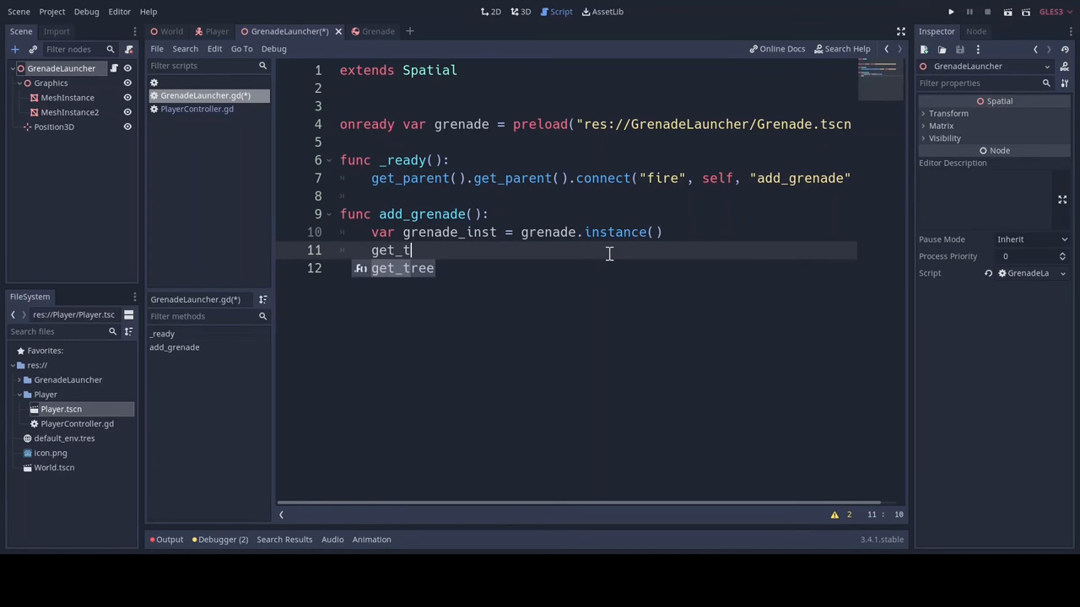
text(ree().get_)
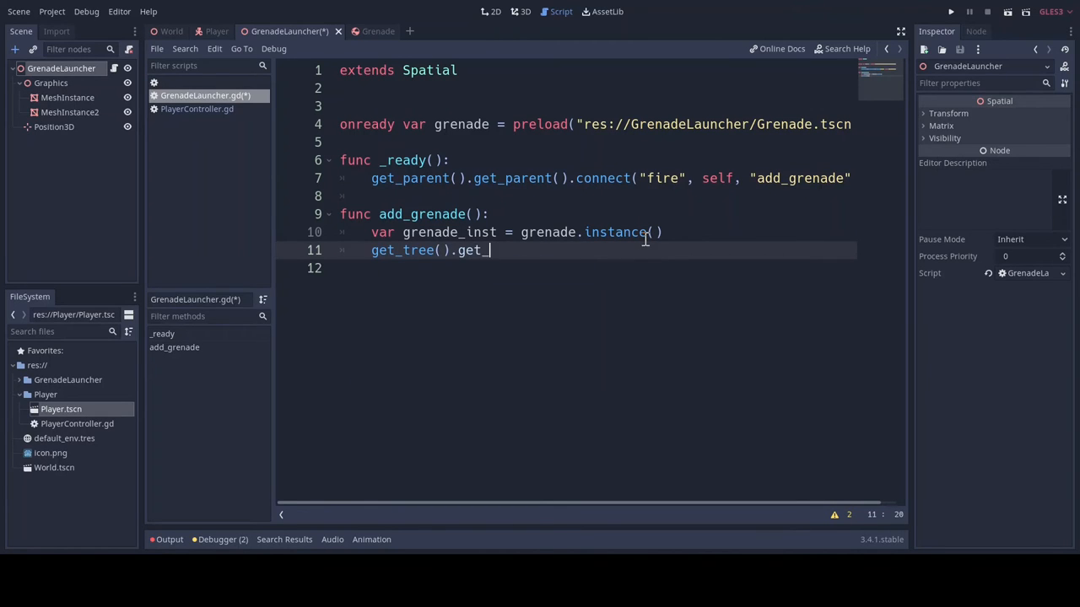
text(root()
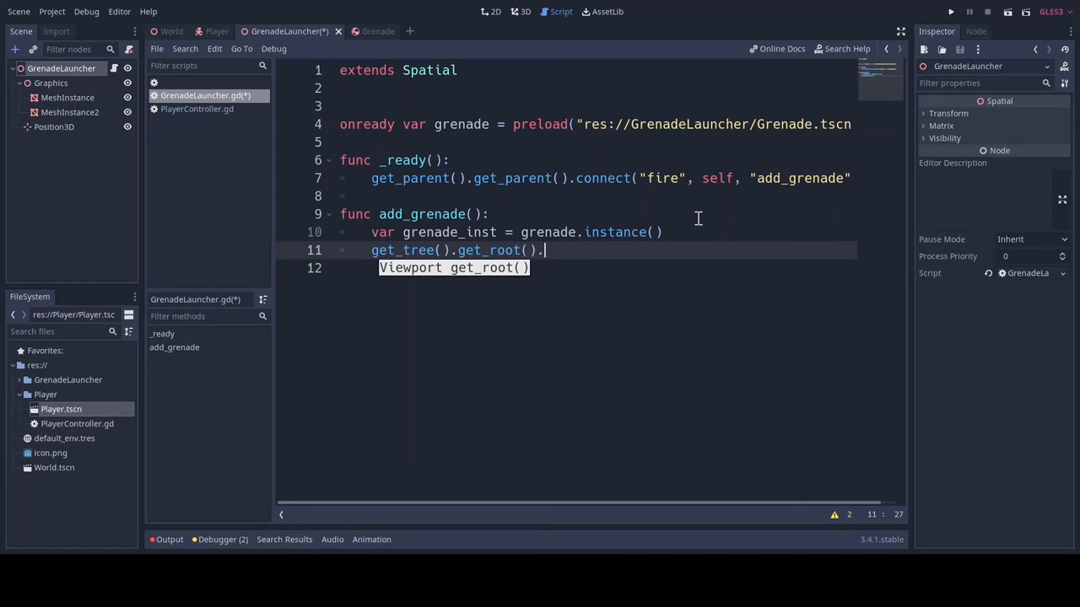
text(.)
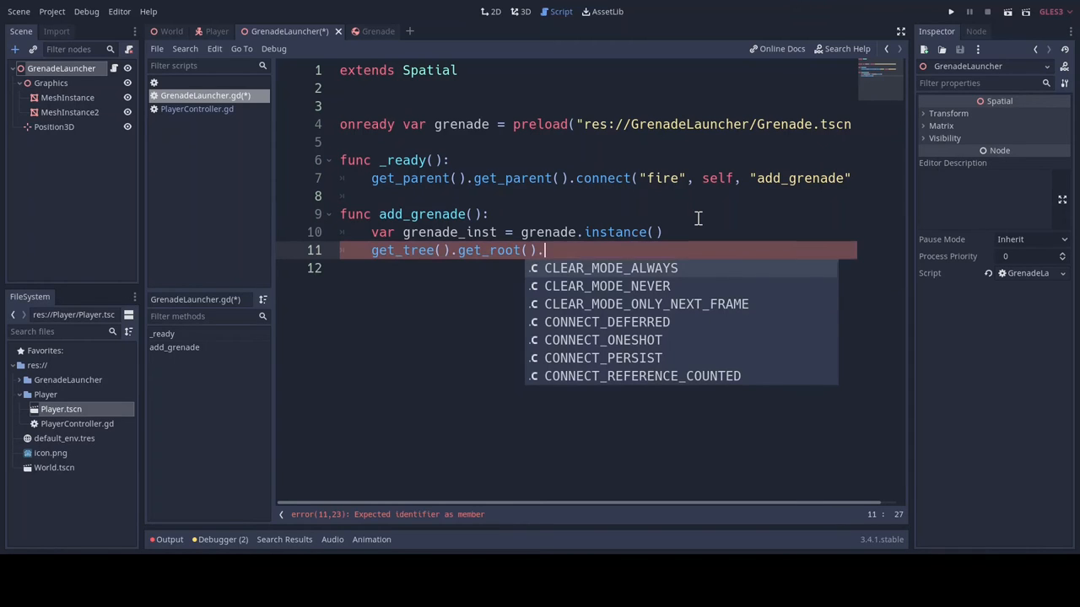
text(get_child)
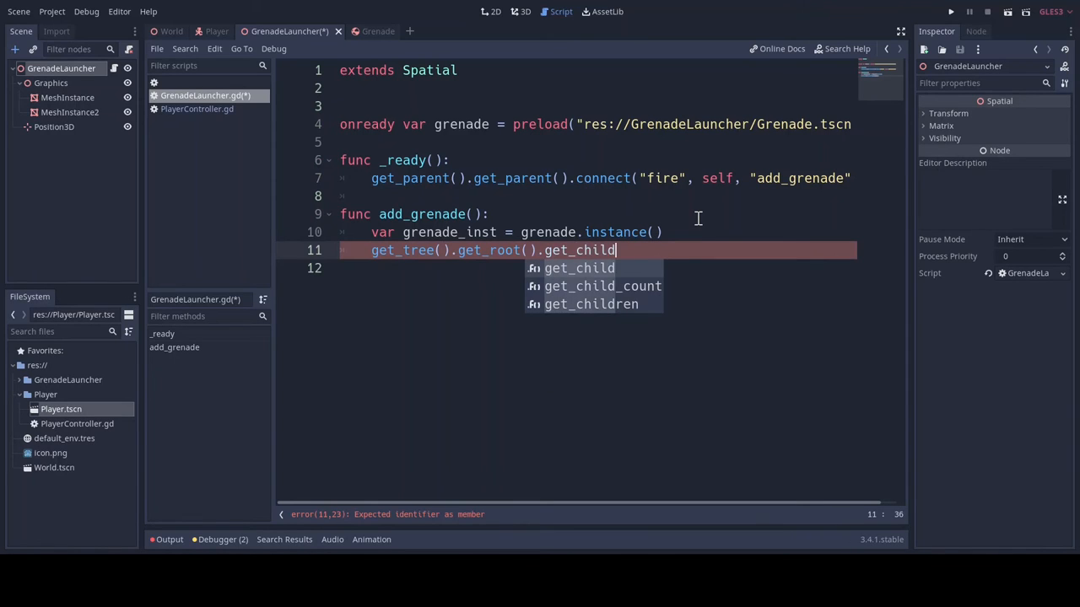
text((0))
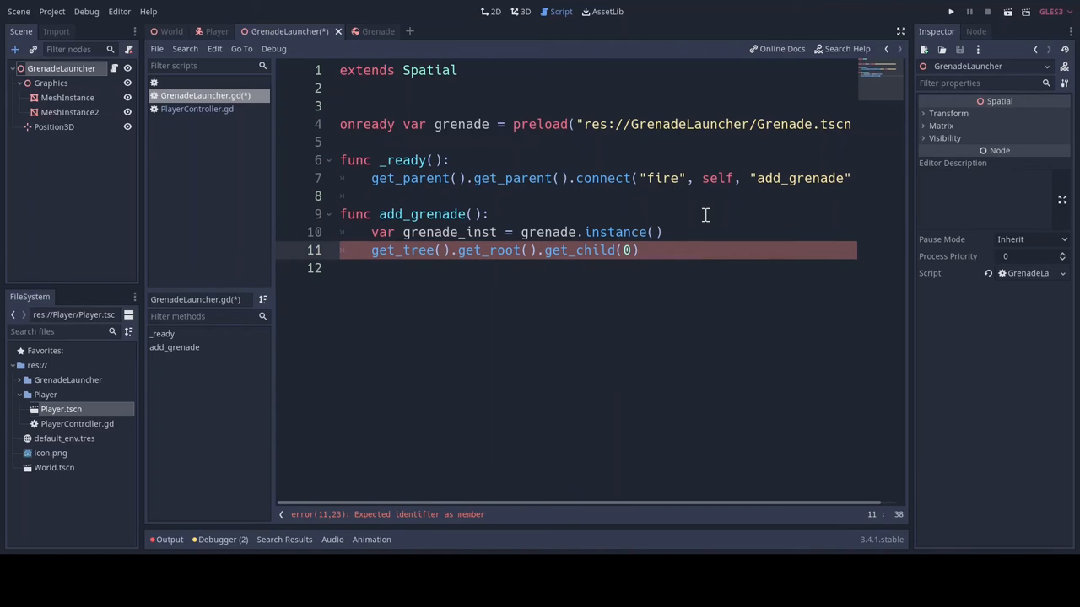
click(172, 32)
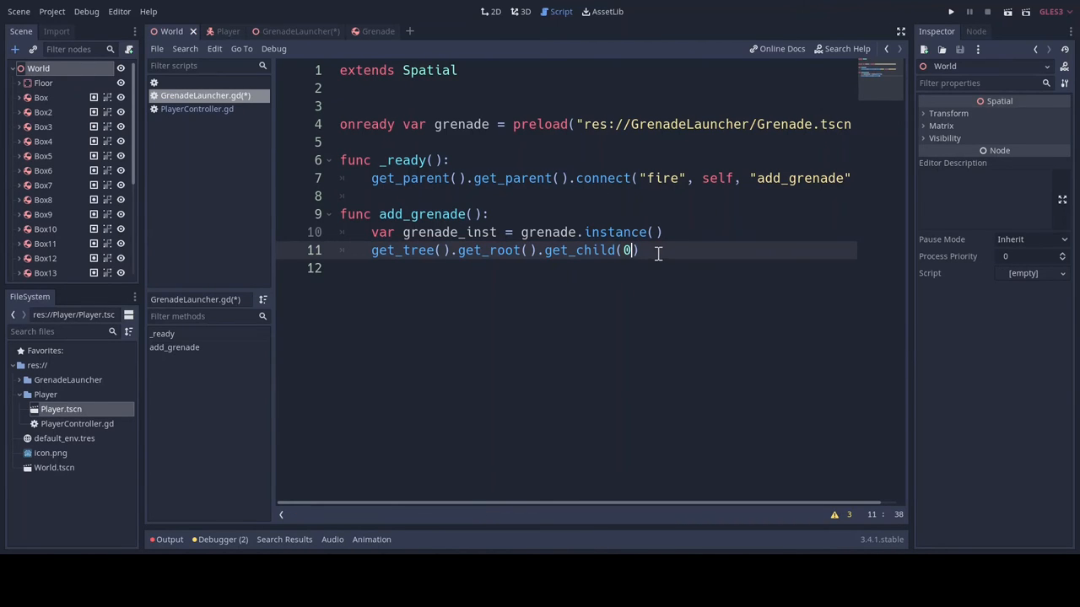
click(950, 11)
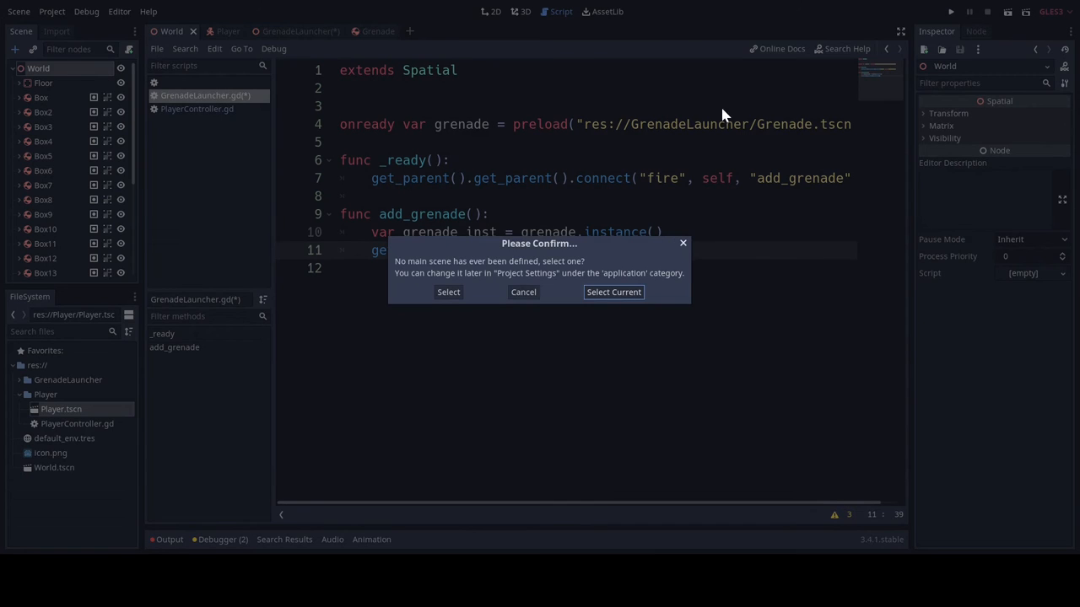
Make World the main scene and inspect the World node in the running game's Remote tree
click(613, 292)
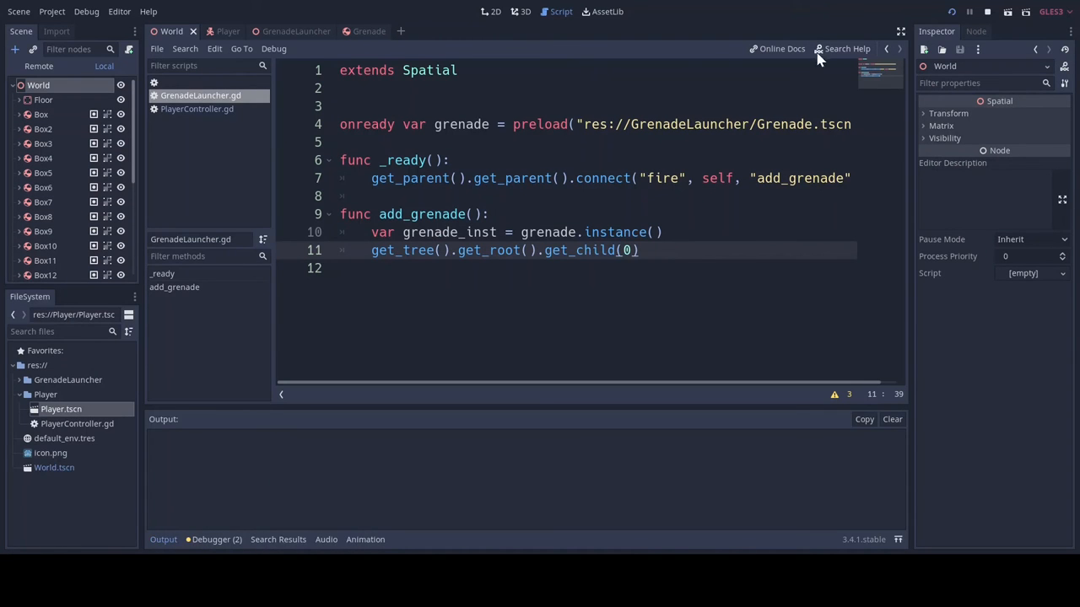
click(968, 11)
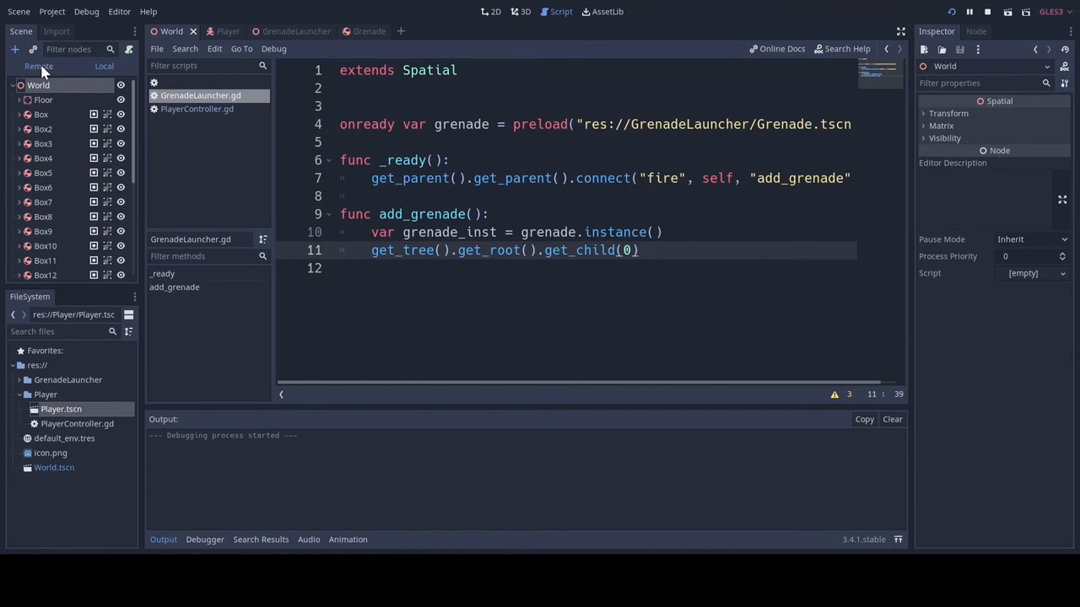
mouse_move(38, 66)
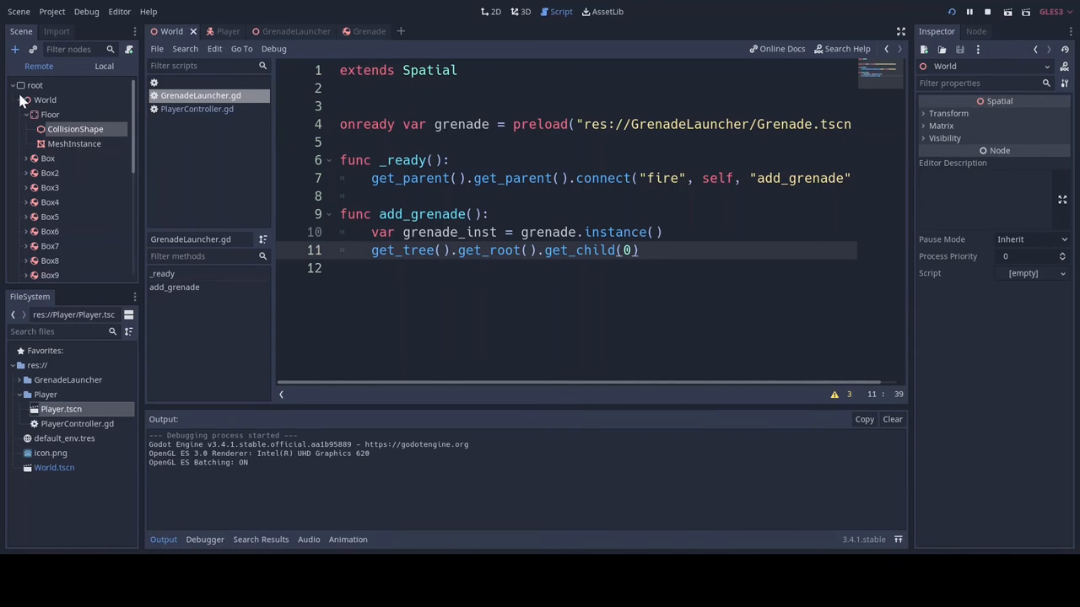
mouse_move(54, 108)
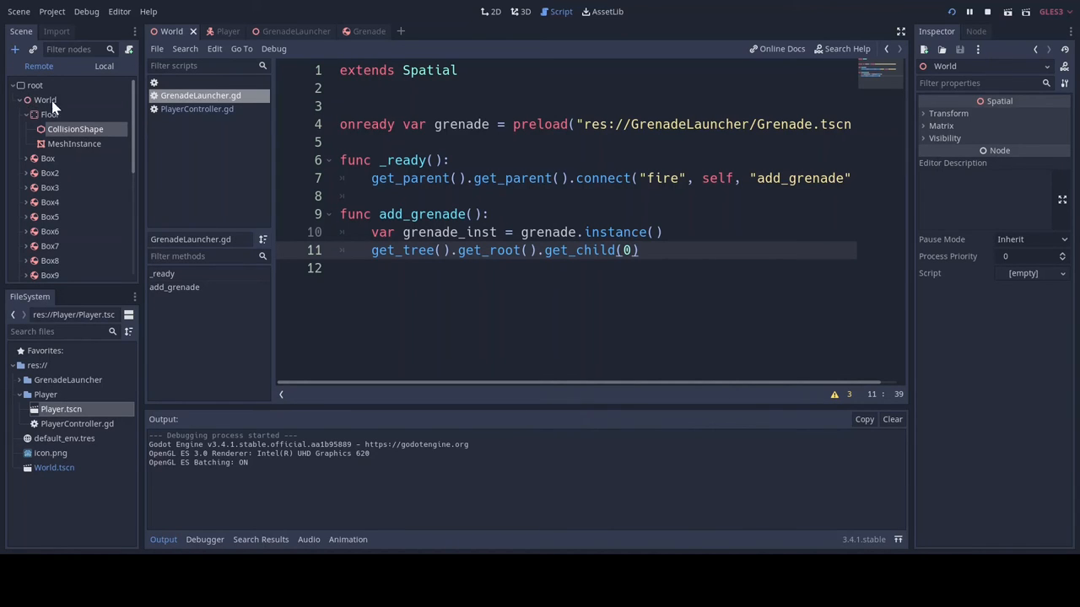
click(45, 99)
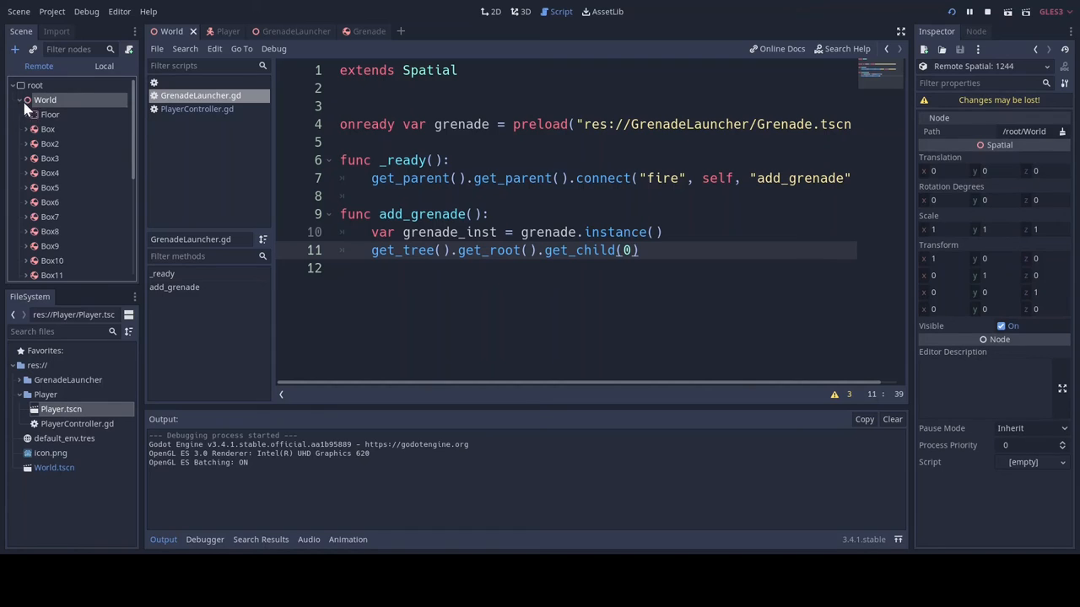
mouse_move(36, 110)
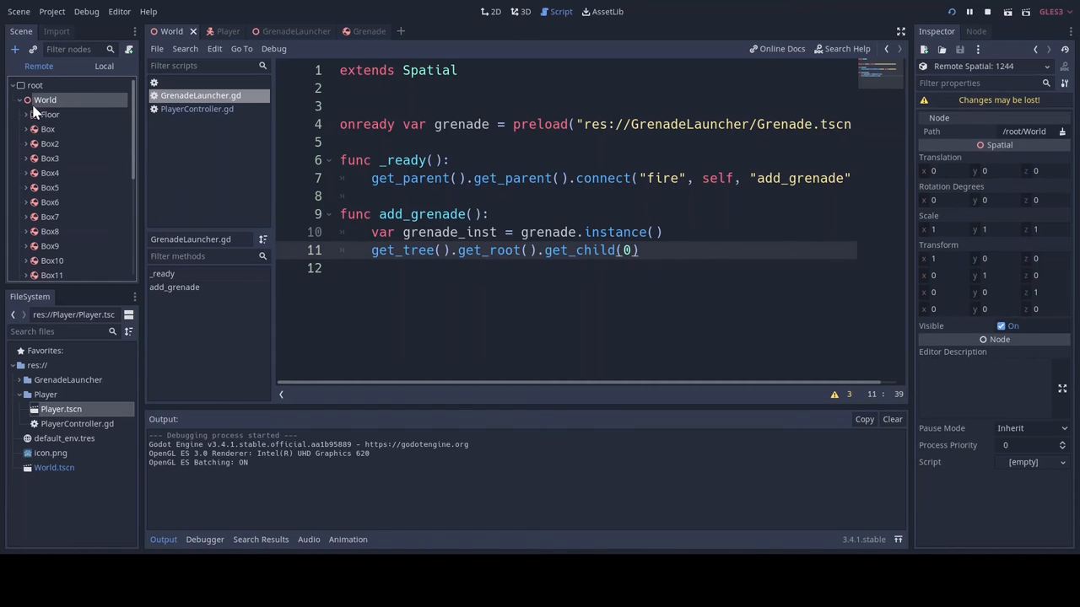
Append .add_child(grenade_inst) to the get_child(0) line in add_grenade
text(.)
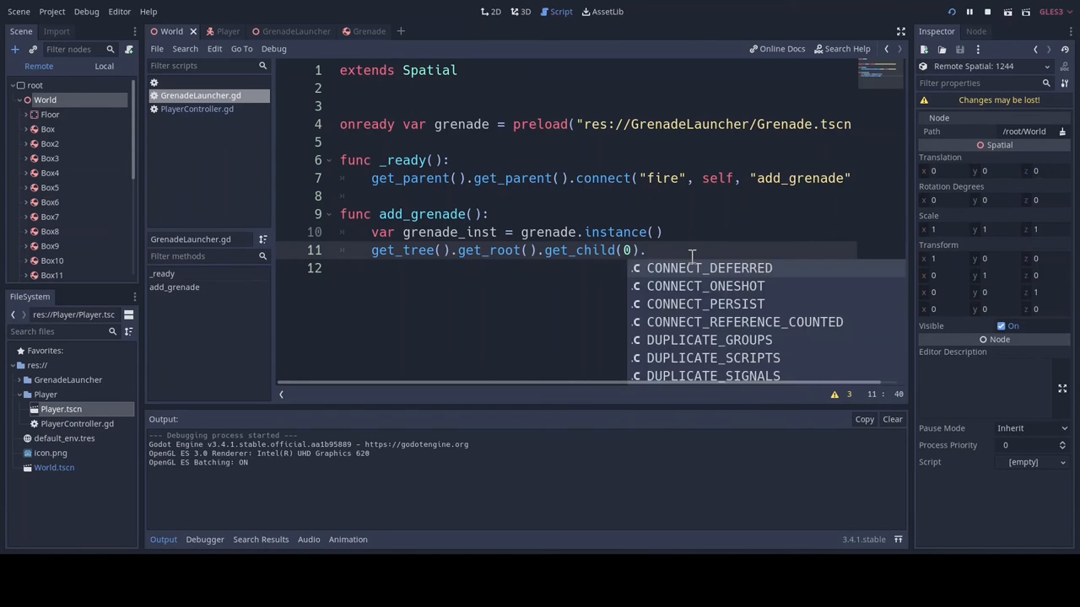
text(add_child())
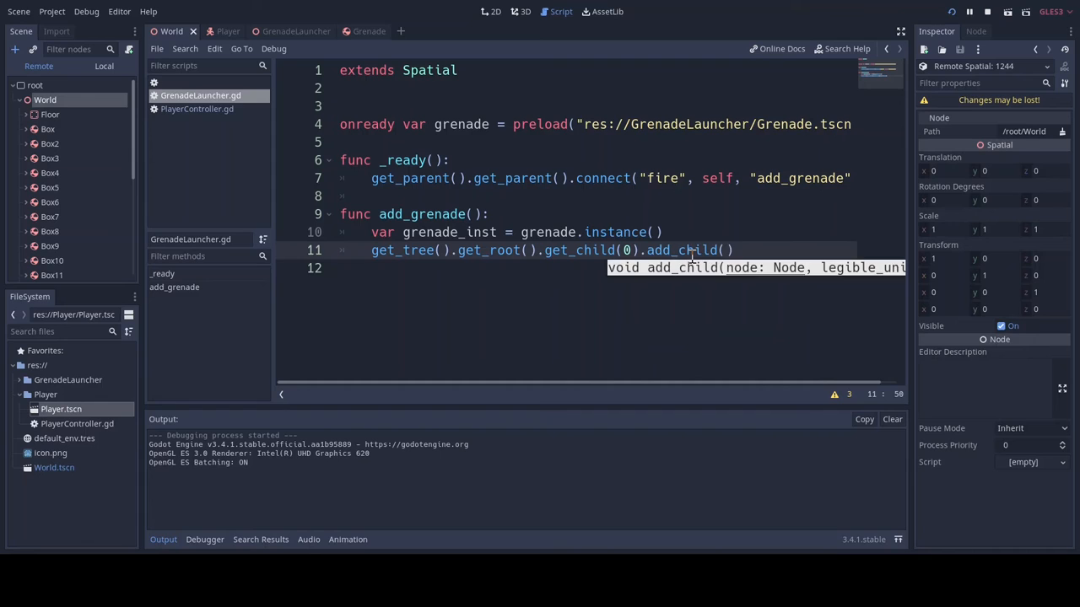
text(grenade_inst)
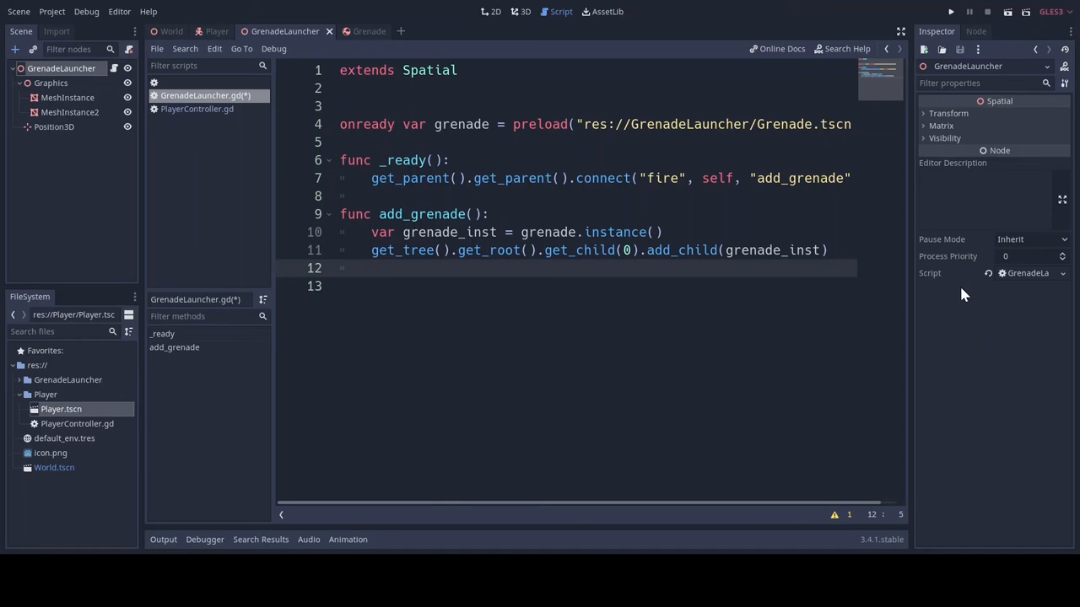
Write grenade_inst.global_transform = $Position3D.global_transform on a new line in add_grenade
text(g)
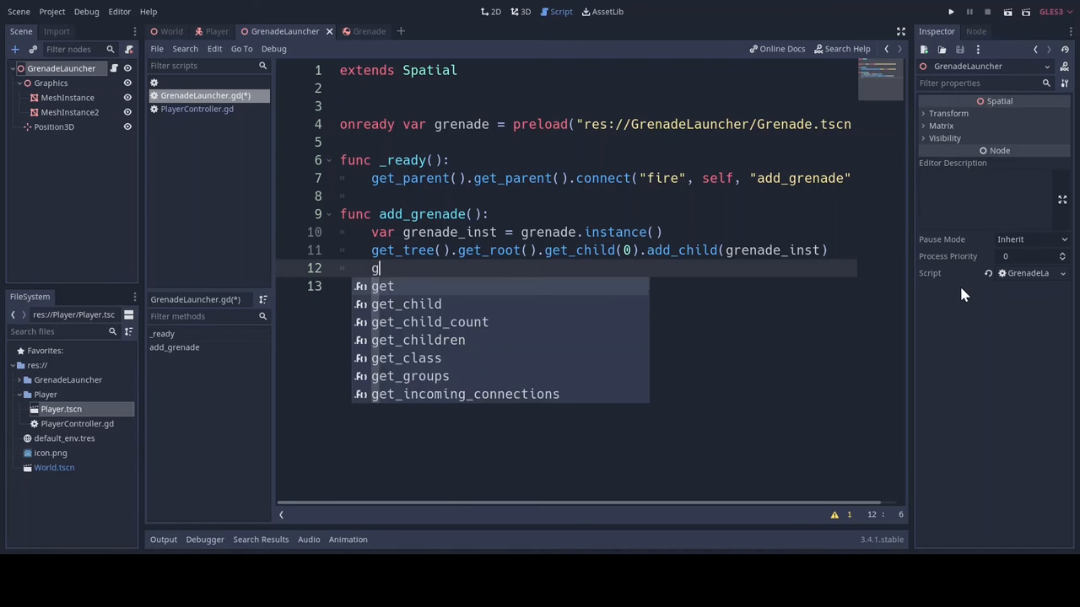
text(renade_inst.global_transform)
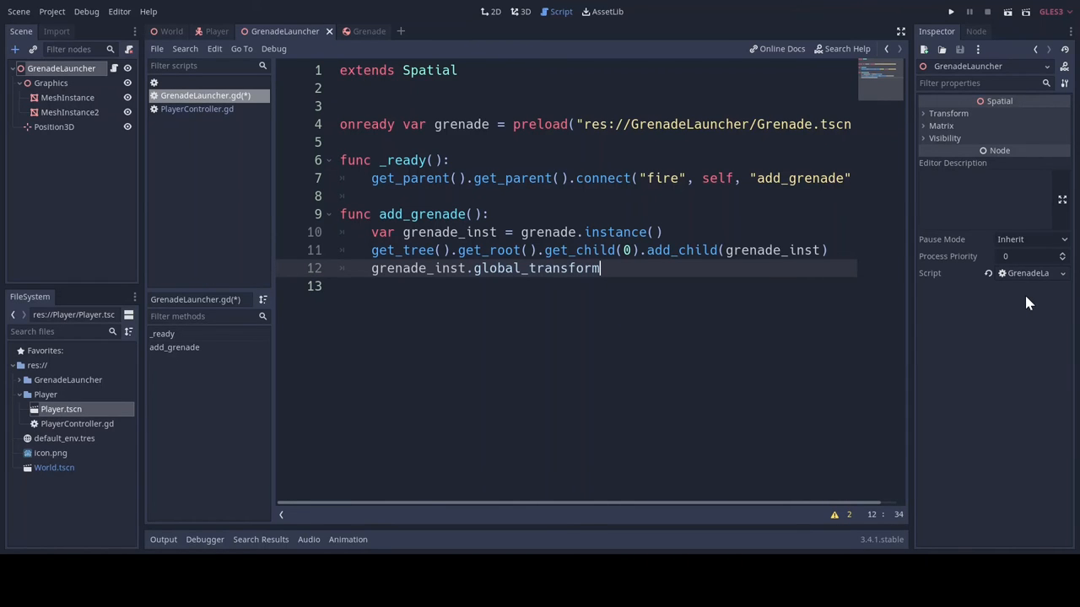
text(=)
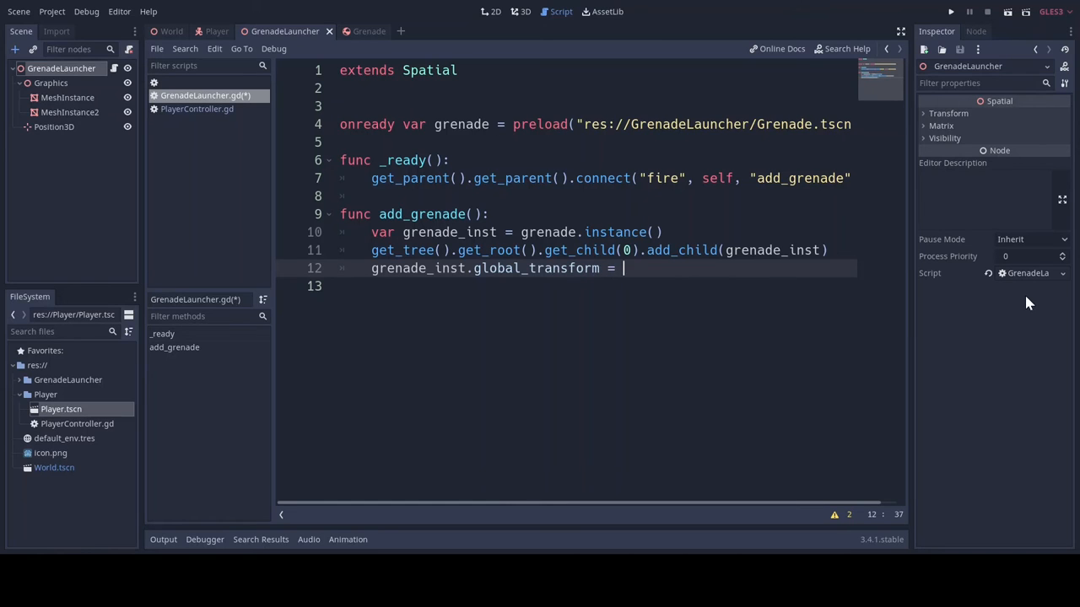
text($p)
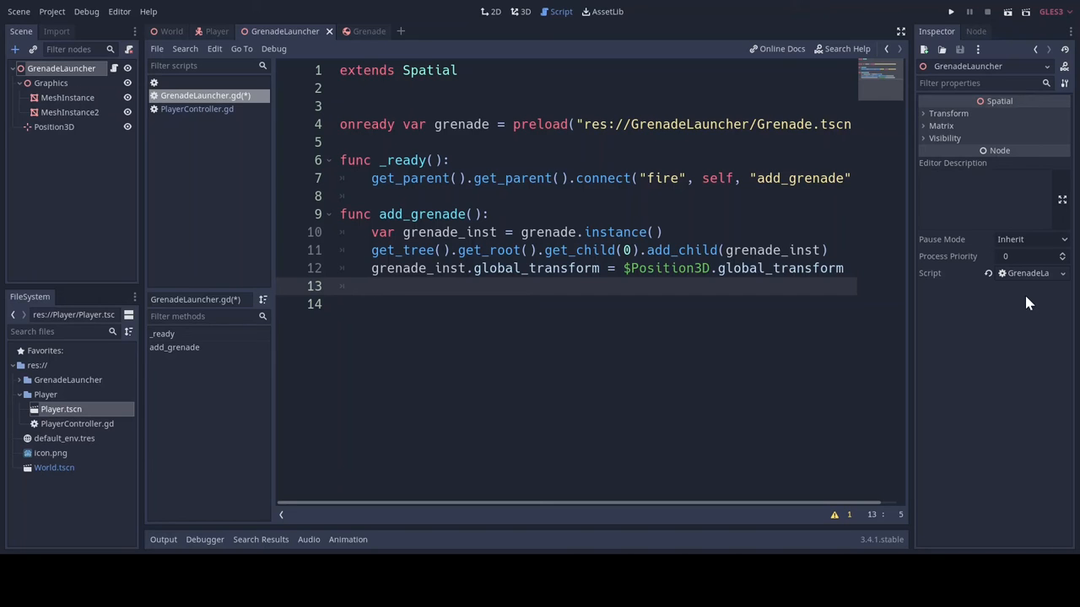
Add grenade_inst.add_central_force(-self.global_transform.basis.z) as the last line of add_grenade
text(g)
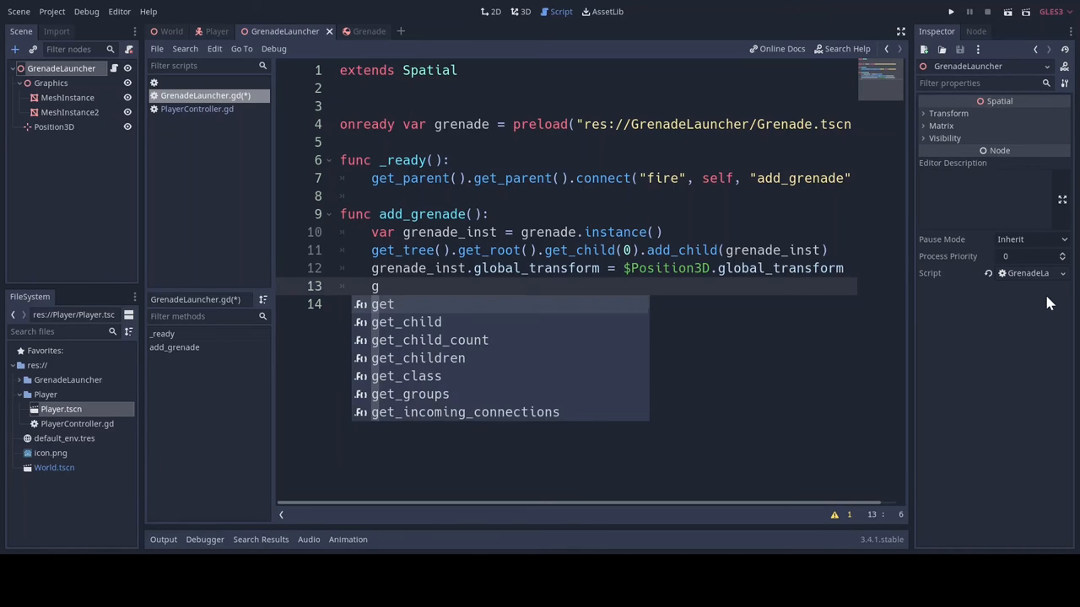
text(renade_inst)
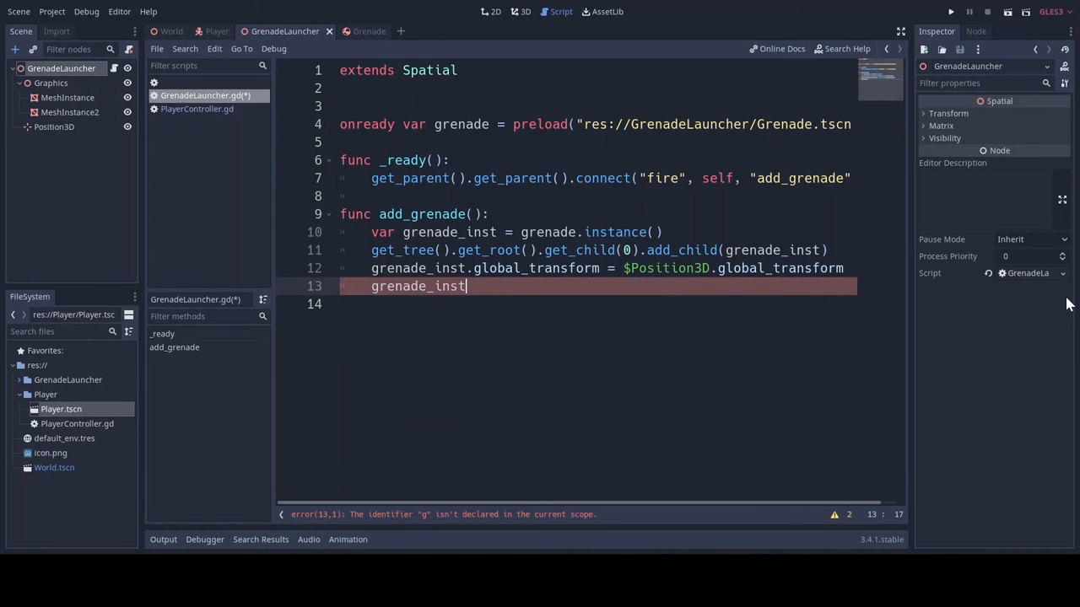
text(.add_central_force()
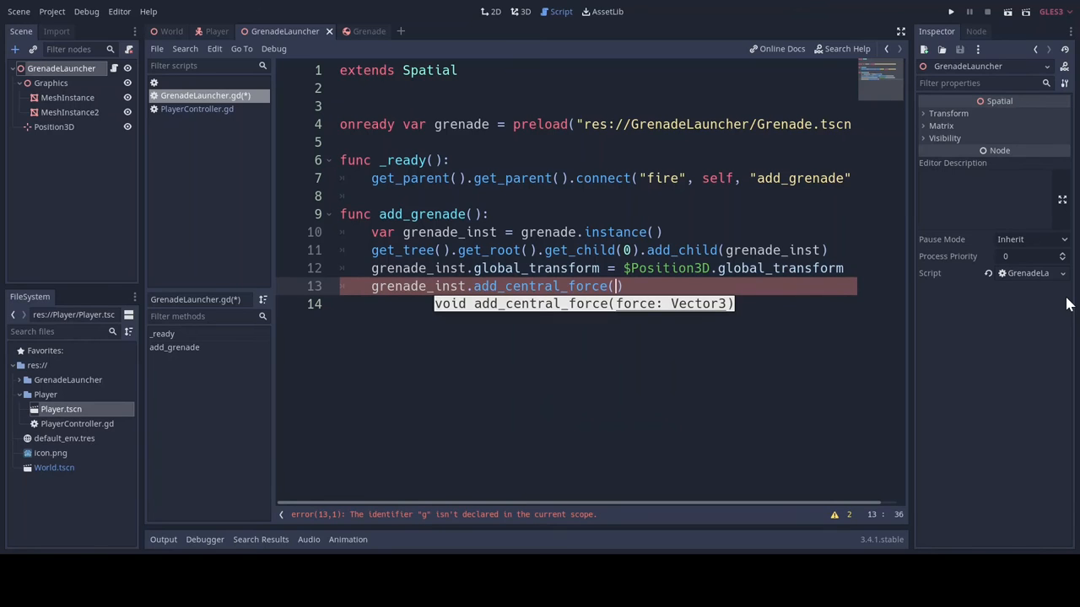
text(-)
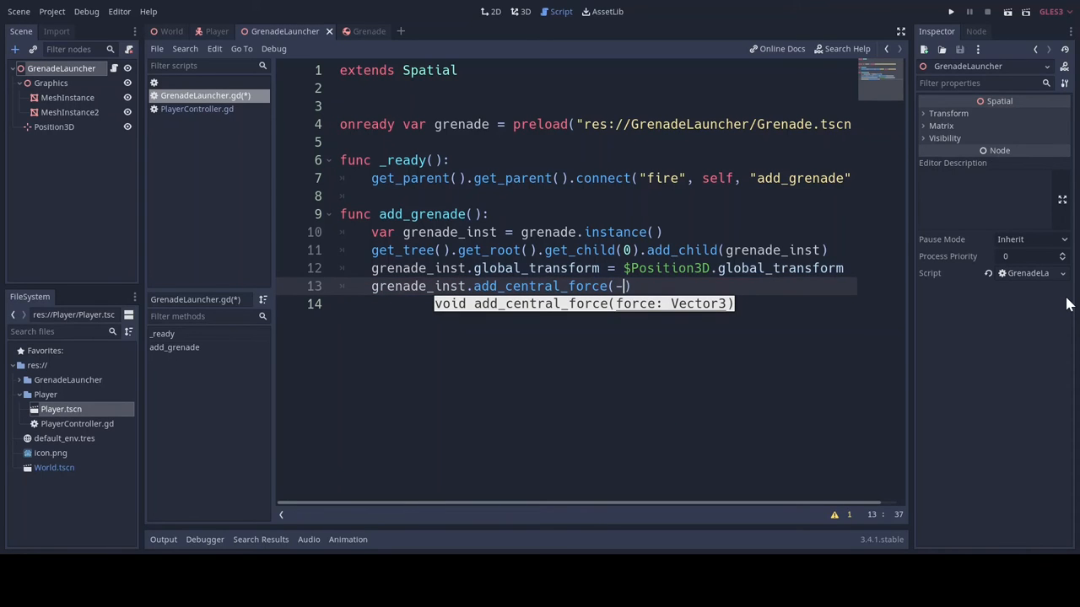
text(self)
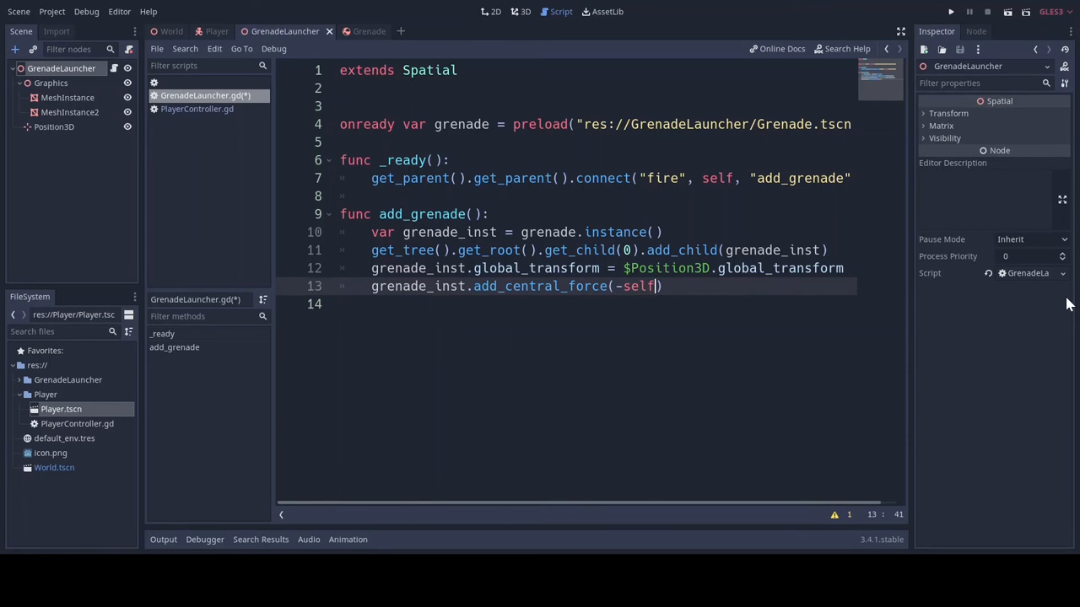
text(.)
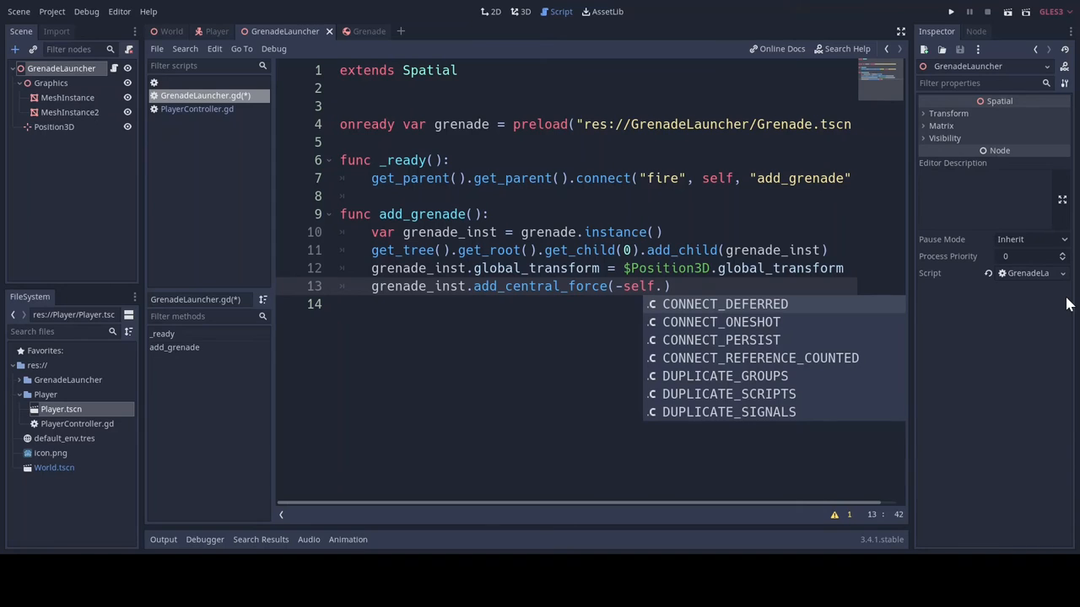
text(_)
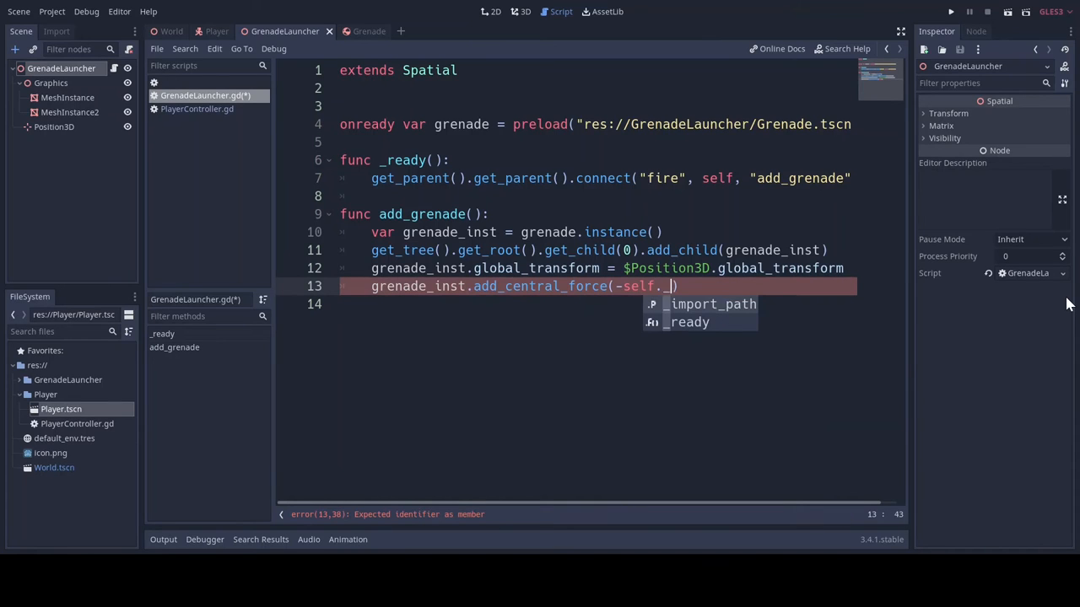
text(global)
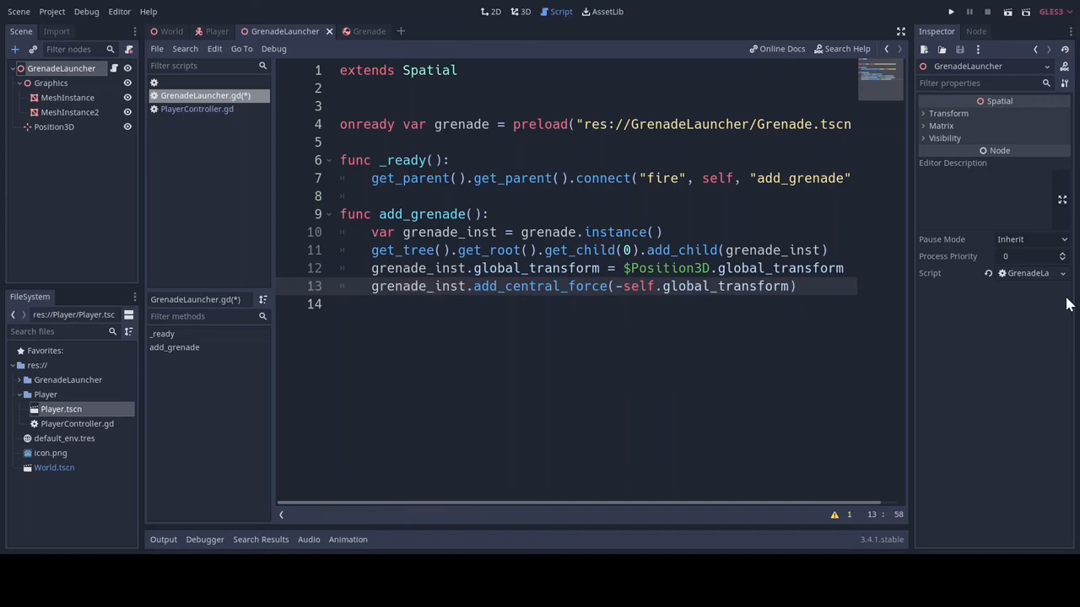
text(.basis.z)
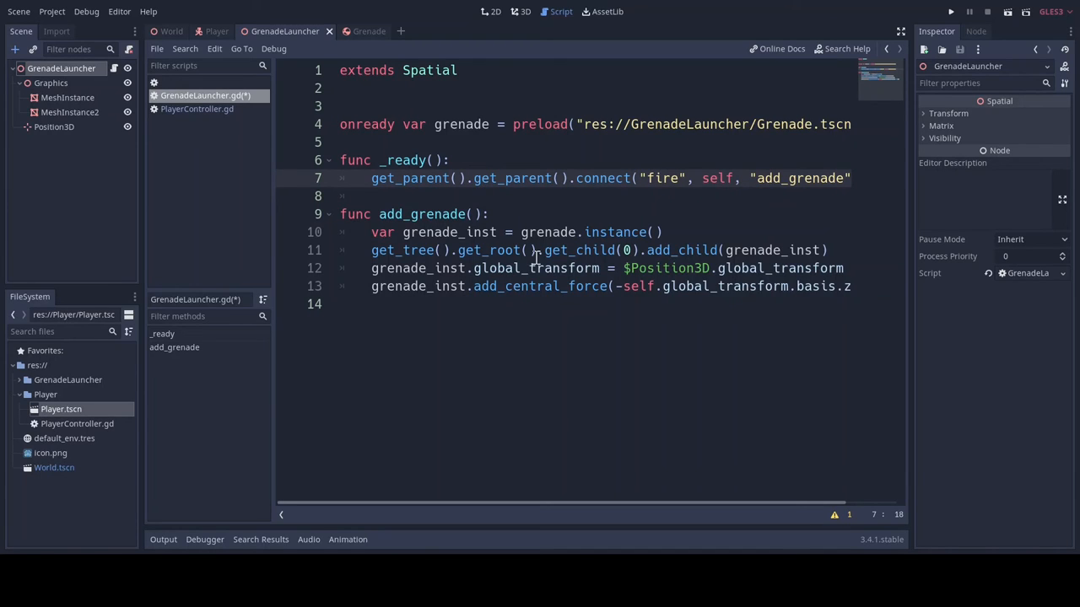
mouse_move(493, 173)
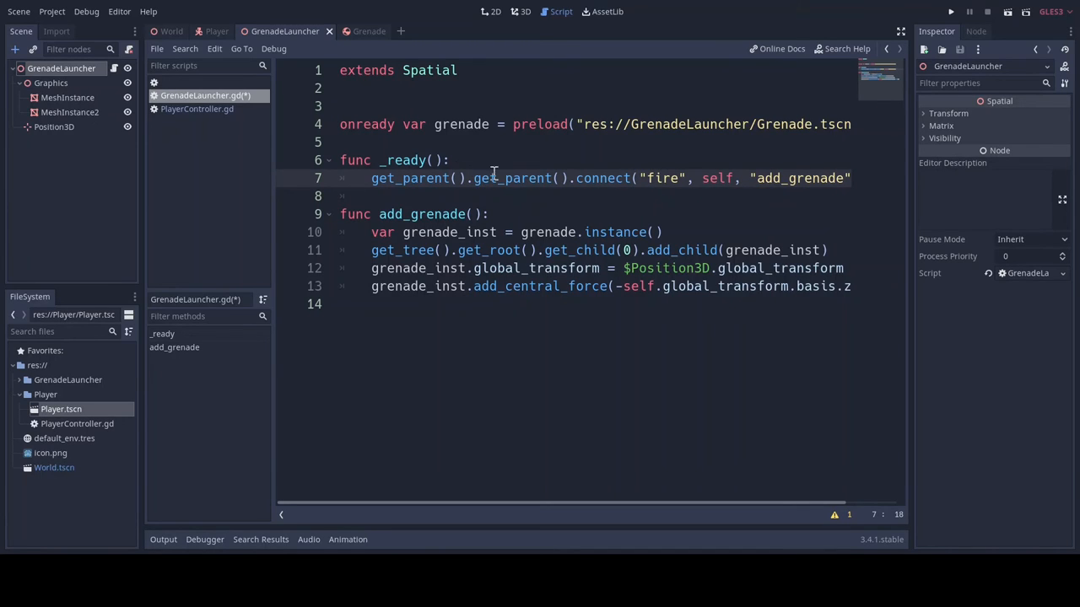
click(452, 160)
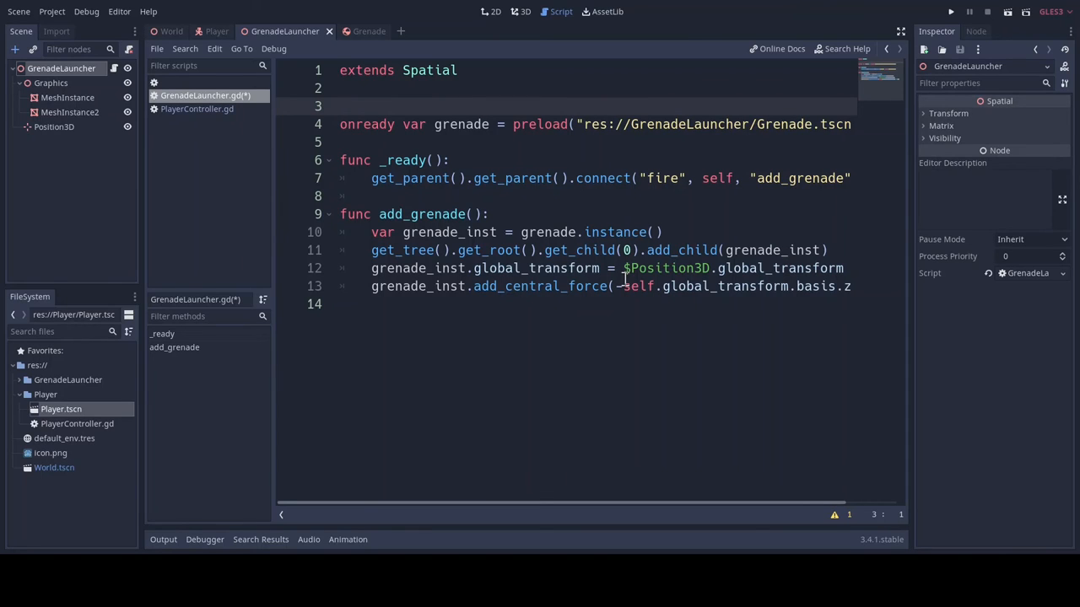
mouse_move(595, 283)
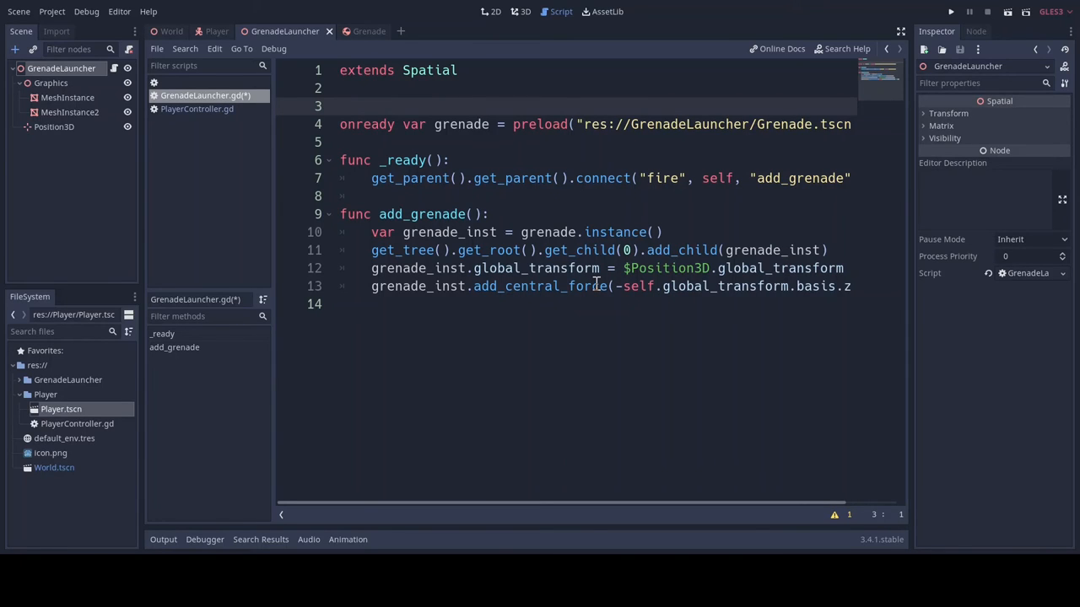
drag(371, 232, 851, 286)
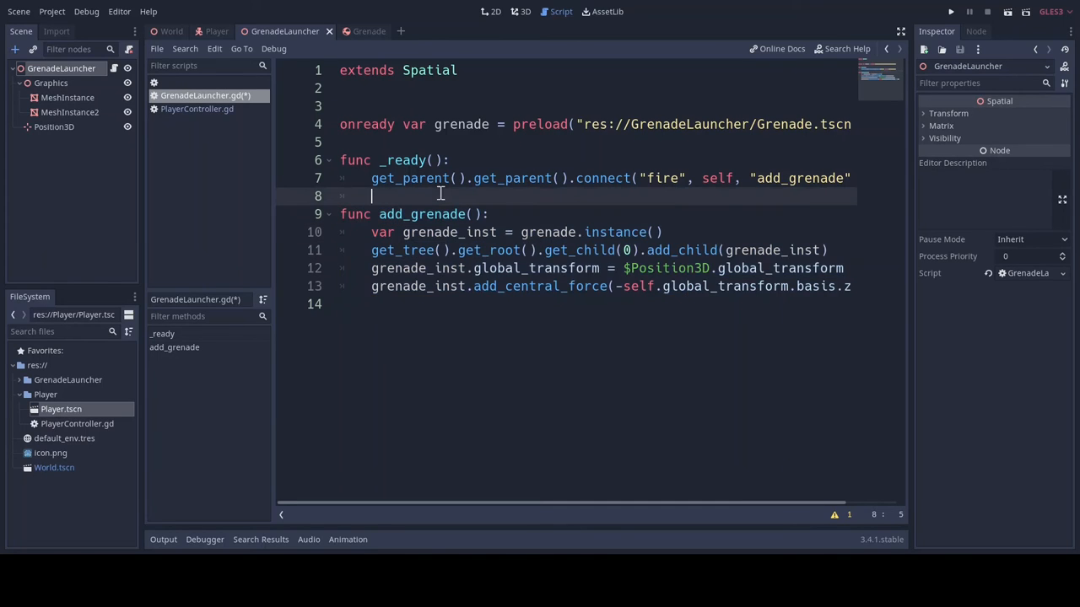
click(357, 31)
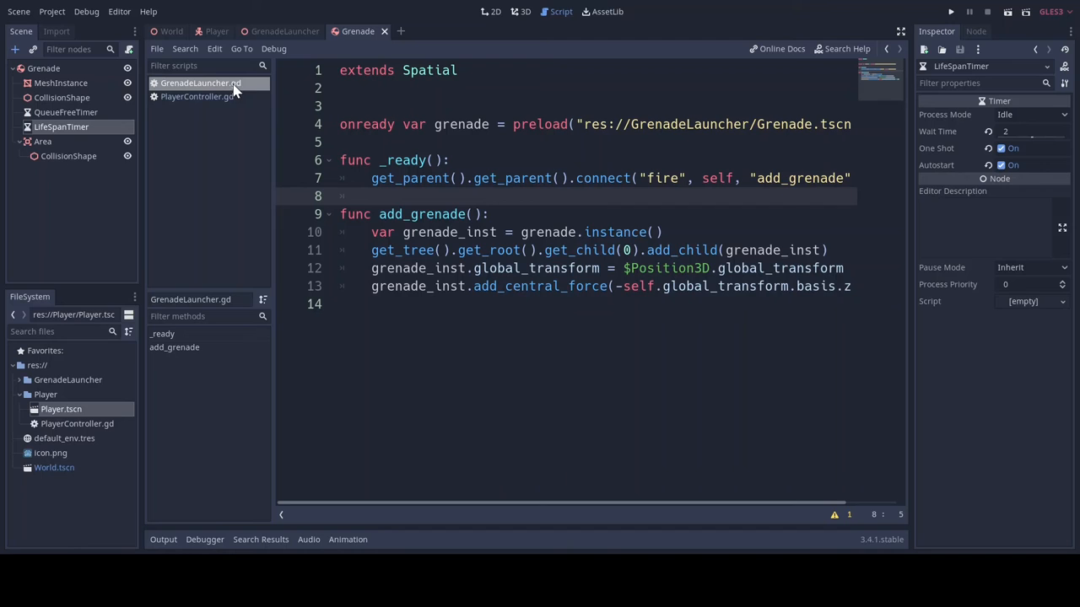
Add an empty explode() function to Grenade.gd and show LifeSpanTimer's signals
click(495, 11)
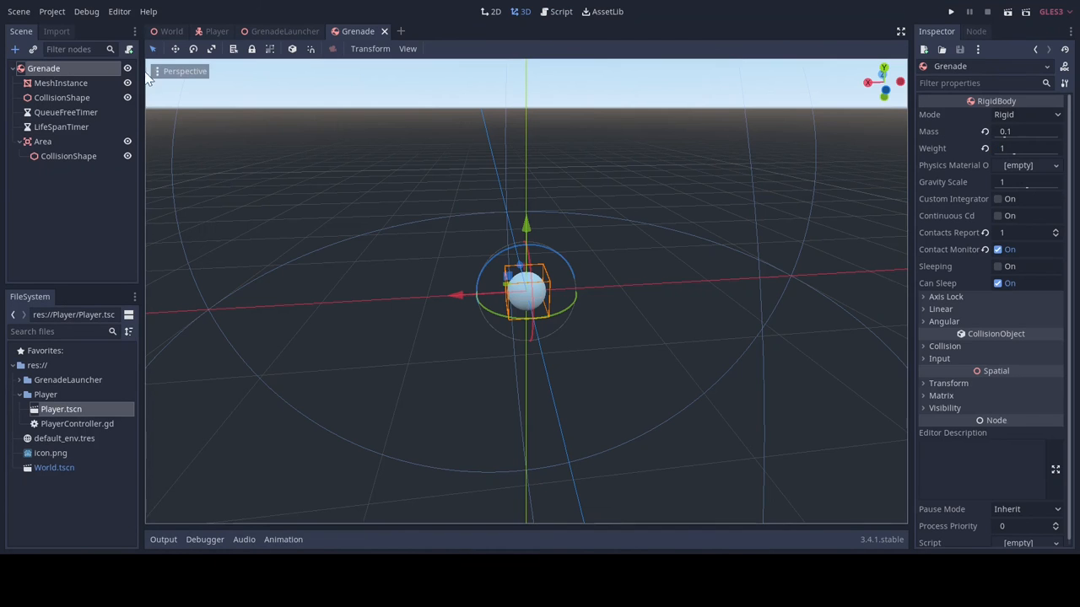
click(561, 11)
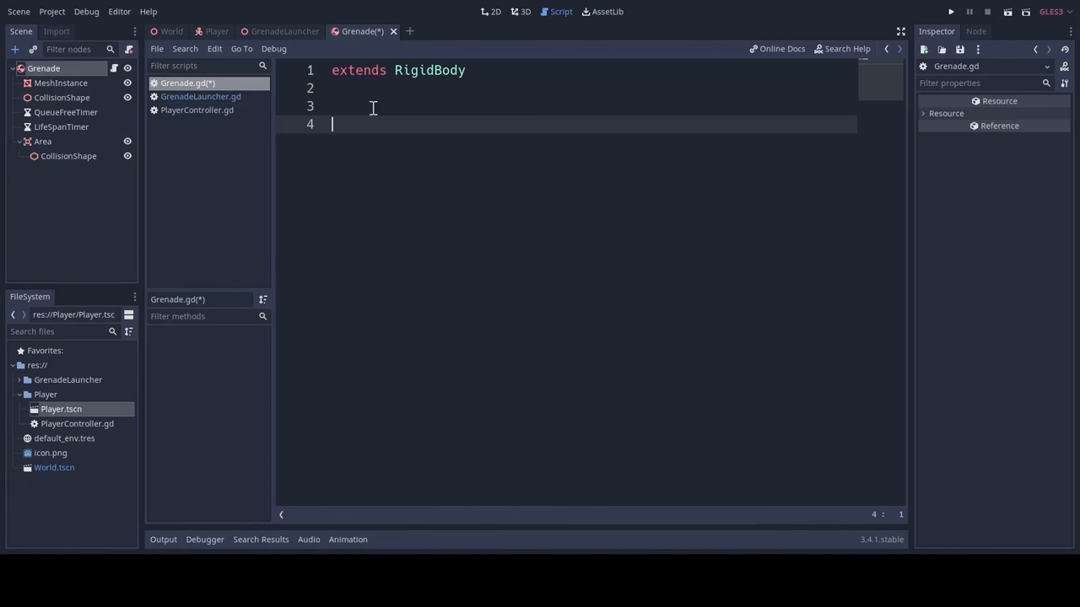
text(func expl)
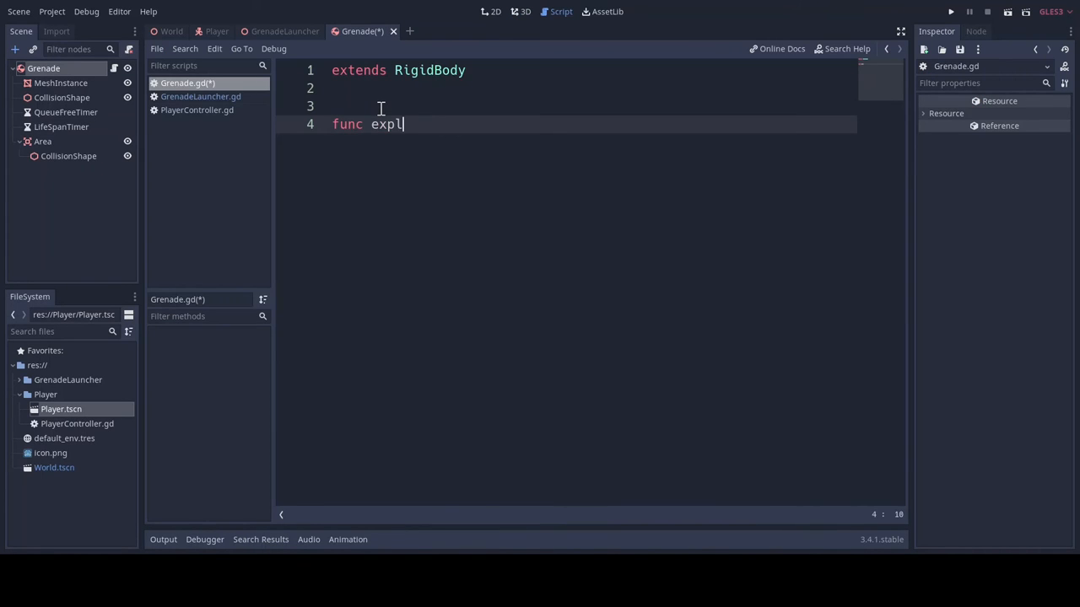
text(ode():)
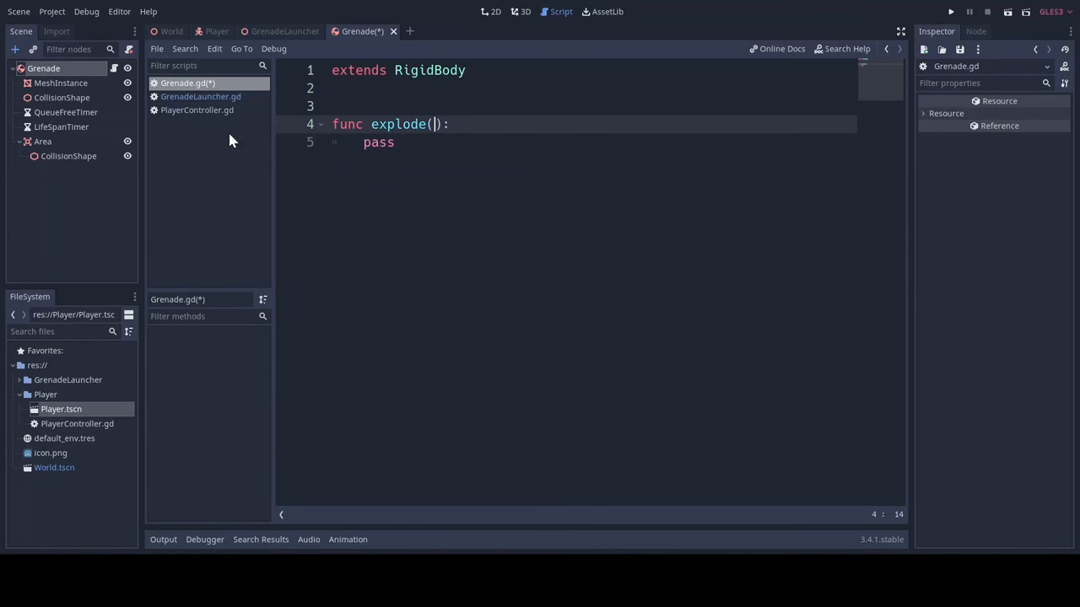
click(61, 126)
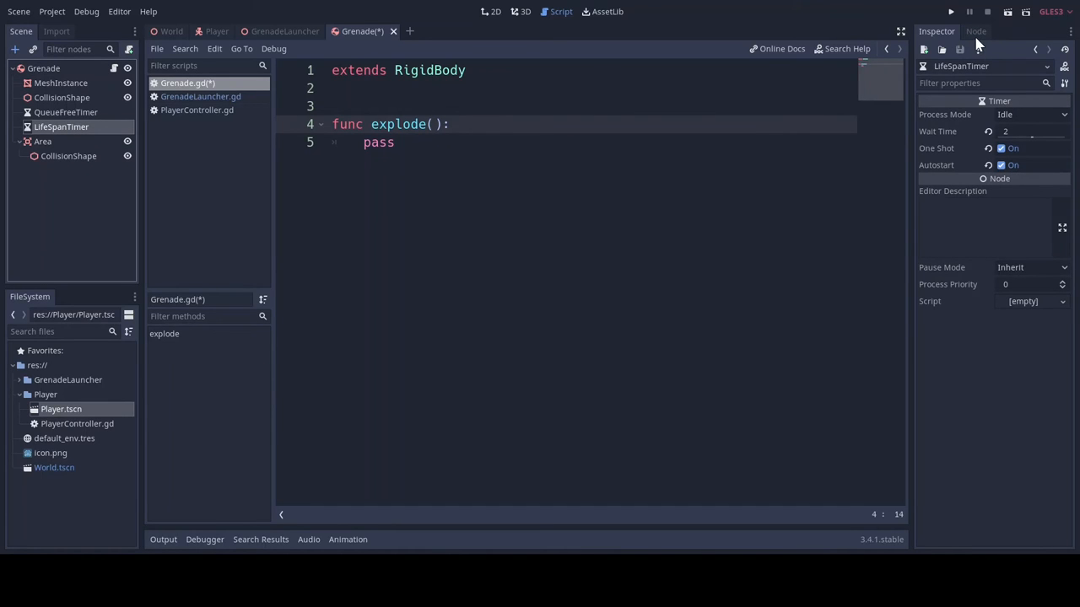
click(977, 31)
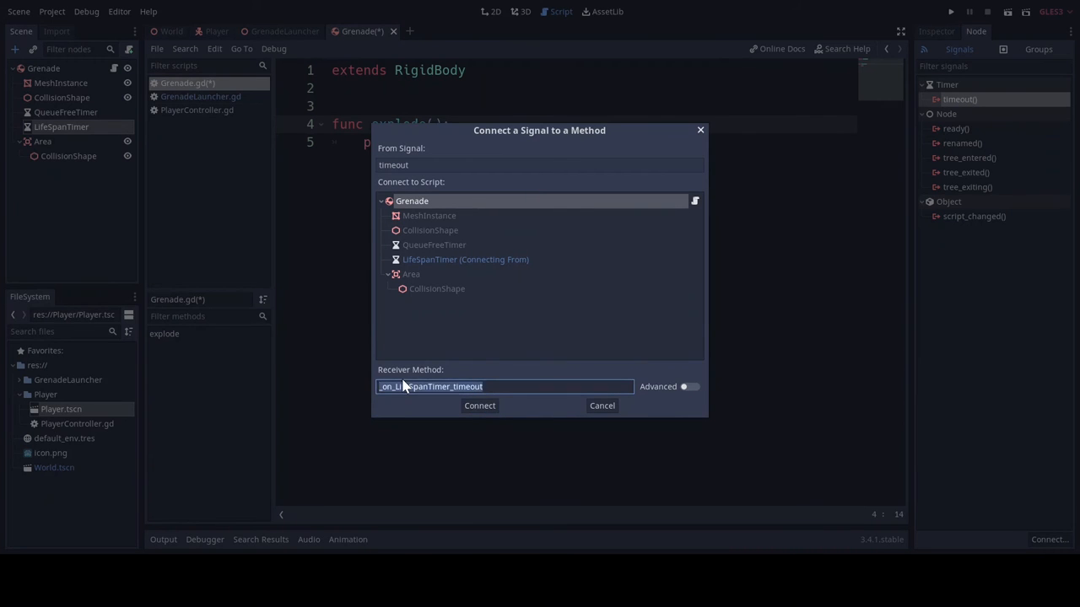
Connect LifeSpanTimer's timeout signal to a new explode method and start replacing its pass
text(explode)
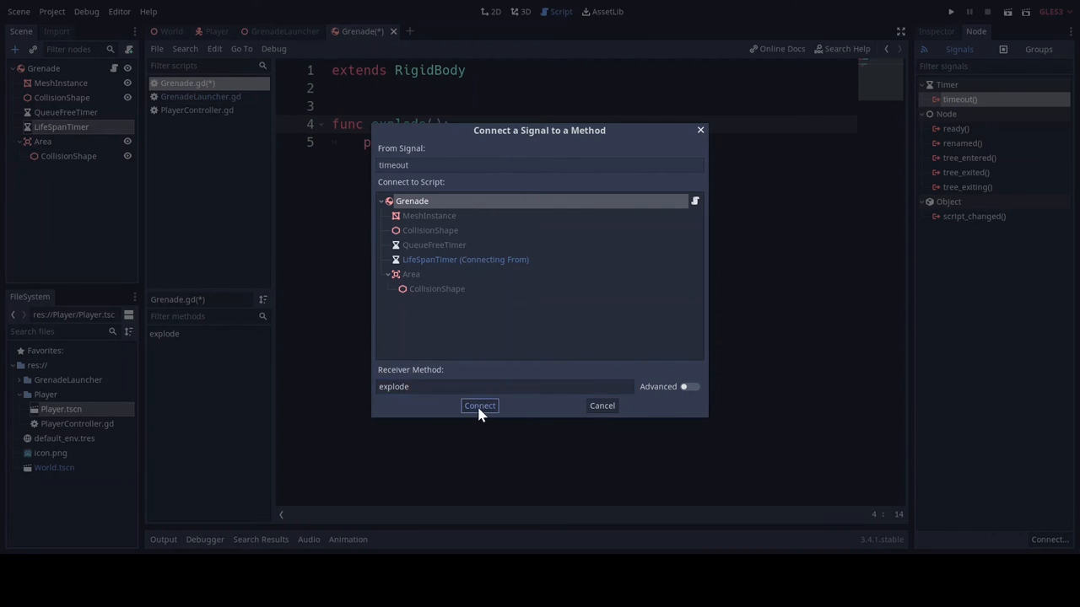
click(479, 406)
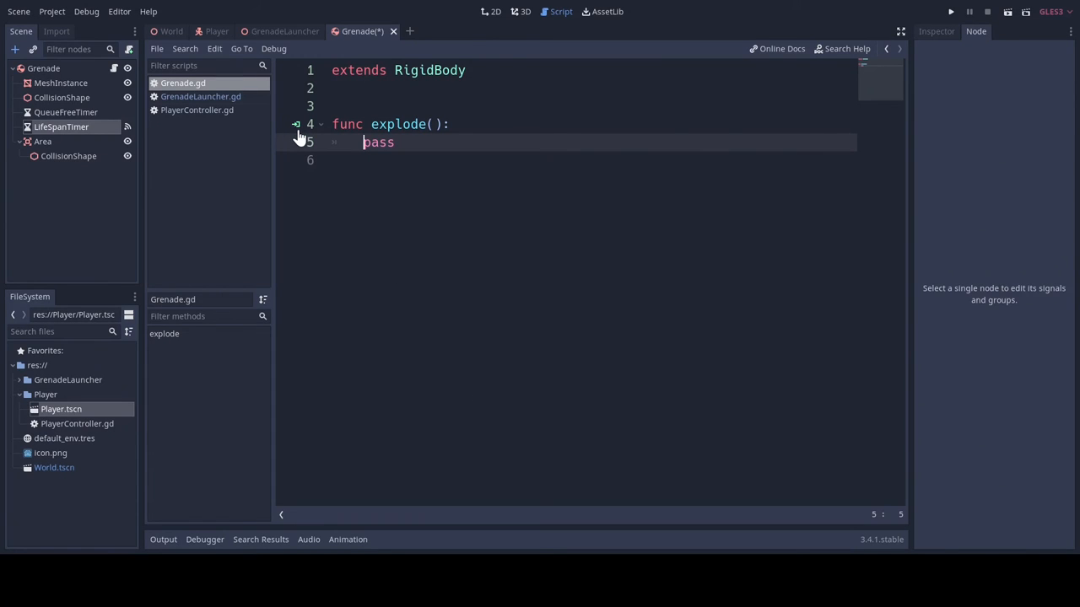
mouse_move(82, 138)
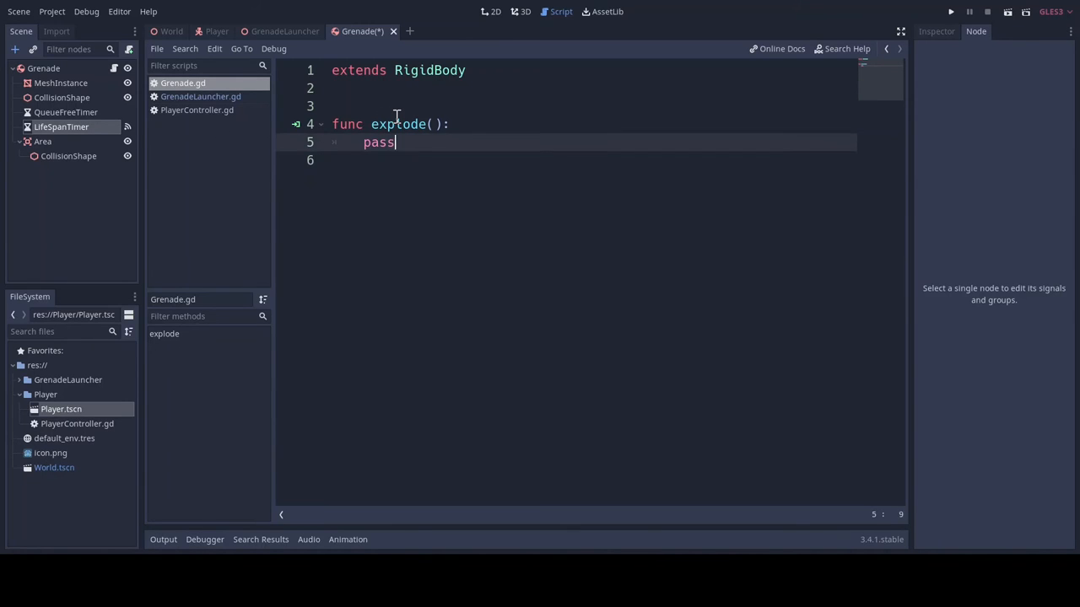
text($)
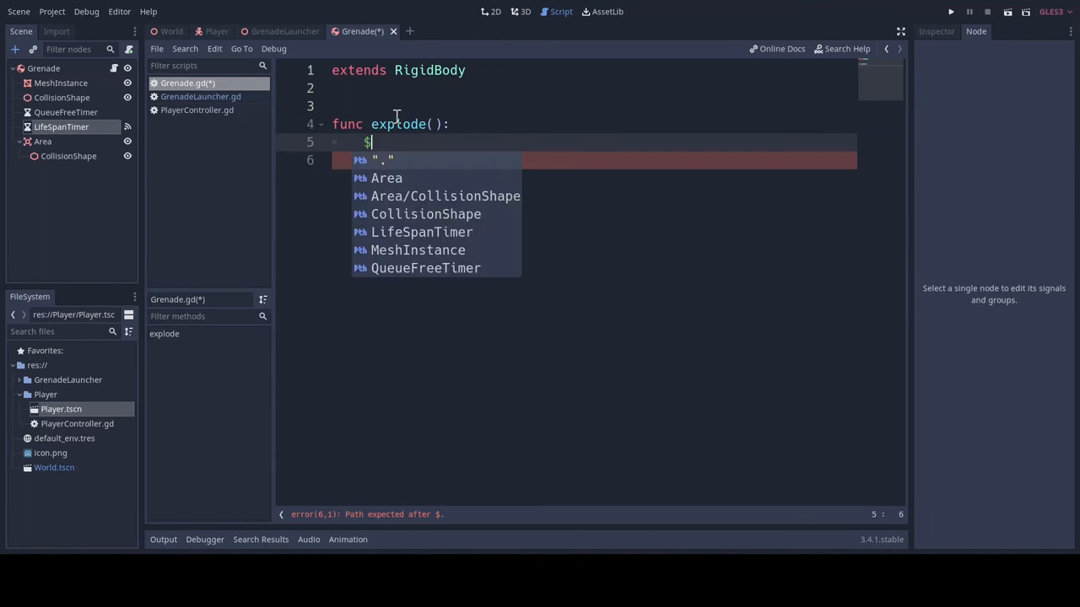
Write $QueueFreeTimer.start() and $MeshInstance.hide() in explode, then begin a for body loop
text(QueueFreeTimer.start()
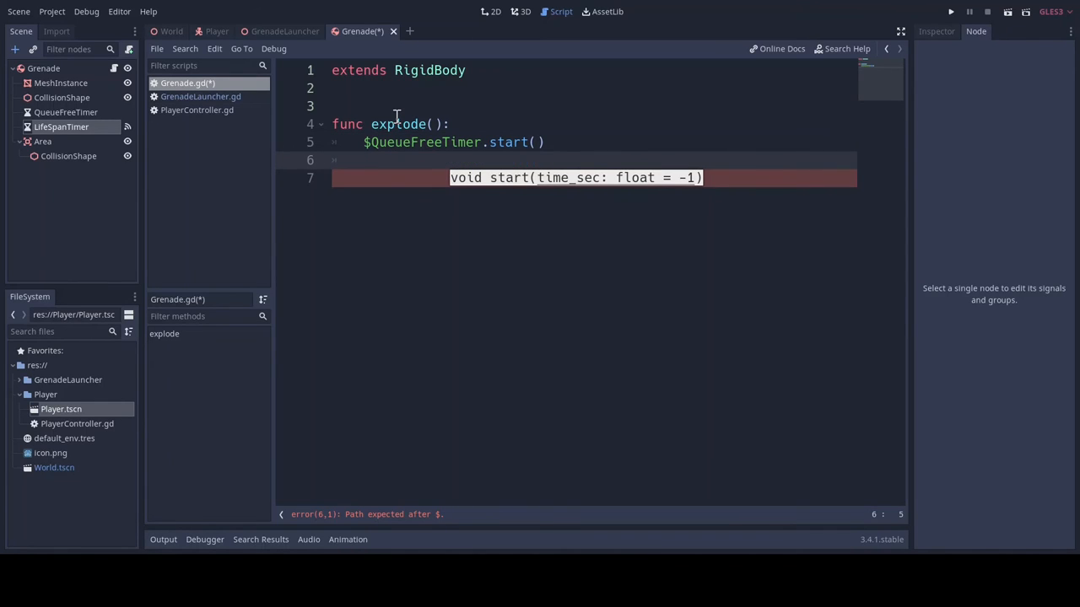
text($me)
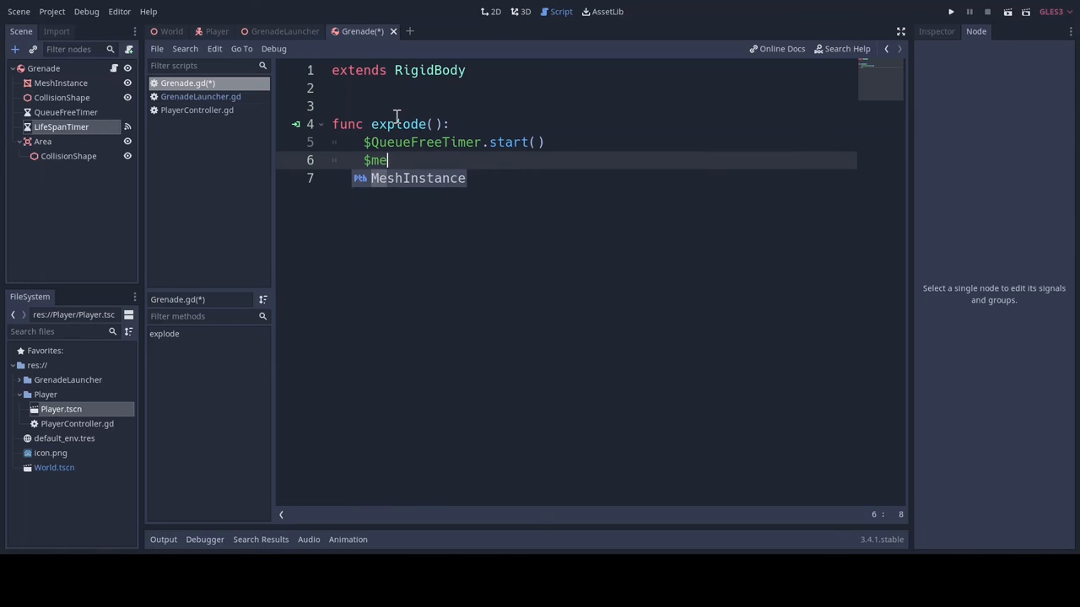
text(shInstance.)
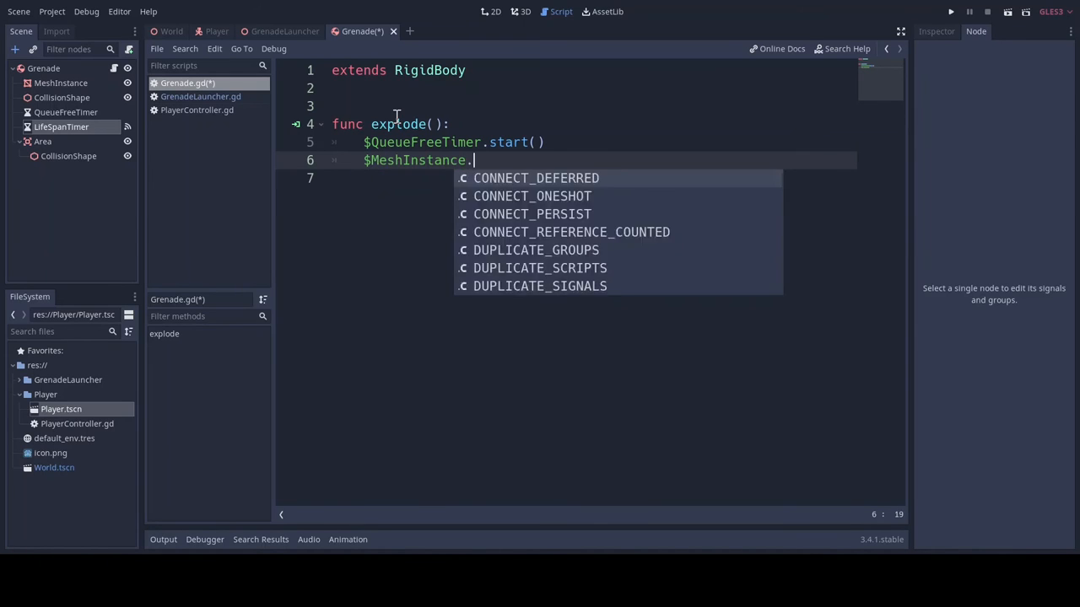
text(hide())
click(566, 178)
text(for)
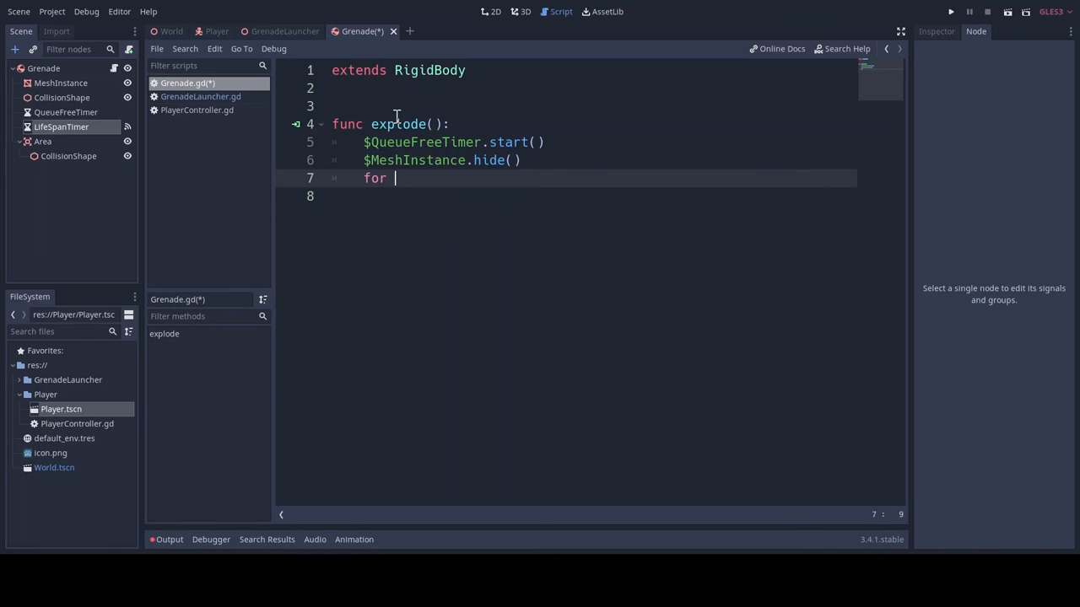
text(bodi)
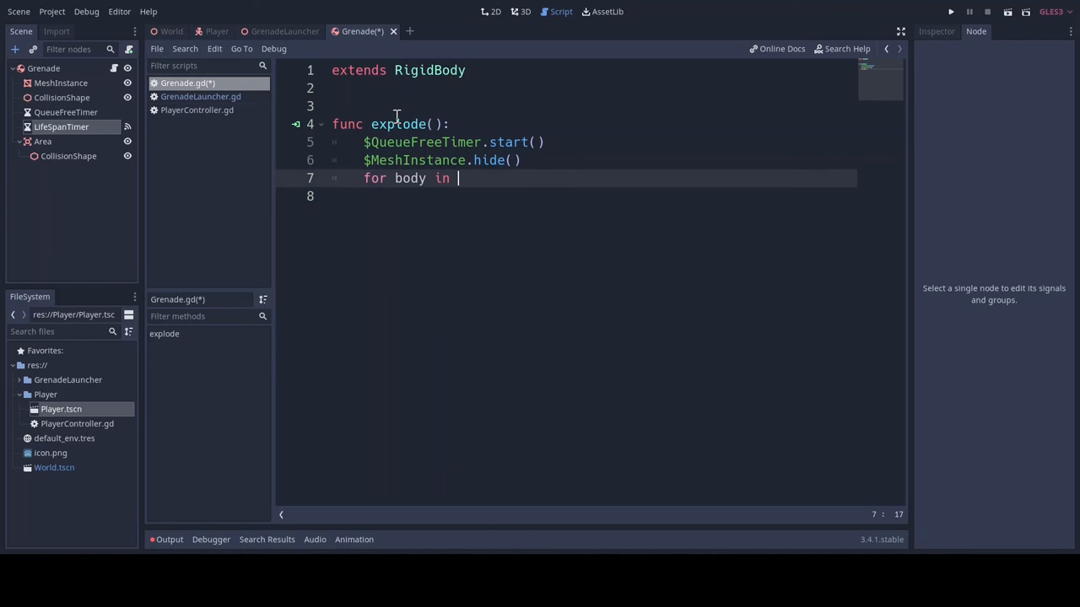
Loop over $Area.get_overlapping_bodies() with an if body is RigidBody check and pass placeholder
text($Area)
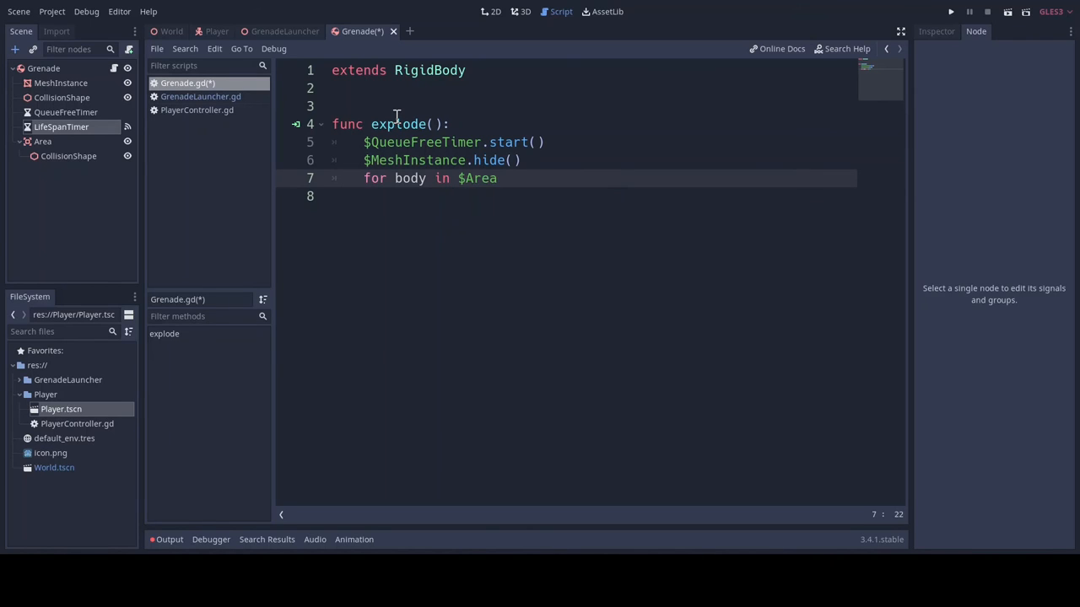
text(.get)
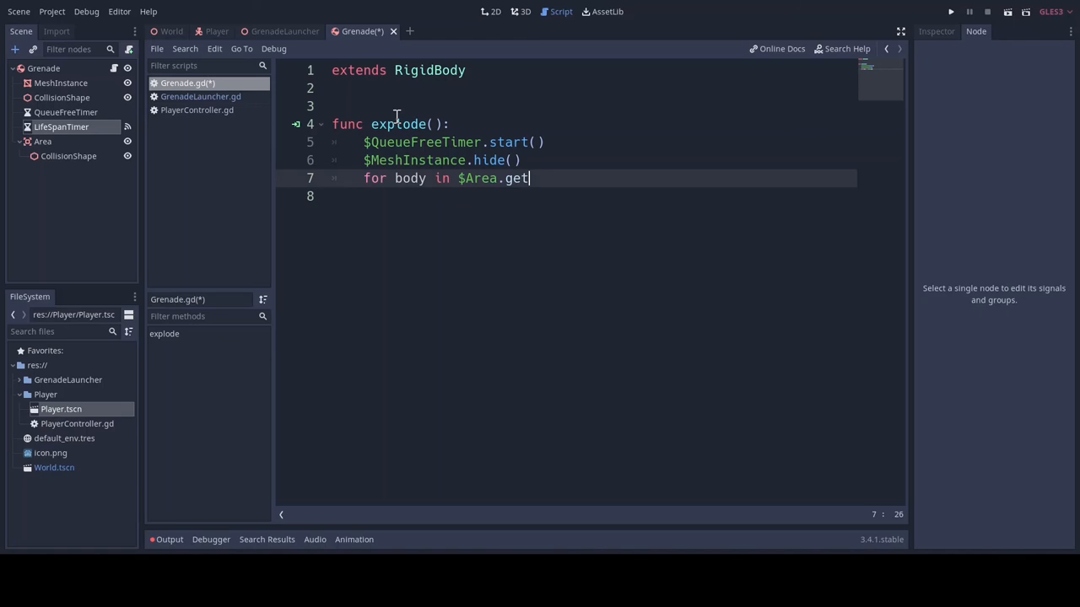
text(_ob)
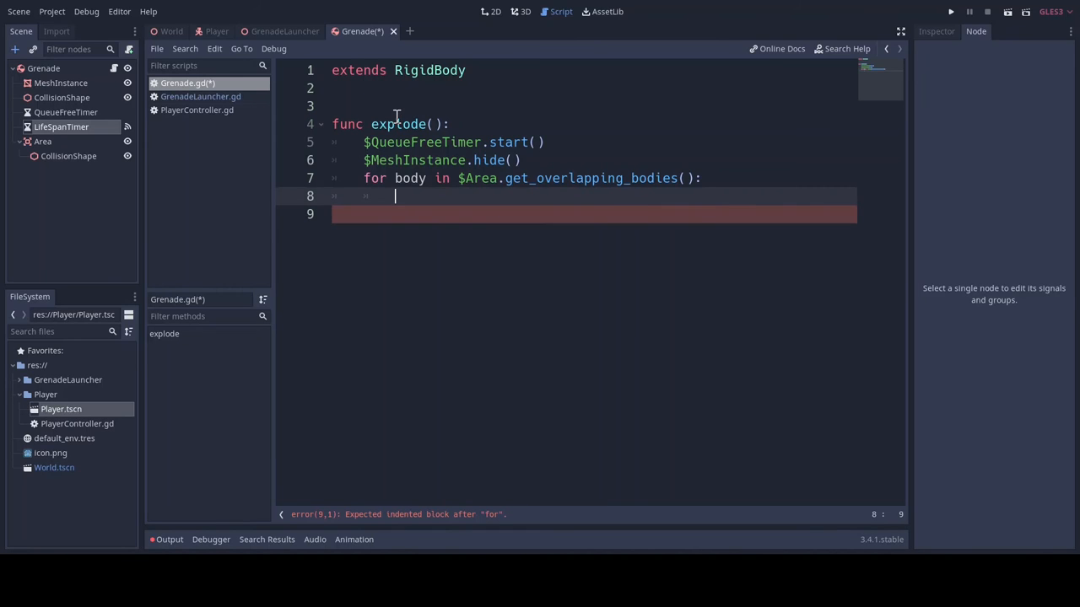
text(if)
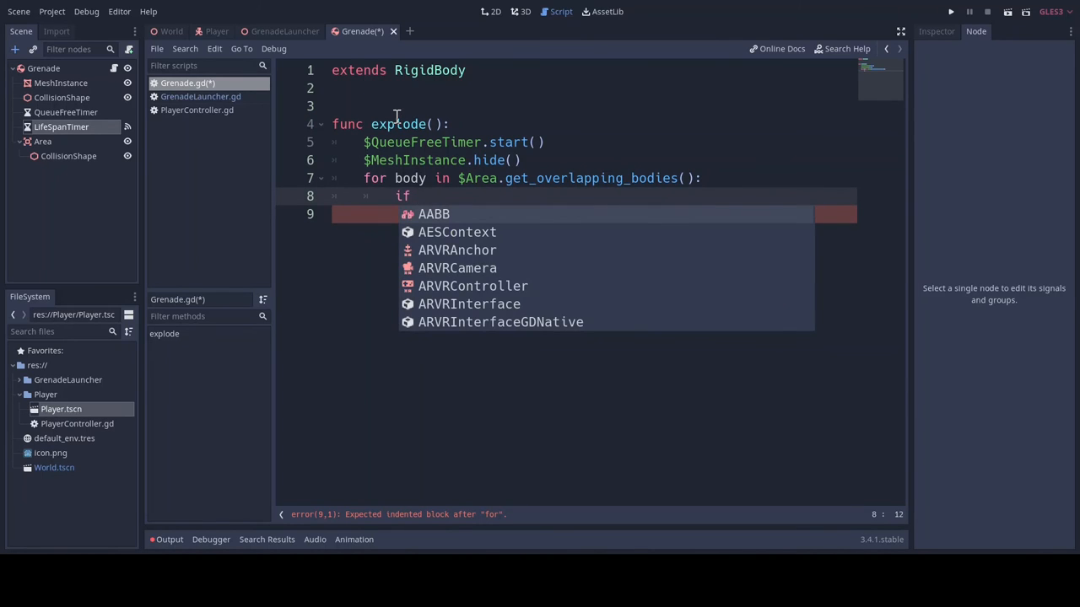
text(body is RigidBody:)
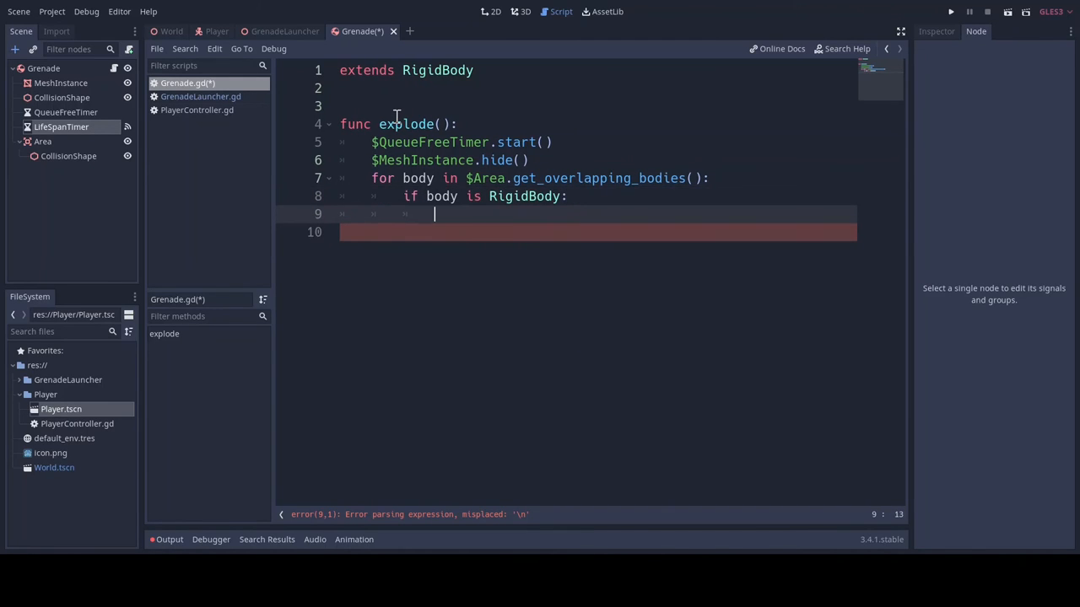
text(pass)
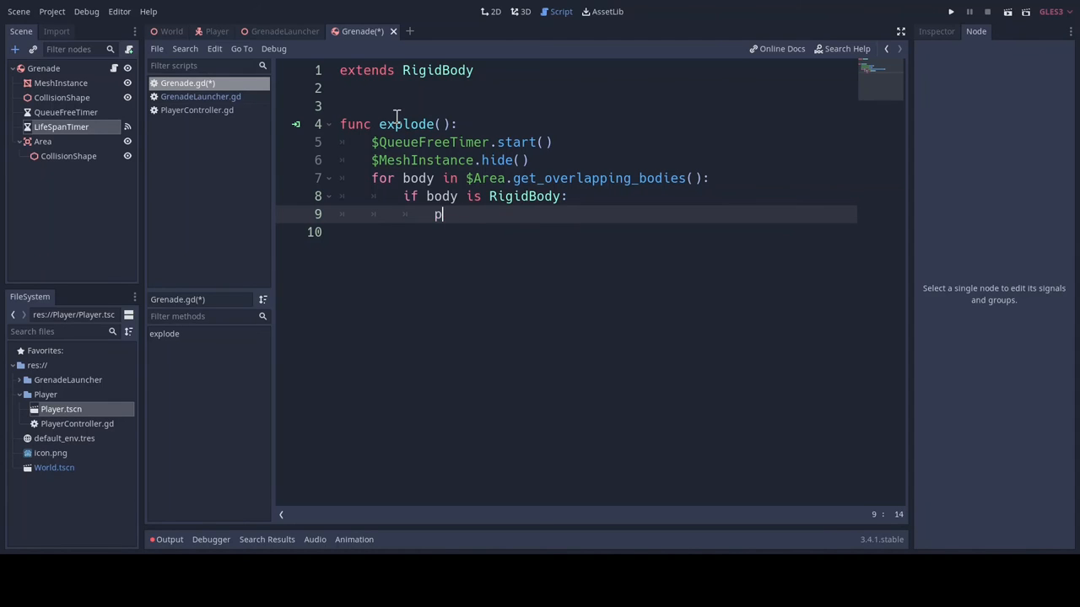
Call body.add_central_force with the normalized direction from the grenade to the body
text(b)
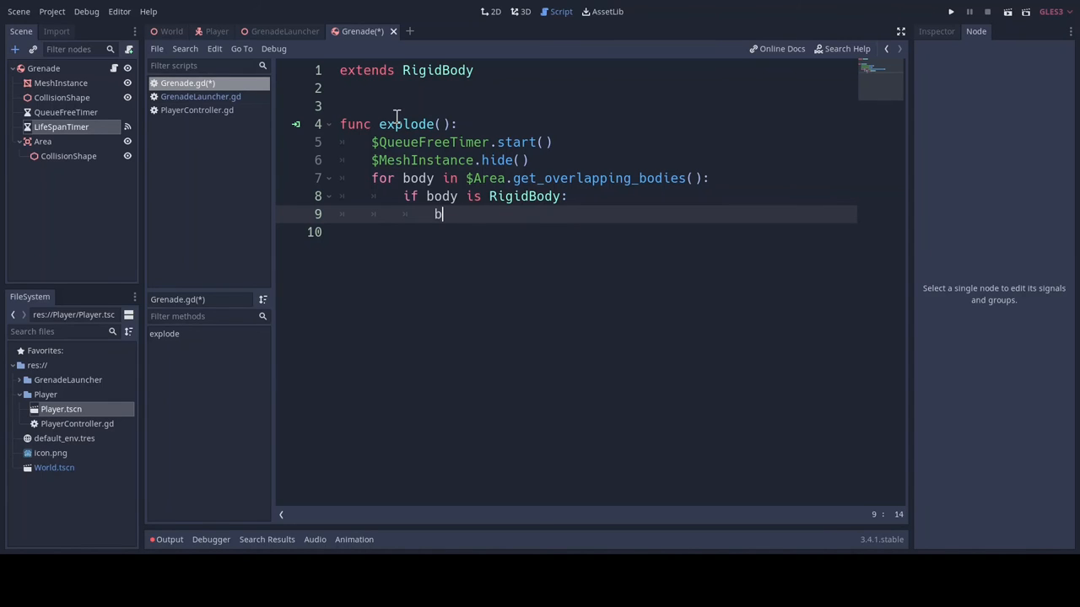
text(ody)
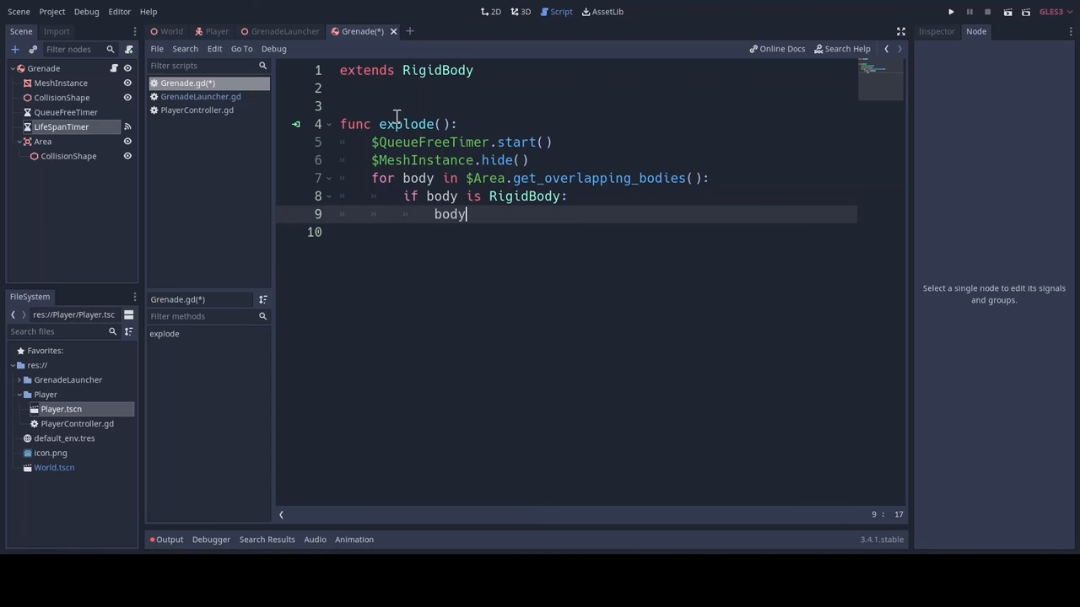
text(.ad)
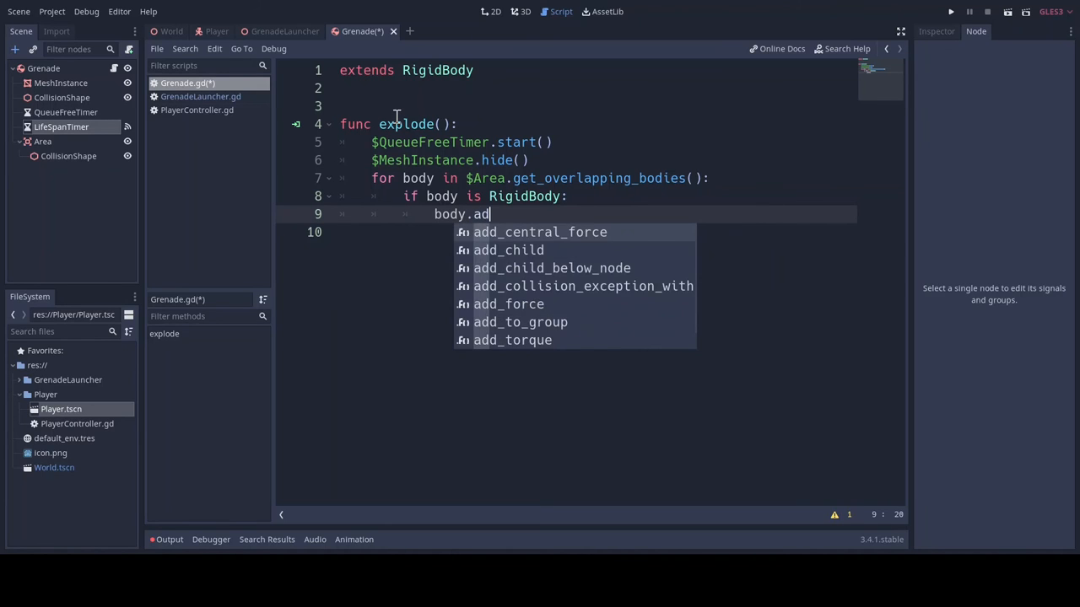
click(539, 232)
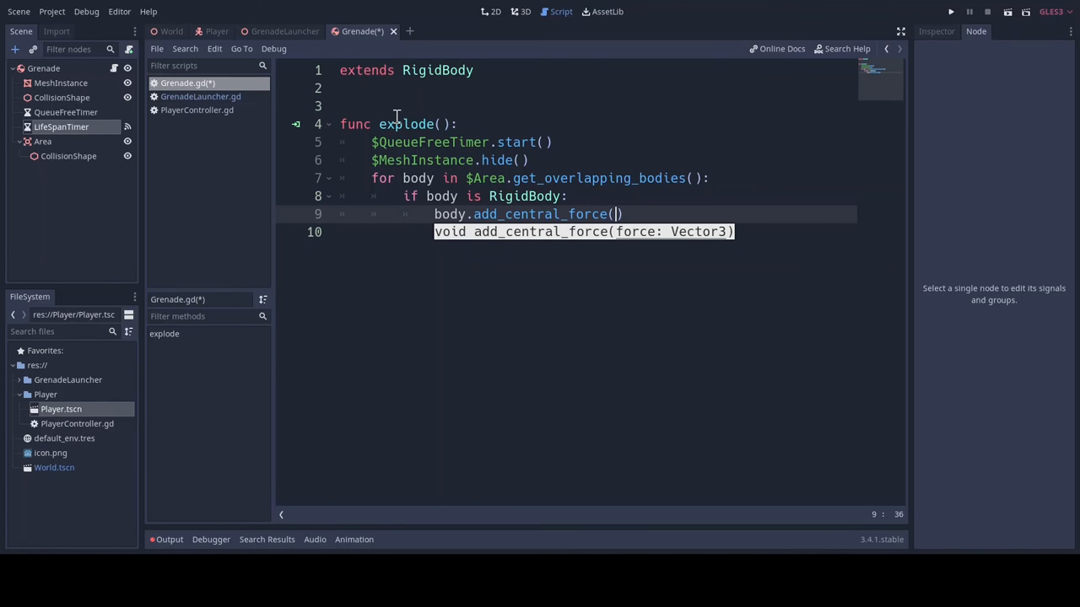
text(body.)
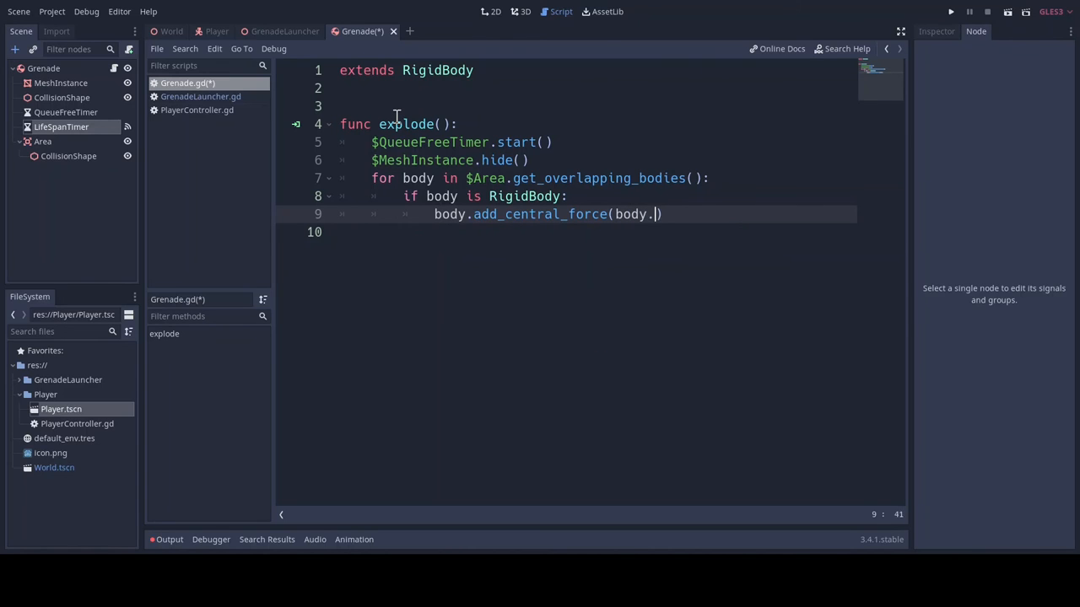
text(global_transform.origin -)
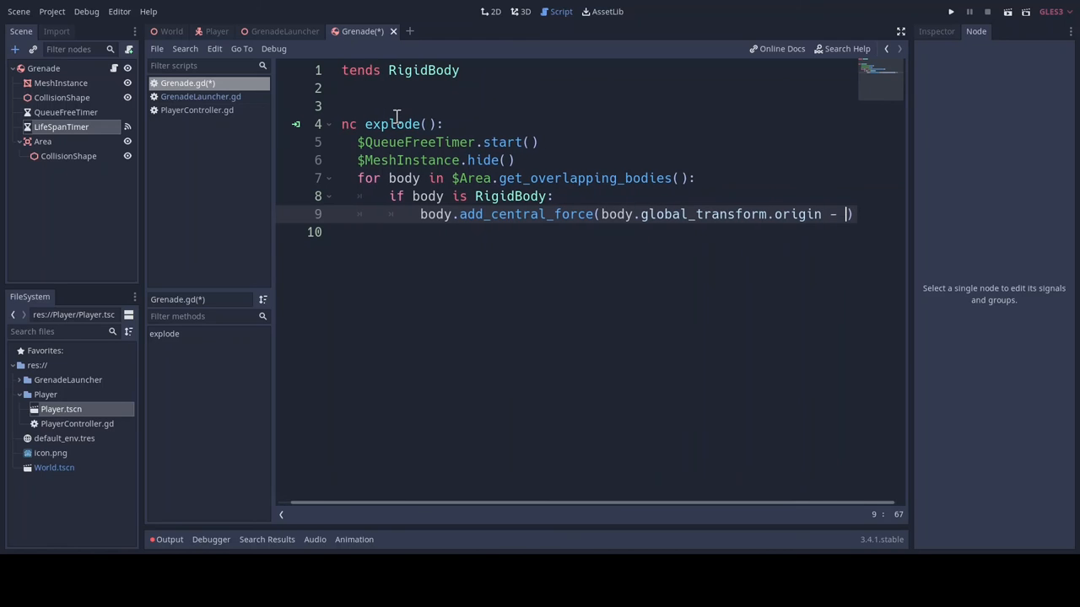
text(self)
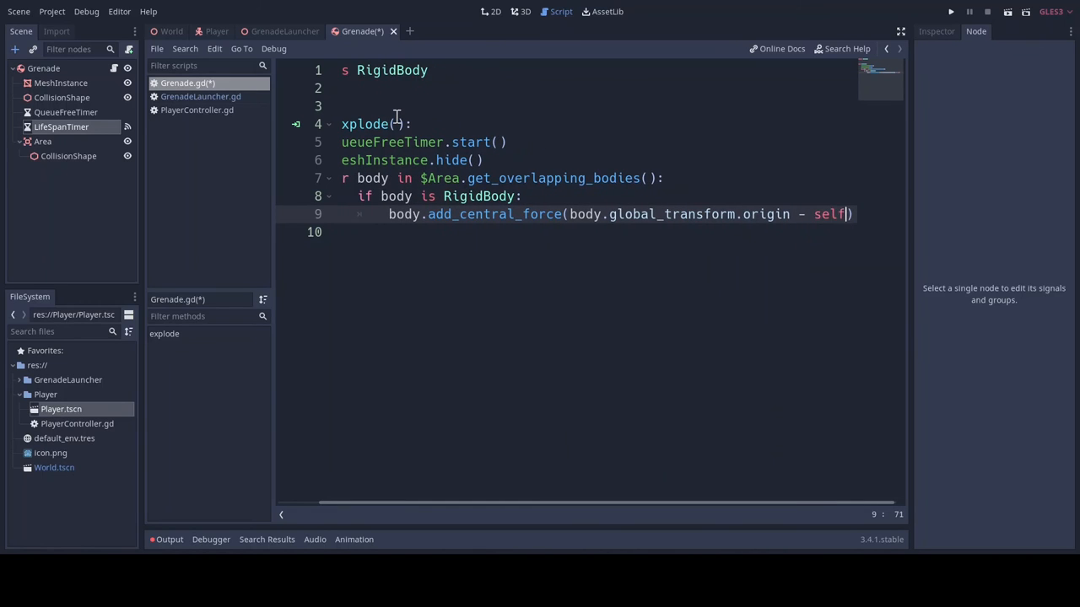
text(global_transform.origin)
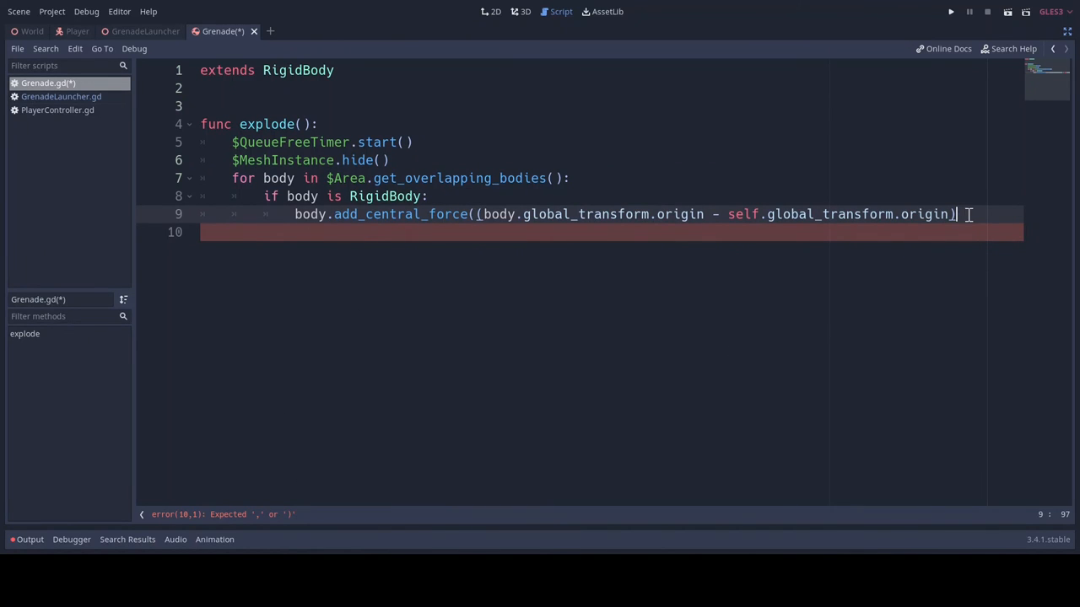
text(.normali)
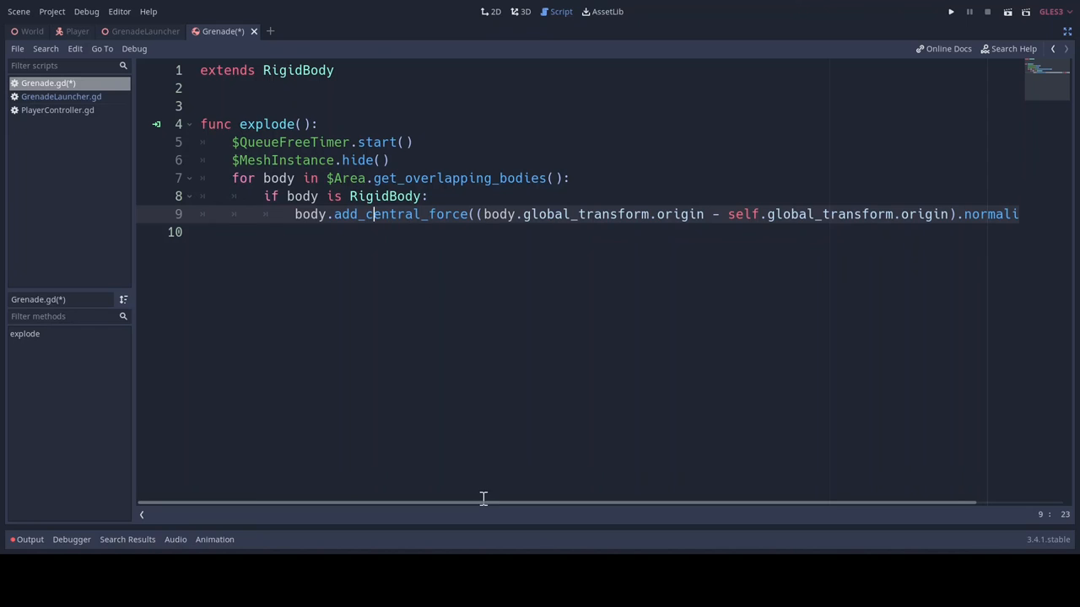
Start an if body is KinematicBody check inside the explode loop
scroll(right, 3)
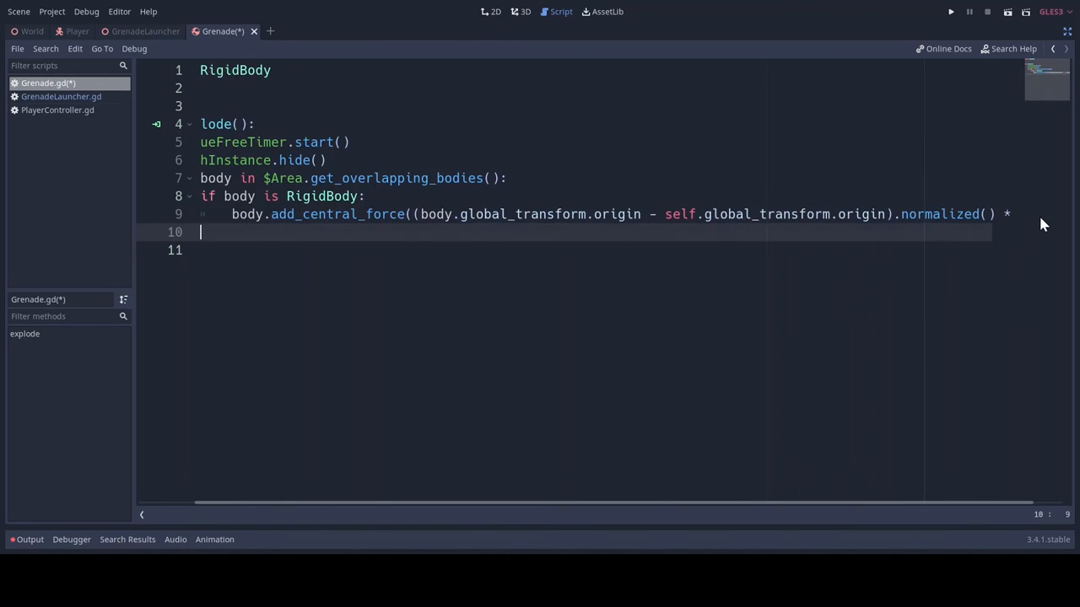
text(if body is)
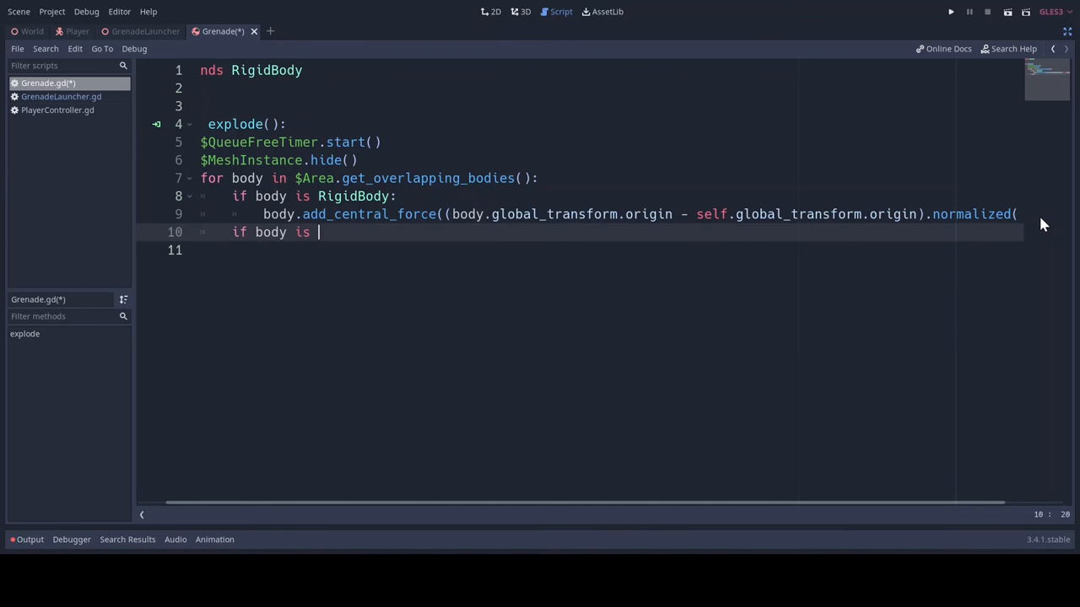
text(KinematicBody:)
click(579, 250)
text(ody.velocity += (body.global_transform.origin - self.global_transform.origin).normalized() * 50)
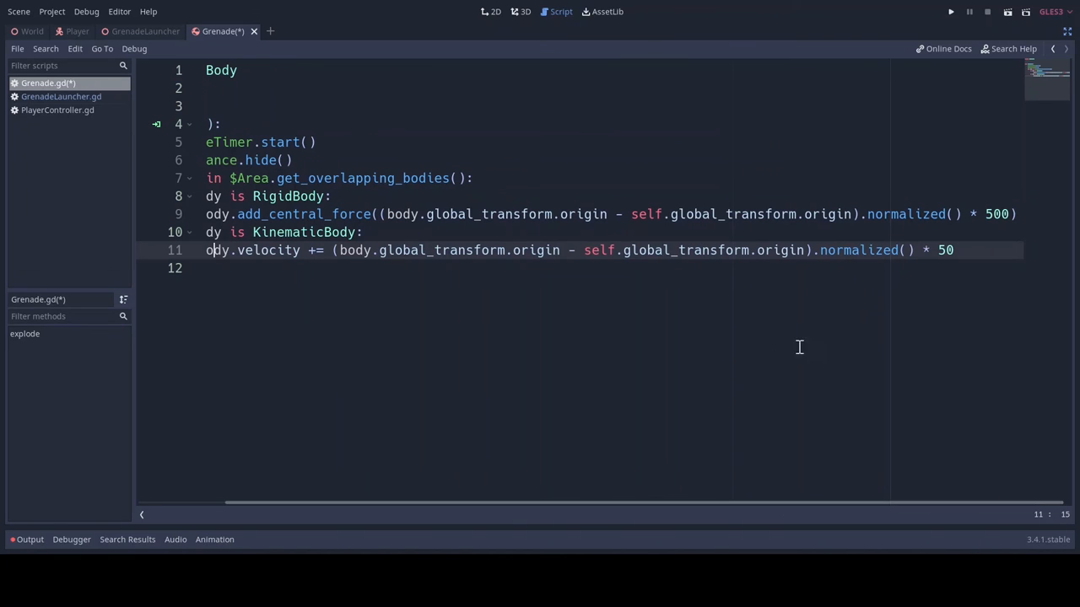
mouse_move(567, 265)
text(if)
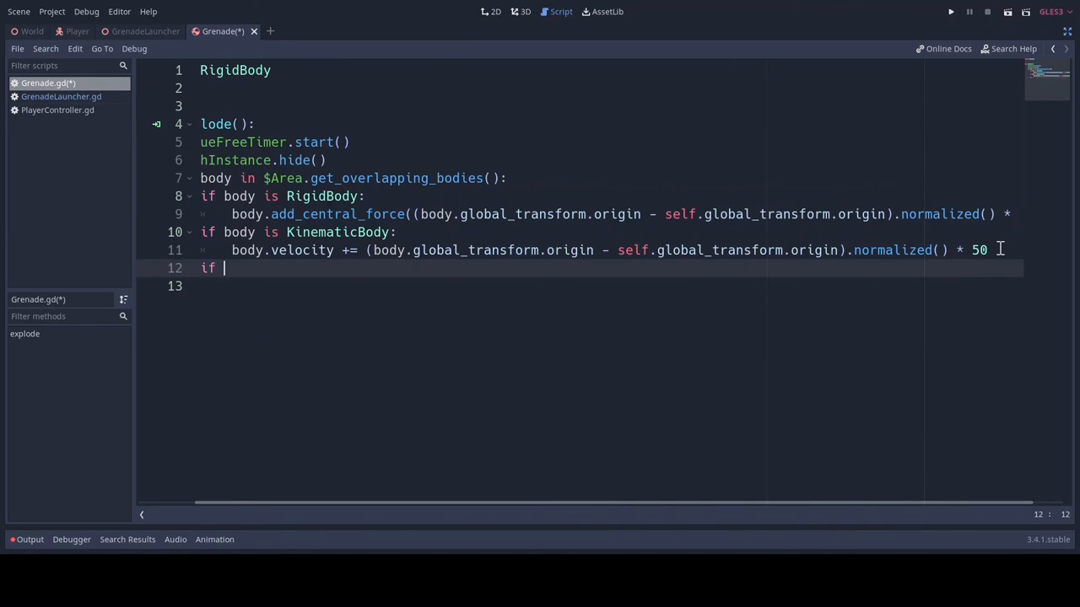
Add an if body.has_method("hurt") check with pass, and comment out the KinematicBody velocity lines
text(body.)
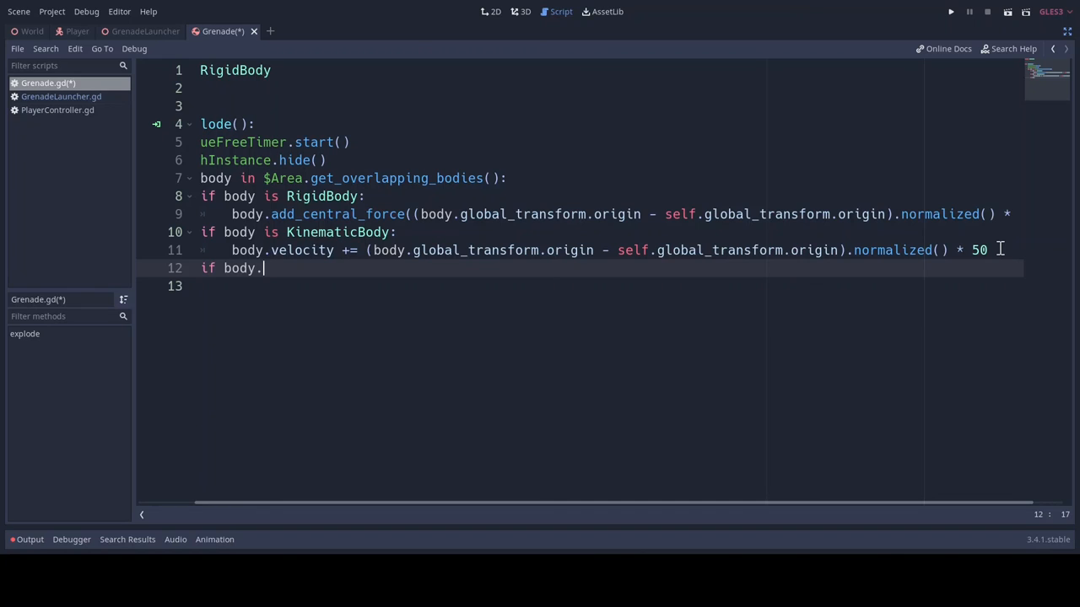
text(has_meth)
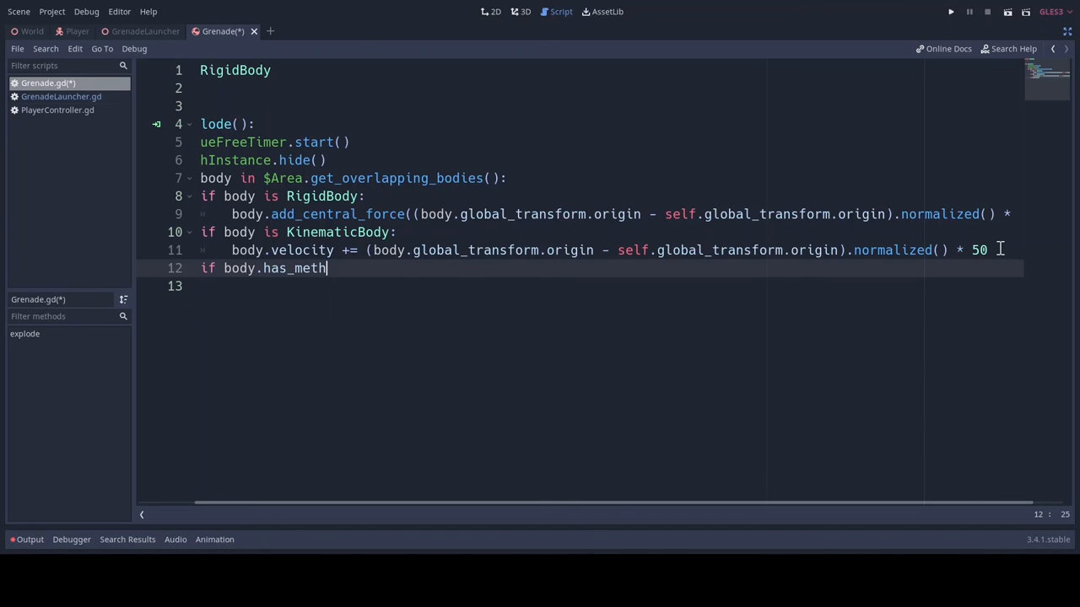
text(od())
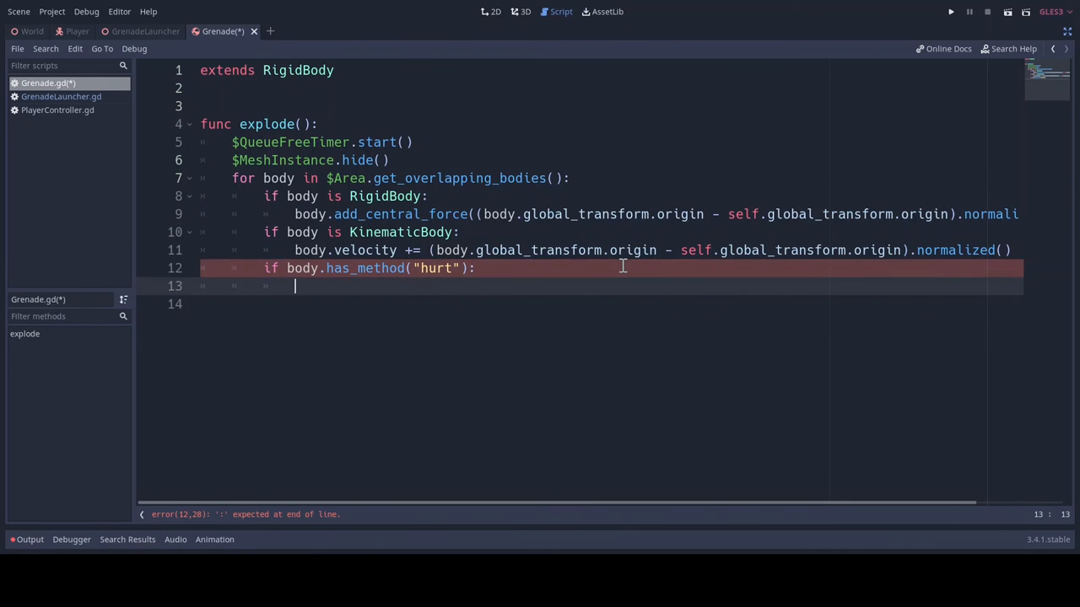
text(pass)
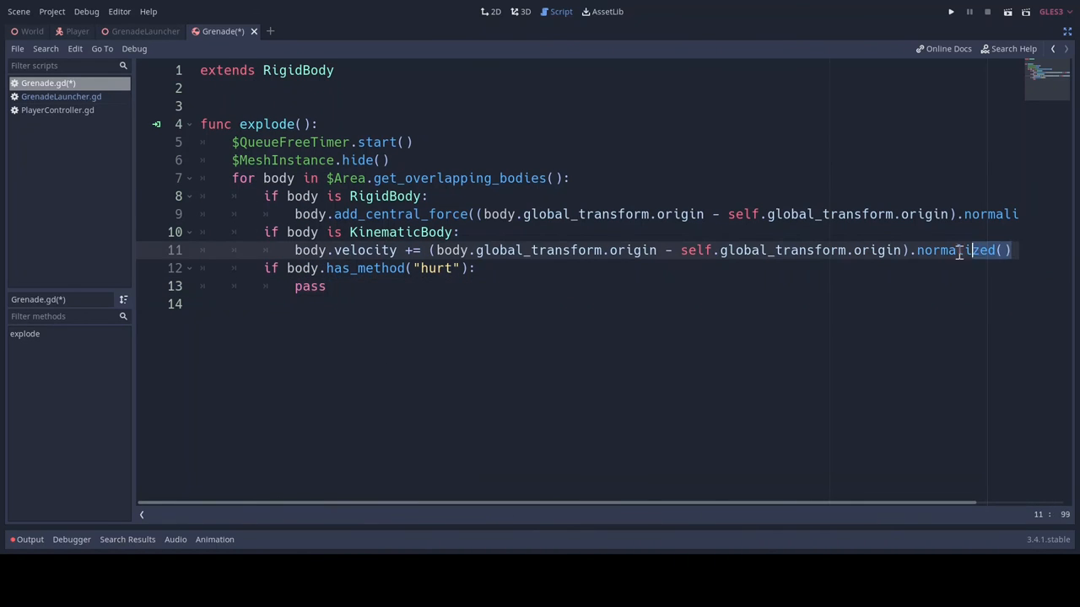
key(ctrl+k)
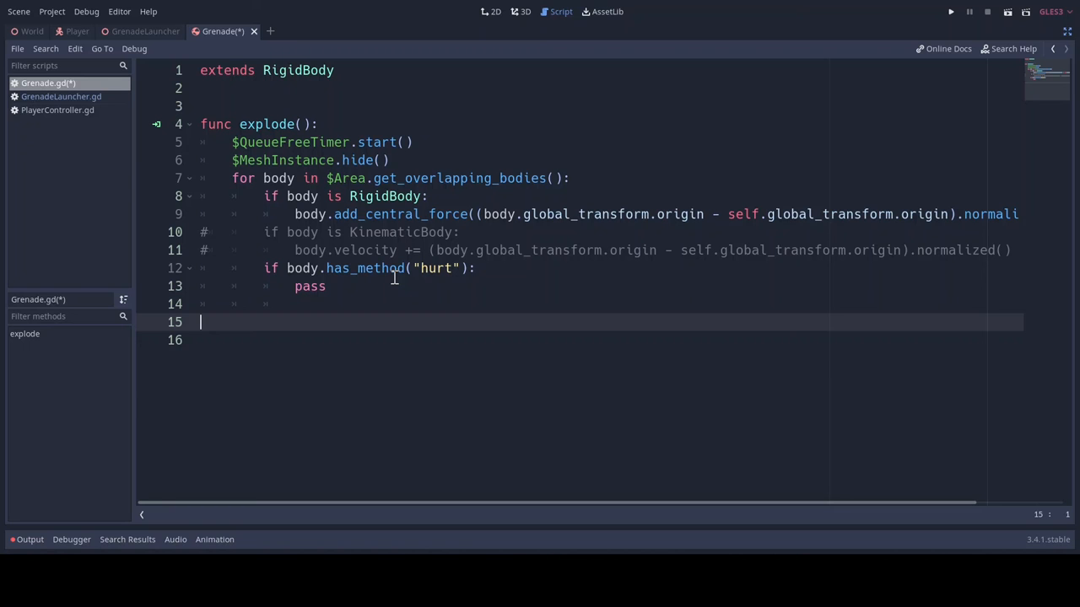
mouse_move(194, 178)
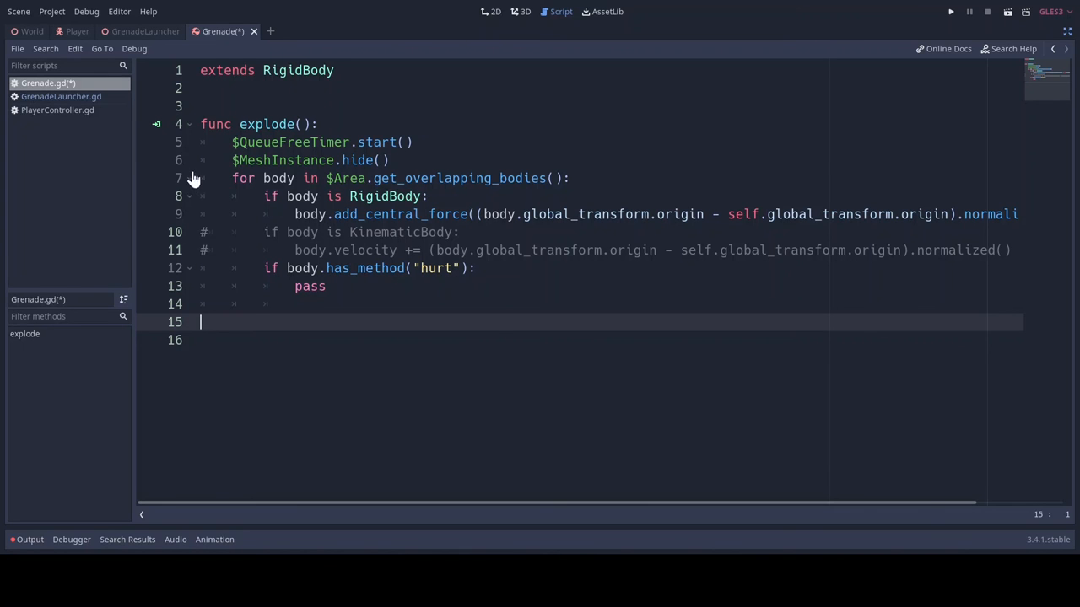
mouse_move(1072, 32)
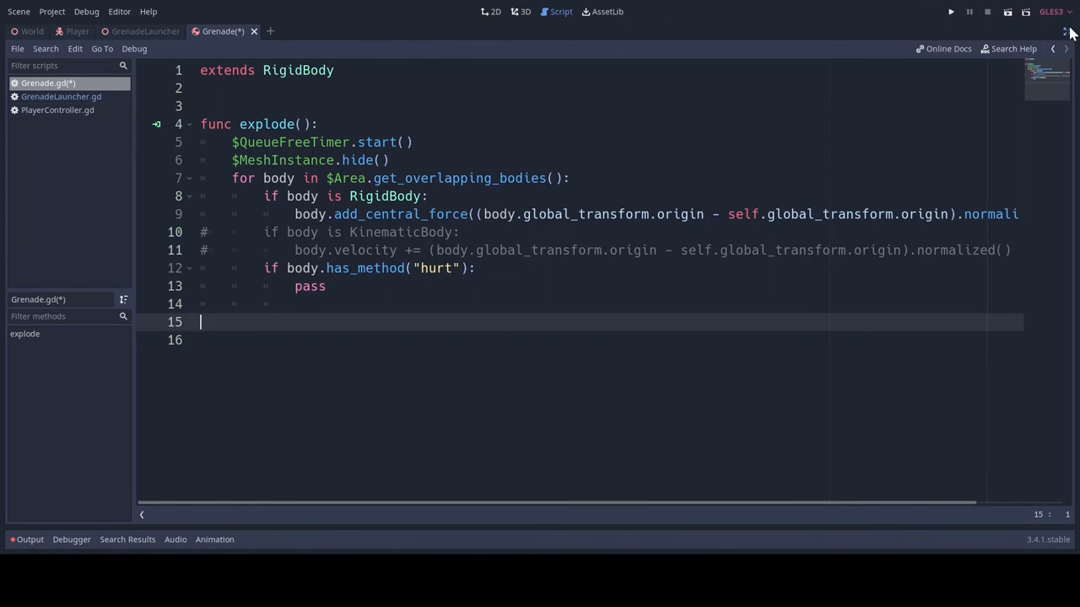
Connect the Grenade's body_entered signal to the Grenade script
click(525, 11)
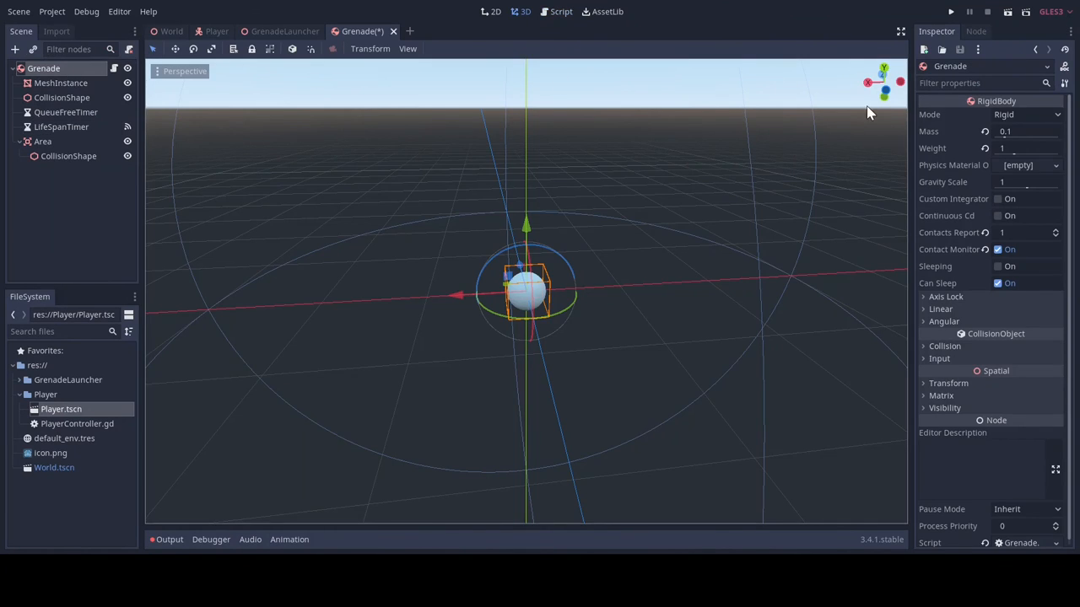
click(976, 31)
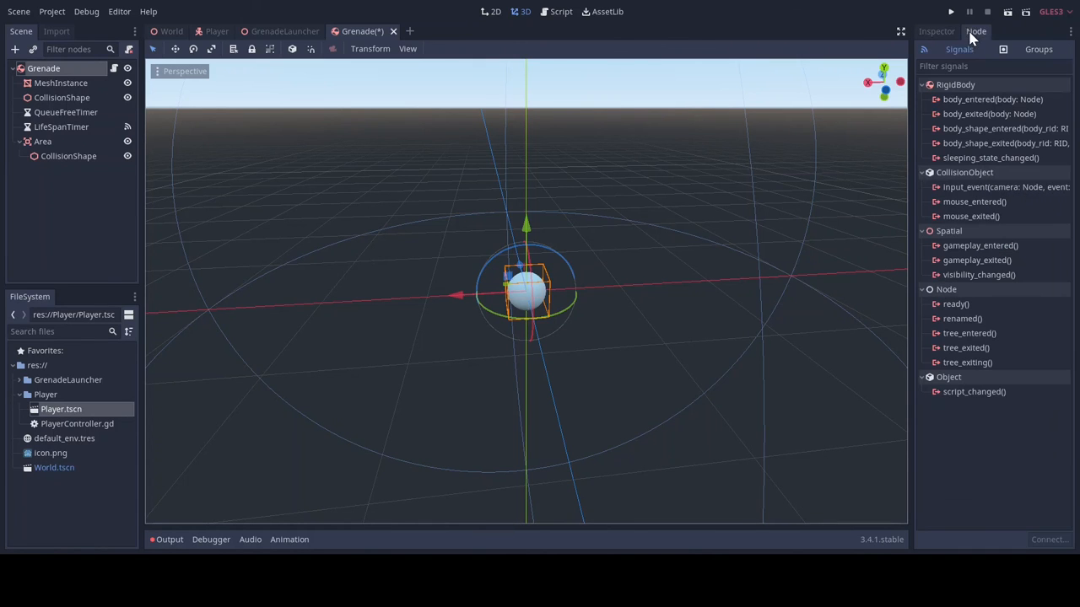
double_click(992, 99)
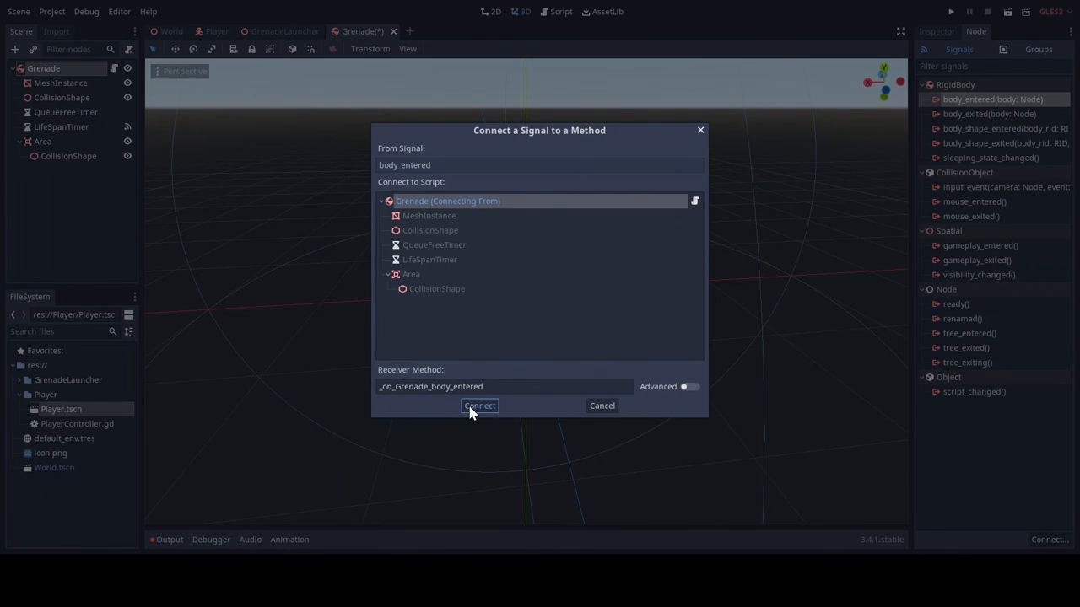
click(479, 405)
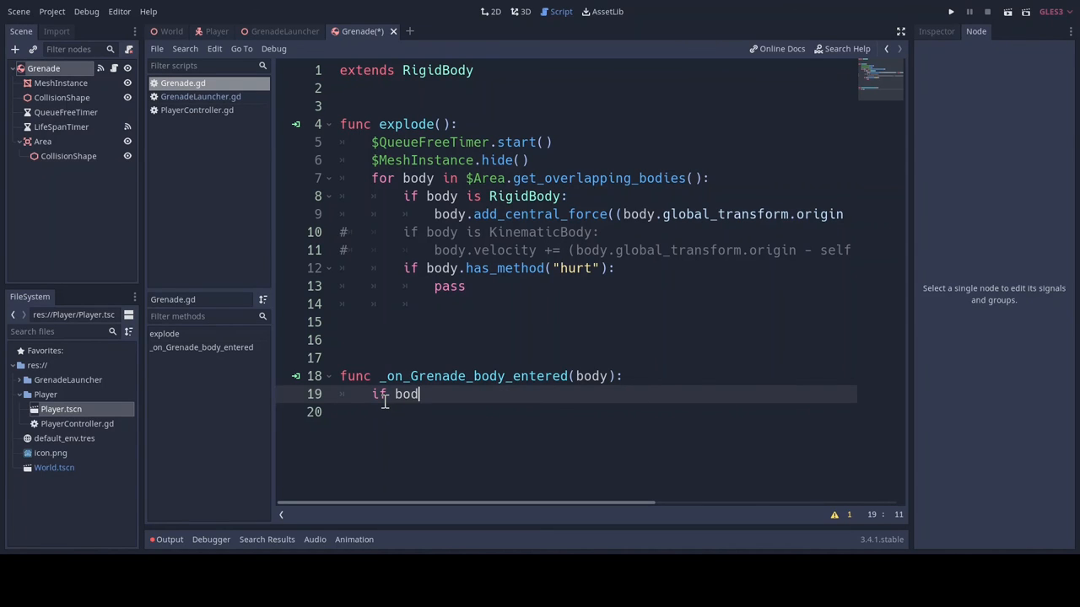
Make the handler call explode() when body.is_in_group("wall"), then save Grenade.gd
text(.is)
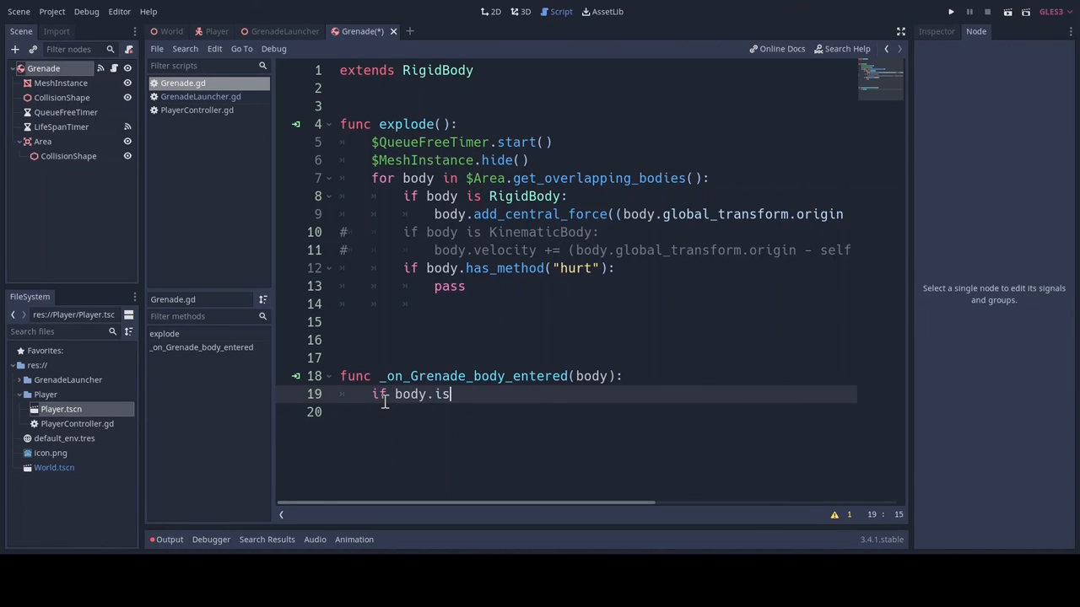
text(_in)
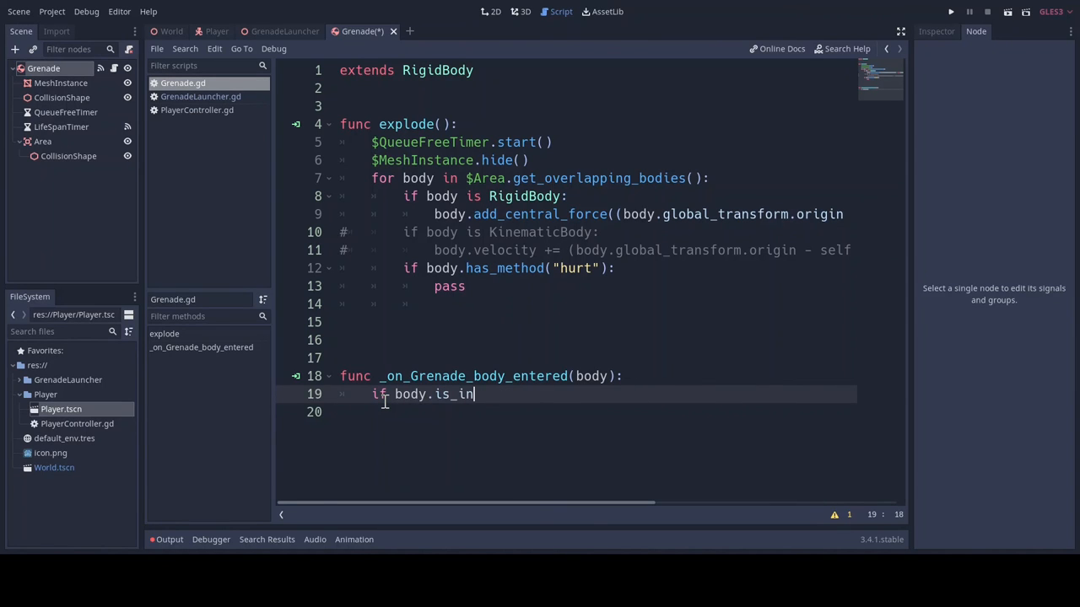
text(group(")
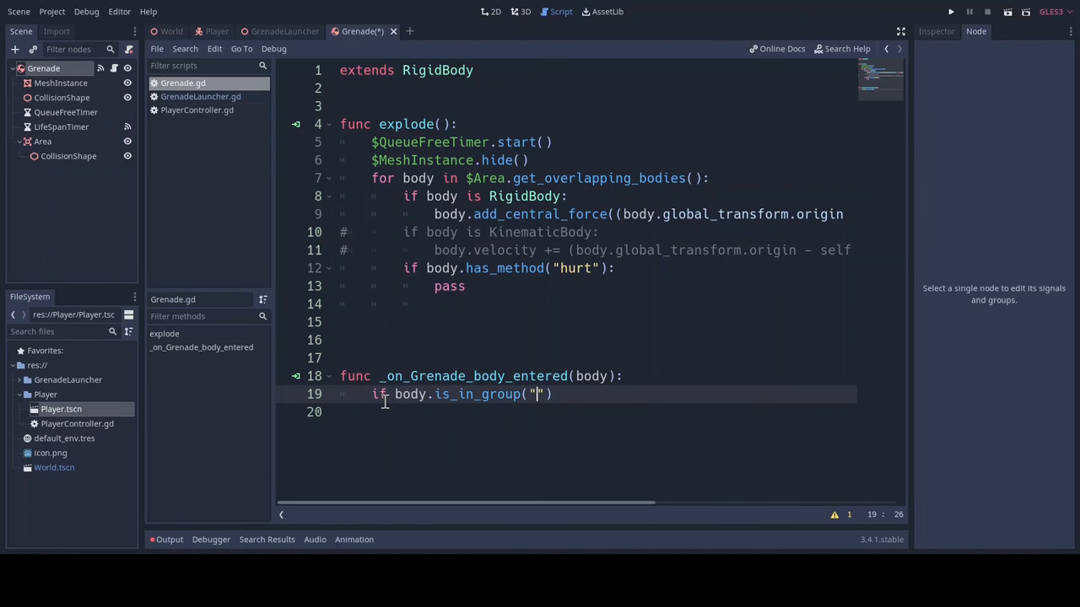
text(wall)
click(594, 411)
text(explode)
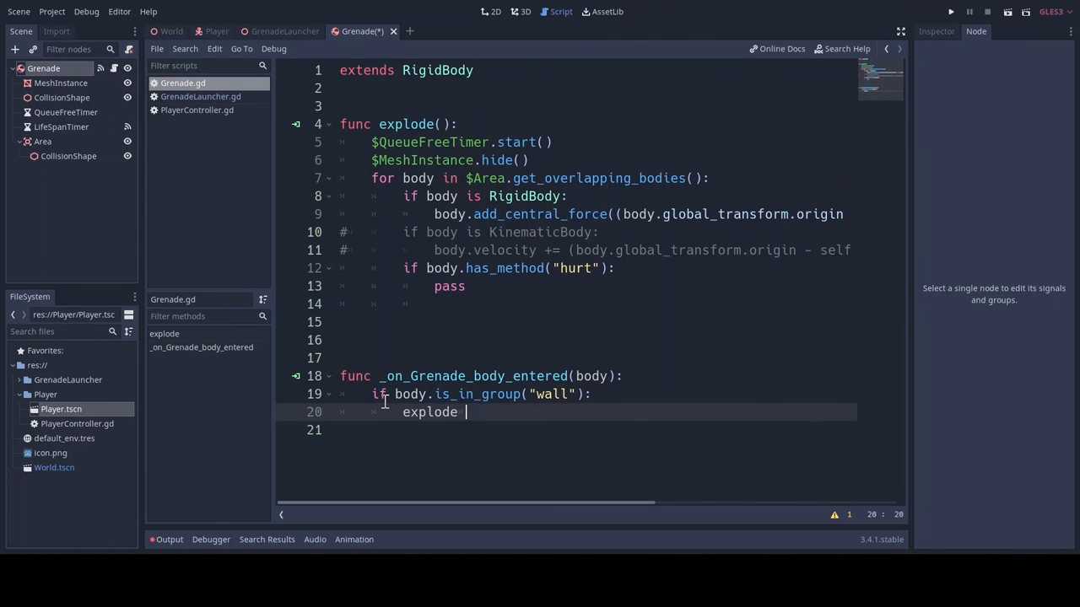
text((*))
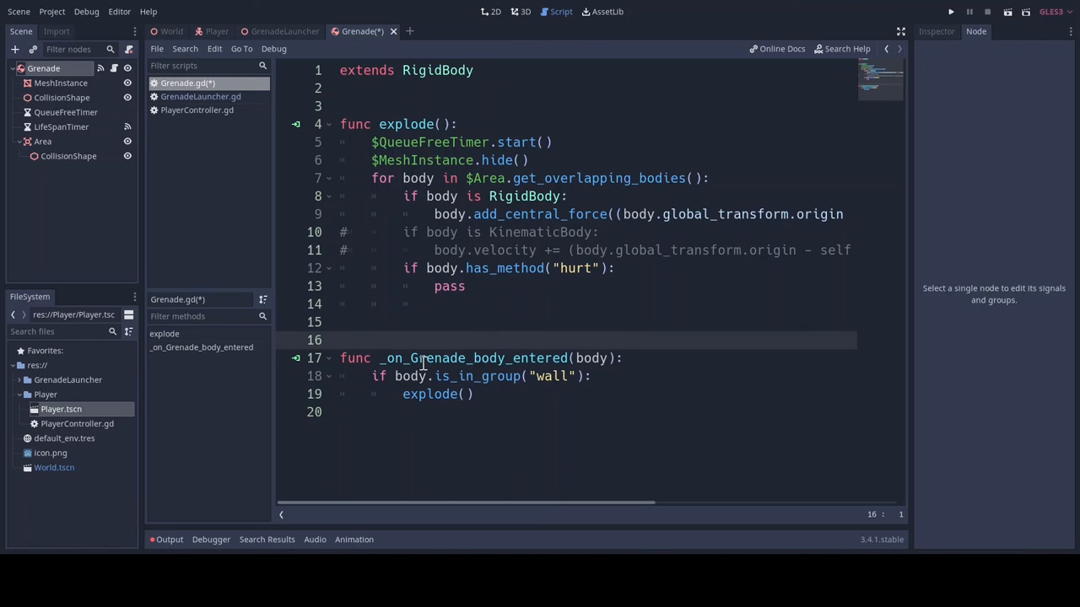
key(ctrl+s)
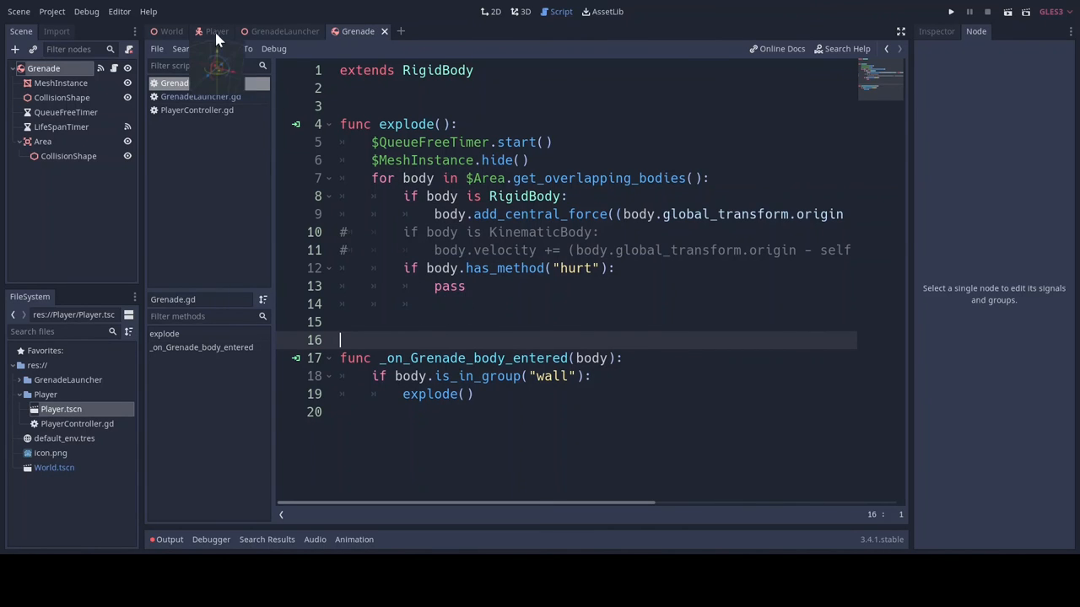
Instance GrenadeLauncher.tscn under the Player's Head and move it beside the Camera
click(217, 31)
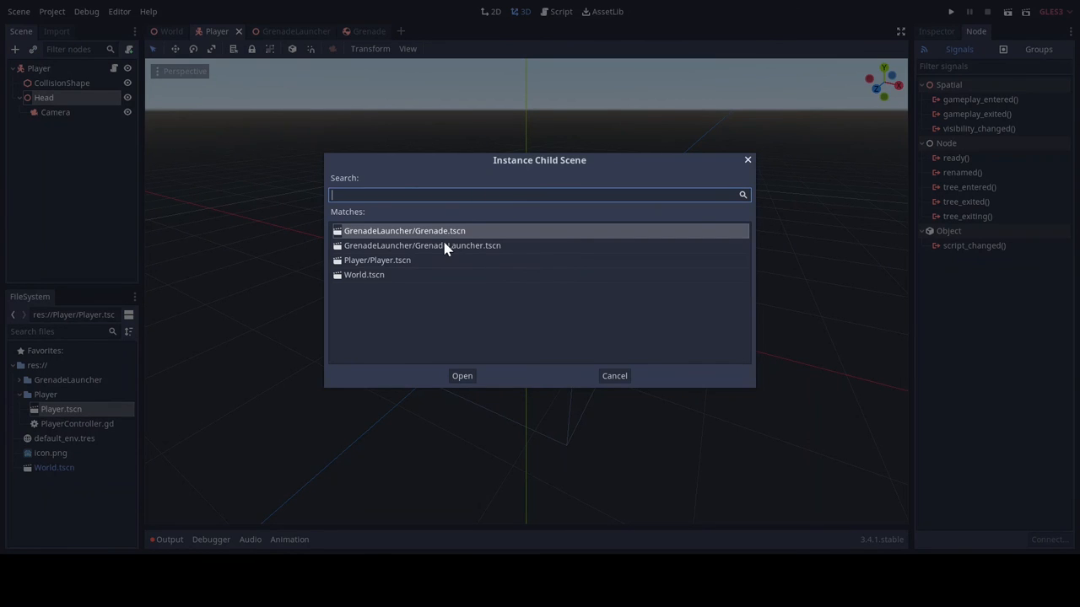
click(462, 376)
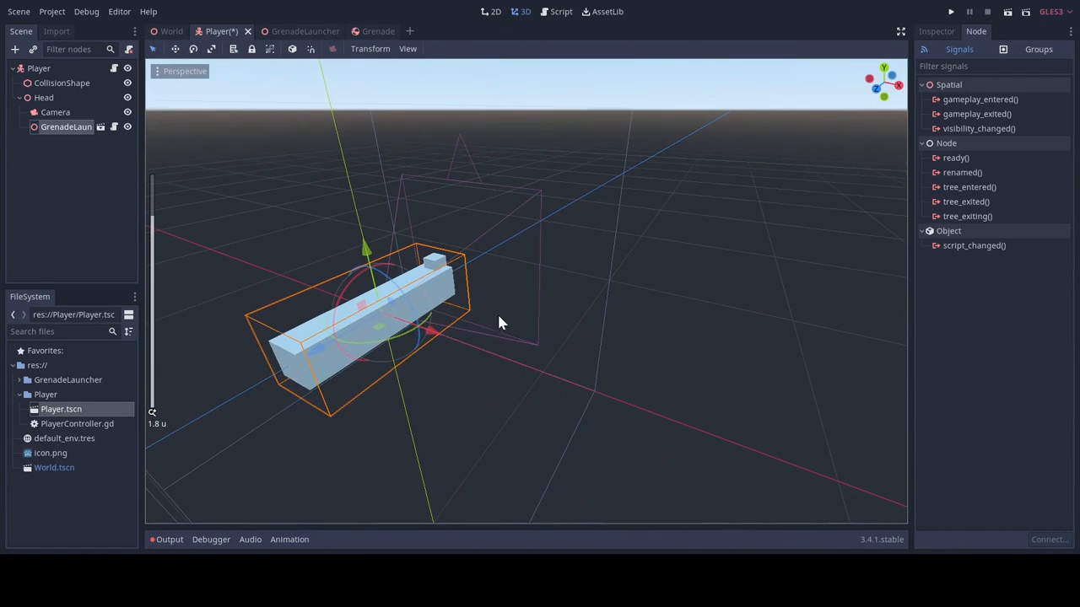
drag(502, 323, 420, 403)
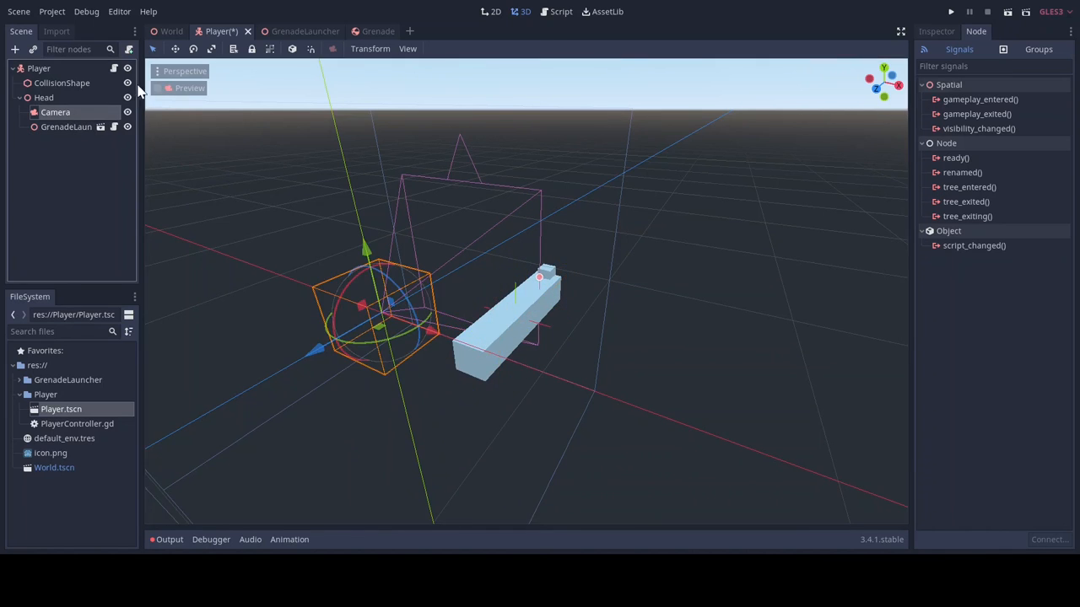
click(65, 127)
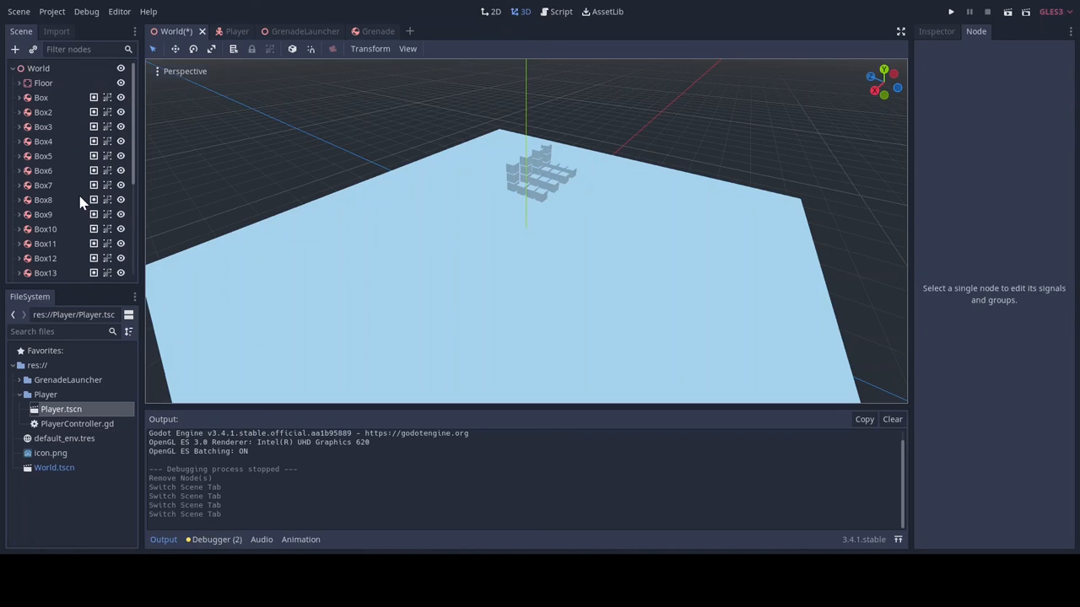
mouse_move(36, 76)
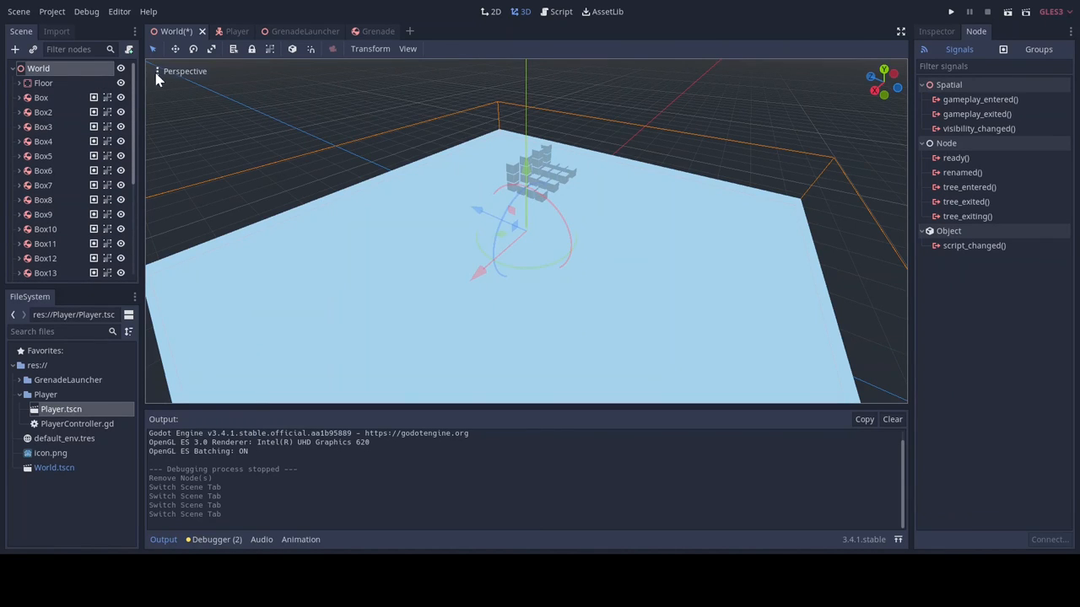
Instance Player.tscn into World and place it on the floor near the box stack
click(15, 49)
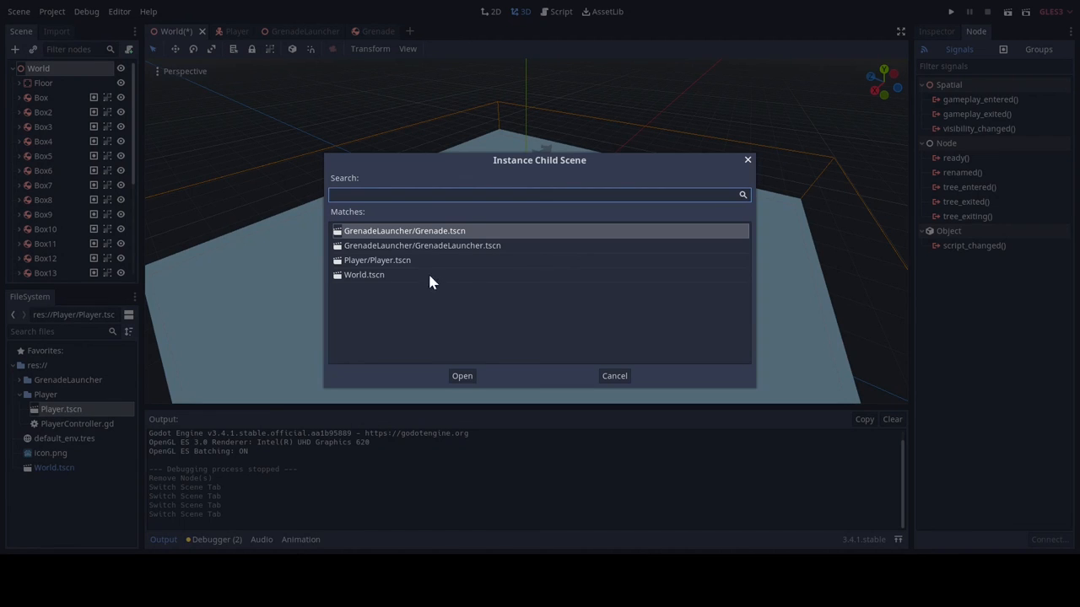
click(461, 376)
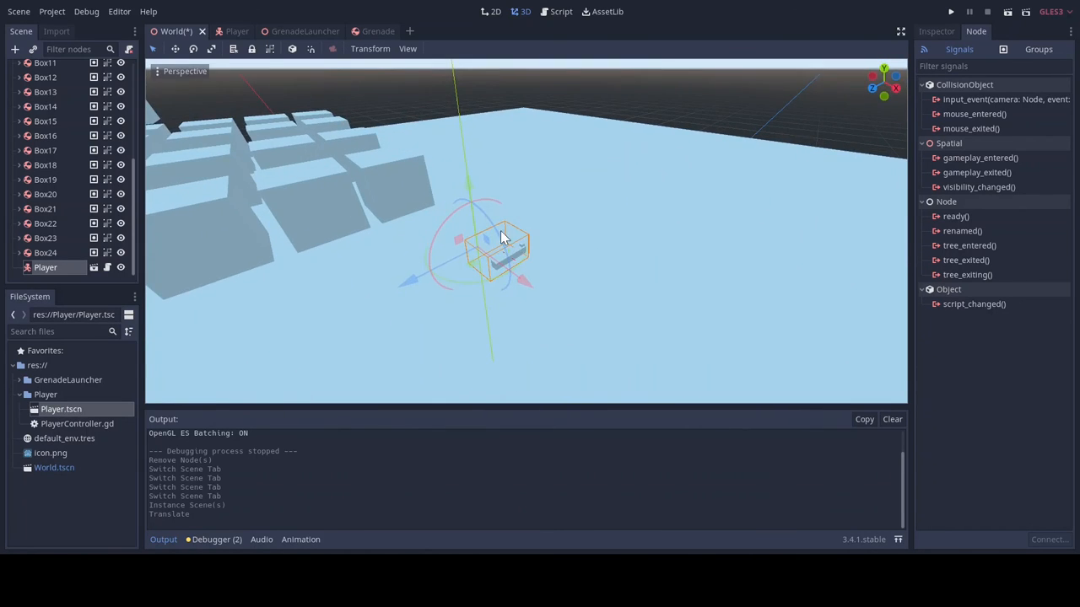
drag(506, 236, 498, 203)
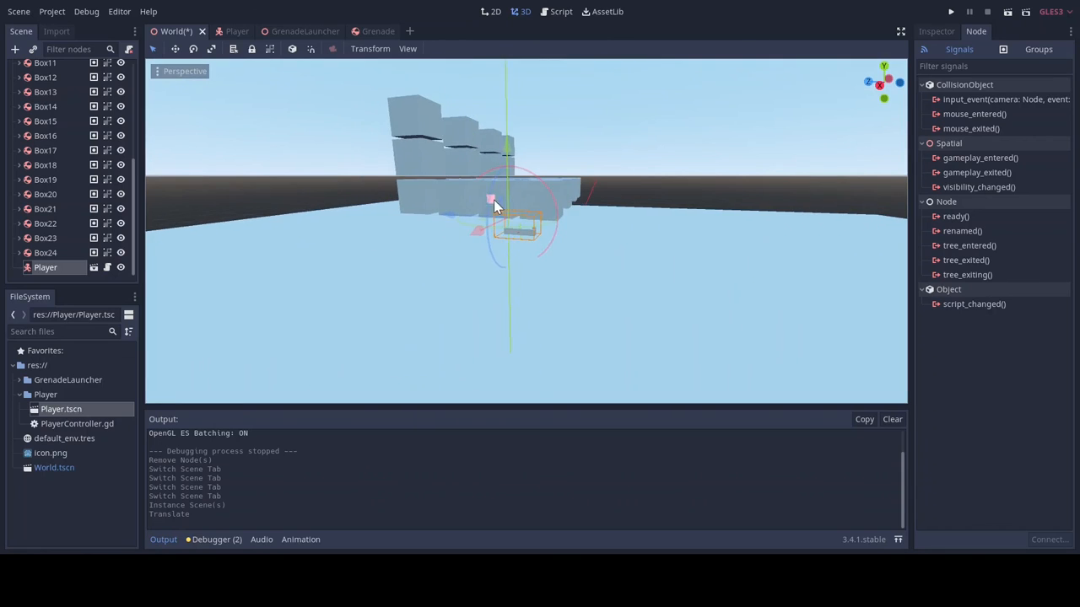
click(221, 31)
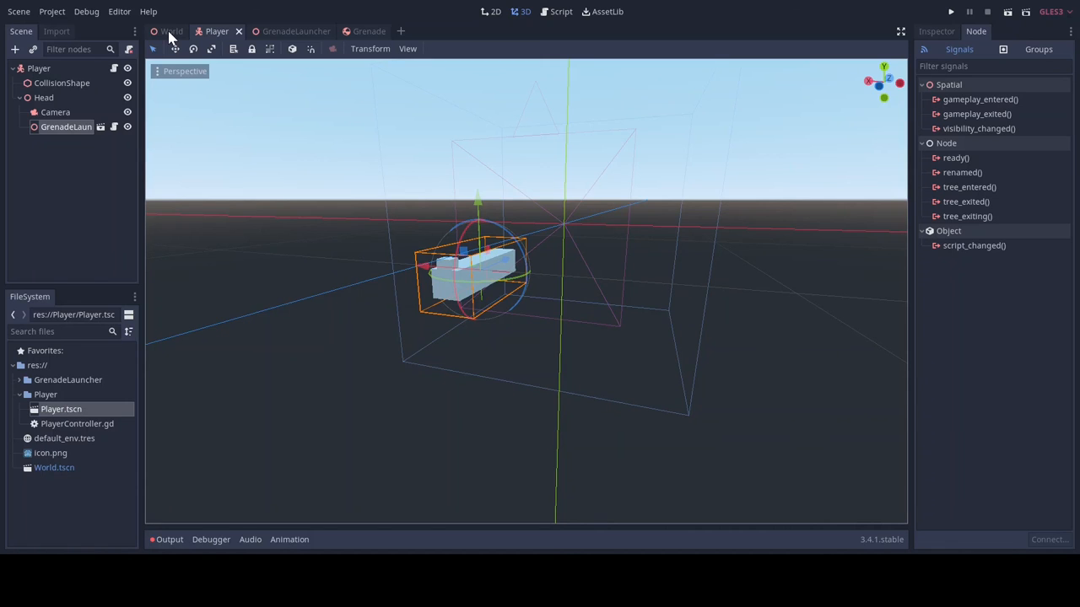
click(171, 32)
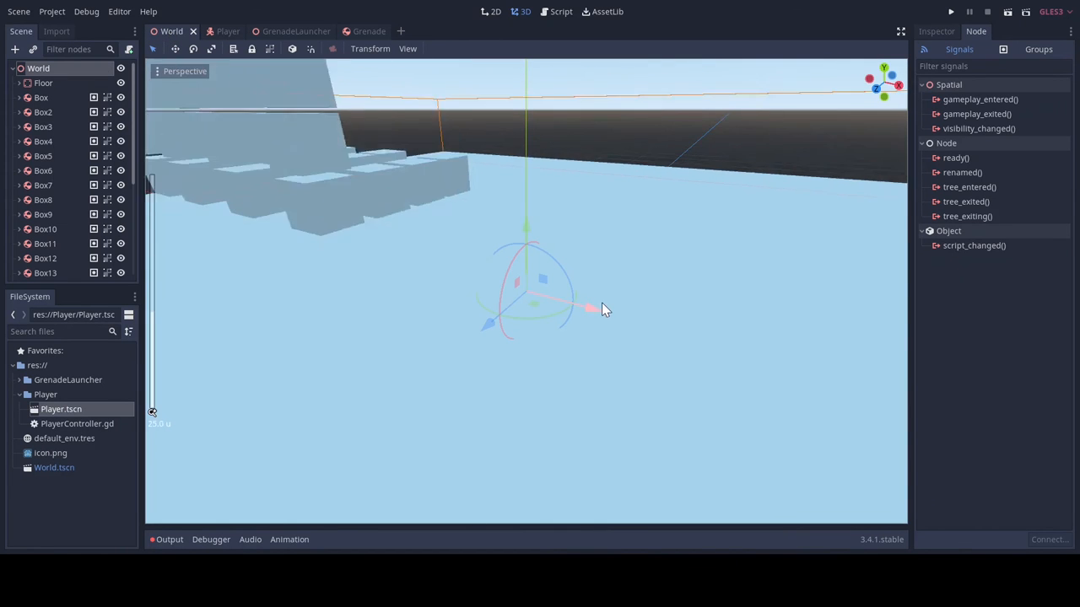